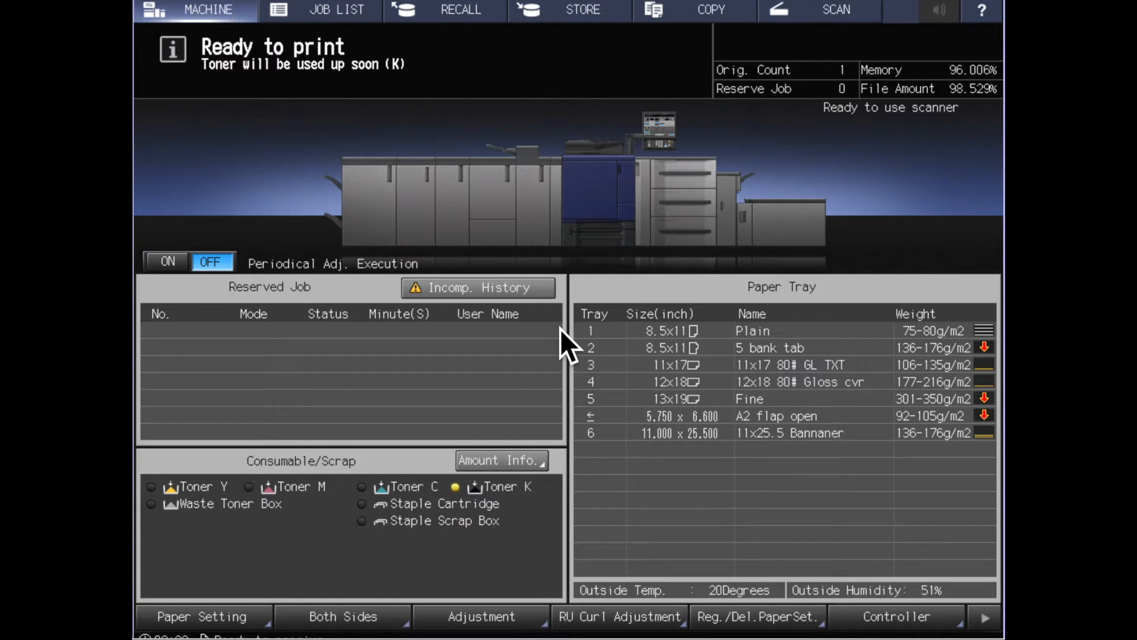
{"action": "mouse_move", "coordinate": [232, 619]}
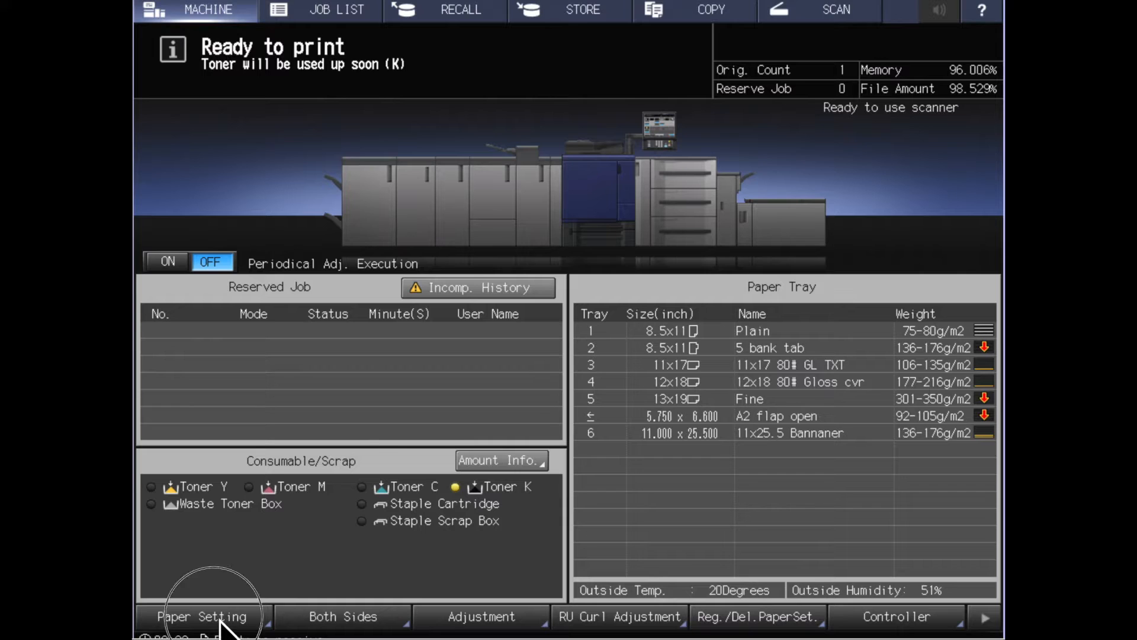
{"action": "mouse_move", "coordinate": [373, 454]}
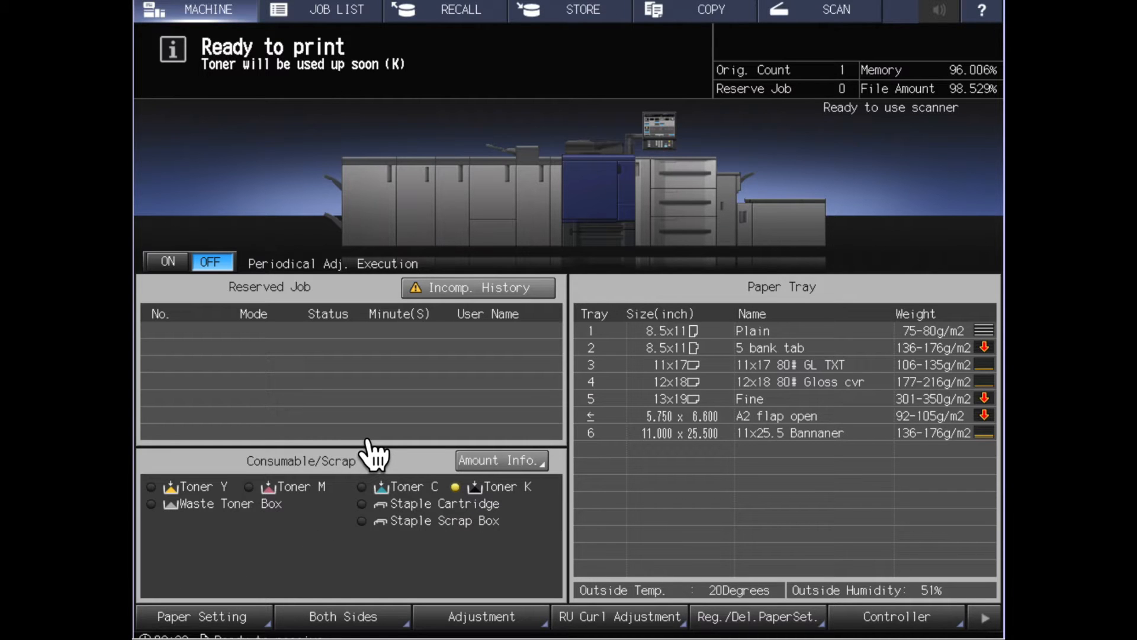
{"action": "mouse_move", "coordinate": [222, 624]}
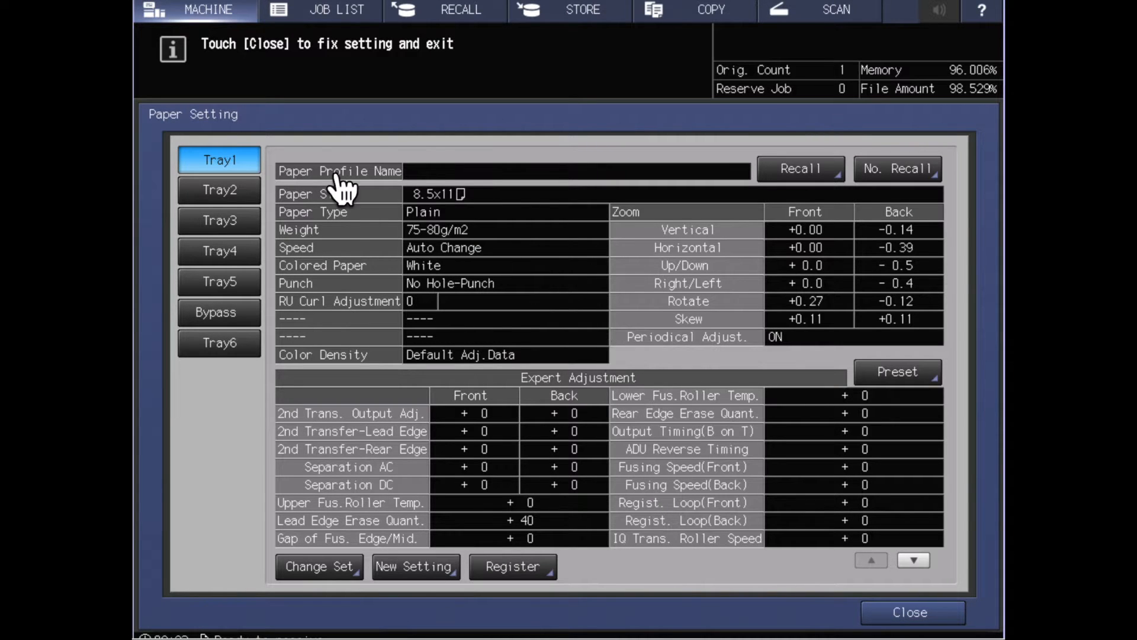
{"action": "mouse_move", "coordinate": [250, 195]}
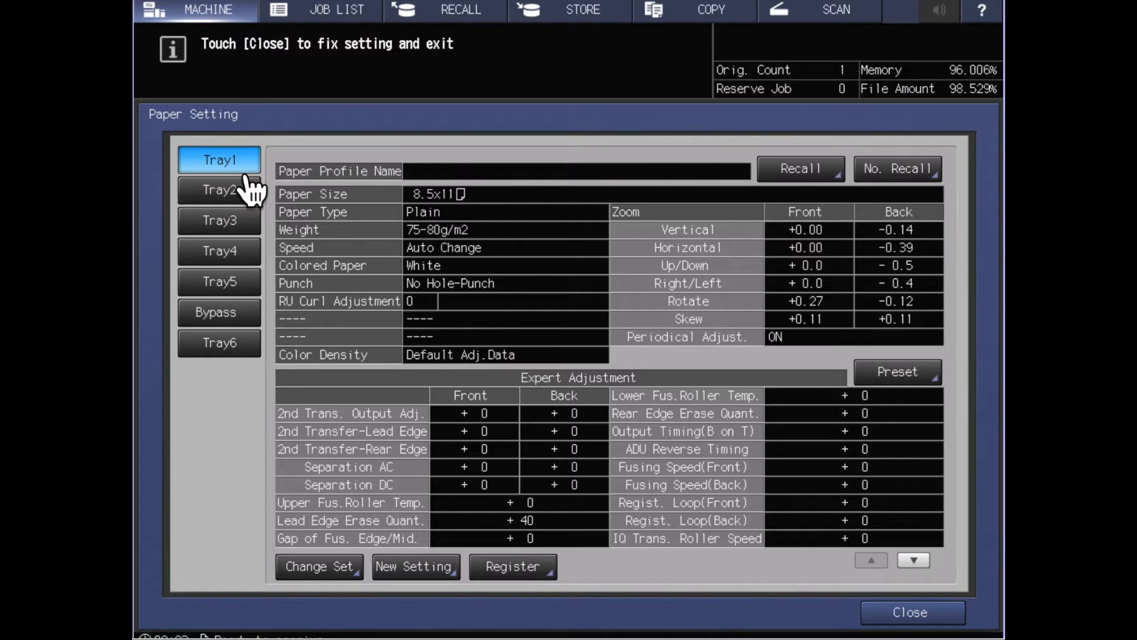
{"action": "mouse_move", "coordinate": [916, 403]}
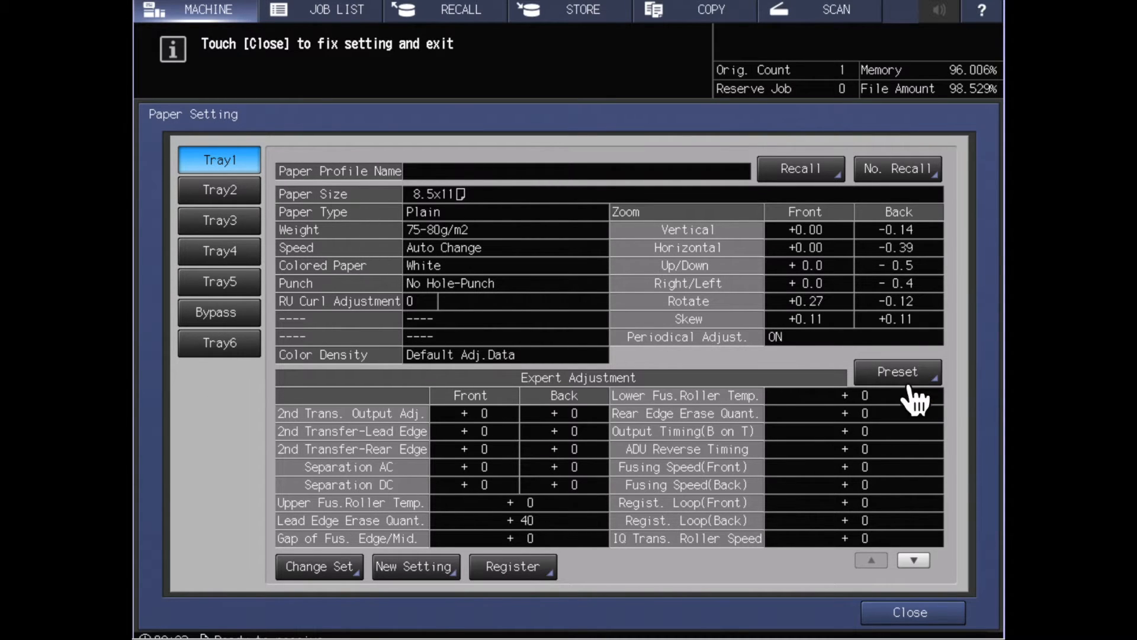
{"action": "mouse_move", "coordinate": [595, 457]}
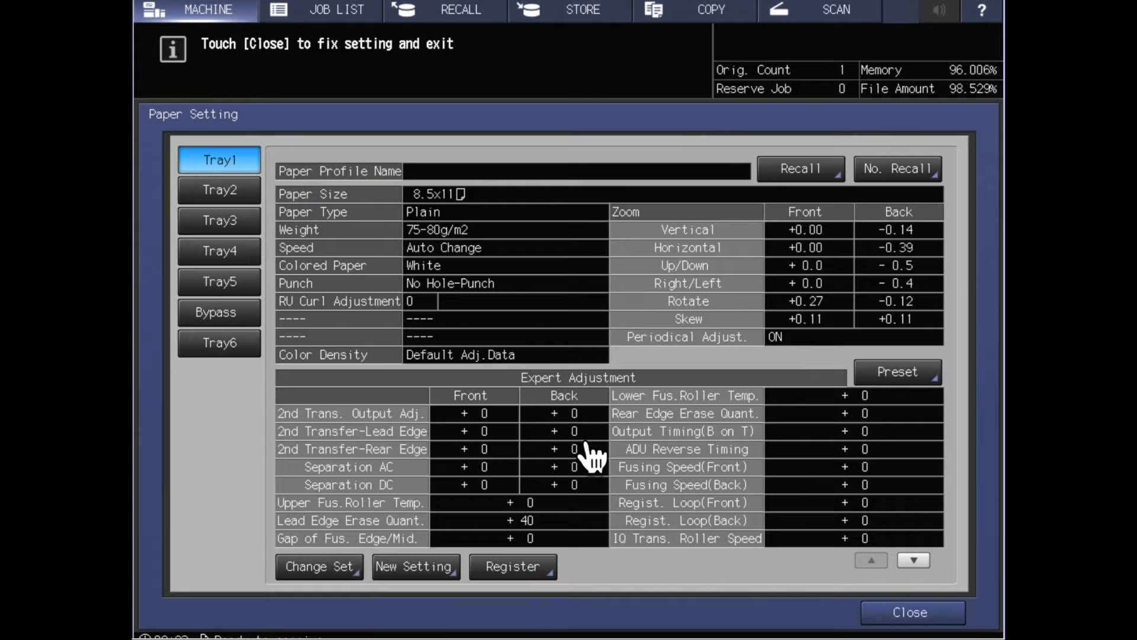
{"action": "mouse_move", "coordinate": [569, 377]}
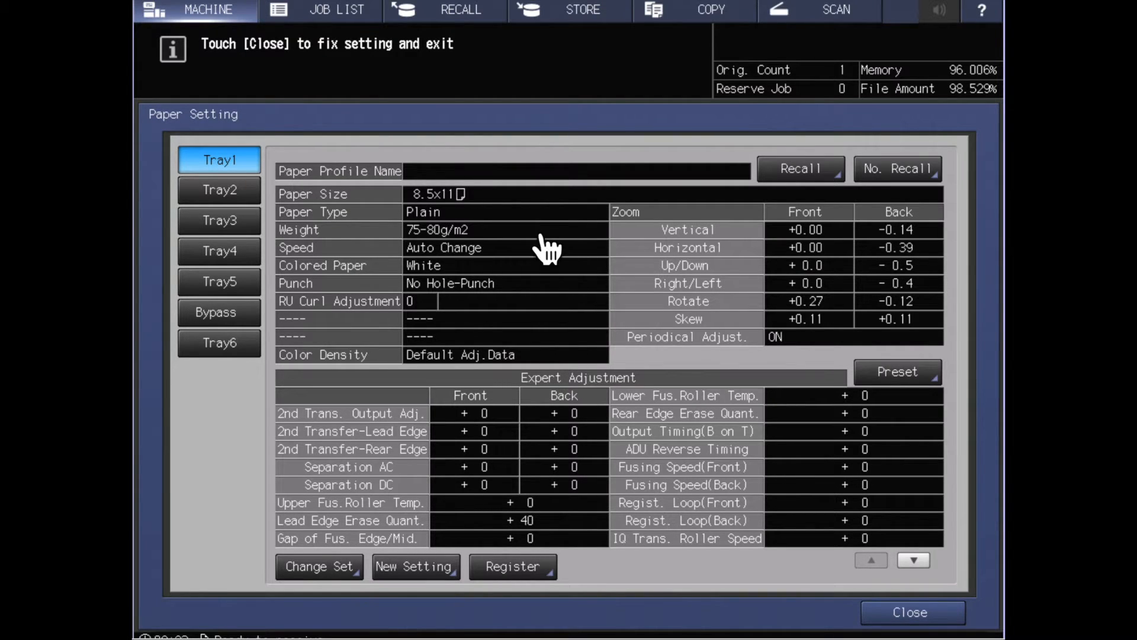
{"action": "mouse_move", "coordinate": [513, 195]}
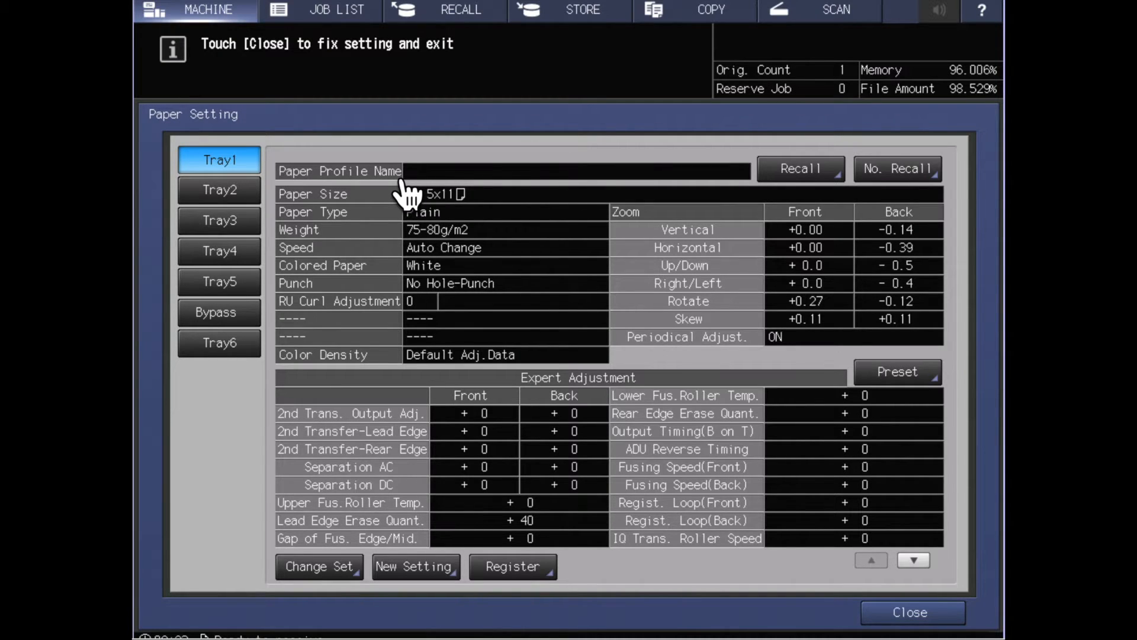
{"action": "left_click", "coordinate": [443, 193]}
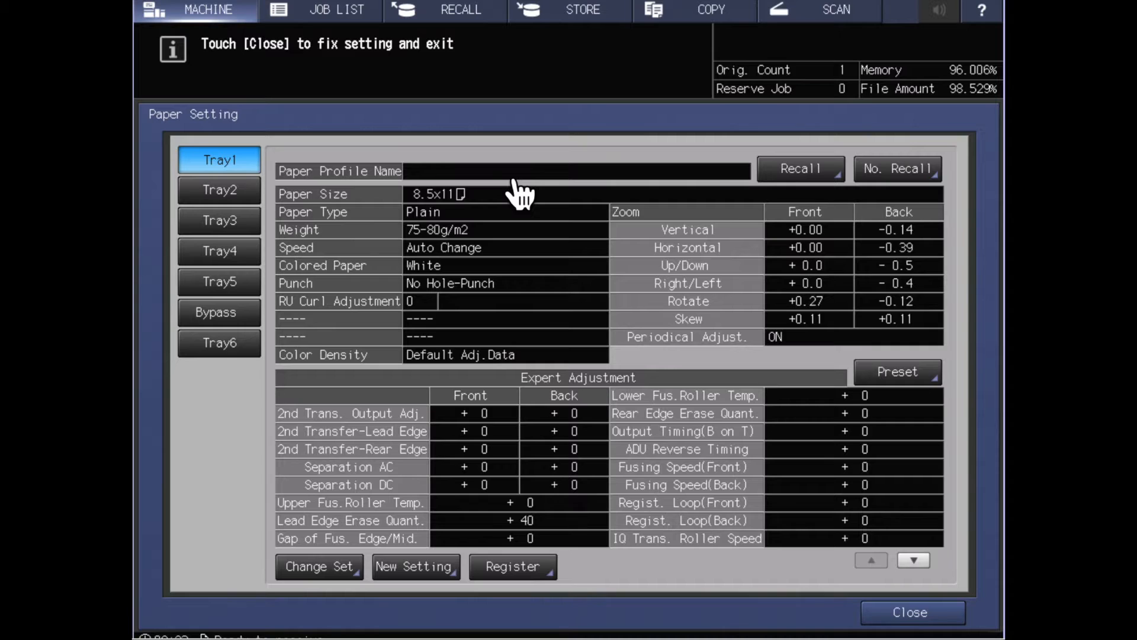
{"action": "mouse_move", "coordinate": [435, 254]}
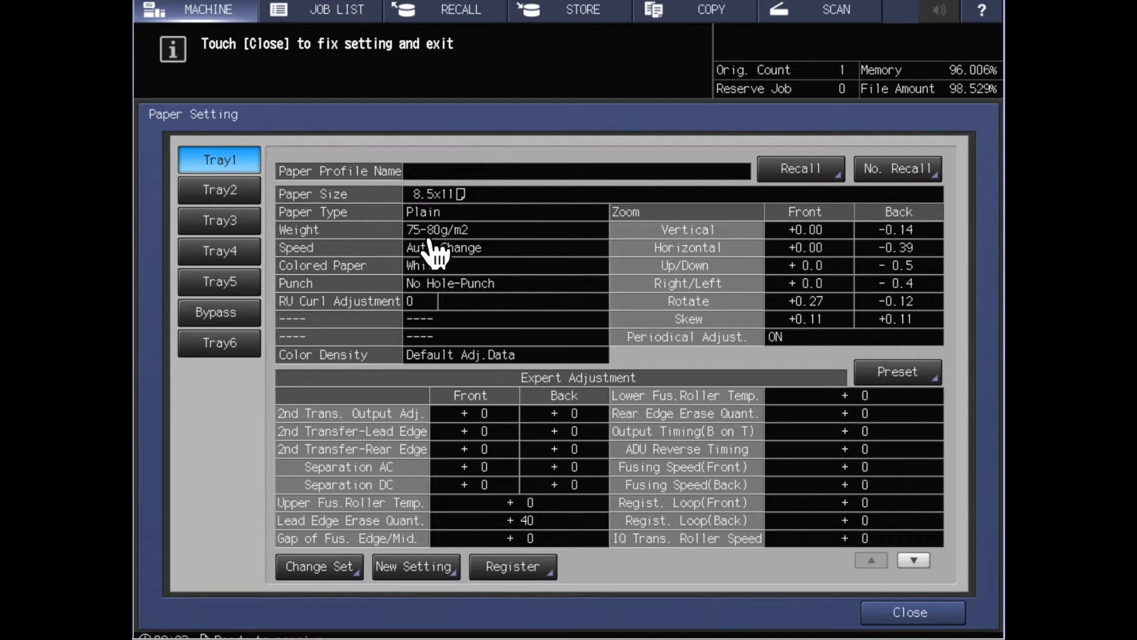
{"action": "mouse_move", "coordinate": [497, 269]}
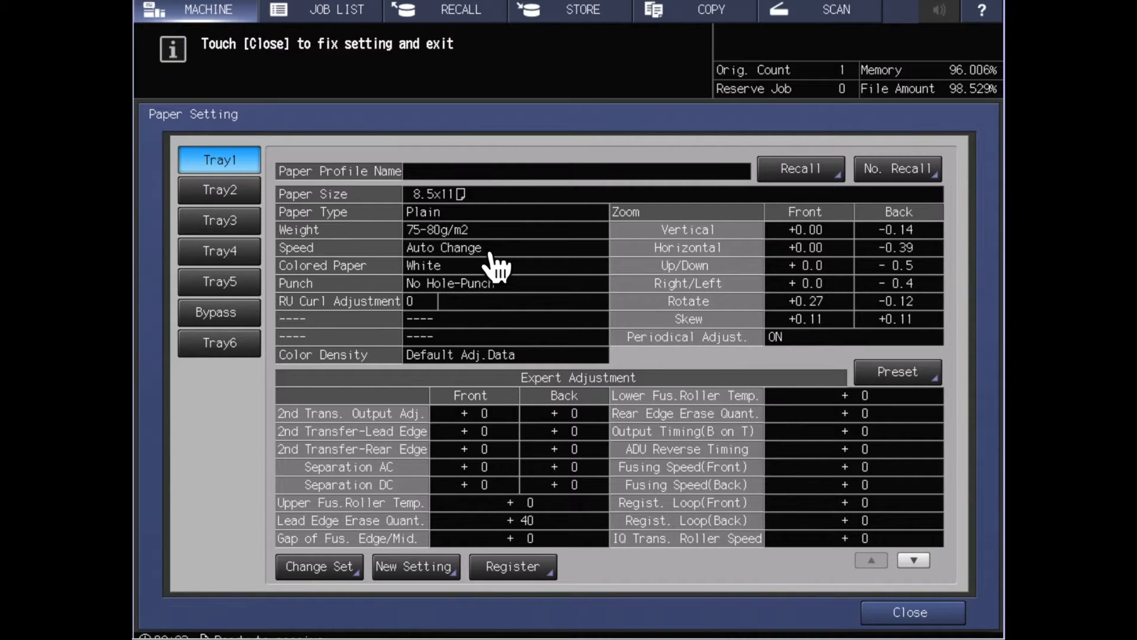
{"action": "mouse_move", "coordinate": [503, 261]}
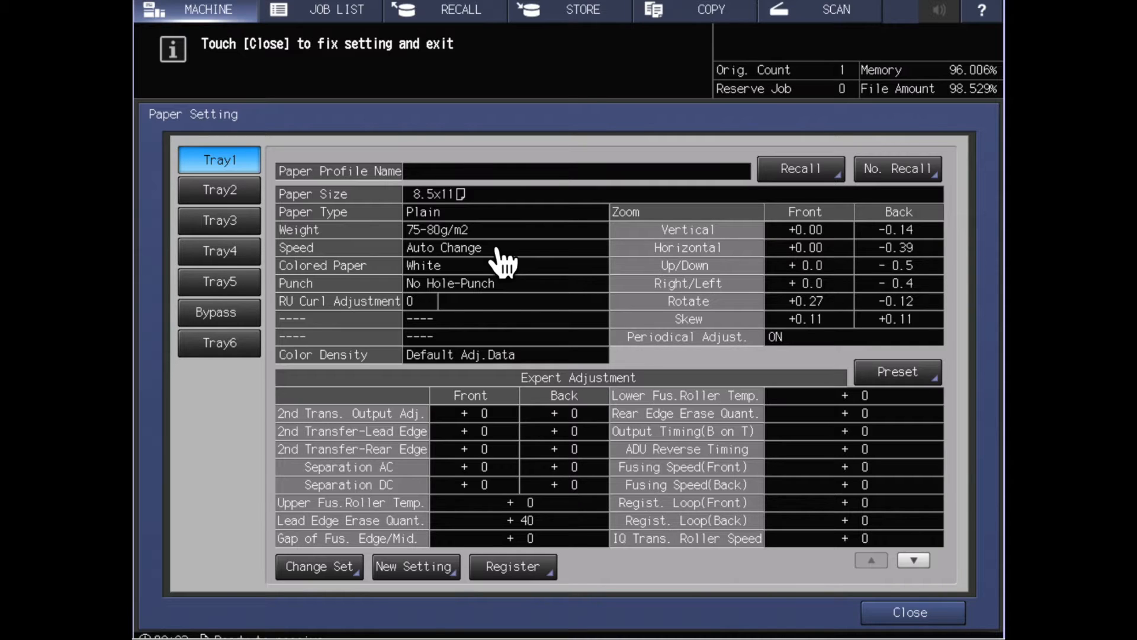
{"action": "mouse_move", "coordinate": [276, 202]}
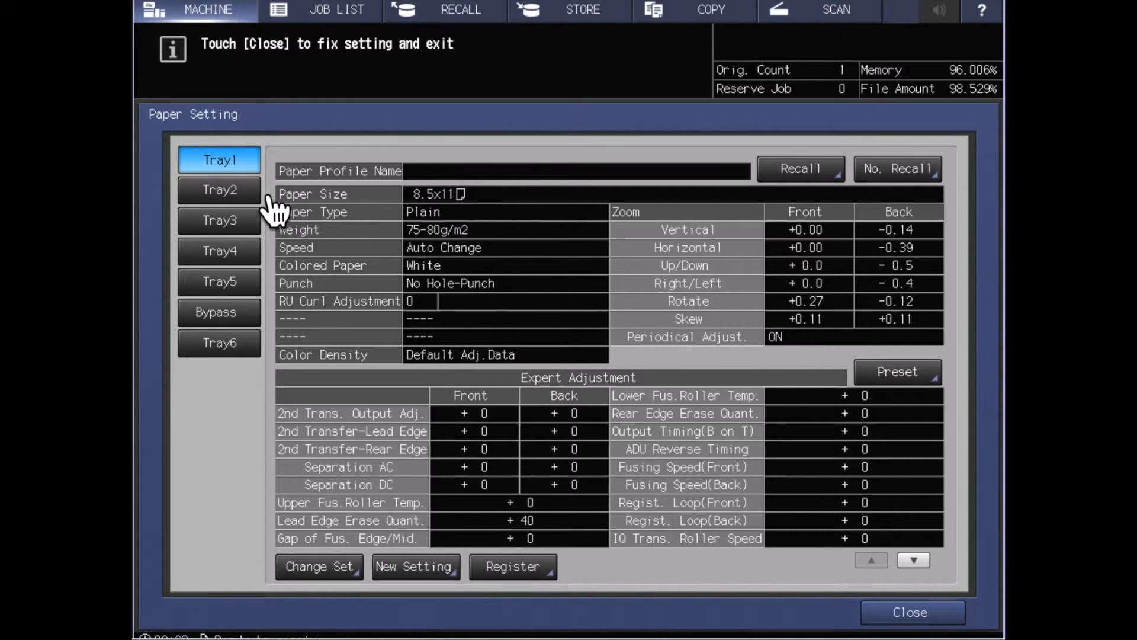
{"action": "mouse_move", "coordinate": [239, 272]}
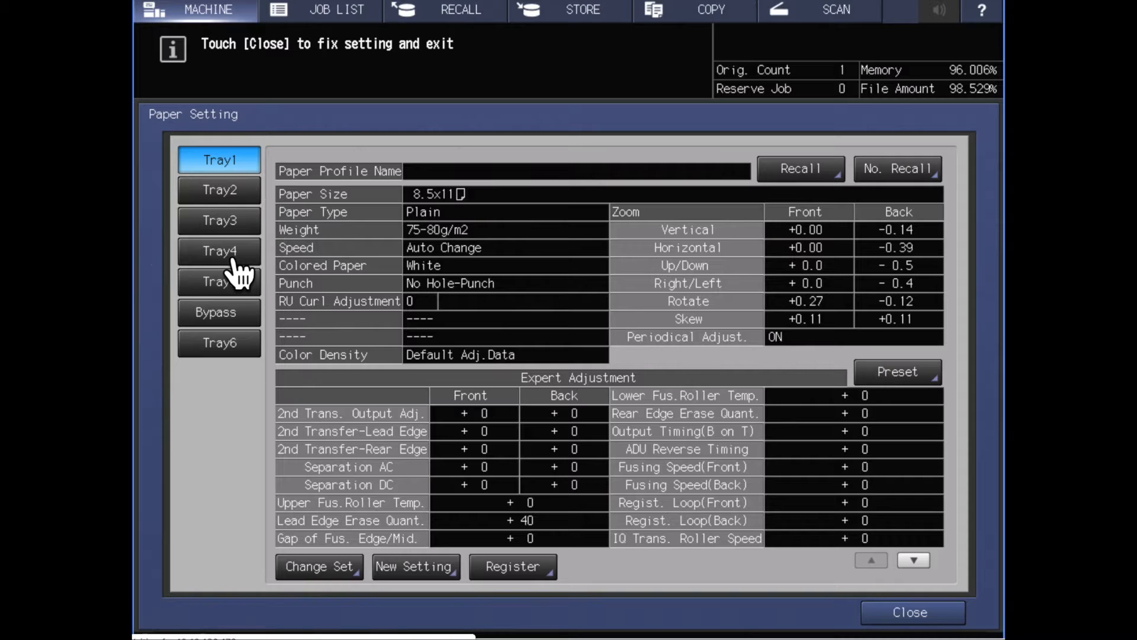
Step: Show Tray4's settings: profile 005 12x18 80# Gloss cvr, Coated-GL, 177-216g/m2
{"action": "left_click", "coordinate": [218, 251]}
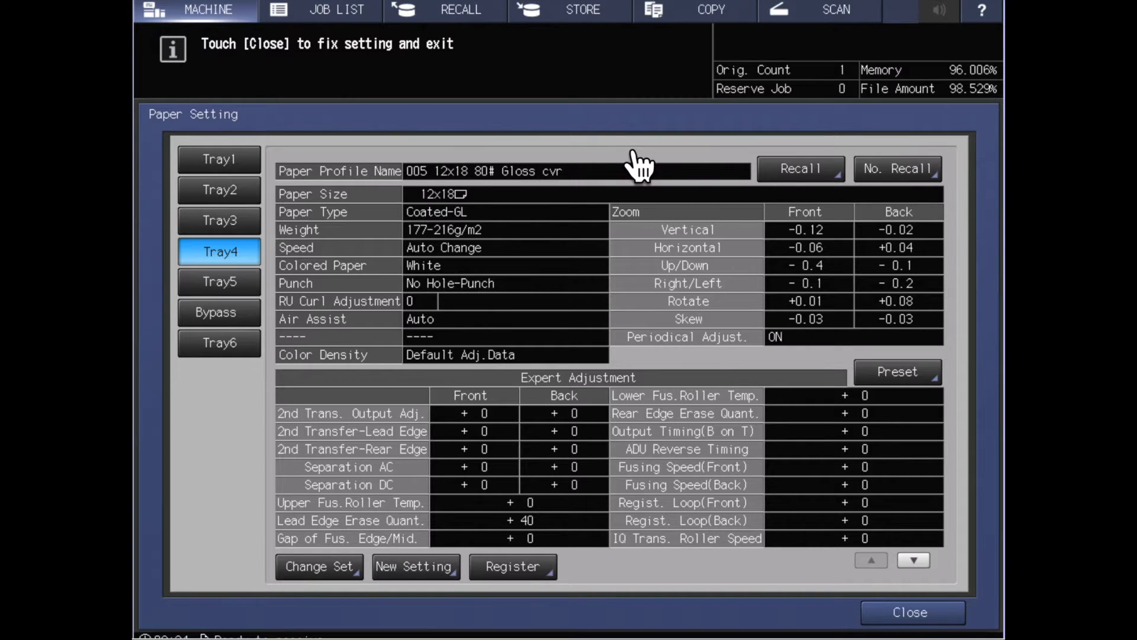
{"action": "mouse_move", "coordinate": [407, 203]}
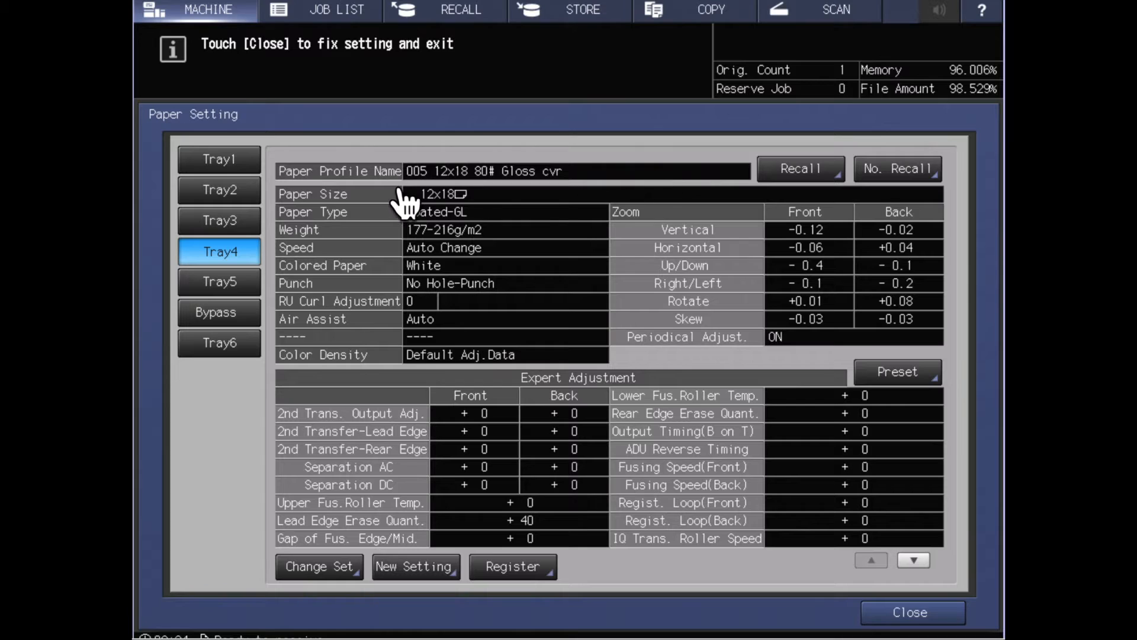
{"action": "mouse_move", "coordinate": [601, 196]}
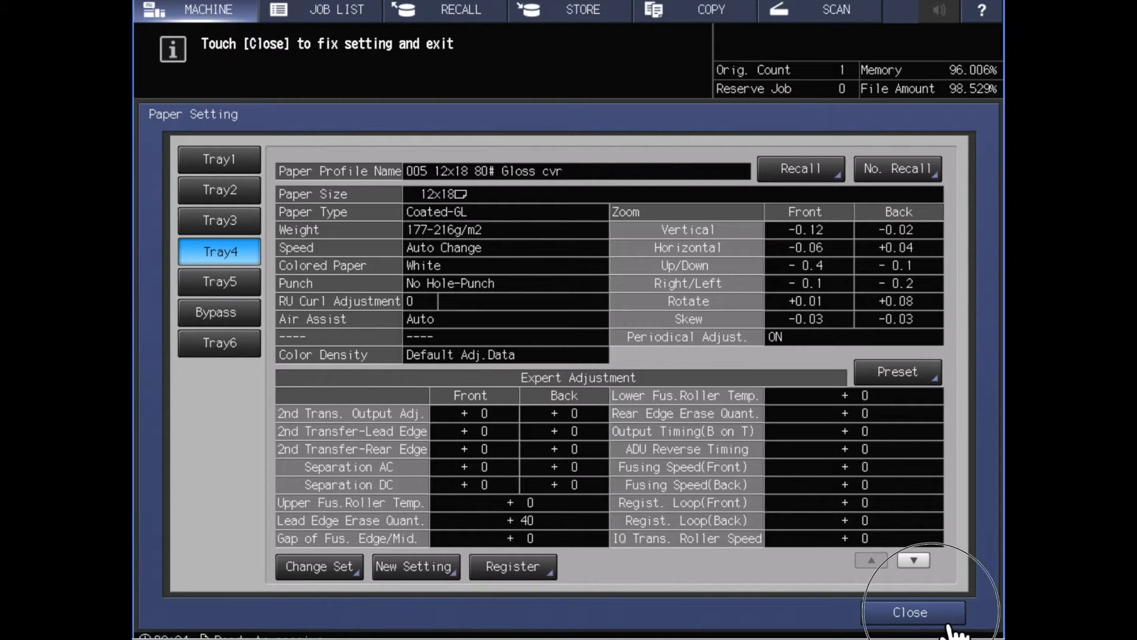
Step: Close Paper Setting and return to the Machine screen listing all trays
{"action": "left_click", "coordinate": [910, 611]}
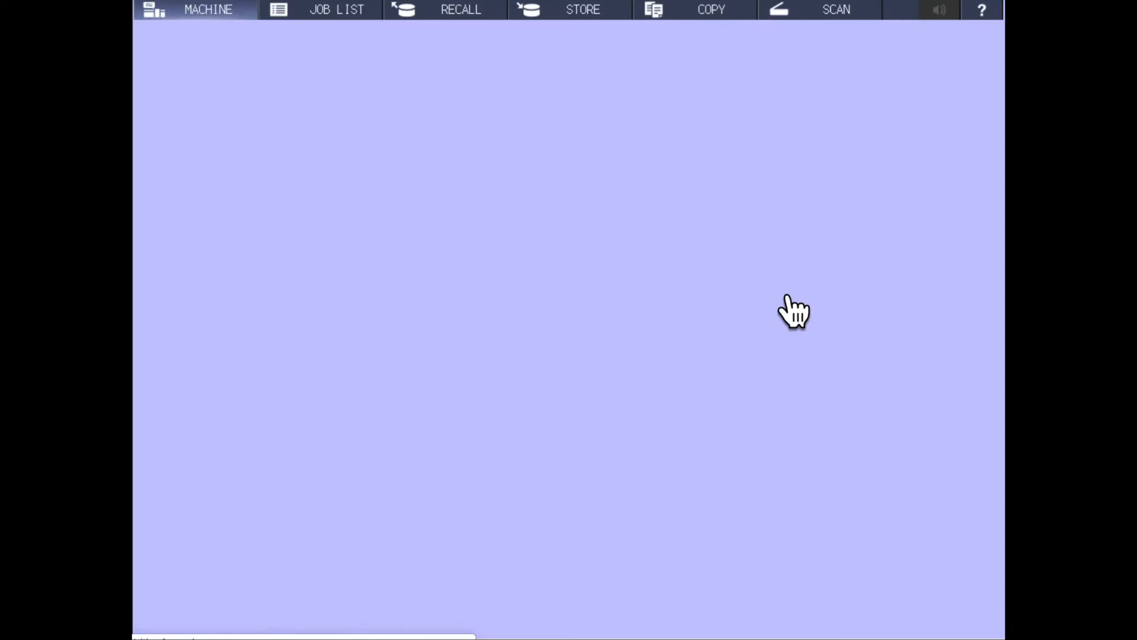
{"action": "left_click", "coordinate": [209, 10]}
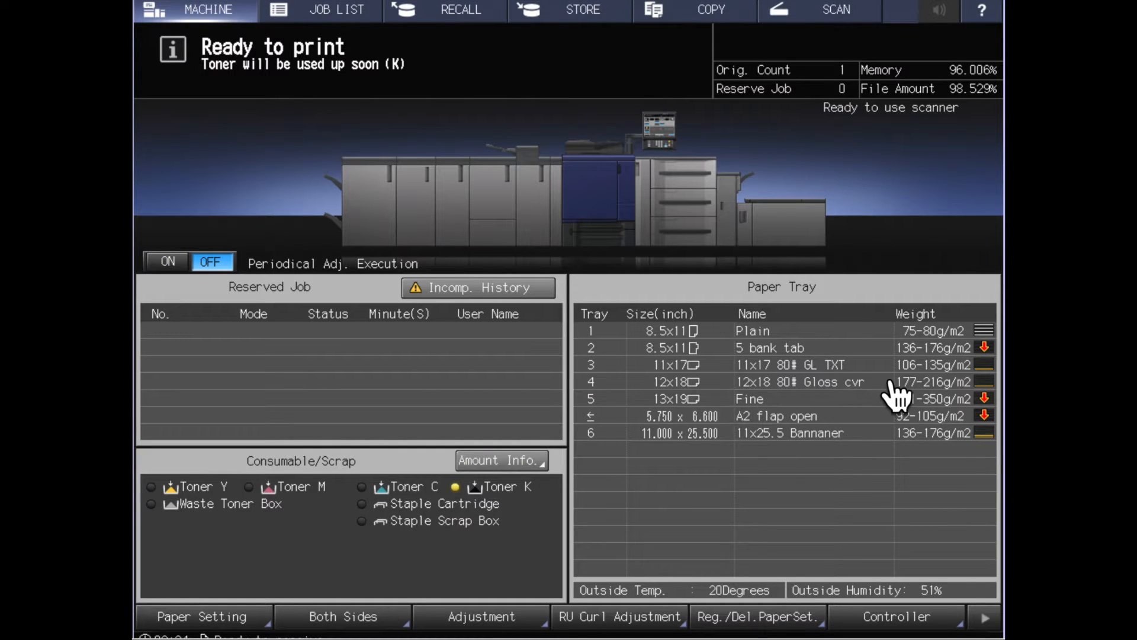
{"action": "mouse_move", "coordinate": [635, 358]}
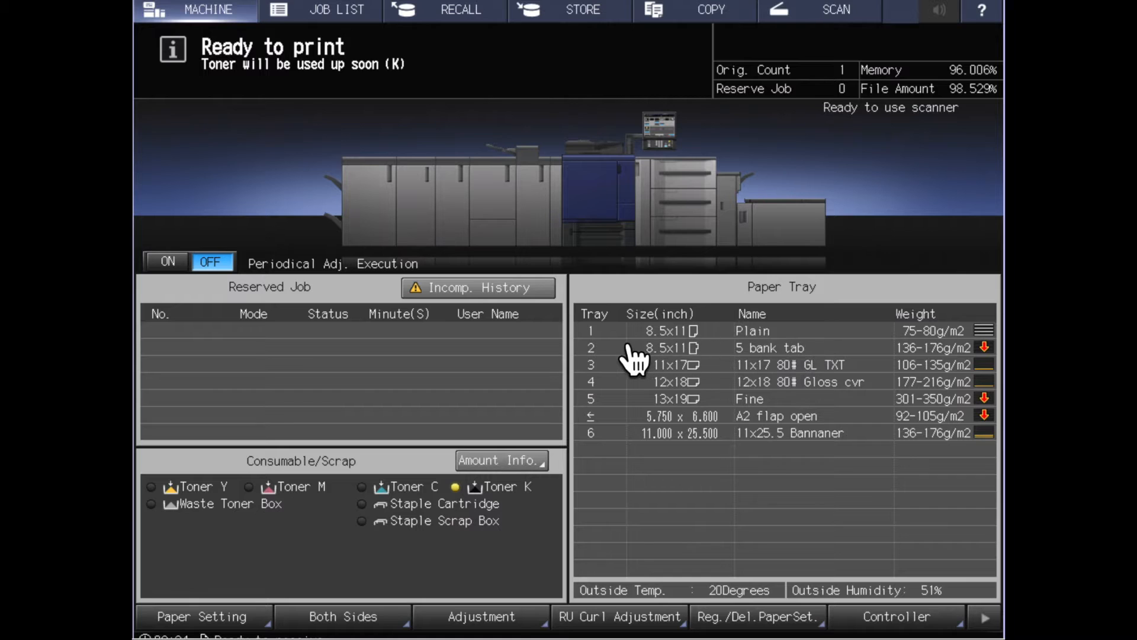
{"action": "mouse_move", "coordinate": [827, 359]}
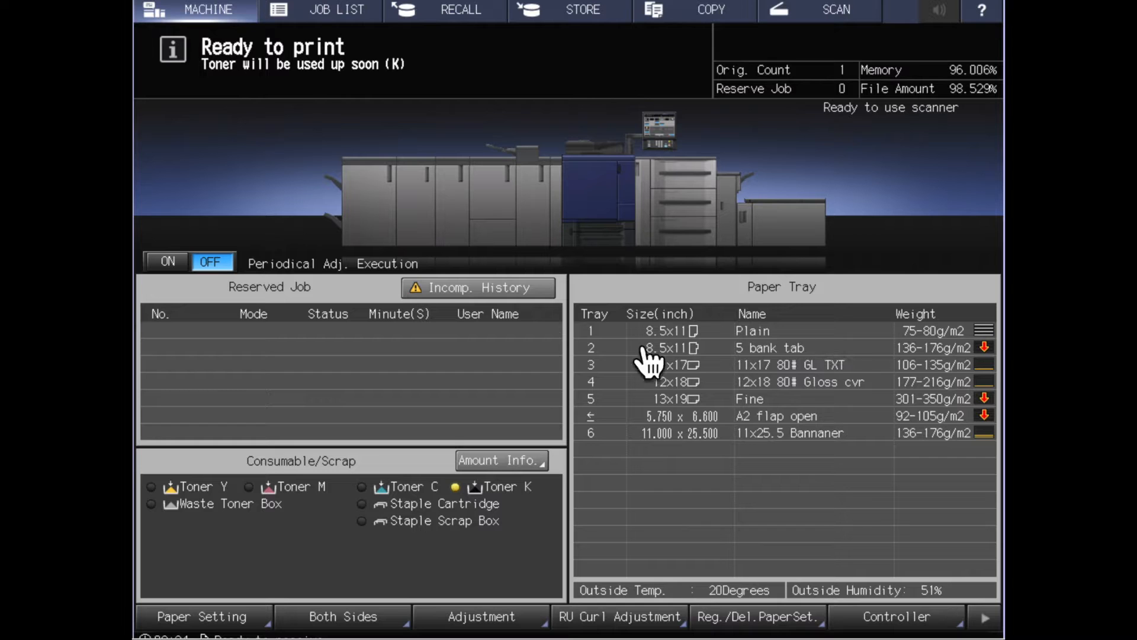
{"action": "mouse_move", "coordinate": [377, 239]}
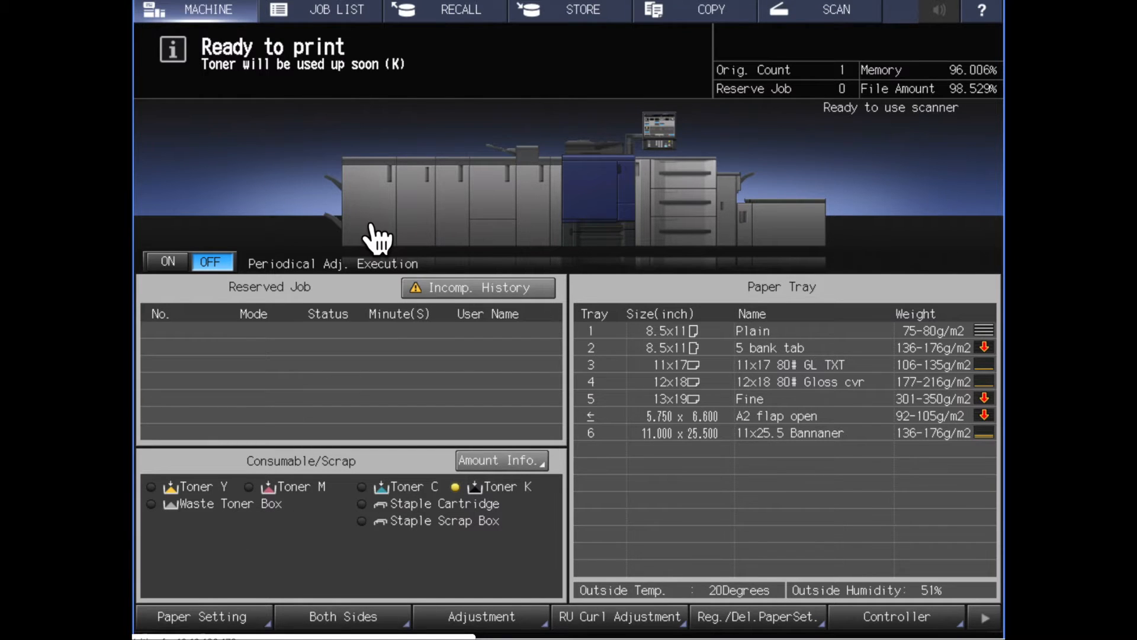
Step: Reopen Paper Setting showing Tray1's 8.5x11 plain paper, 75-80g/m2
{"action": "left_click", "coordinate": [202, 616]}
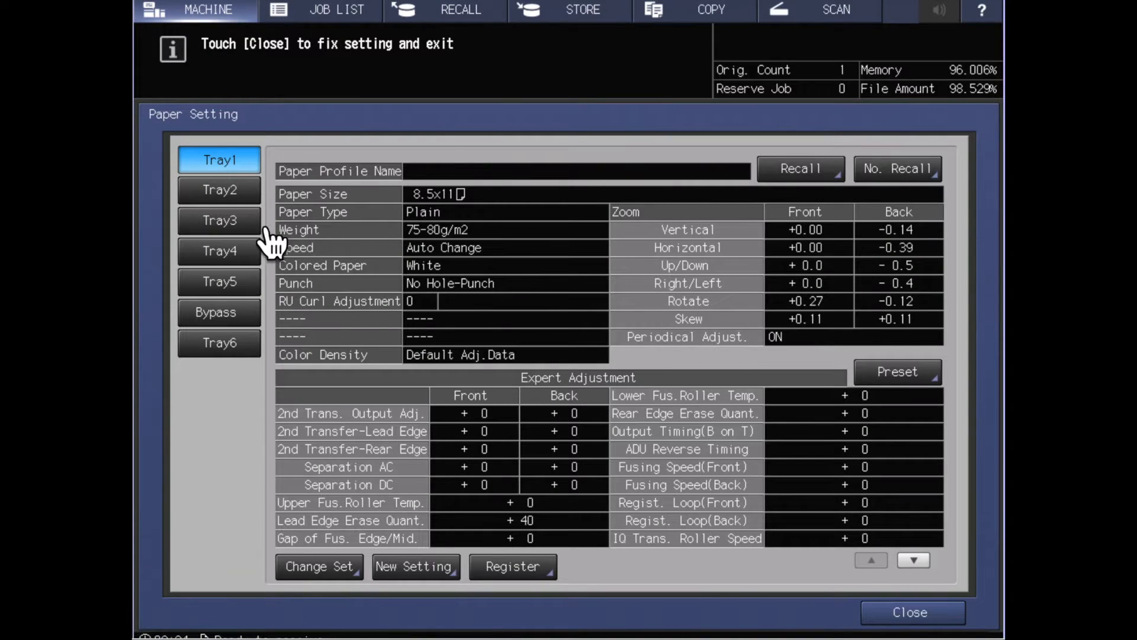
{"action": "mouse_move", "coordinate": [570, 195]}
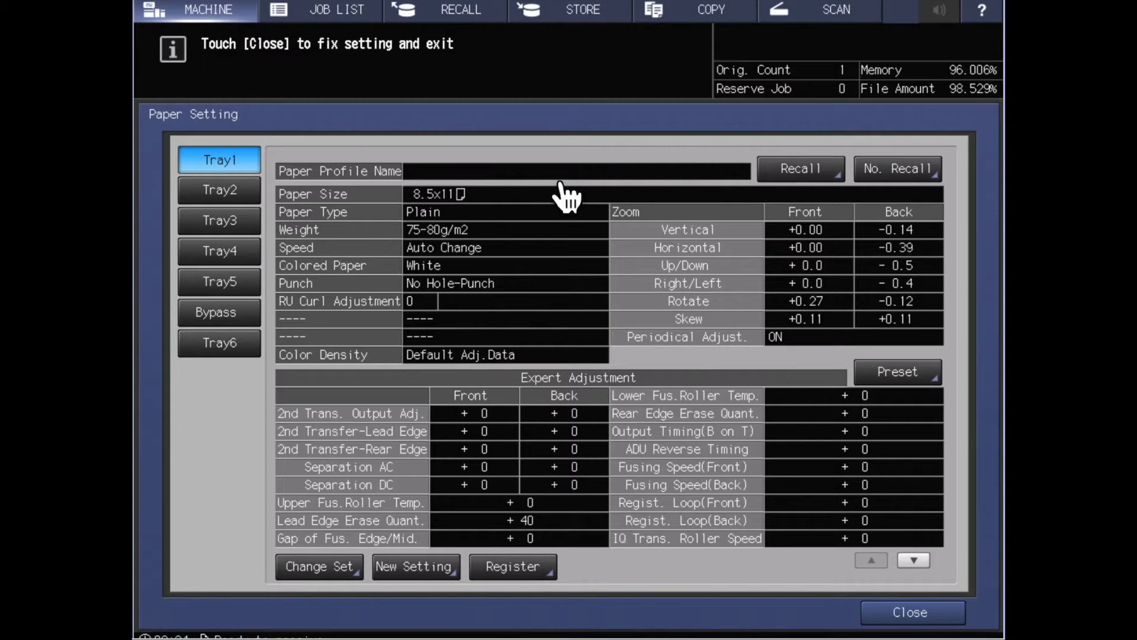
{"action": "mouse_move", "coordinate": [758, 195]}
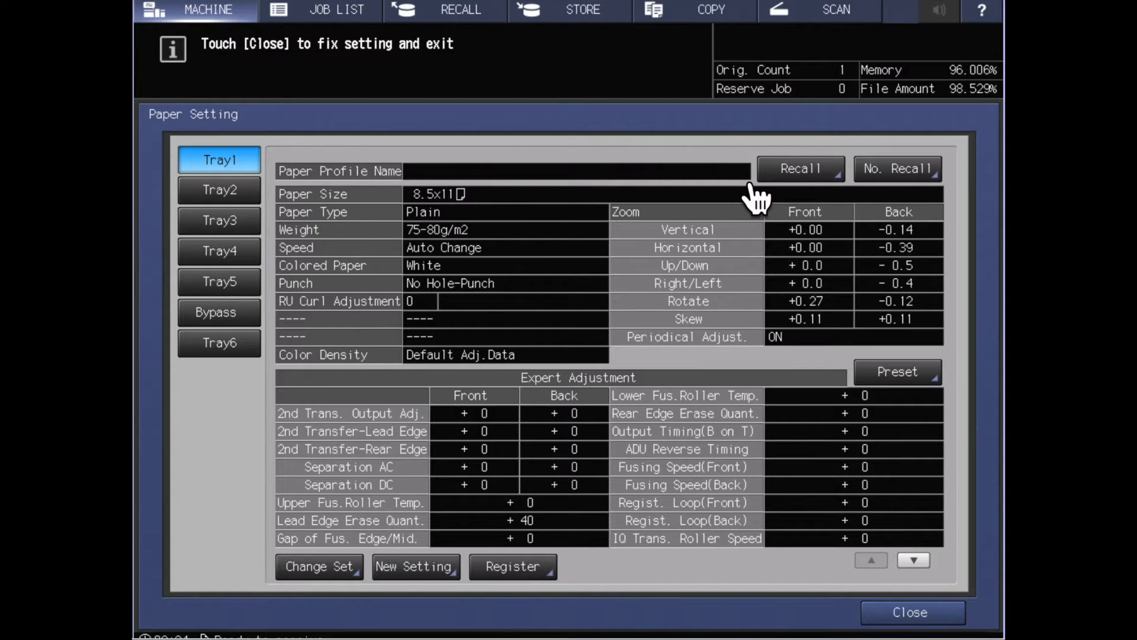
{"action": "mouse_move", "coordinate": [837, 195]}
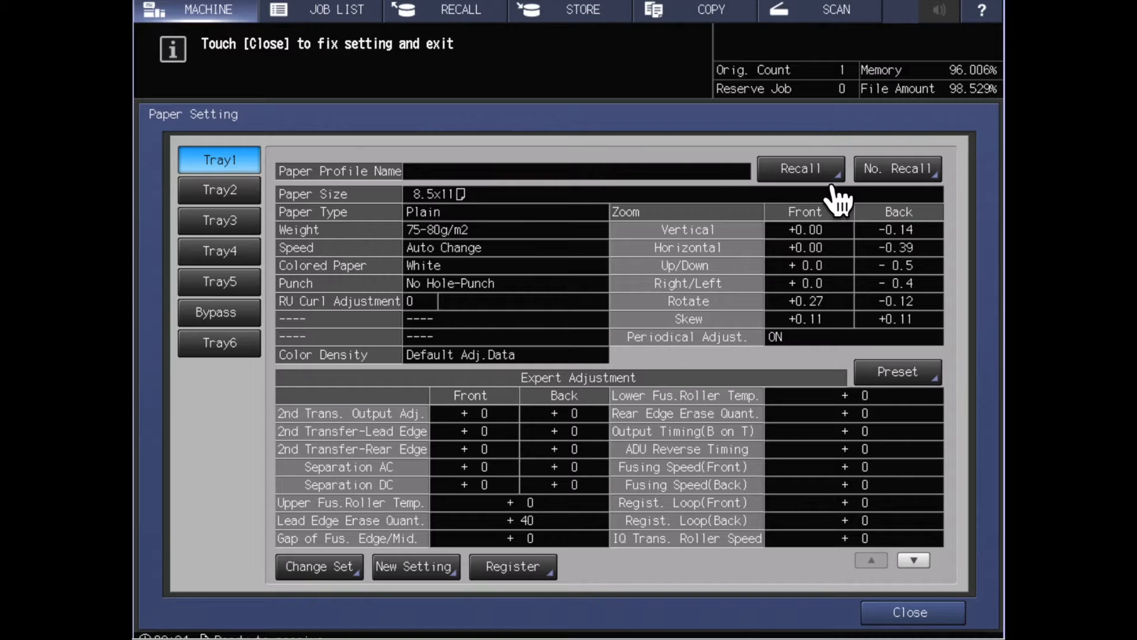
{"action": "mouse_move", "coordinate": [830, 222]}
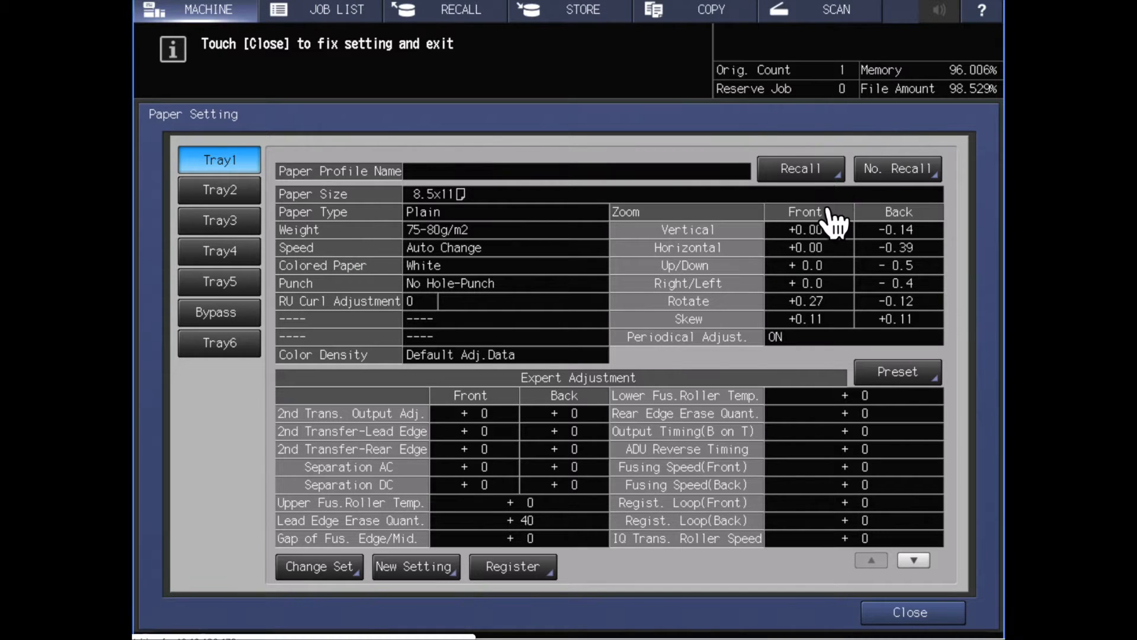
Step: Browse the Recall paper profile list to page 4 and back to page 3 to find 021 20# Bond LTR
{"action": "left_click", "coordinate": [799, 168]}
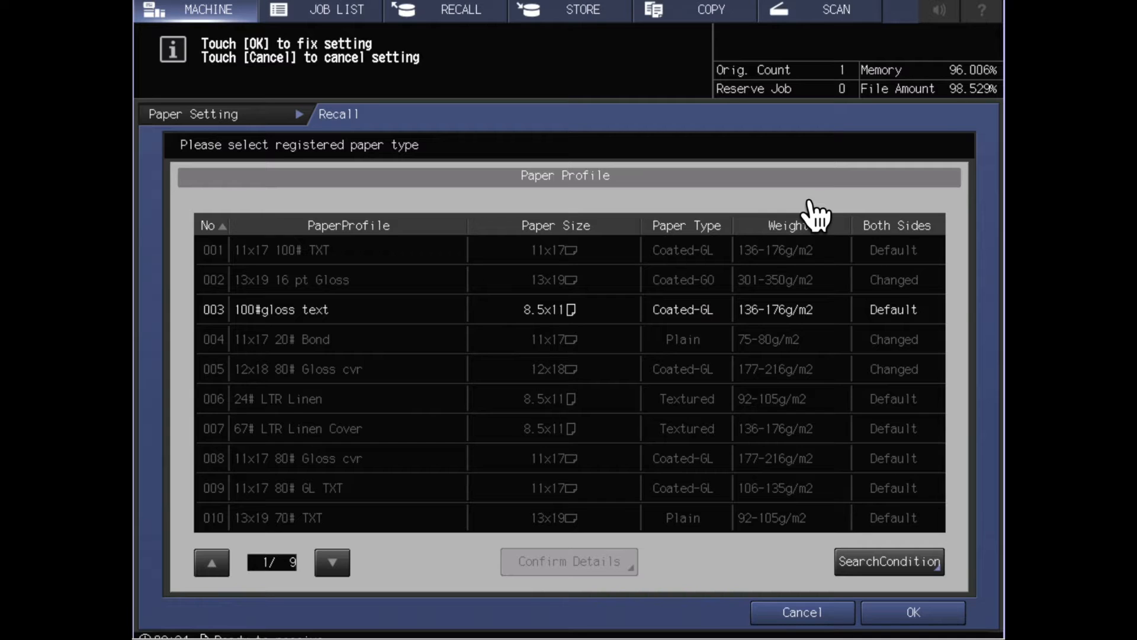
{"action": "mouse_move", "coordinate": [318, 608]}
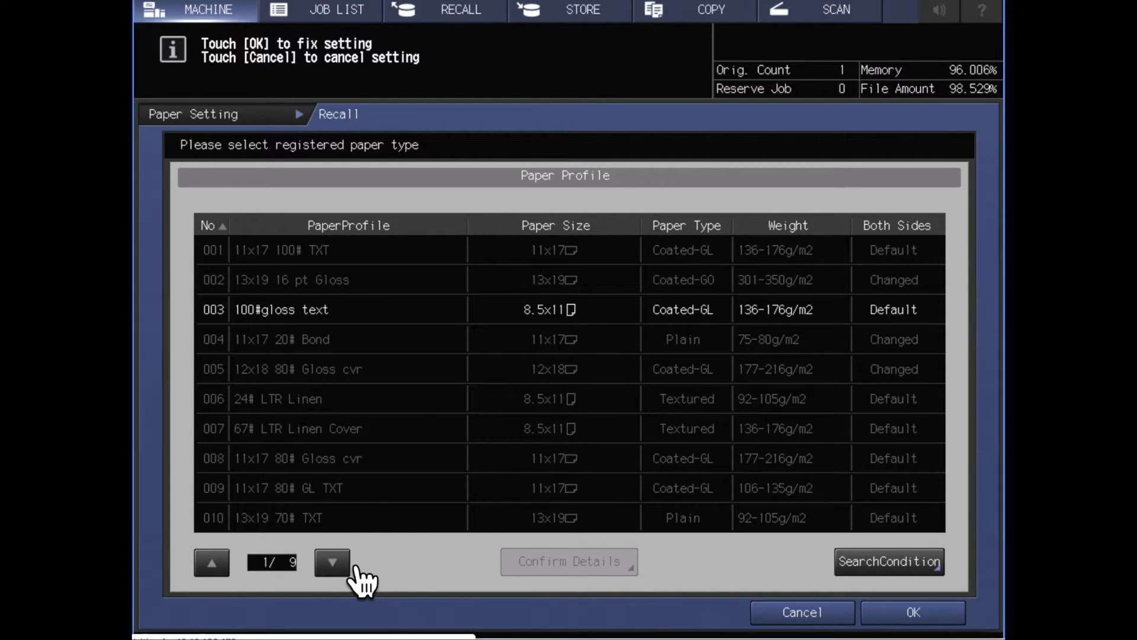
{"action": "left_click", "coordinate": [331, 561]}
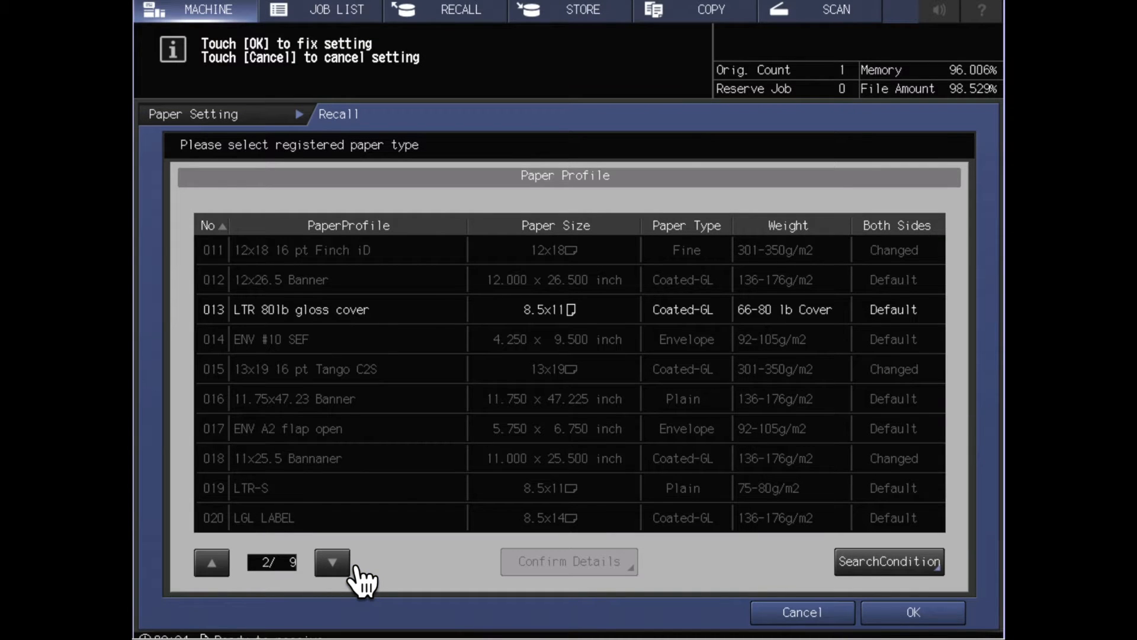
{"action": "mouse_move", "coordinate": [360, 580]}
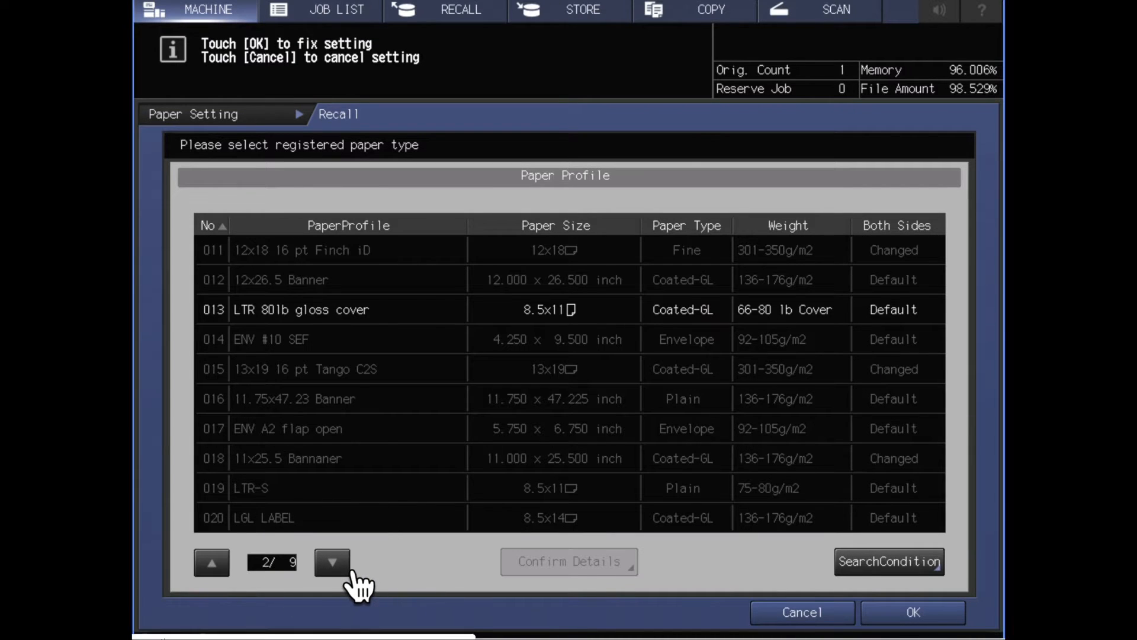
{"action": "left_click", "coordinate": [332, 562]}
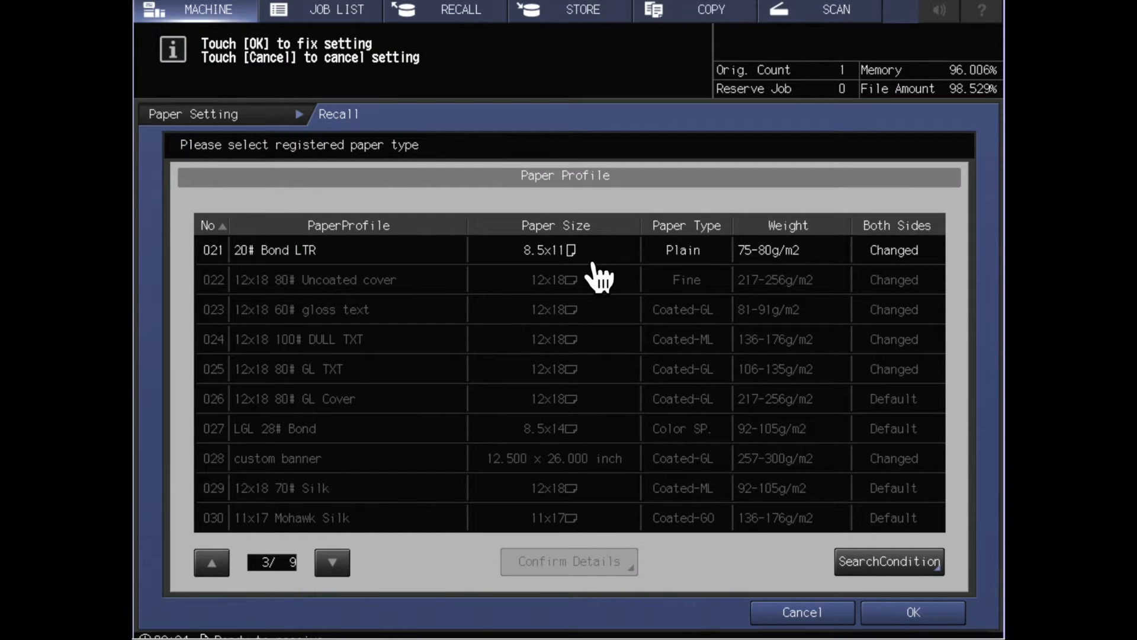
{"action": "mouse_move", "coordinate": [648, 280]}
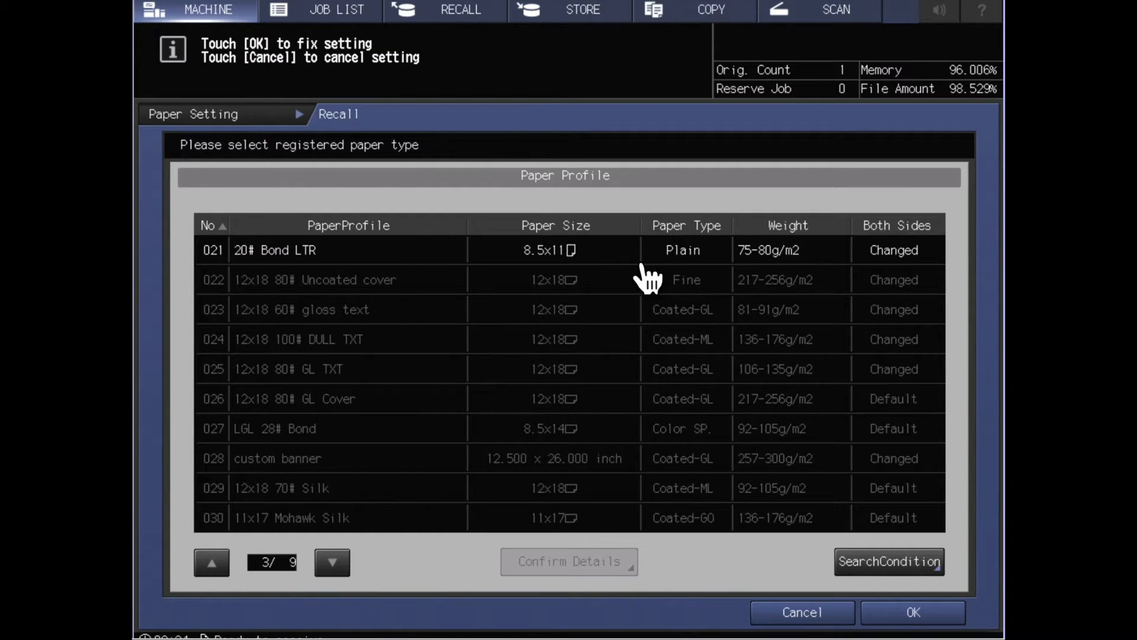
{"action": "mouse_move", "coordinate": [700, 257]}
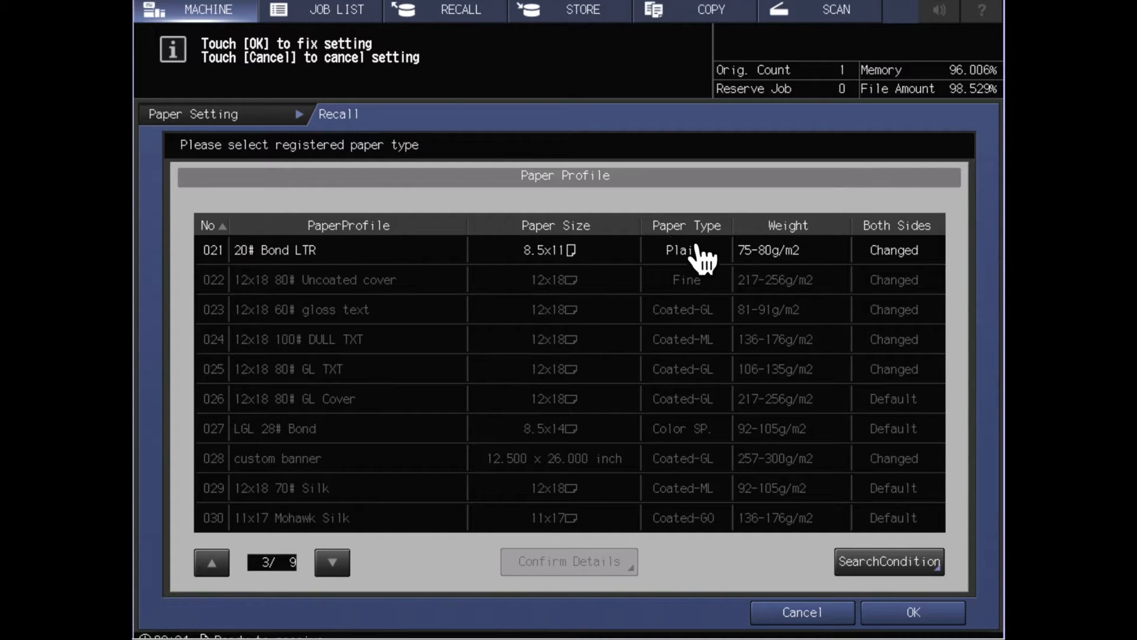
{"action": "mouse_move", "coordinate": [625, 273]}
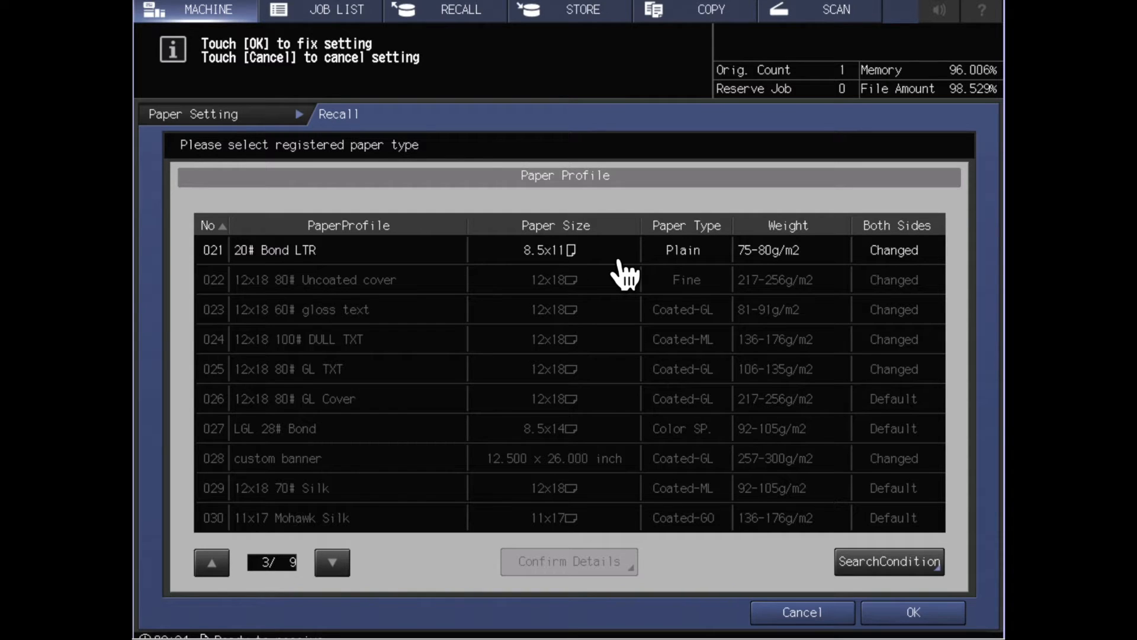
{"action": "mouse_move", "coordinate": [554, 339]}
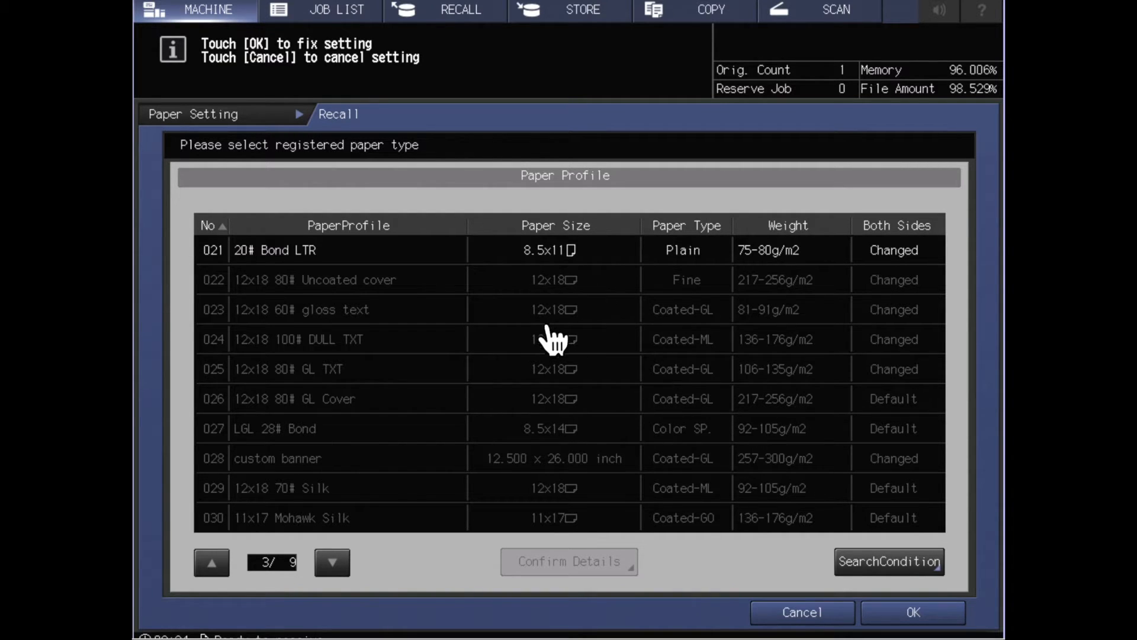
{"action": "mouse_move", "coordinate": [619, 280]}
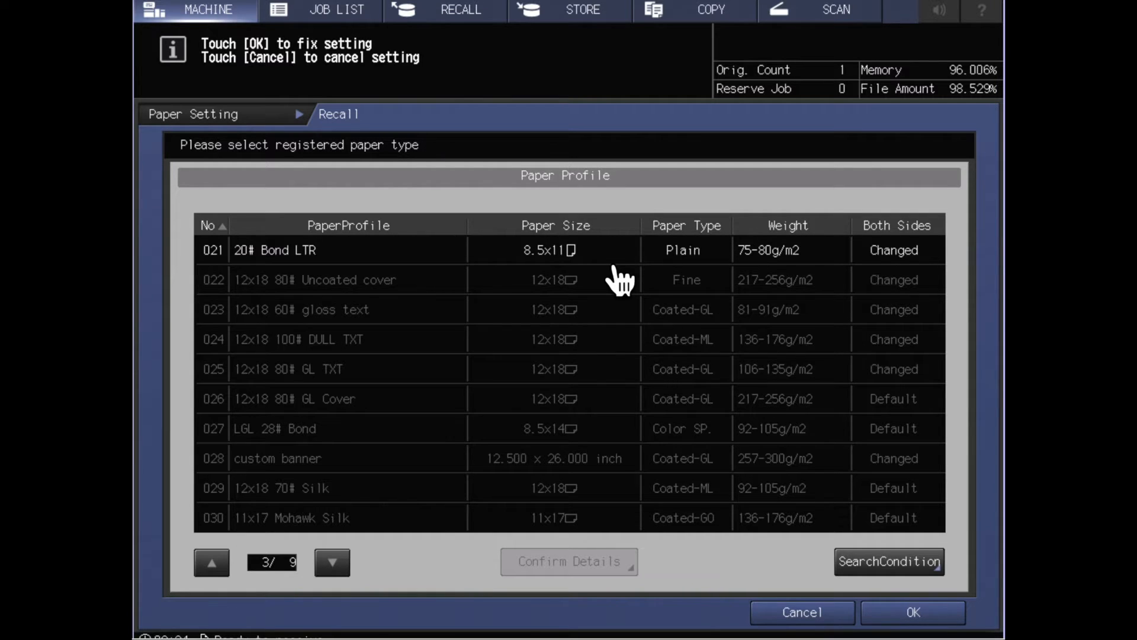
{"action": "mouse_move", "coordinate": [410, 347]}
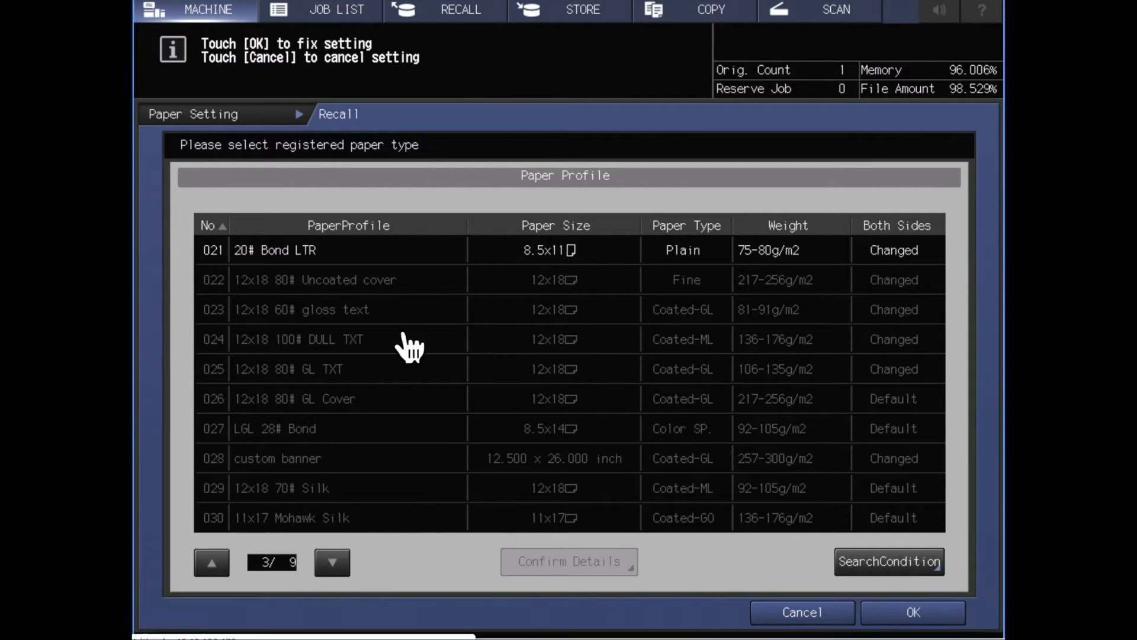
{"action": "left_click", "coordinate": [331, 561]}
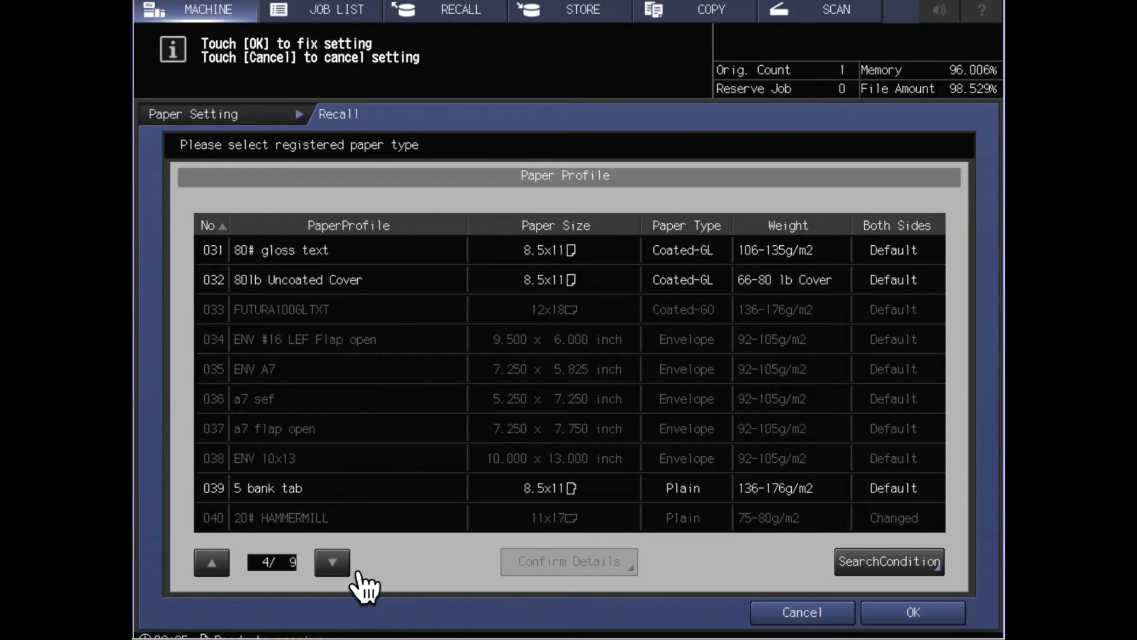
{"action": "mouse_move", "coordinate": [528, 290]}
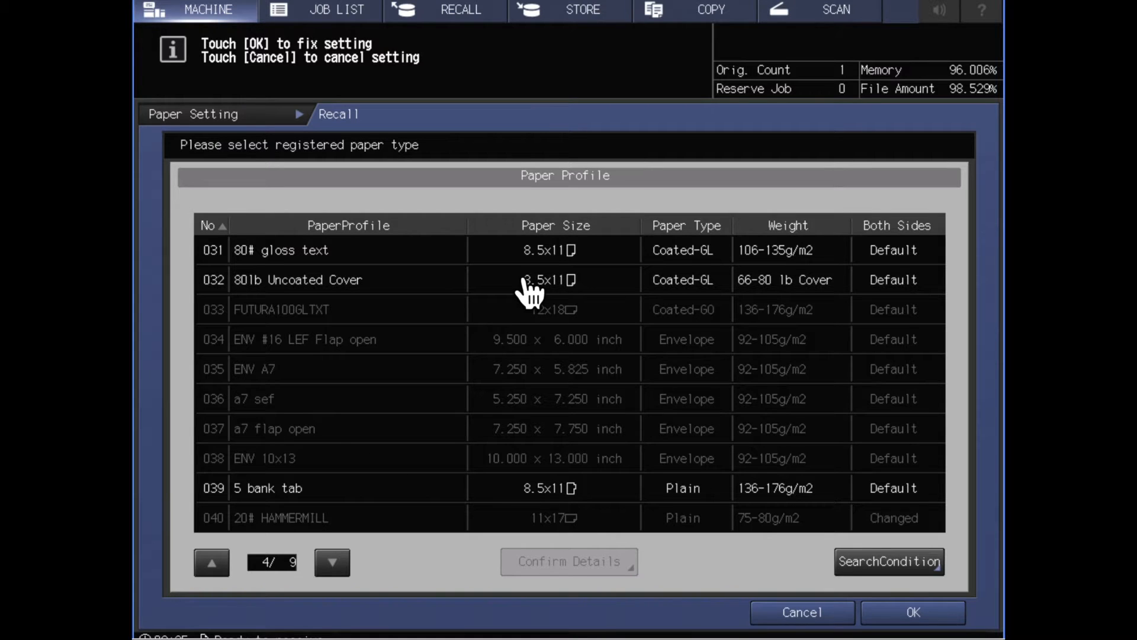
{"action": "mouse_move", "coordinate": [413, 536]}
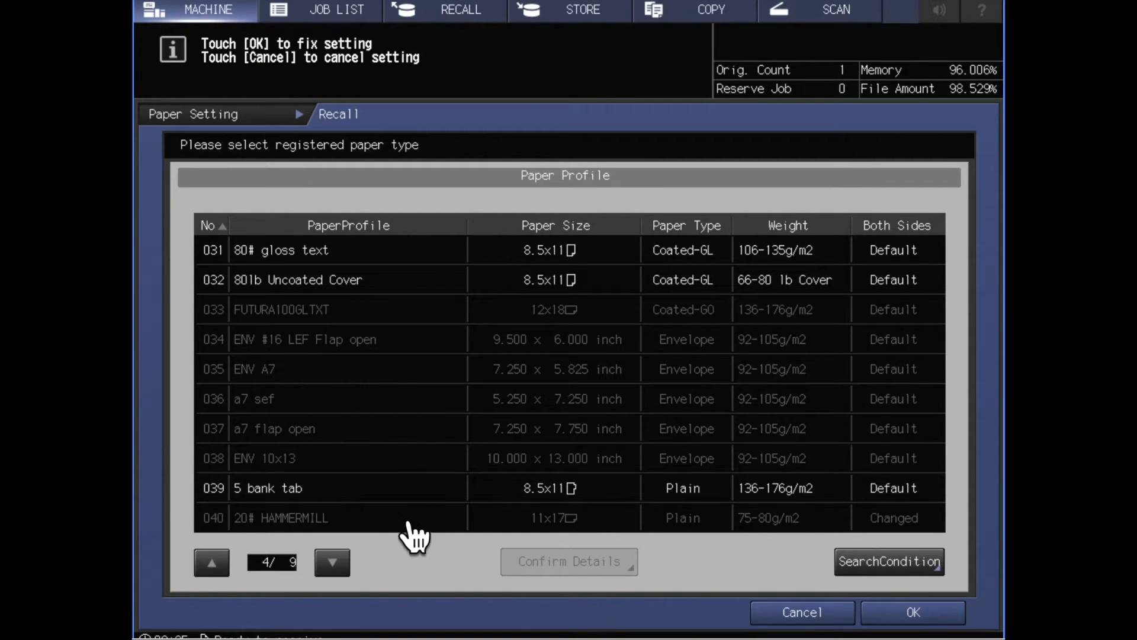
{"action": "mouse_move", "coordinate": [232, 588]}
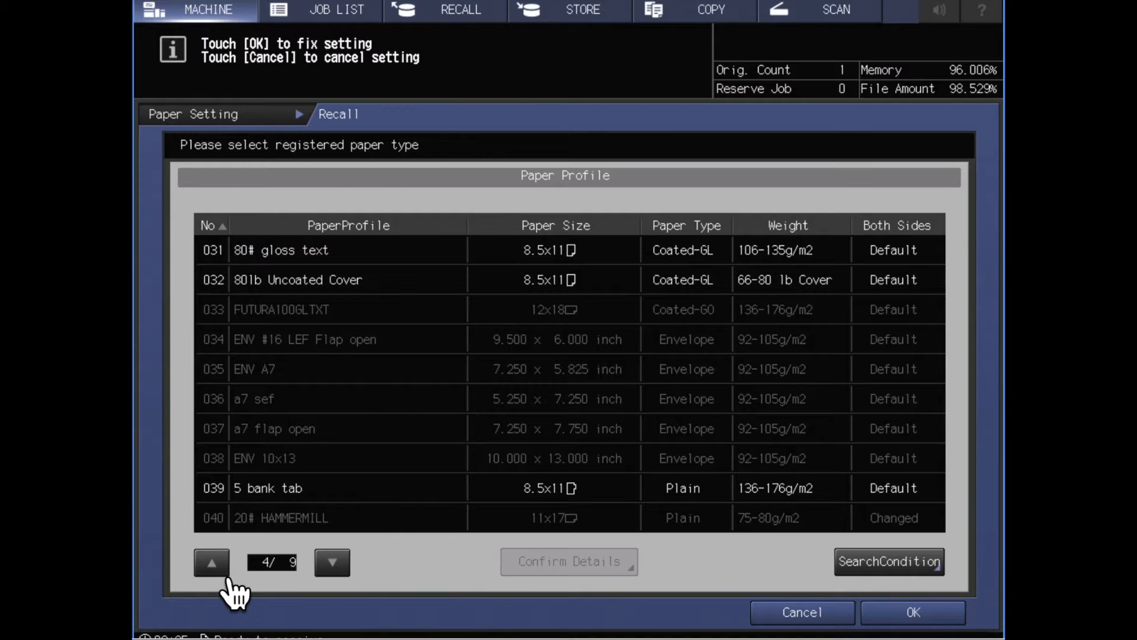
{"action": "left_click", "coordinate": [211, 561]}
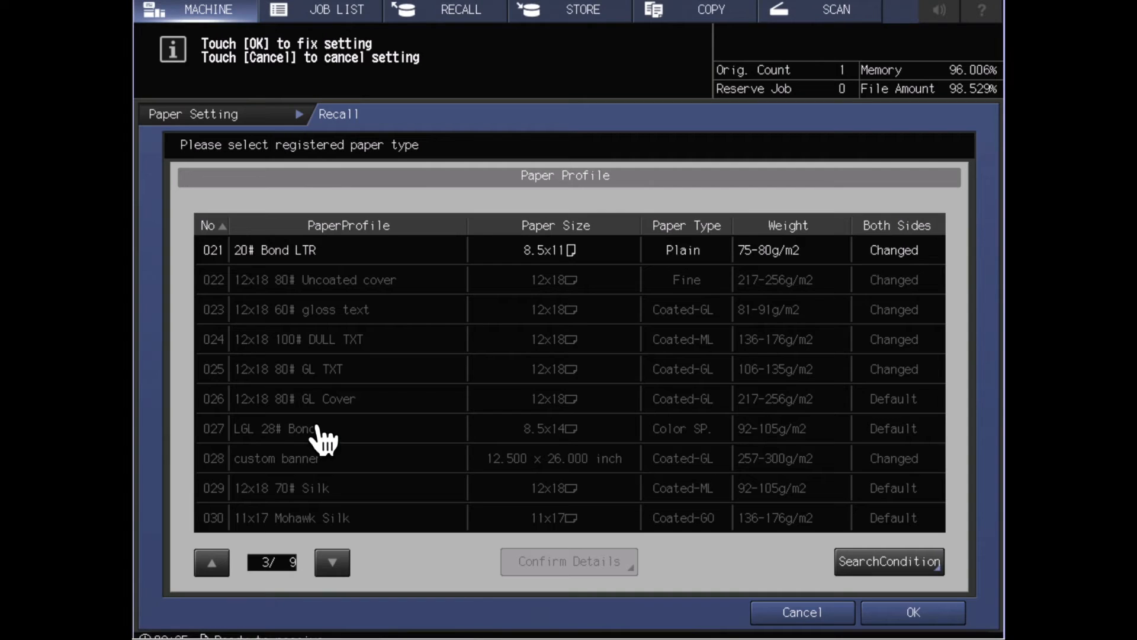
{"action": "mouse_move", "coordinate": [579, 277]}
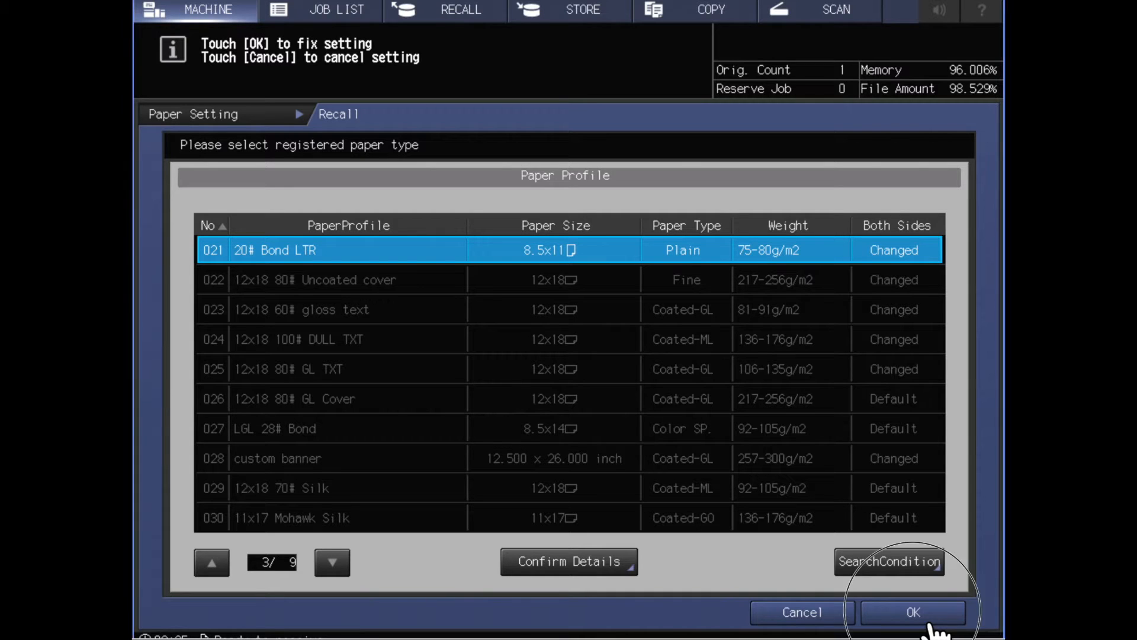
Step: Confirm the recalled 021 20# Bond LTR profile for Tray 1
{"action": "left_click", "coordinate": [912, 611]}
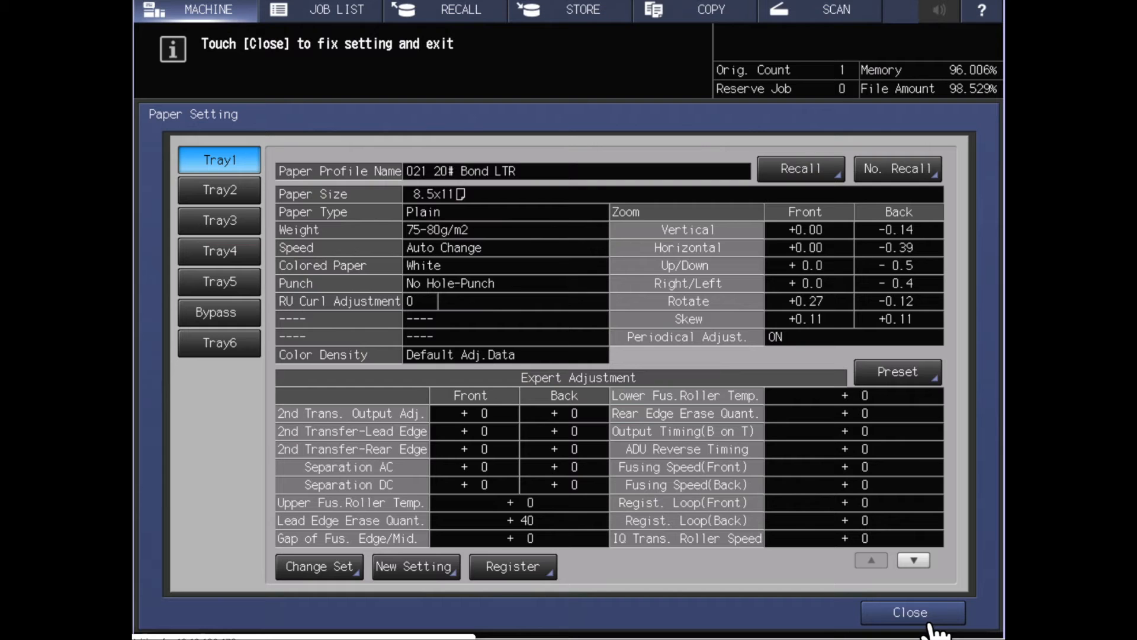
{"action": "mouse_move", "coordinate": [524, 331]}
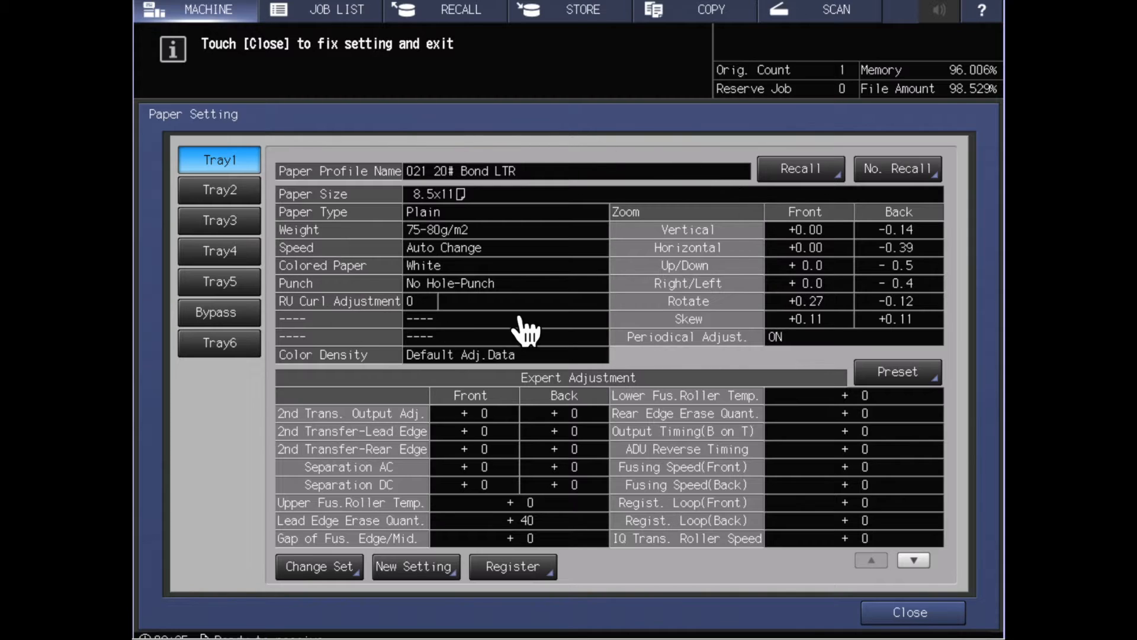
{"action": "mouse_move", "coordinate": [308, 218]}
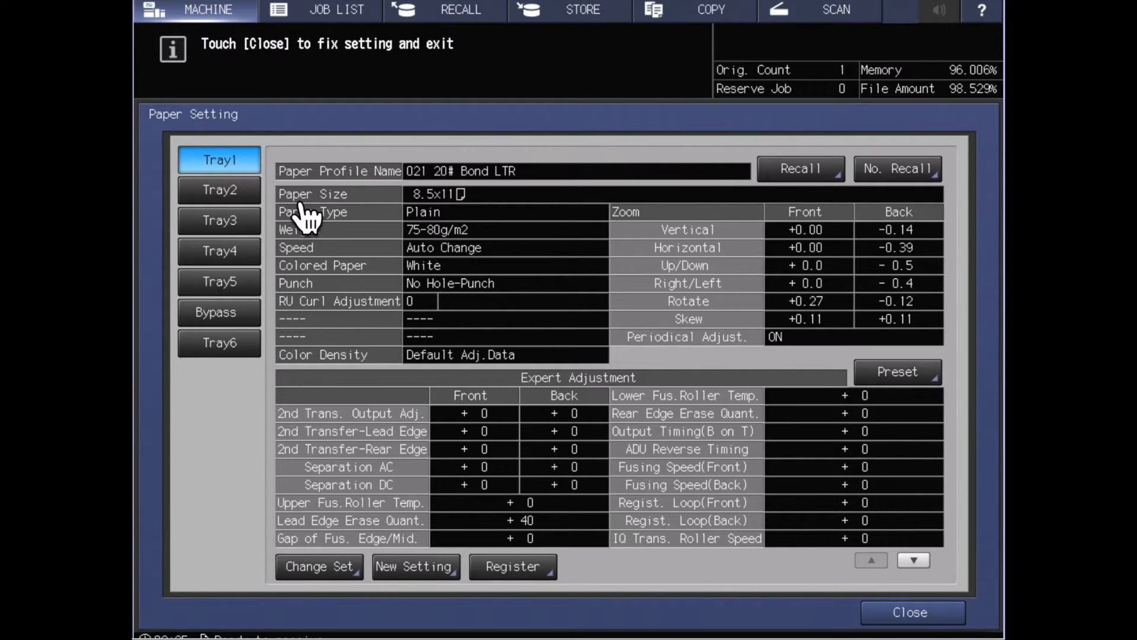
{"action": "mouse_move", "coordinate": [551, 192]}
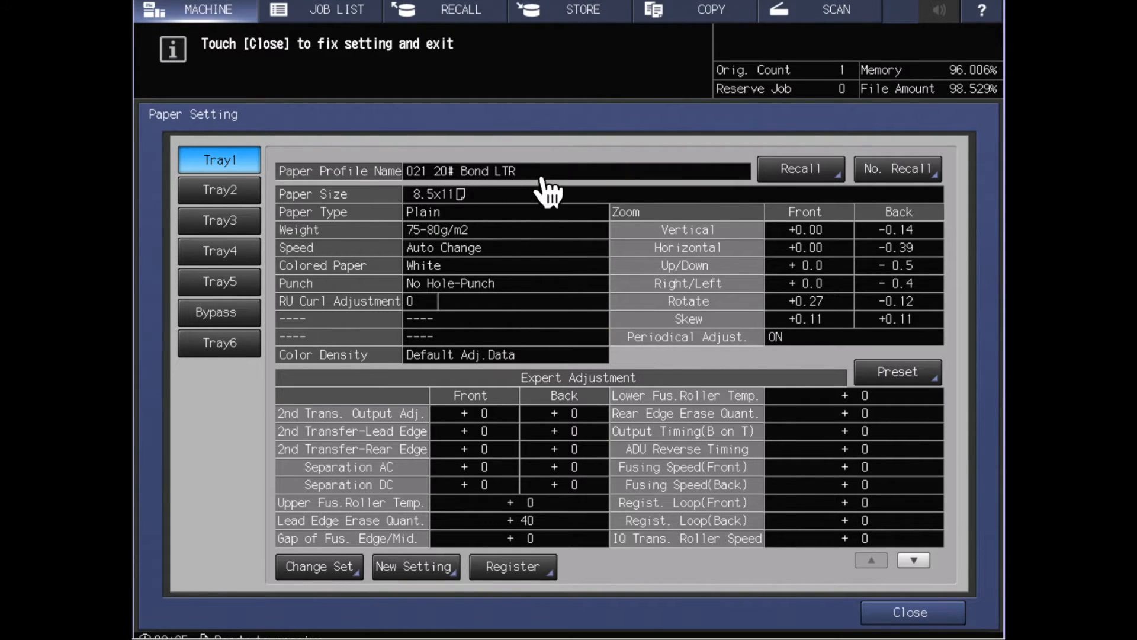
{"action": "mouse_move", "coordinate": [564, 194]}
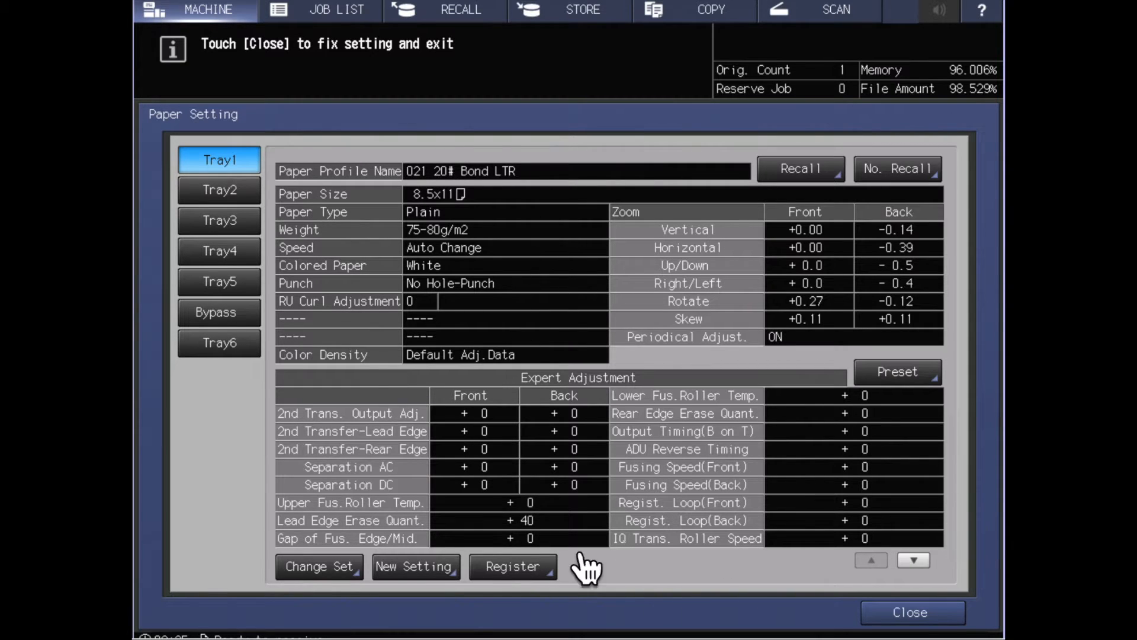
{"action": "mouse_move", "coordinate": [373, 548]}
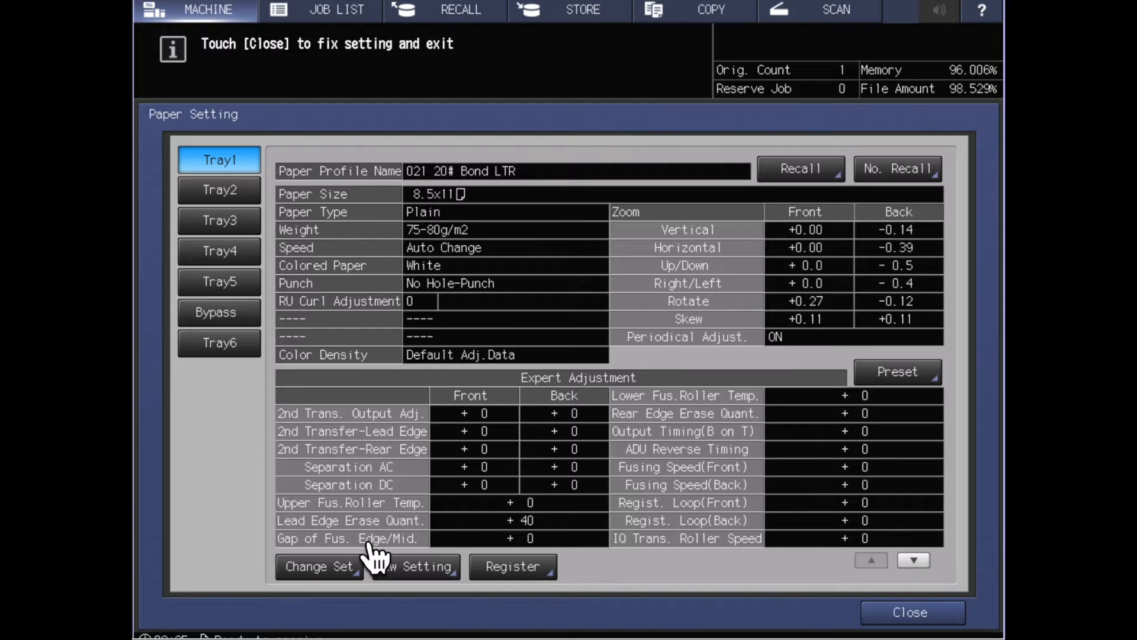
{"action": "mouse_move", "coordinate": [403, 543]}
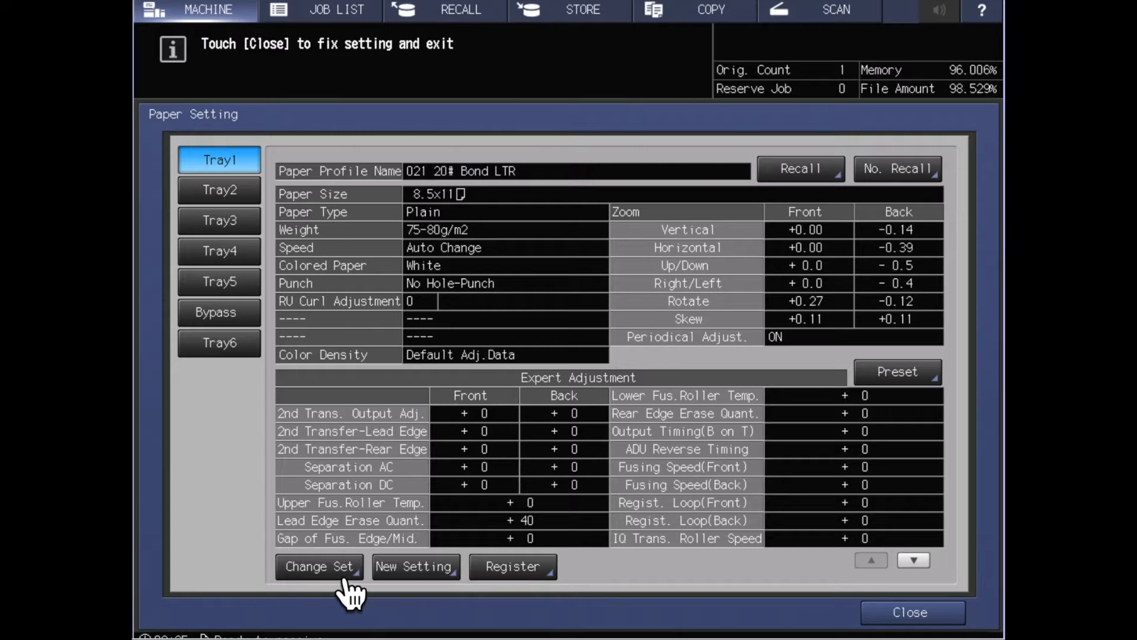
{"action": "left_click", "coordinate": [910, 611]}
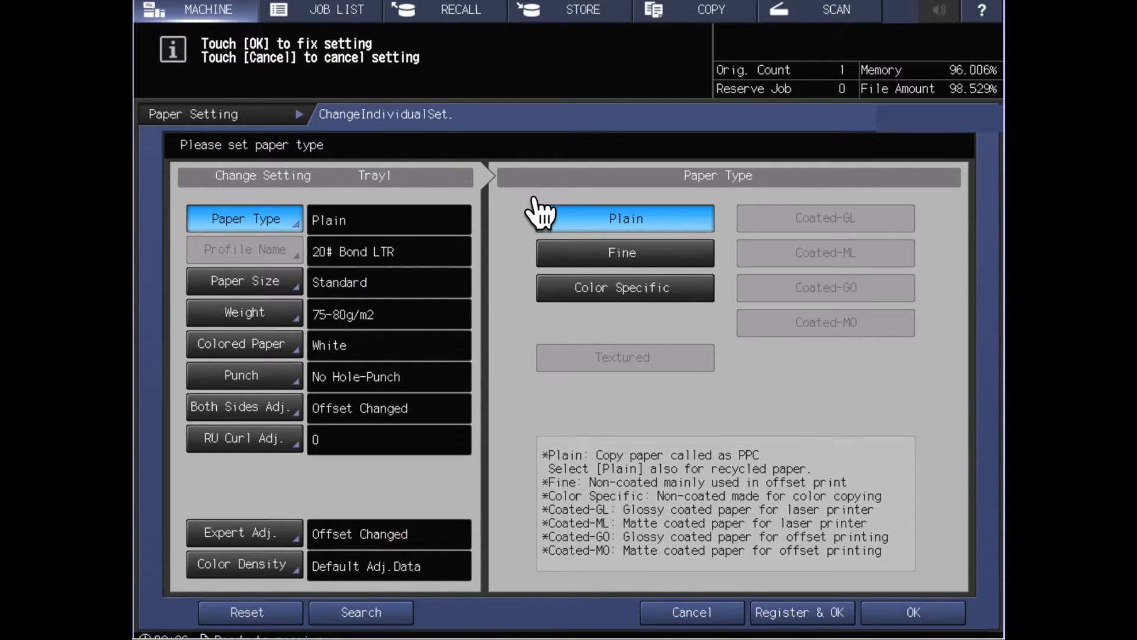
{"action": "mouse_move", "coordinate": [417, 232]}
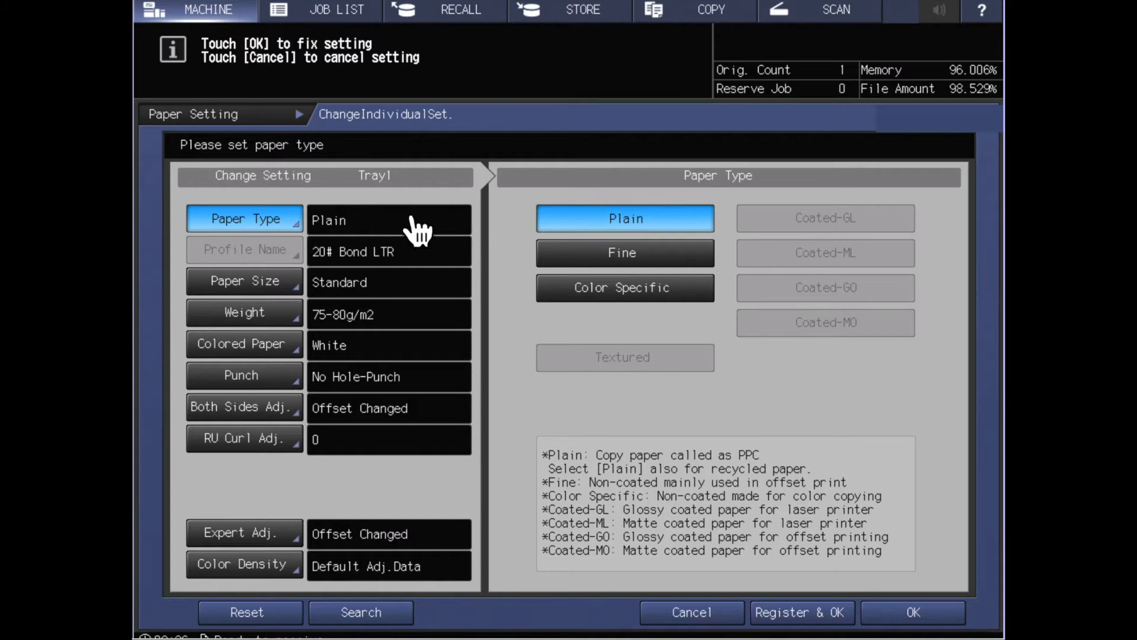
{"action": "mouse_move", "coordinate": [286, 505]}
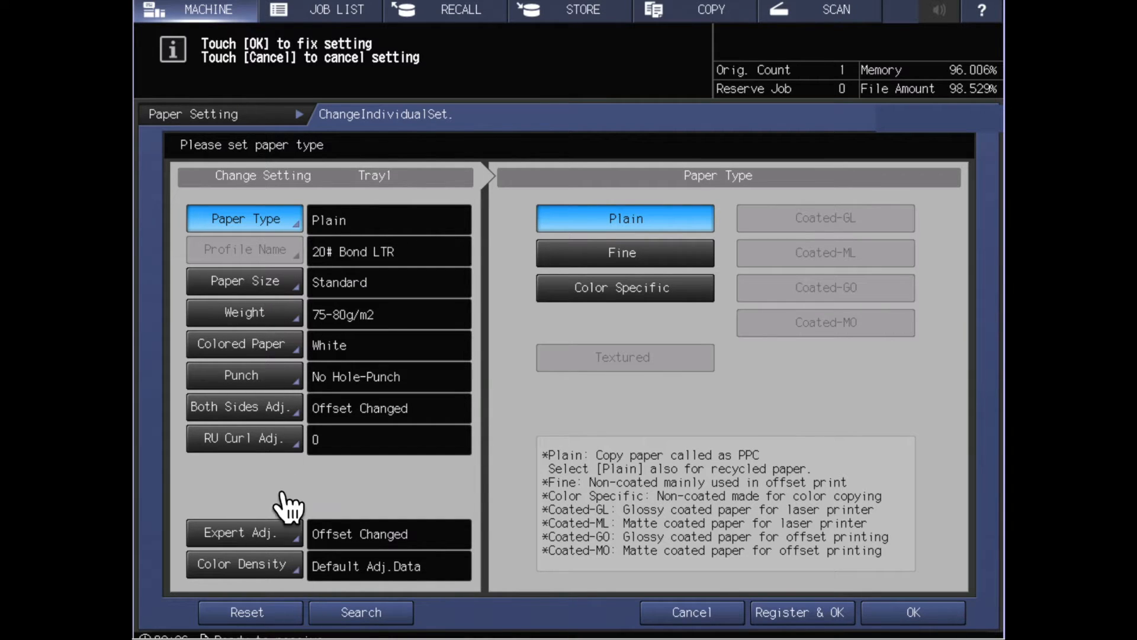
{"action": "mouse_move", "coordinate": [273, 573]}
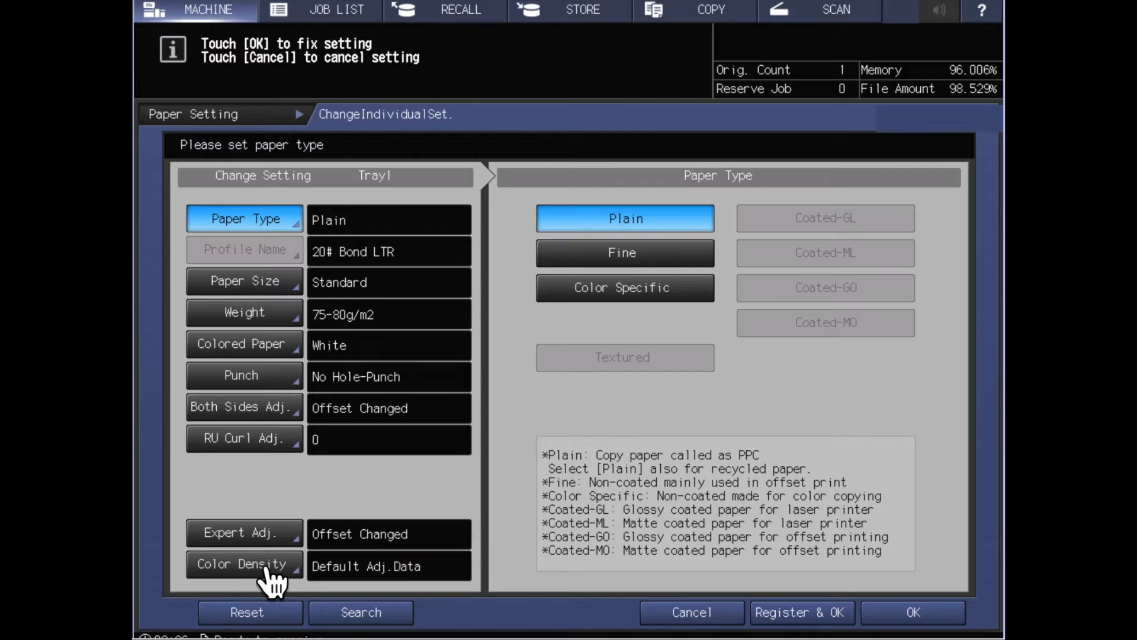
{"action": "mouse_move", "coordinate": [290, 561]}
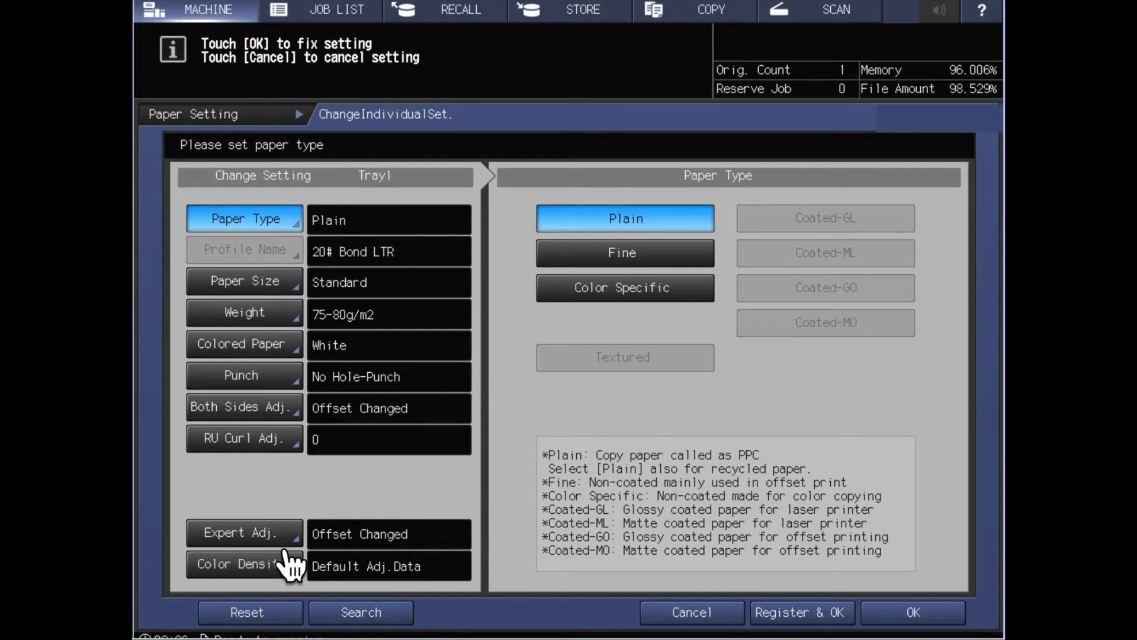
{"action": "mouse_move", "coordinate": [273, 297]}
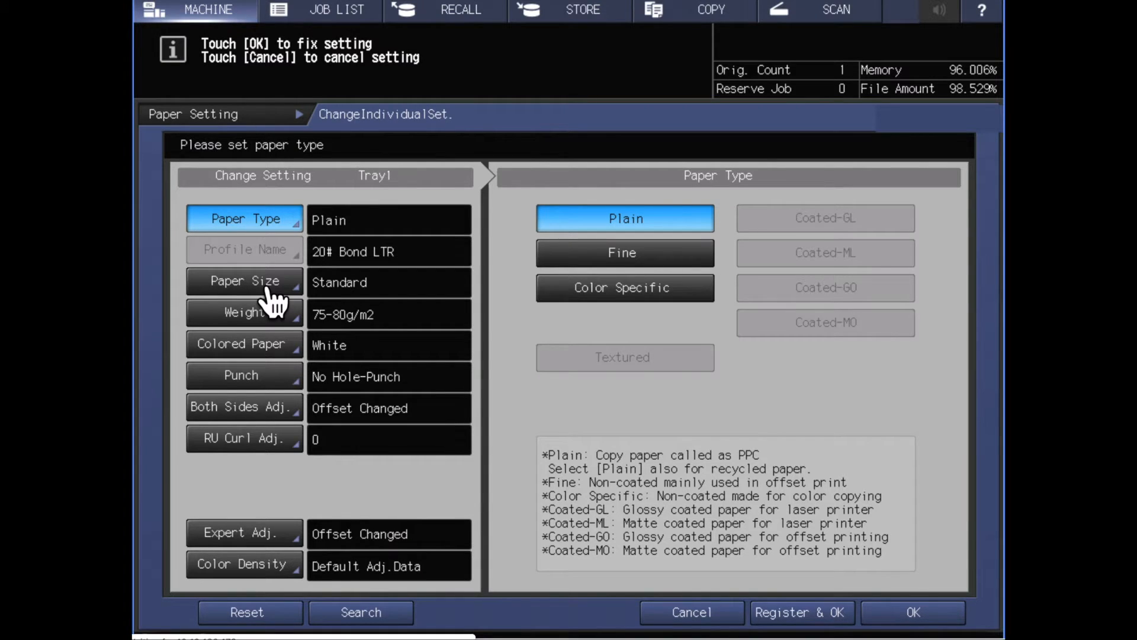
{"action": "left_click", "coordinate": [244, 282]}
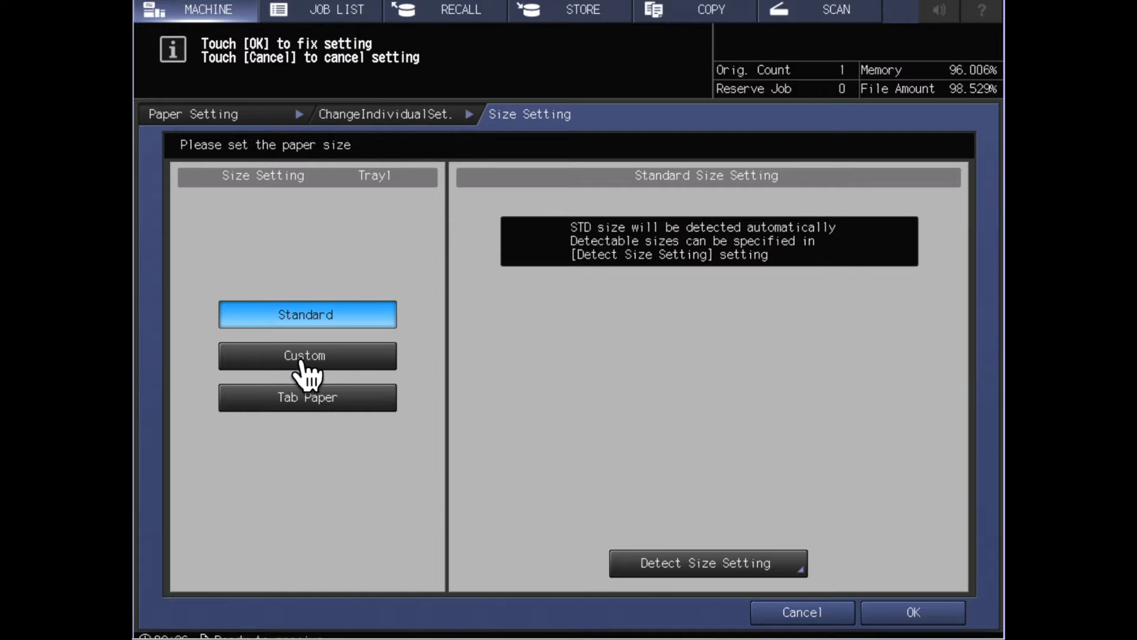
{"action": "mouse_move", "coordinate": [682, 381]}
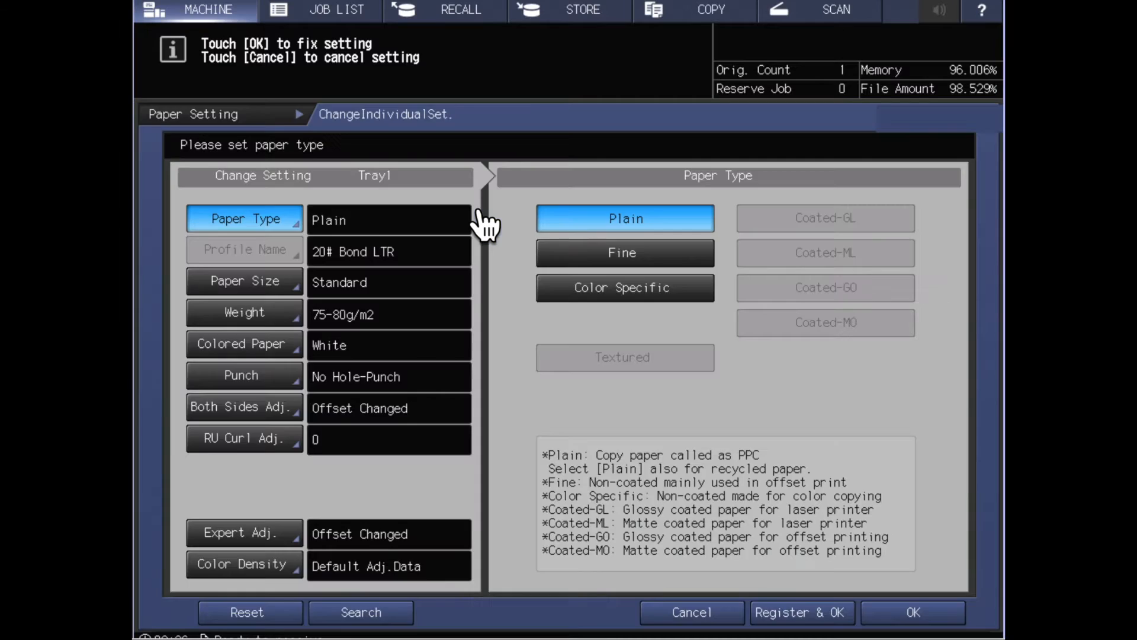
{"action": "mouse_move", "coordinate": [413, 236]}
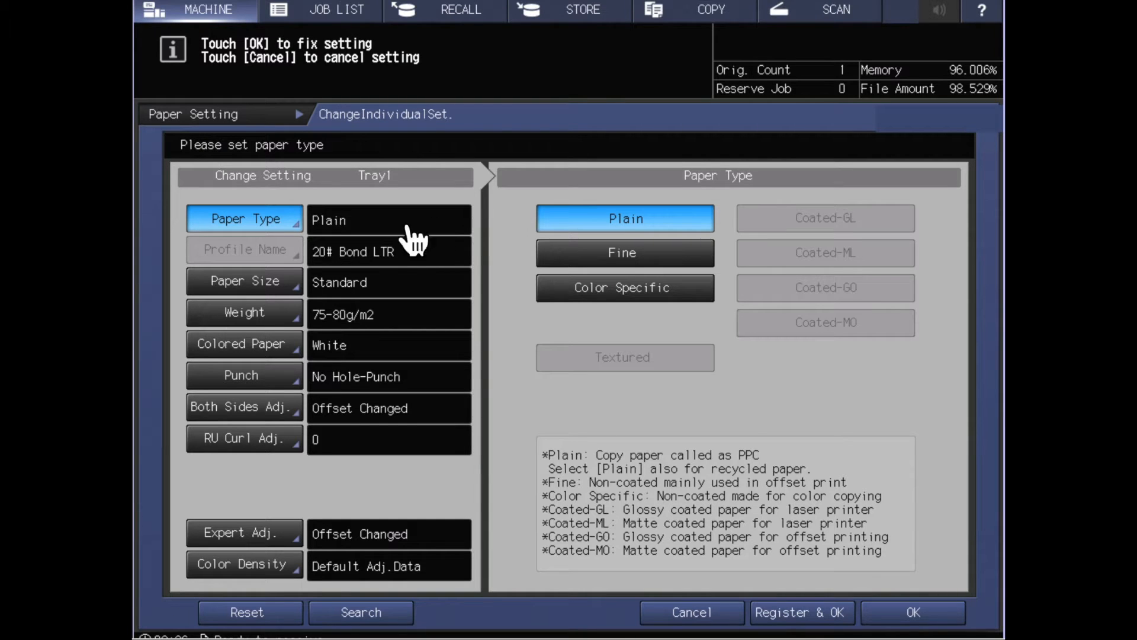
{"action": "mouse_move", "coordinate": [304, 243]}
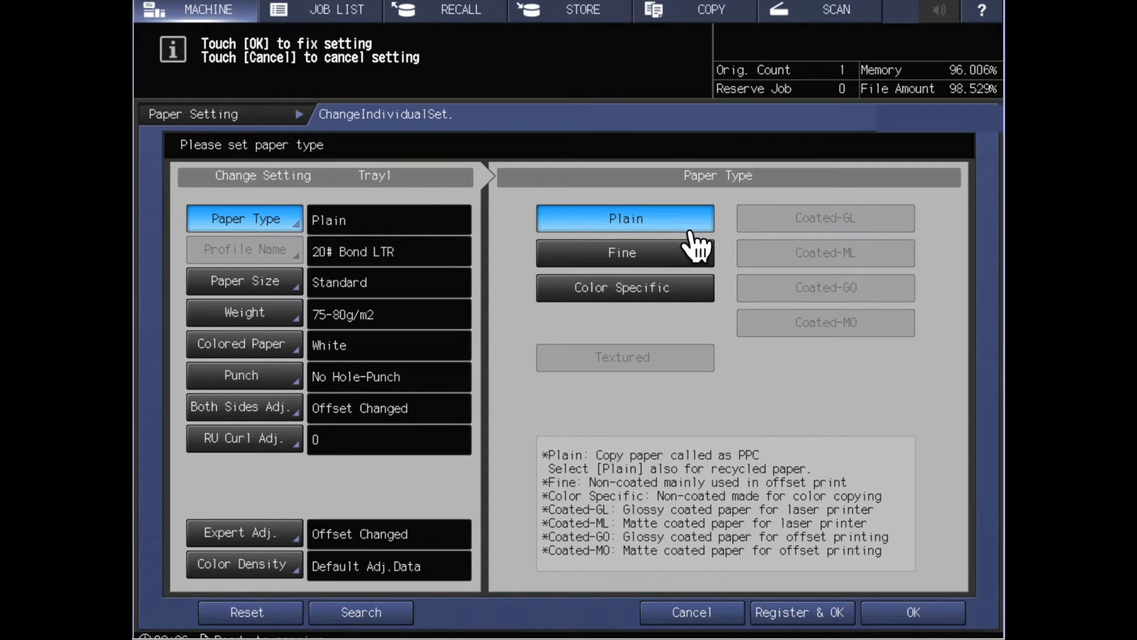
{"action": "mouse_move", "coordinate": [687, 319]}
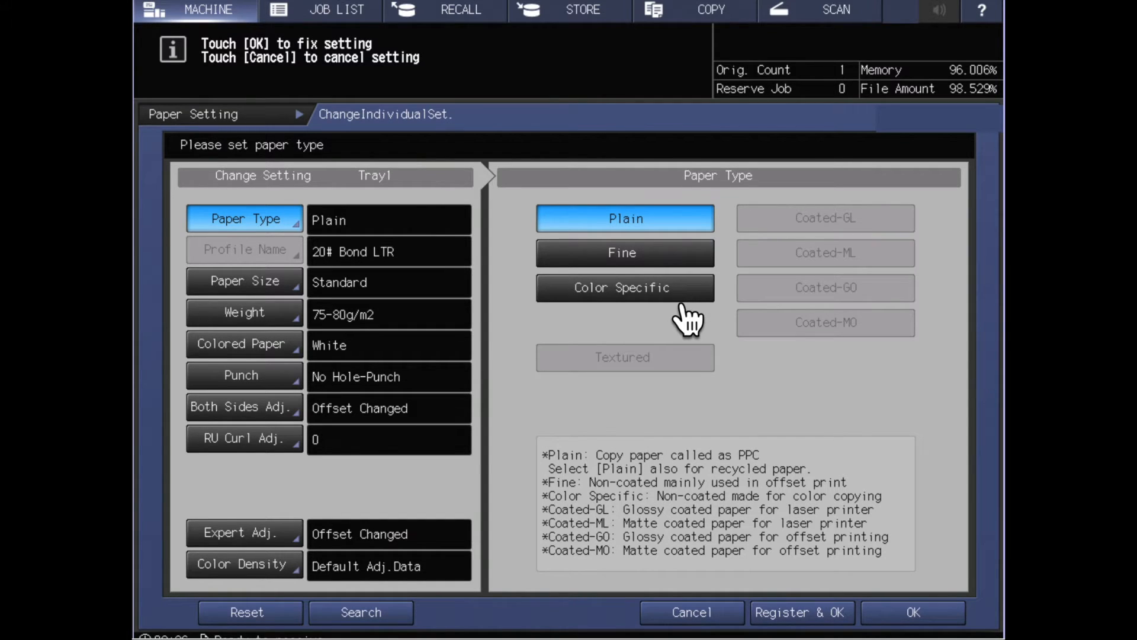
{"action": "mouse_move", "coordinate": [628, 283]}
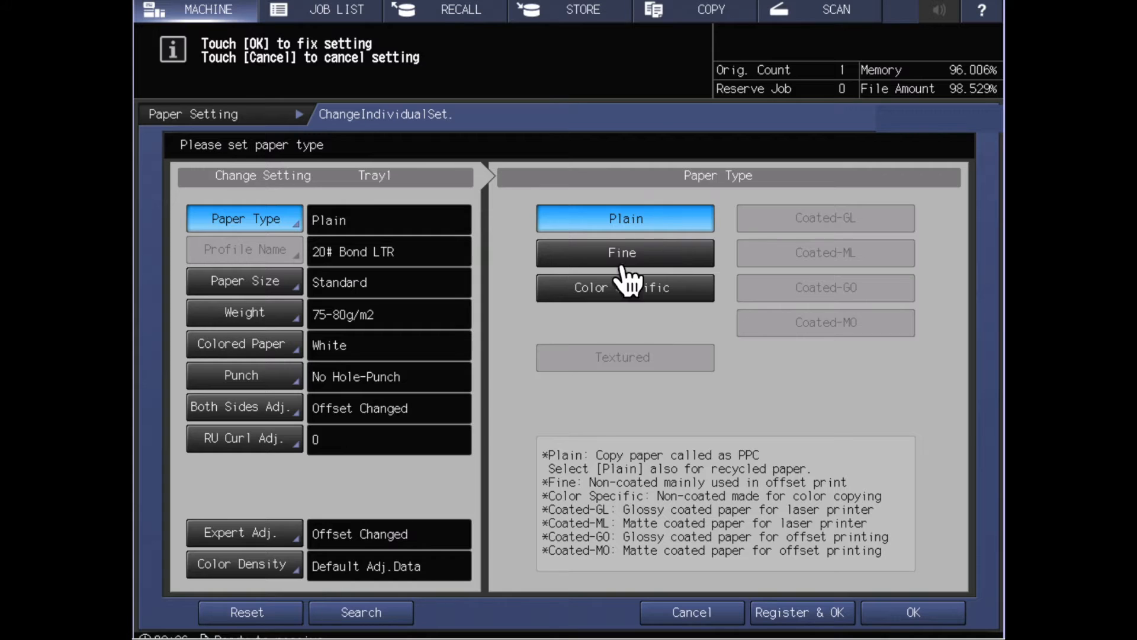
{"action": "mouse_move", "coordinate": [683, 301]}
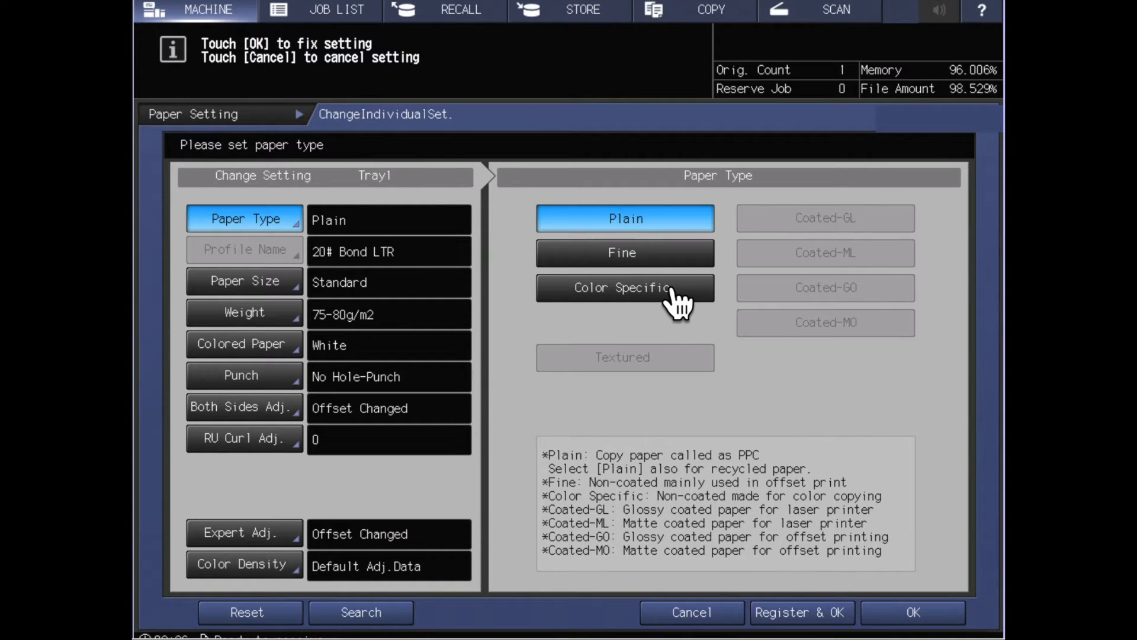
{"action": "mouse_move", "coordinate": [830, 380]}
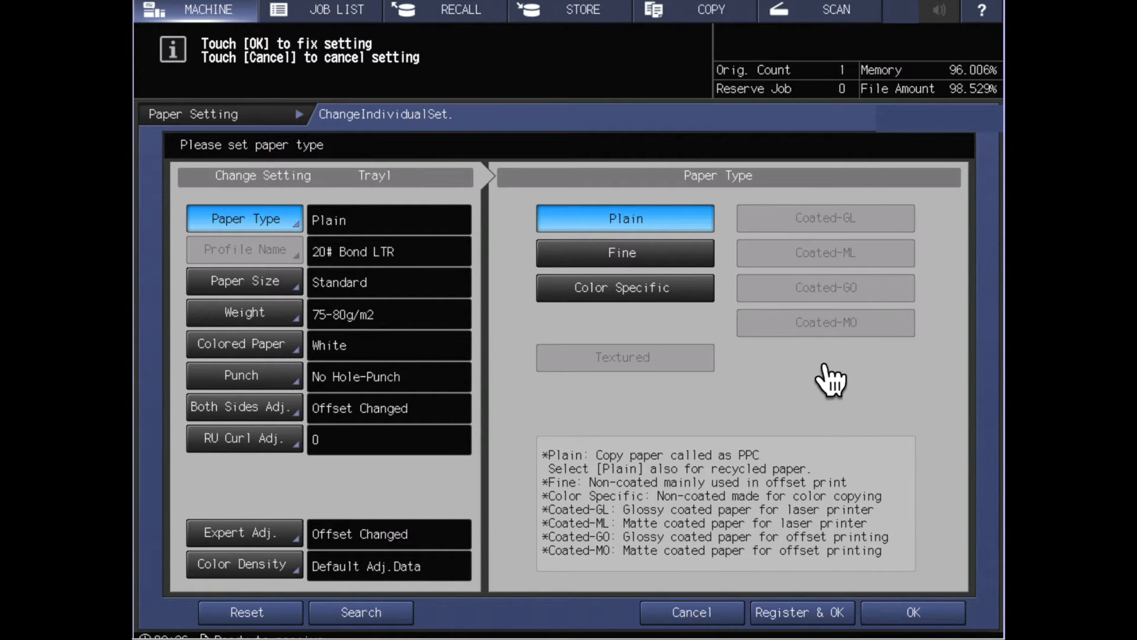
{"action": "mouse_move", "coordinate": [860, 370]}
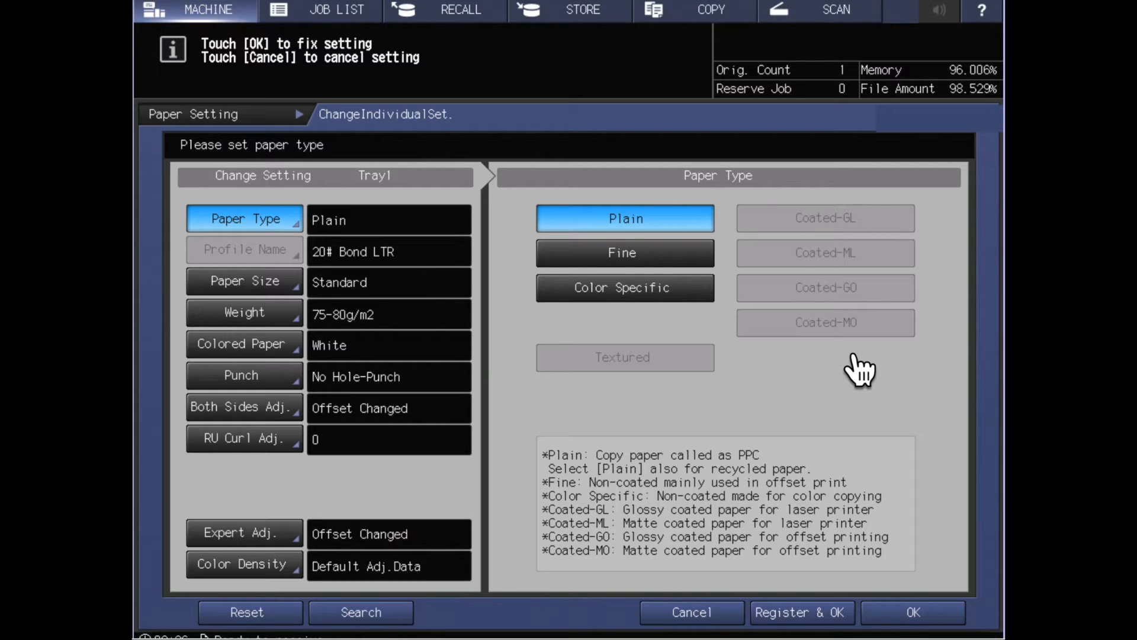
{"action": "mouse_move", "coordinate": [845, 322]}
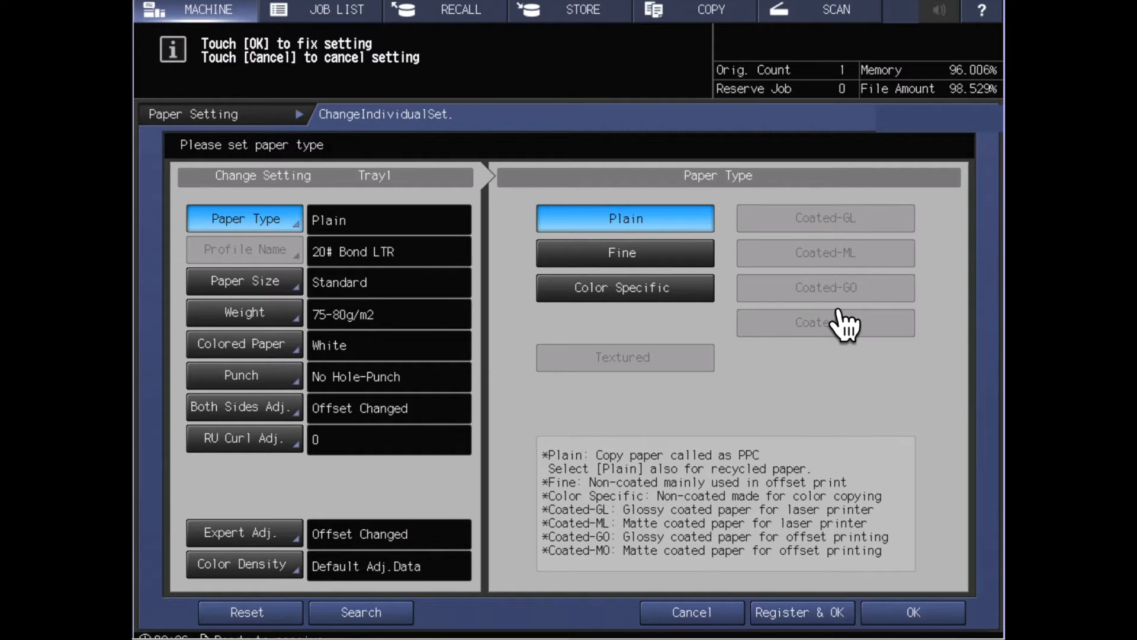
{"action": "mouse_move", "coordinate": [416, 344]}
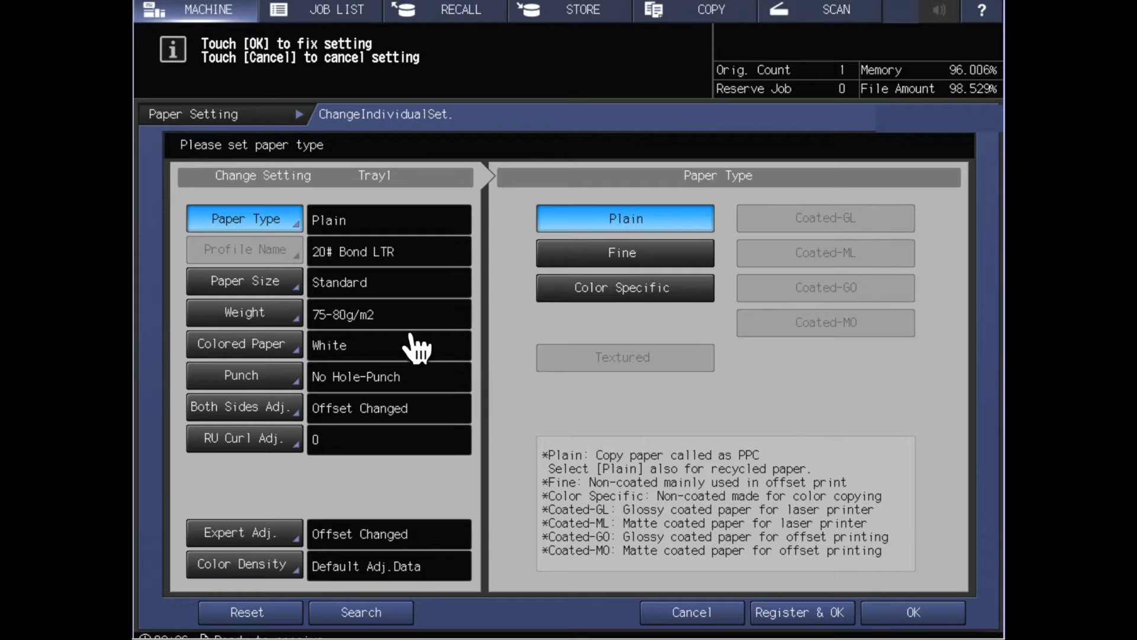
{"action": "mouse_move", "coordinate": [355, 341]}
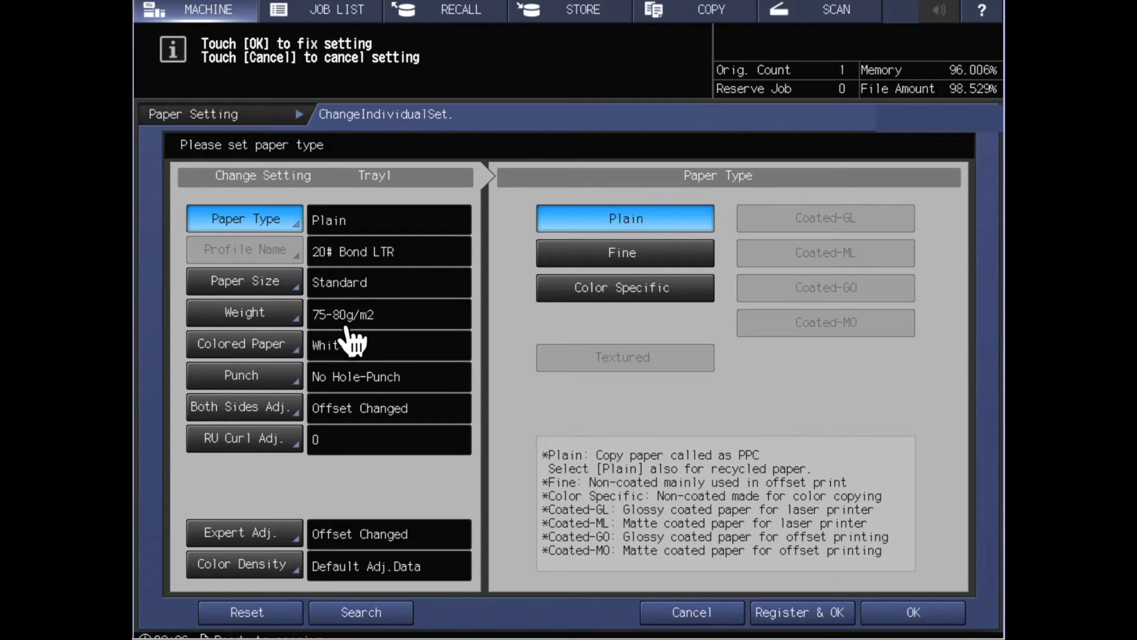
{"action": "mouse_move", "coordinate": [435, 341]}
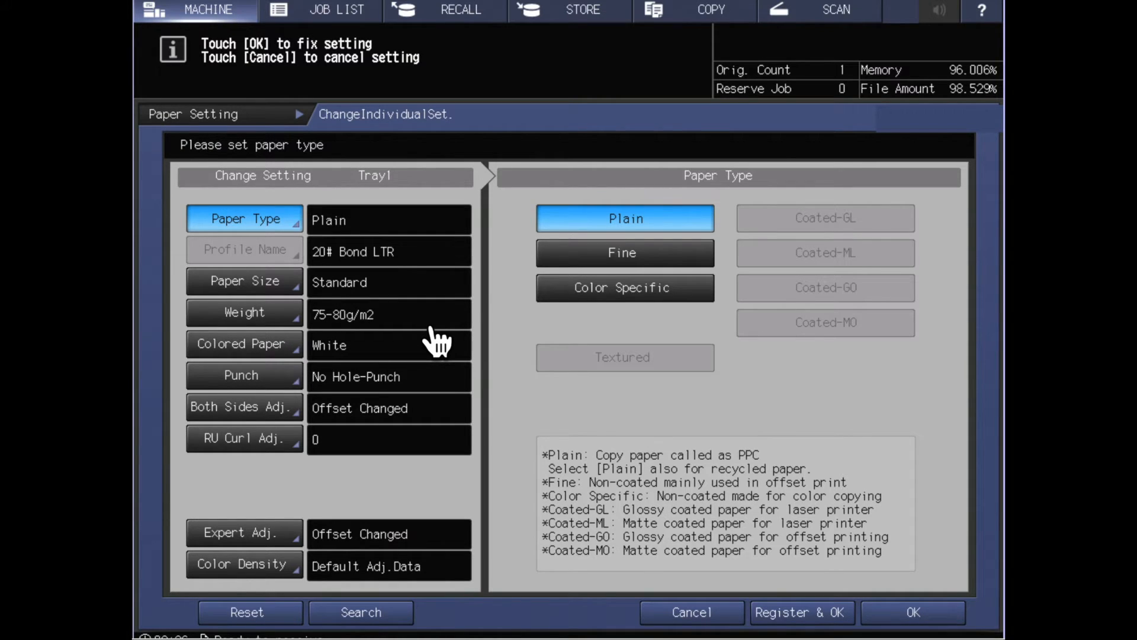
{"action": "mouse_move", "coordinate": [420, 341]}
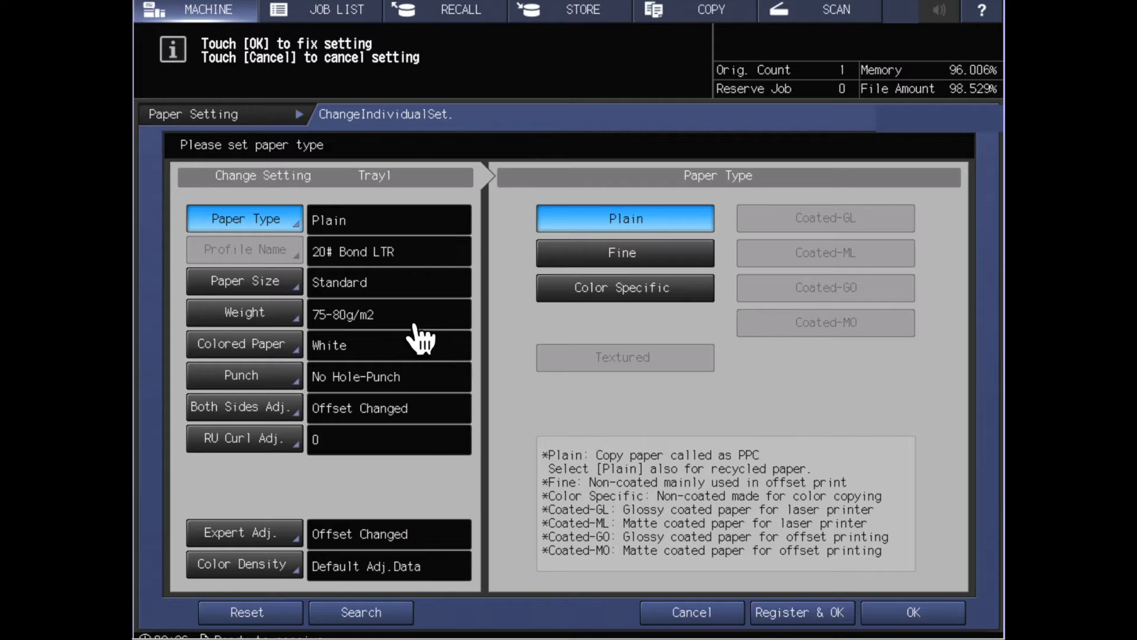
{"action": "mouse_move", "coordinate": [832, 356]}
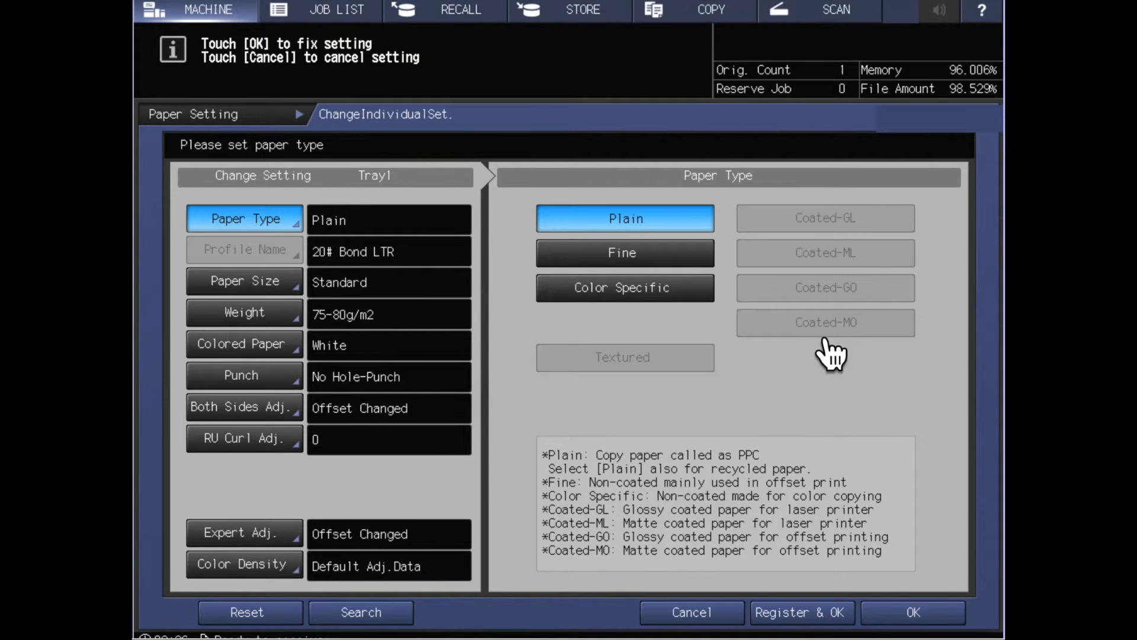
{"action": "mouse_move", "coordinate": [840, 363]}
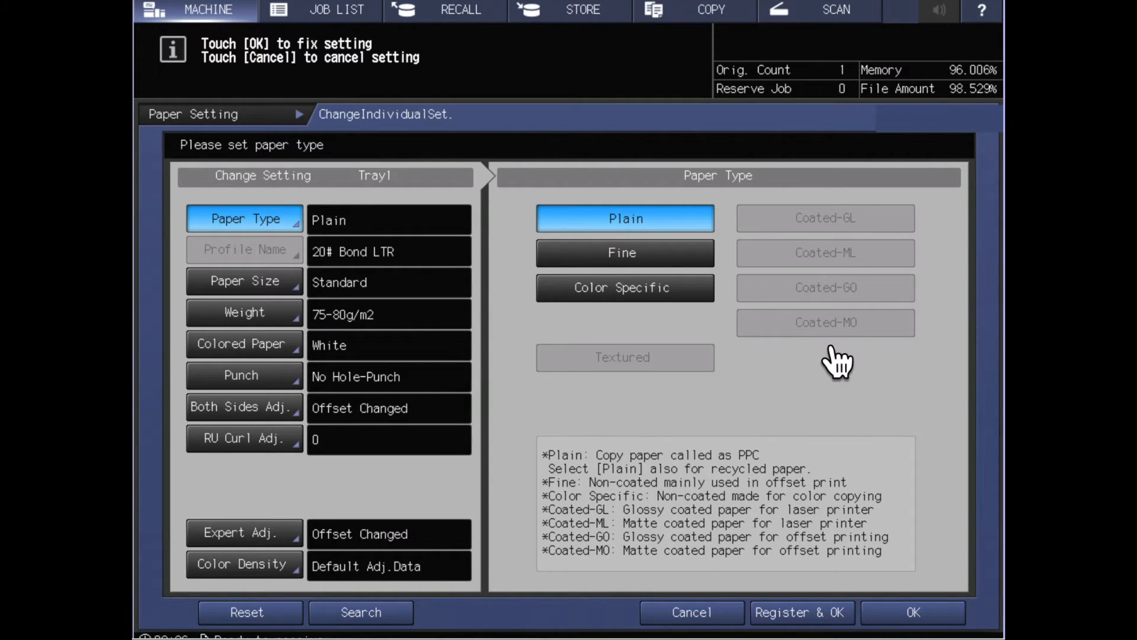
{"action": "mouse_move", "coordinate": [838, 360]}
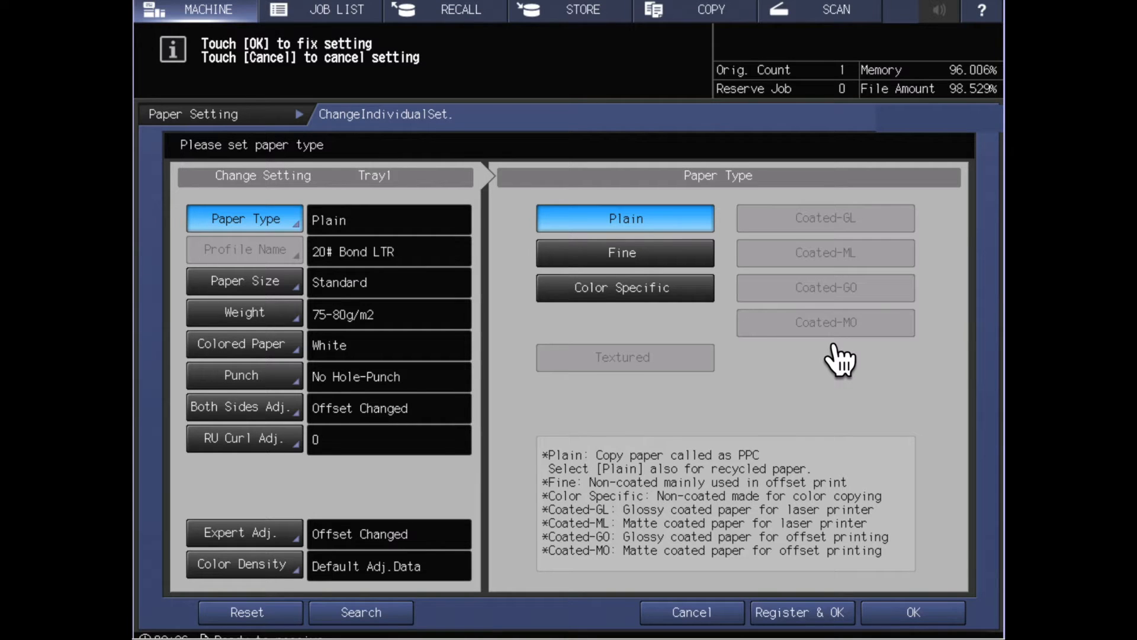
{"action": "mouse_move", "coordinate": [287, 341]}
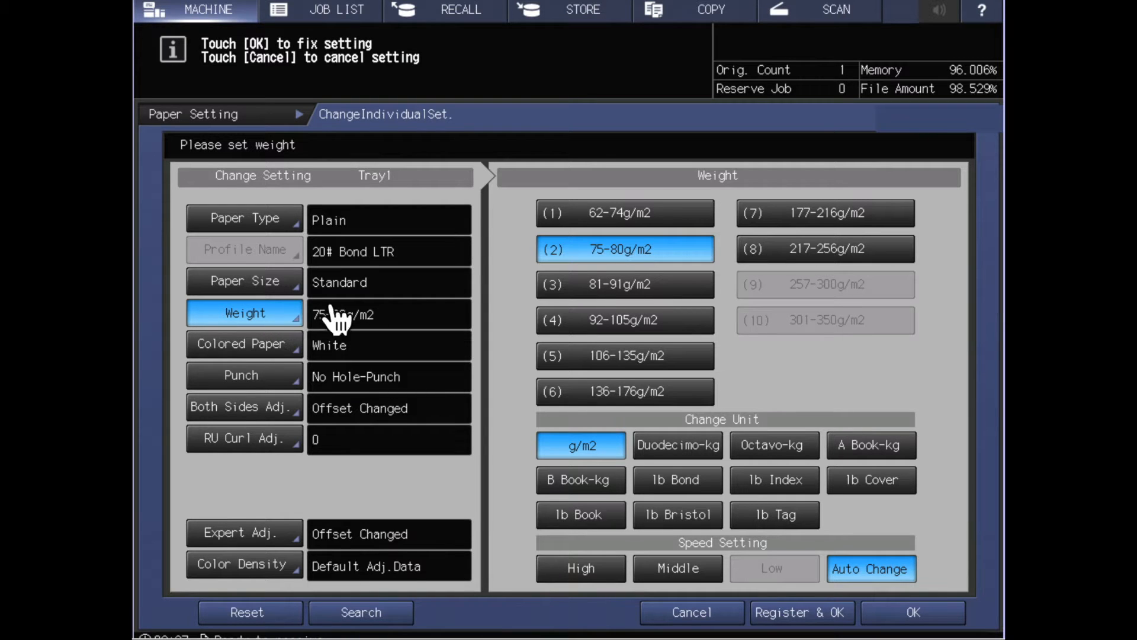
{"action": "mouse_move", "coordinate": [492, 250]}
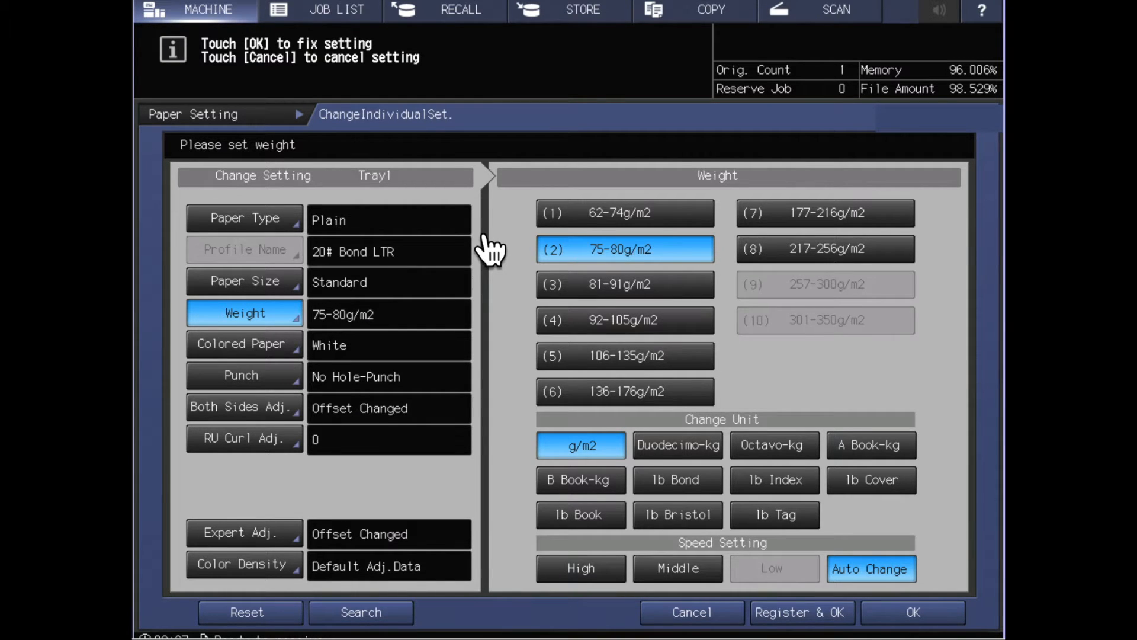
{"action": "mouse_move", "coordinate": [885, 283]}
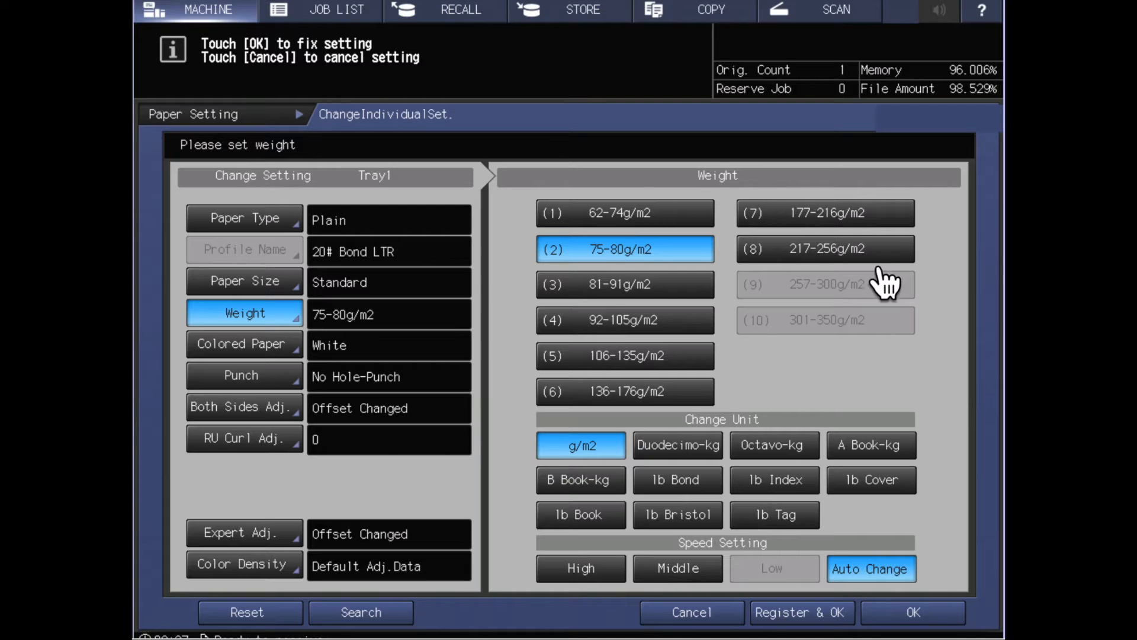
{"action": "mouse_move", "coordinate": [776, 417]}
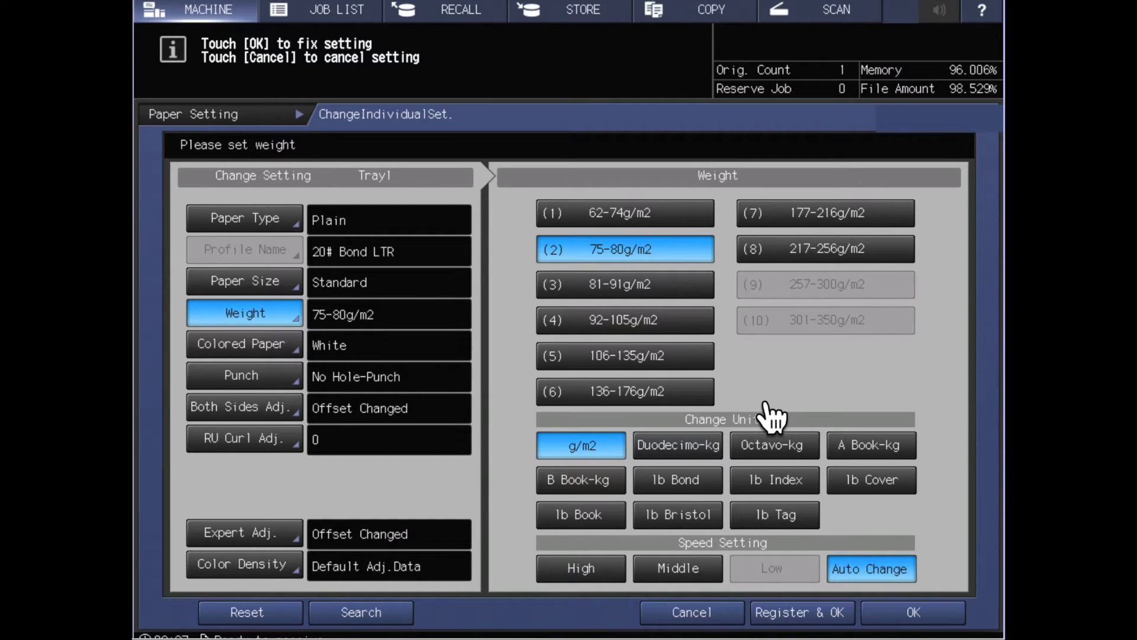
{"action": "mouse_move", "coordinate": [783, 435]}
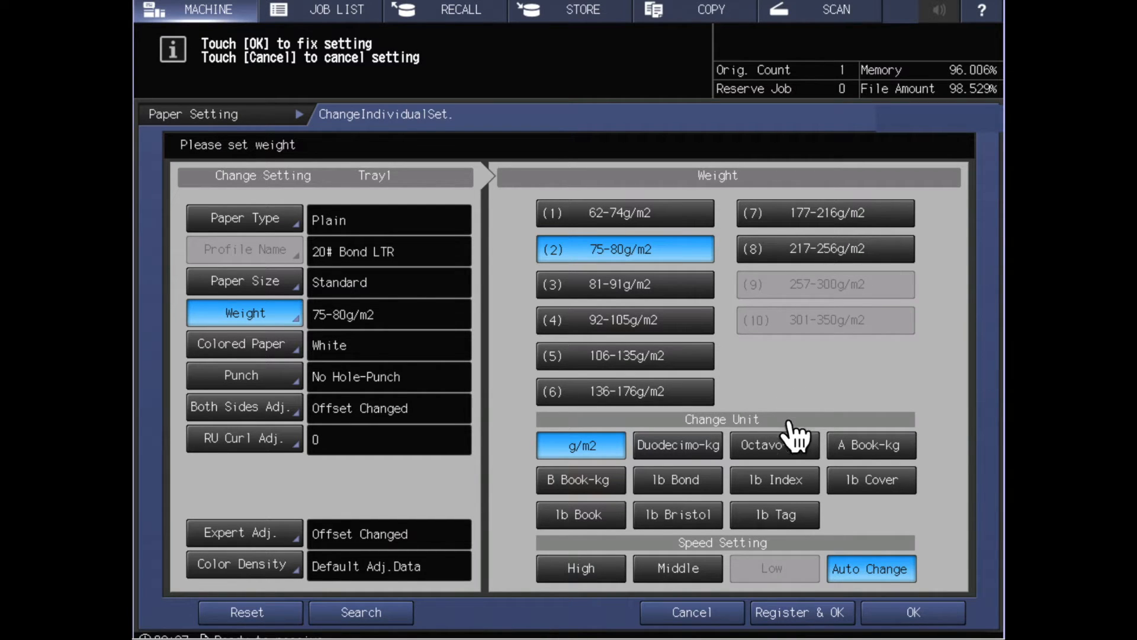
{"action": "mouse_move", "coordinate": [774, 445]}
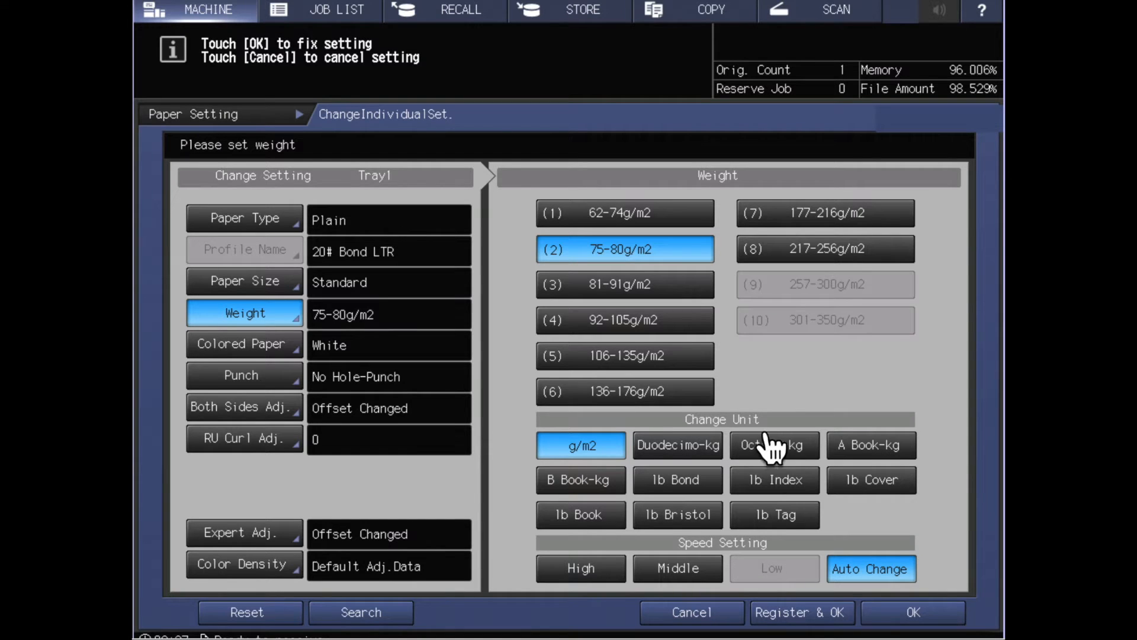
{"action": "mouse_move", "coordinate": [913, 533]}
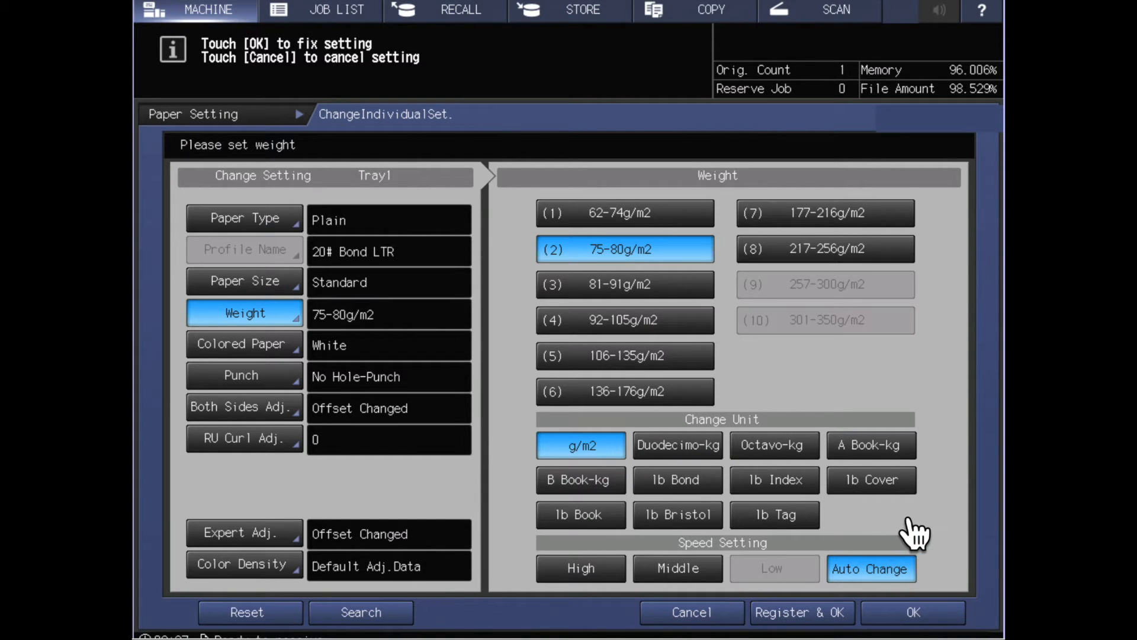
{"action": "mouse_move", "coordinate": [910, 529]}
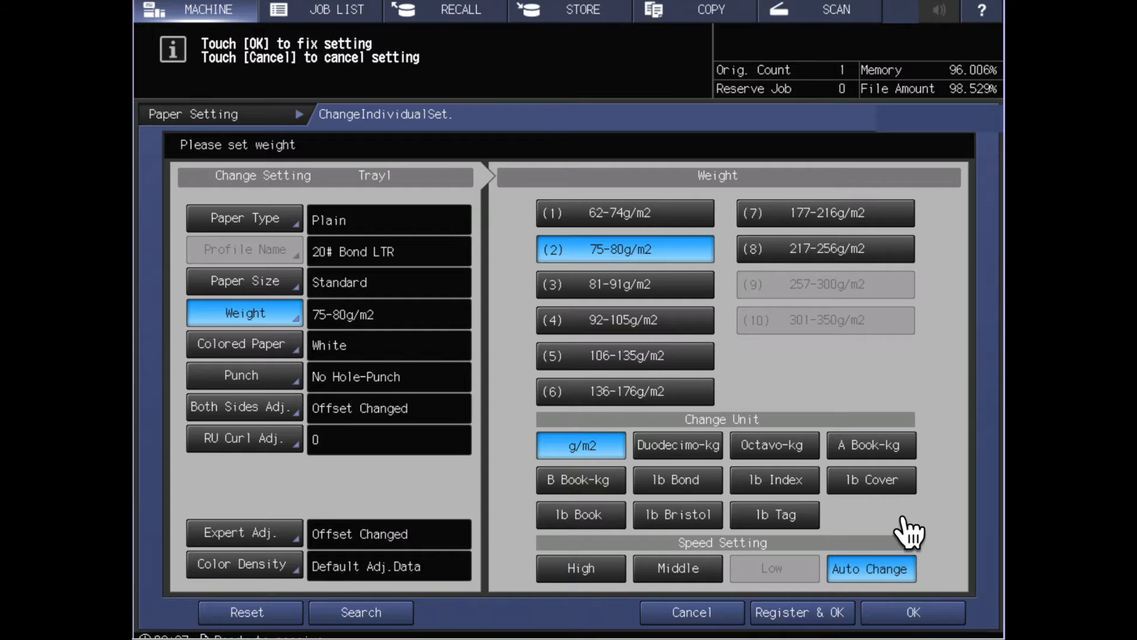
{"action": "mouse_move", "coordinate": [892, 526]}
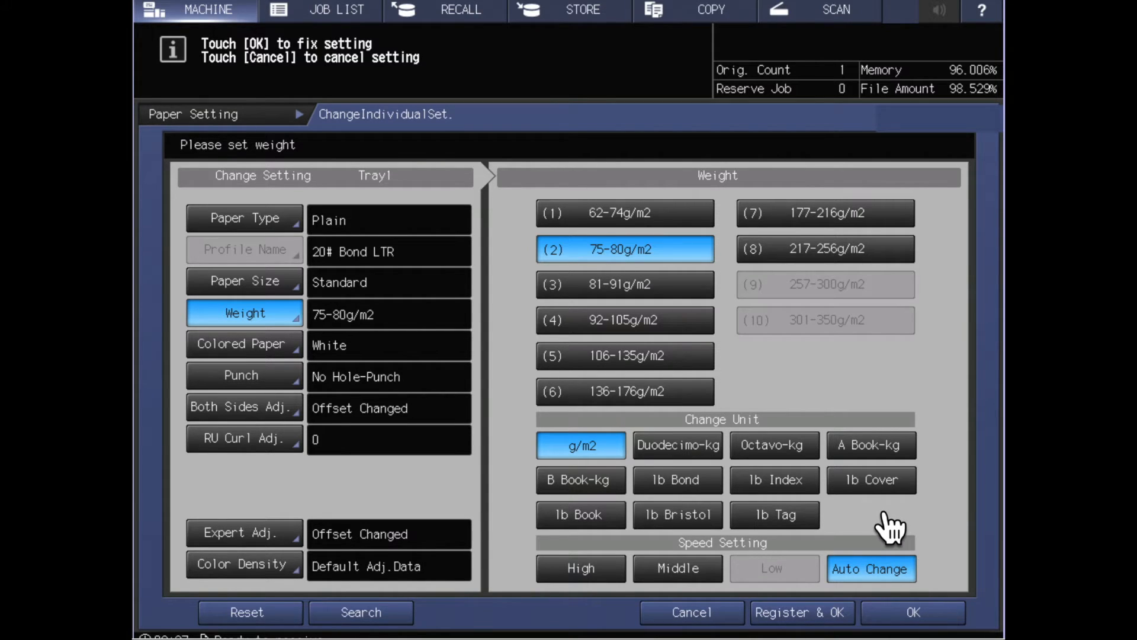
{"action": "mouse_move", "coordinate": [895, 508]}
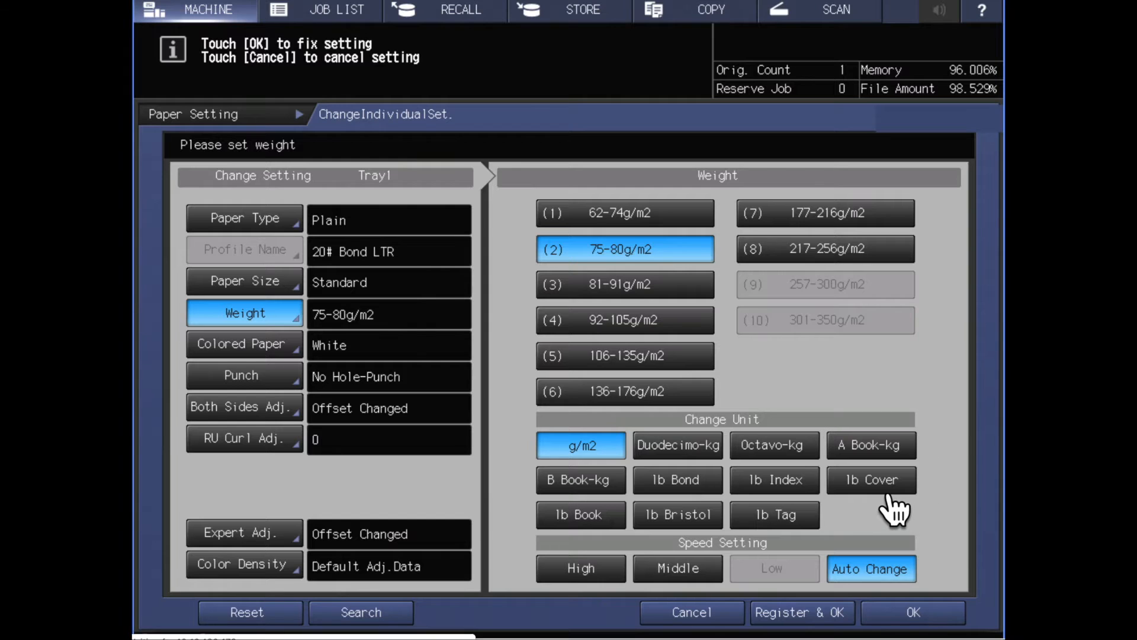
Step: Switch the weight unit to lb Cover and choose 66-80 lb Cover for Tray 1
{"action": "left_click", "coordinate": [870, 479]}
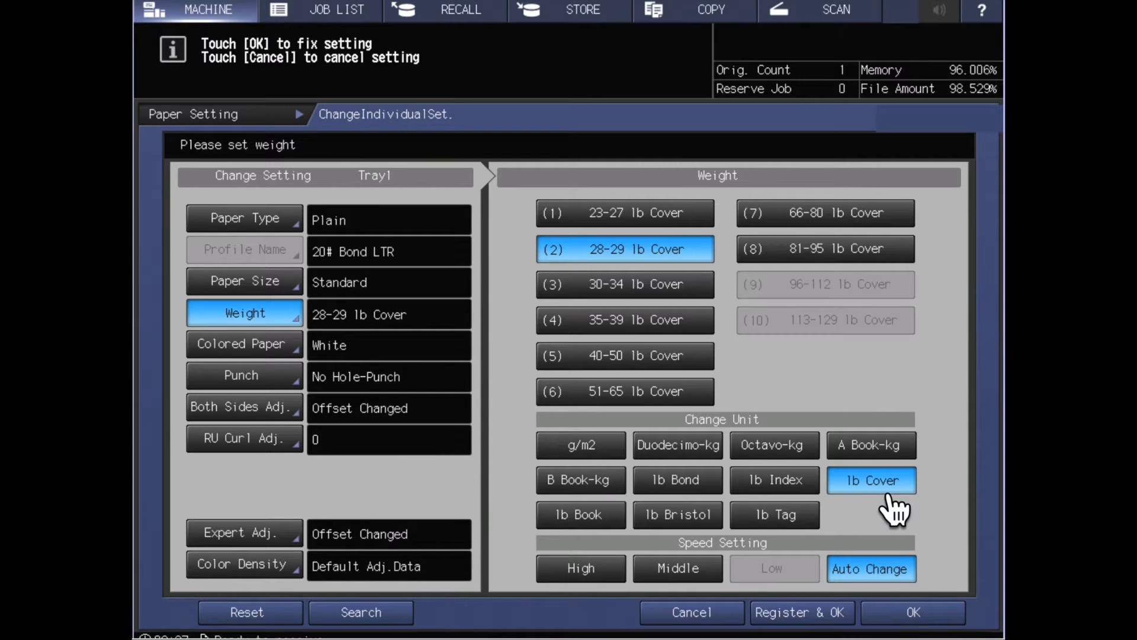
{"action": "mouse_move", "coordinate": [860, 239]}
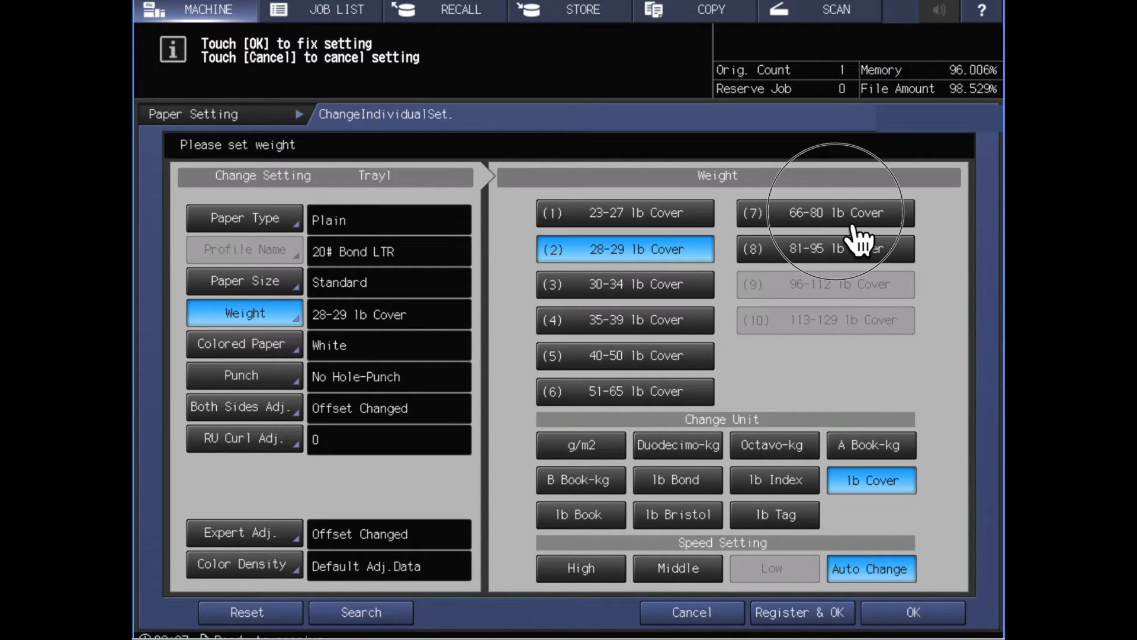
{"action": "left_click", "coordinate": [826, 212]}
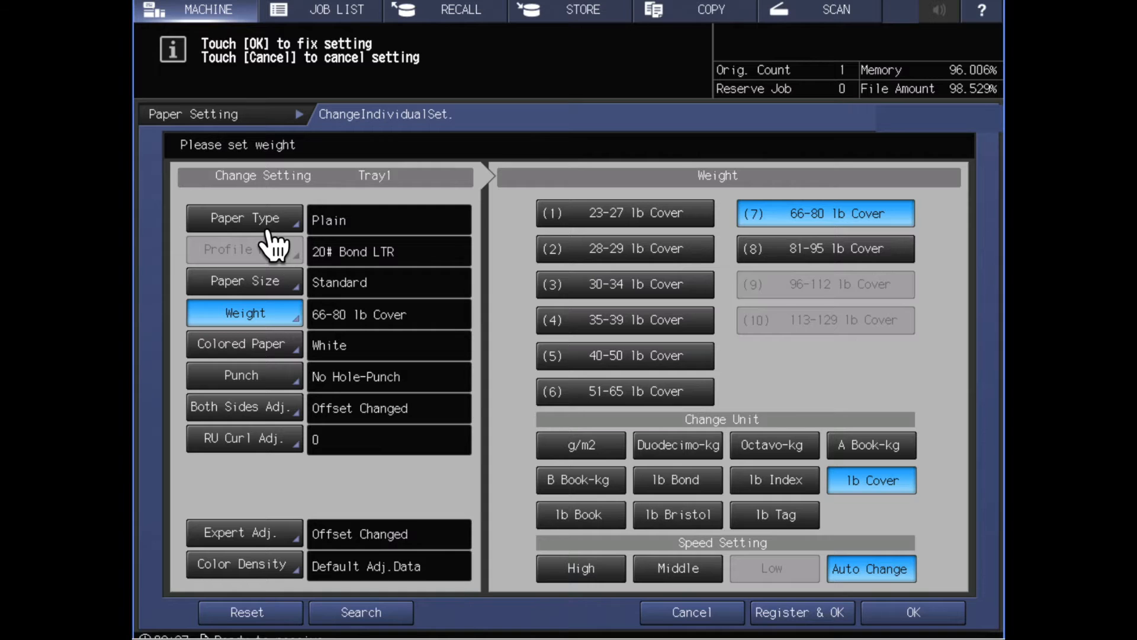
Step: Set Tray 1's paper type to Coated-GL, keeping the 66-80 lb Cover weight
{"action": "left_click", "coordinate": [244, 218]}
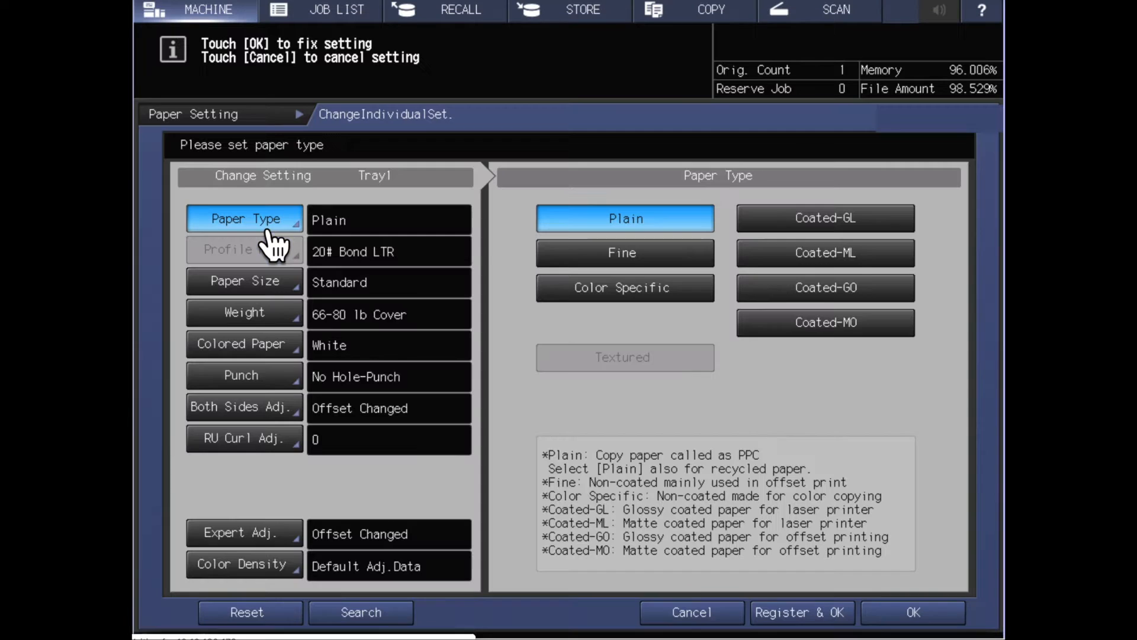
{"action": "mouse_move", "coordinate": [822, 382]}
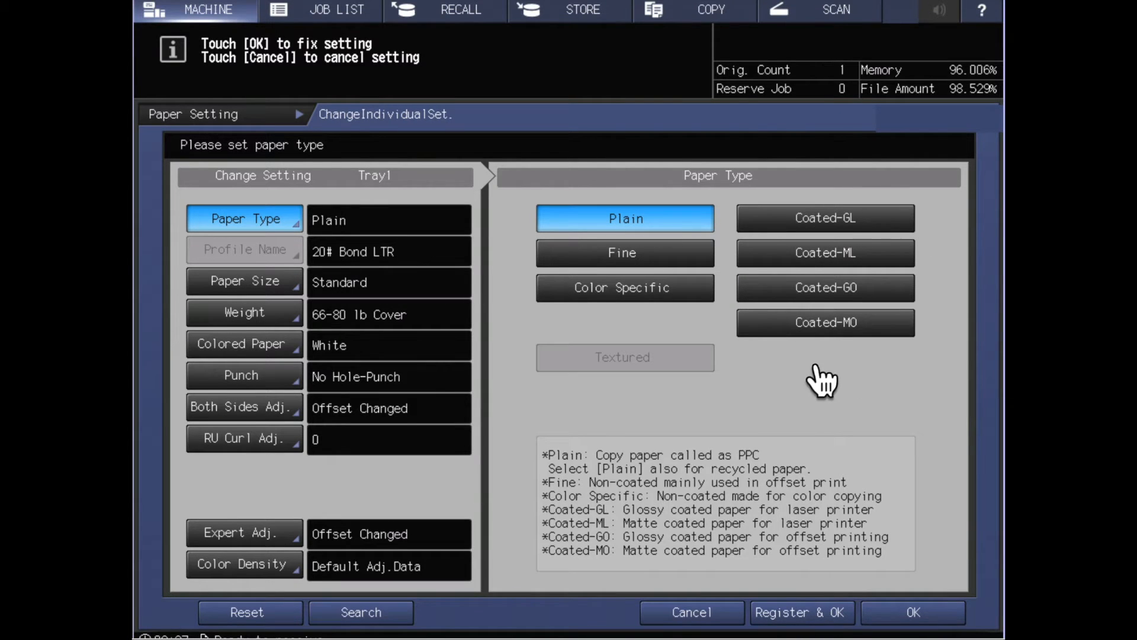
{"action": "mouse_move", "coordinate": [878, 359]}
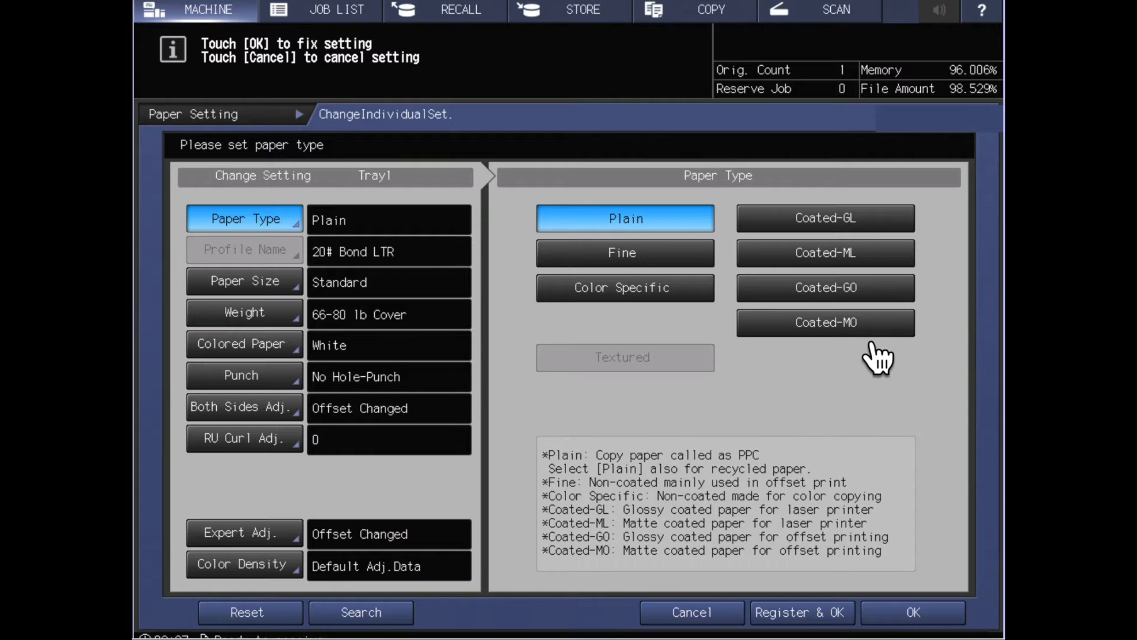
{"action": "mouse_move", "coordinate": [888, 243]}
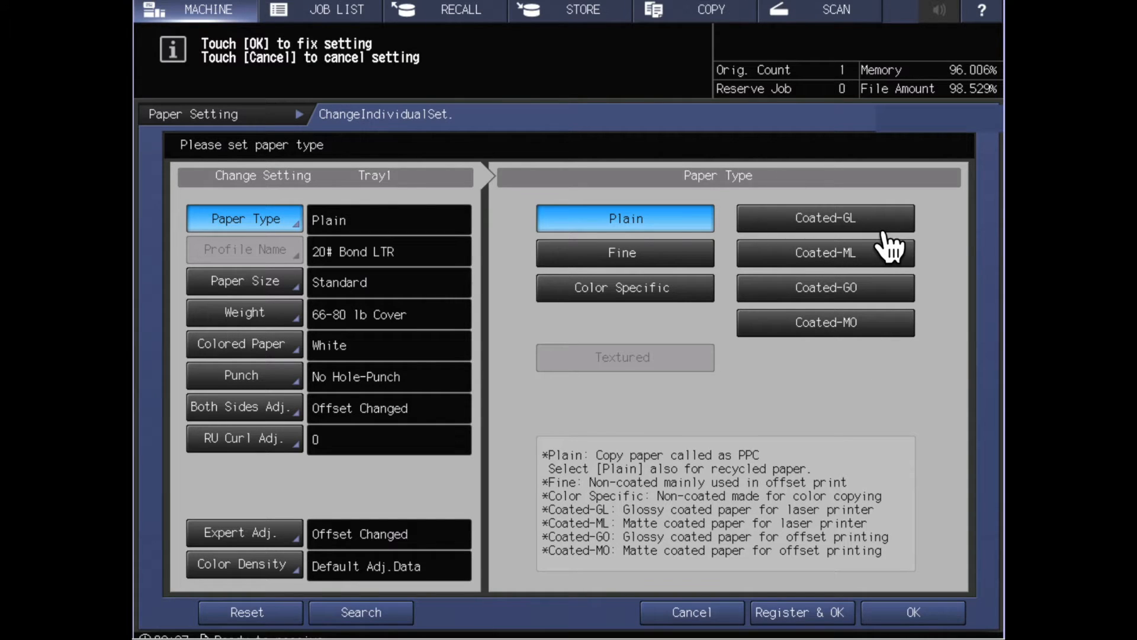
{"action": "mouse_move", "coordinate": [892, 250]}
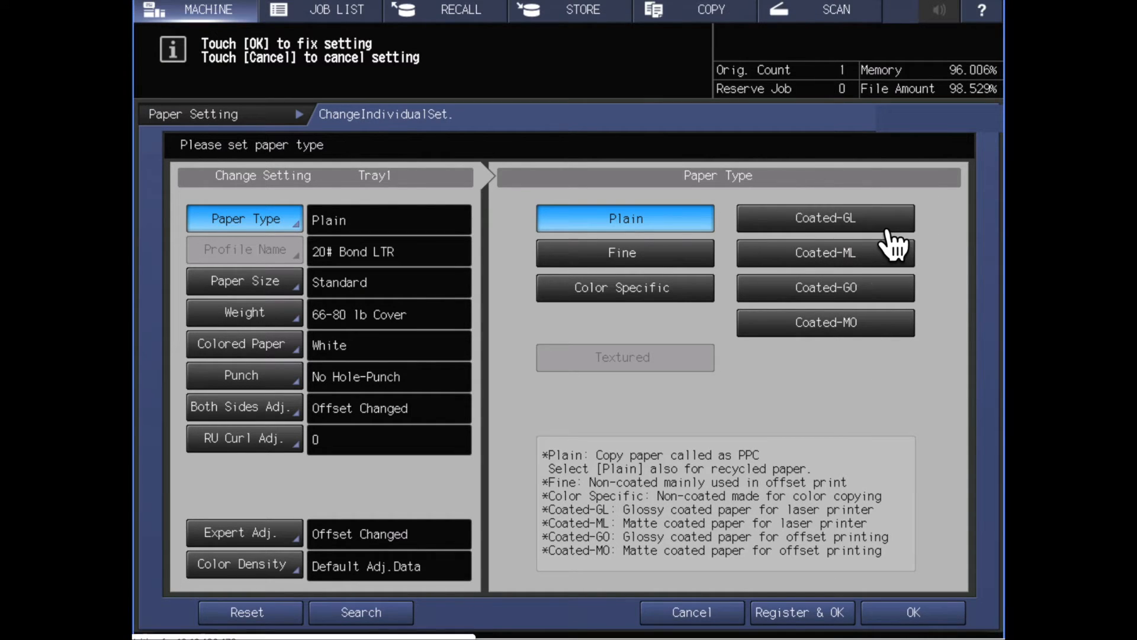
{"action": "left_click", "coordinate": [825, 218]}
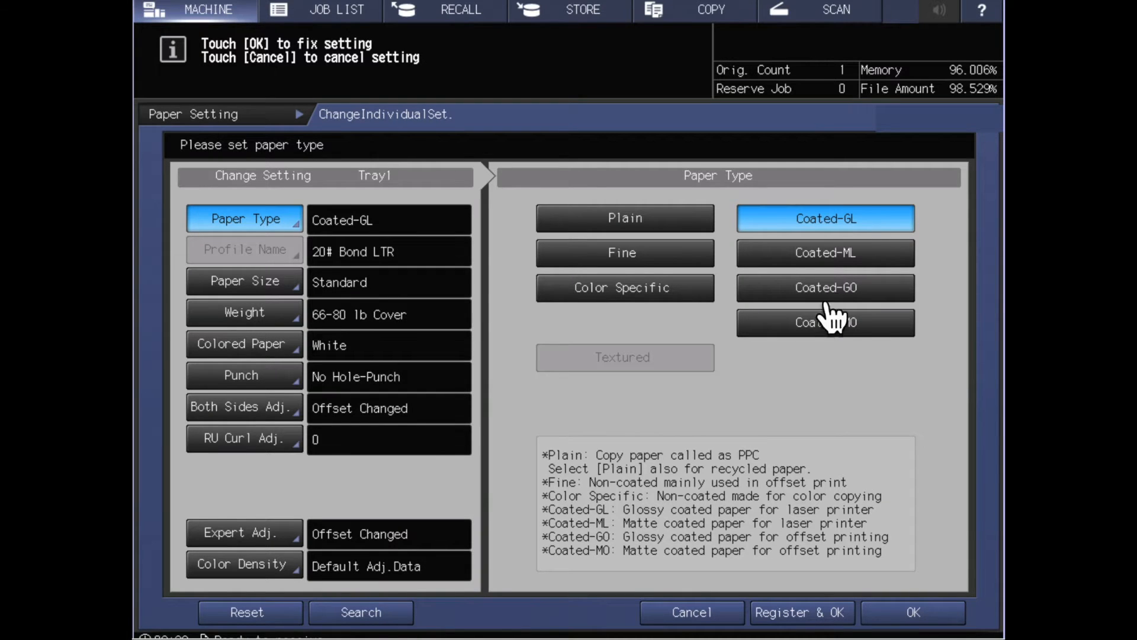
{"action": "mouse_move", "coordinate": [838, 406]}
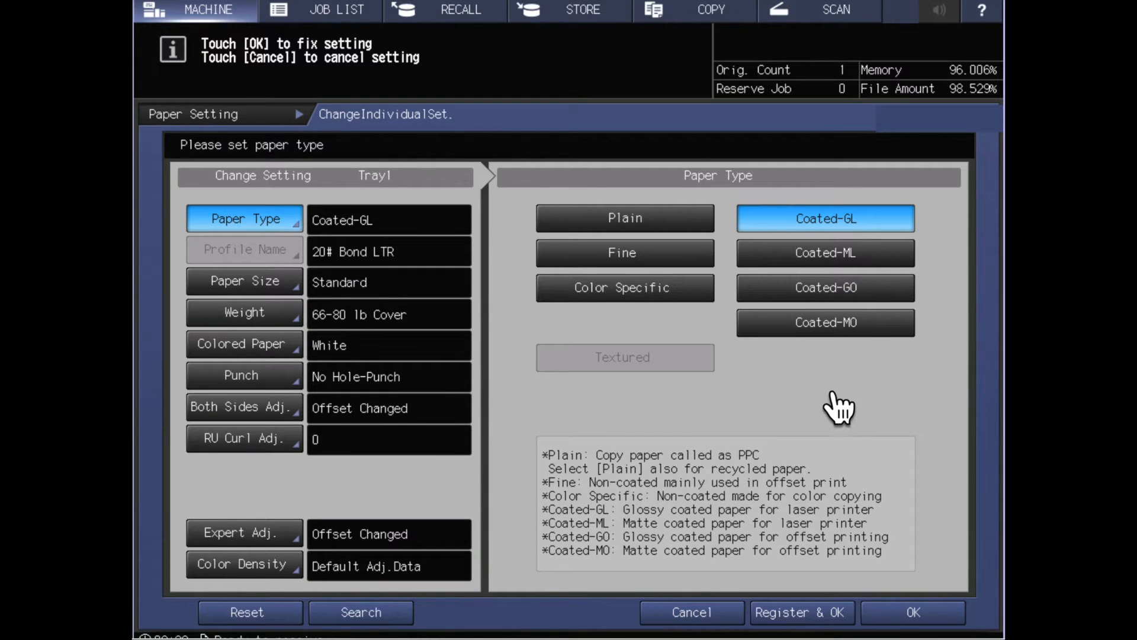
{"action": "mouse_move", "coordinate": [609, 508]}
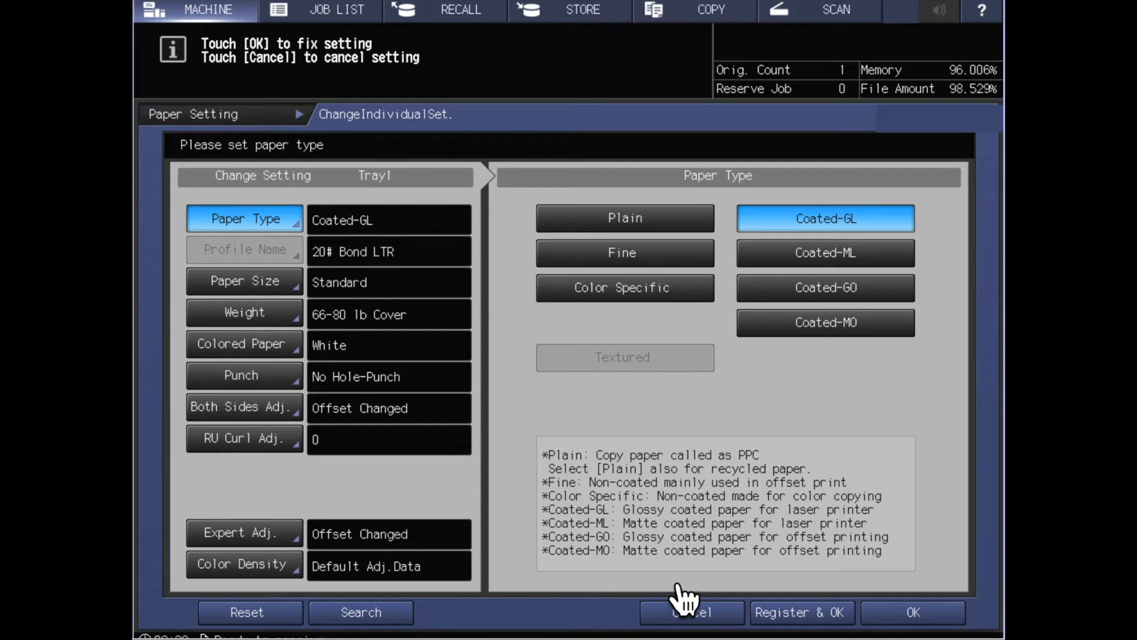
{"action": "mouse_move", "coordinate": [734, 468]}
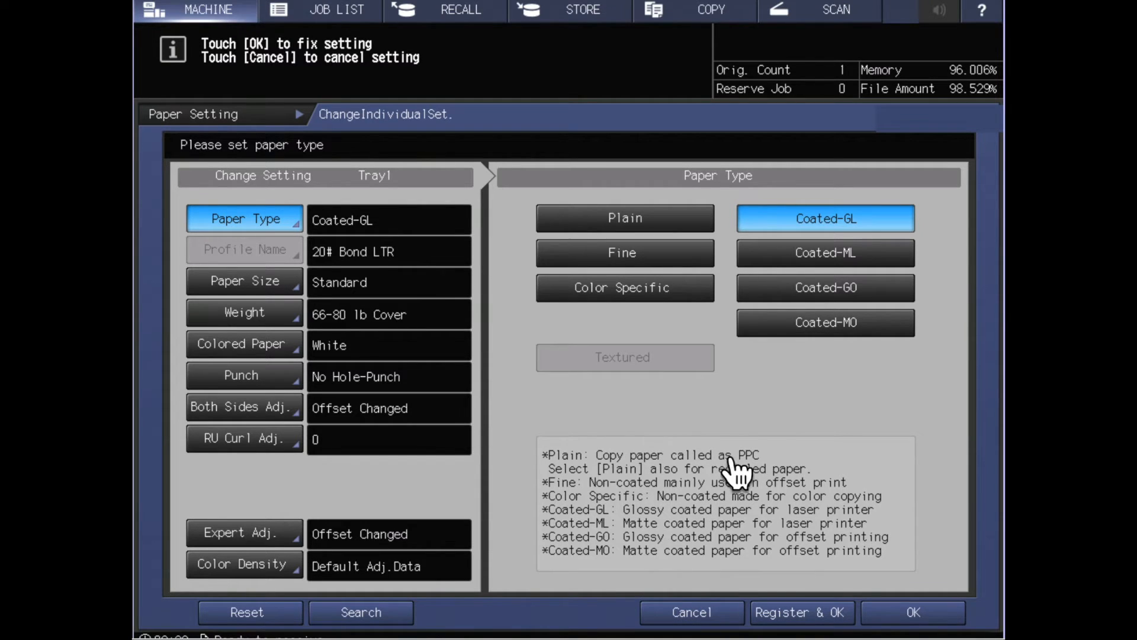
{"action": "mouse_move", "coordinate": [878, 242]}
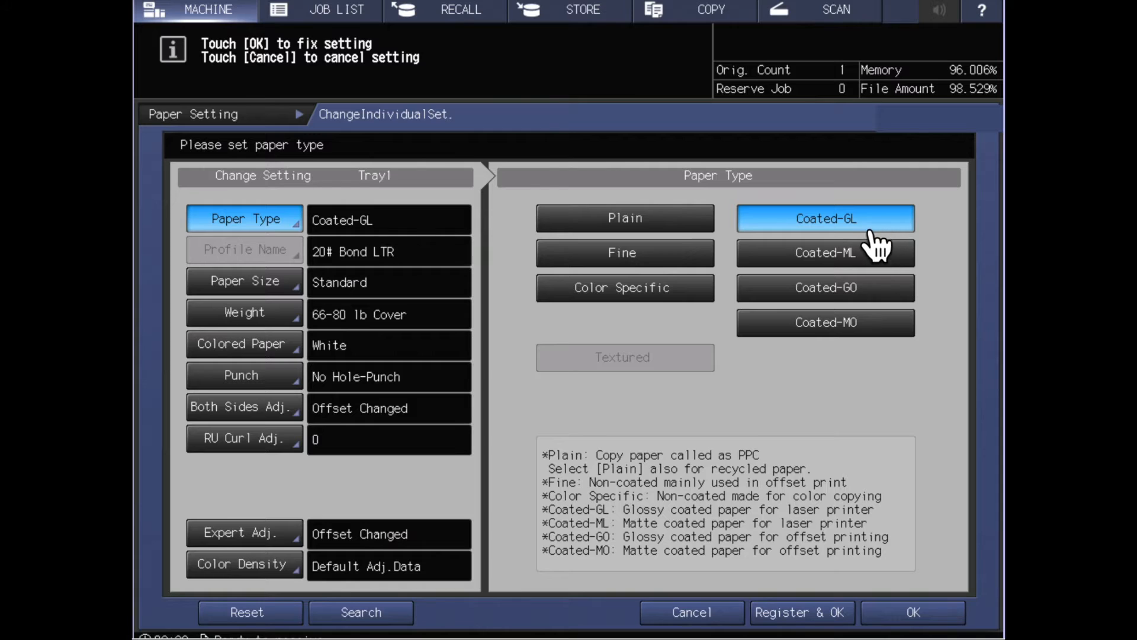
{"action": "mouse_move", "coordinate": [870, 283]}
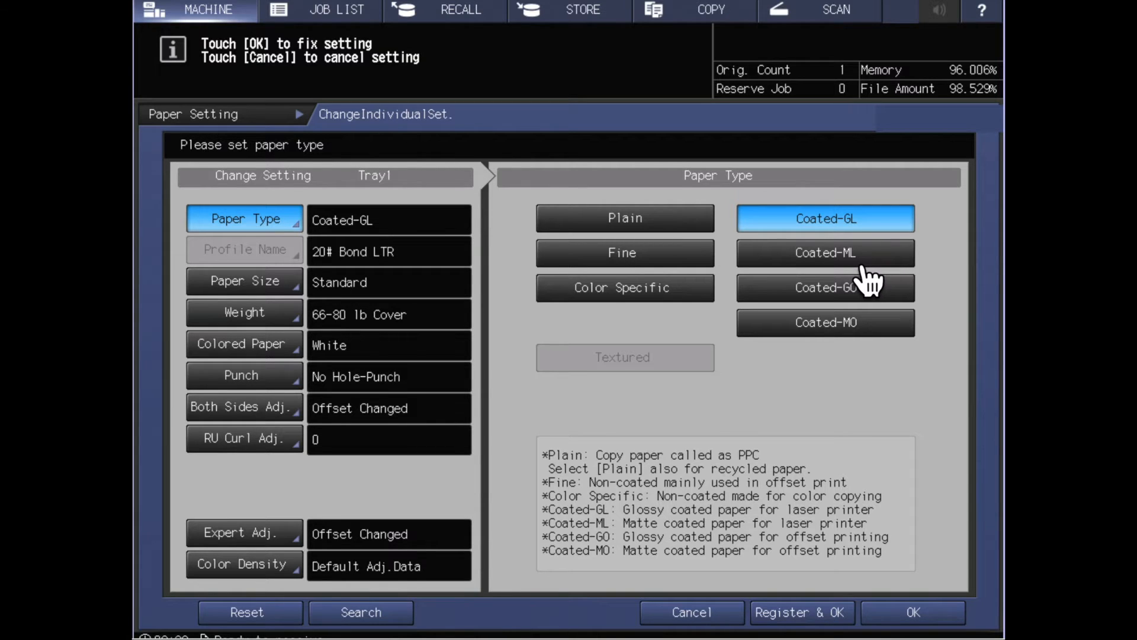
{"action": "mouse_move", "coordinate": [878, 254]}
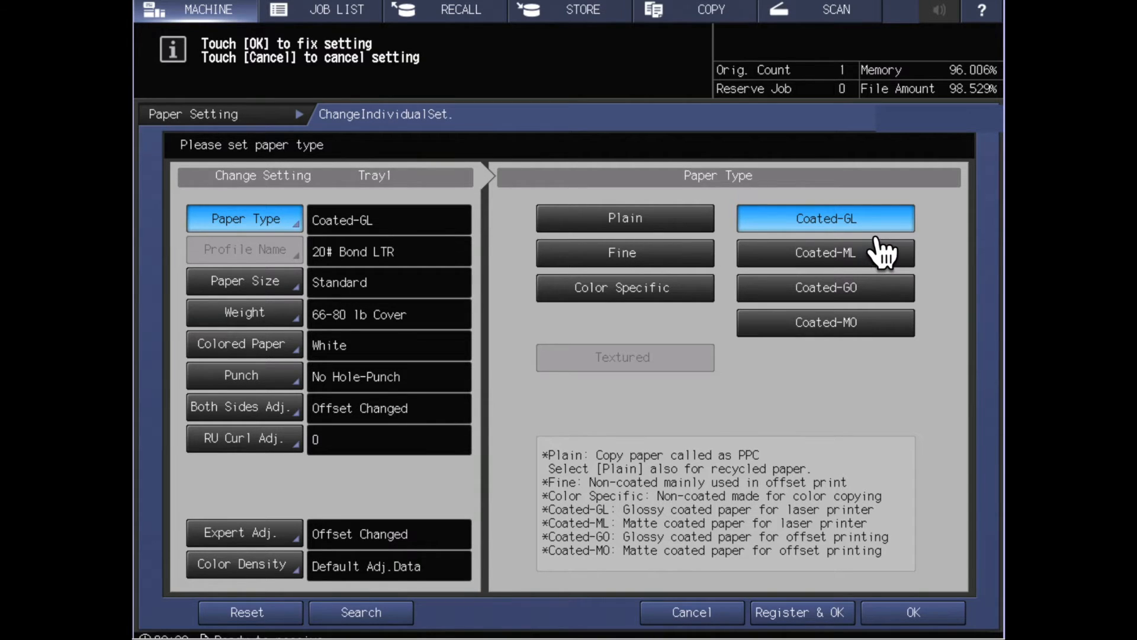
{"action": "mouse_move", "coordinate": [885, 327]}
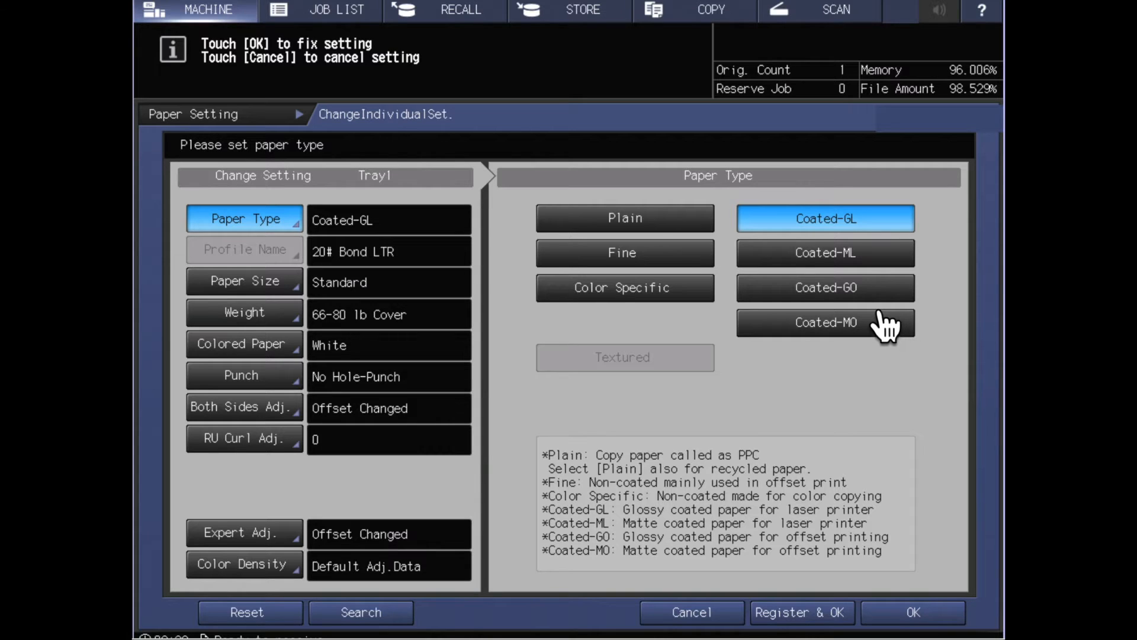
{"action": "mouse_move", "coordinate": [885, 319]}
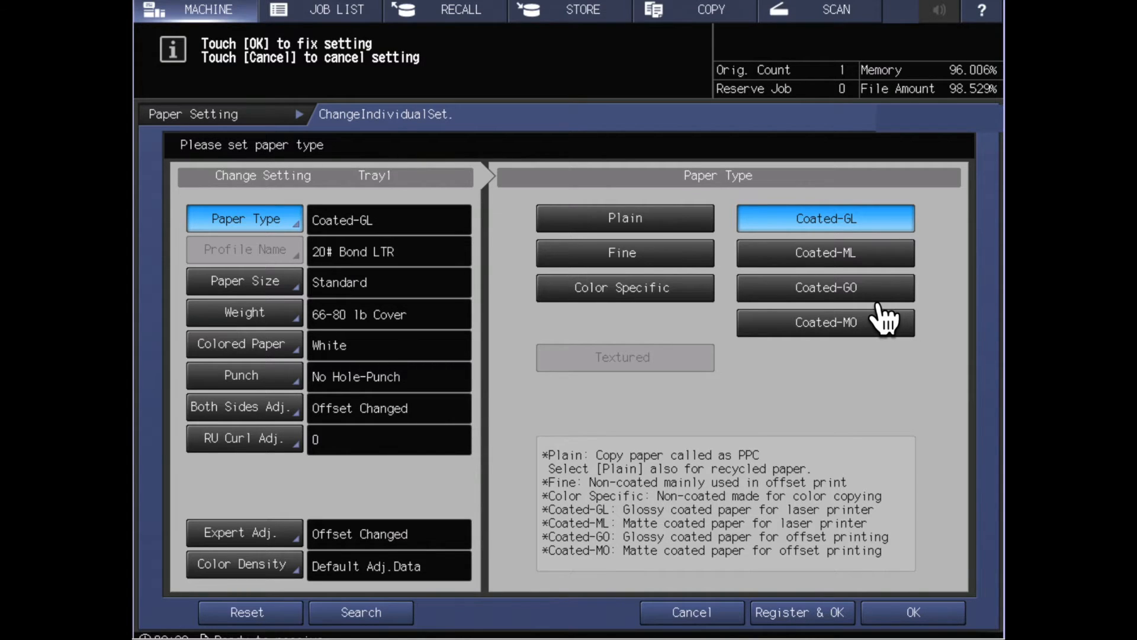
{"action": "mouse_move", "coordinate": [447, 273]}
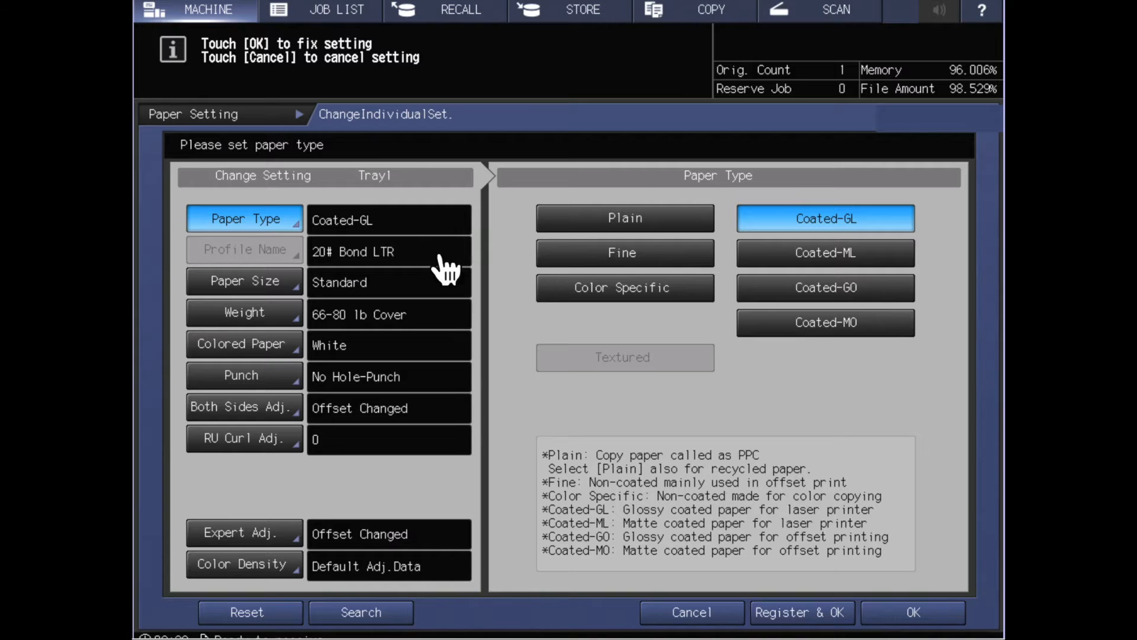
{"action": "mouse_move", "coordinate": [376, 318]}
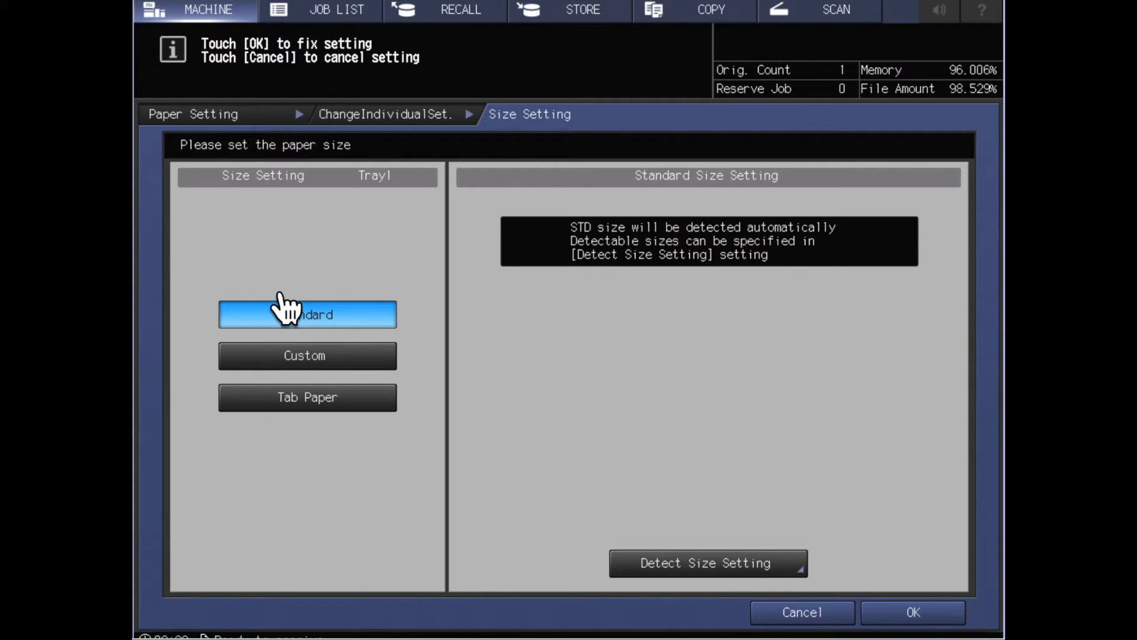
{"action": "mouse_move", "coordinate": [319, 297]}
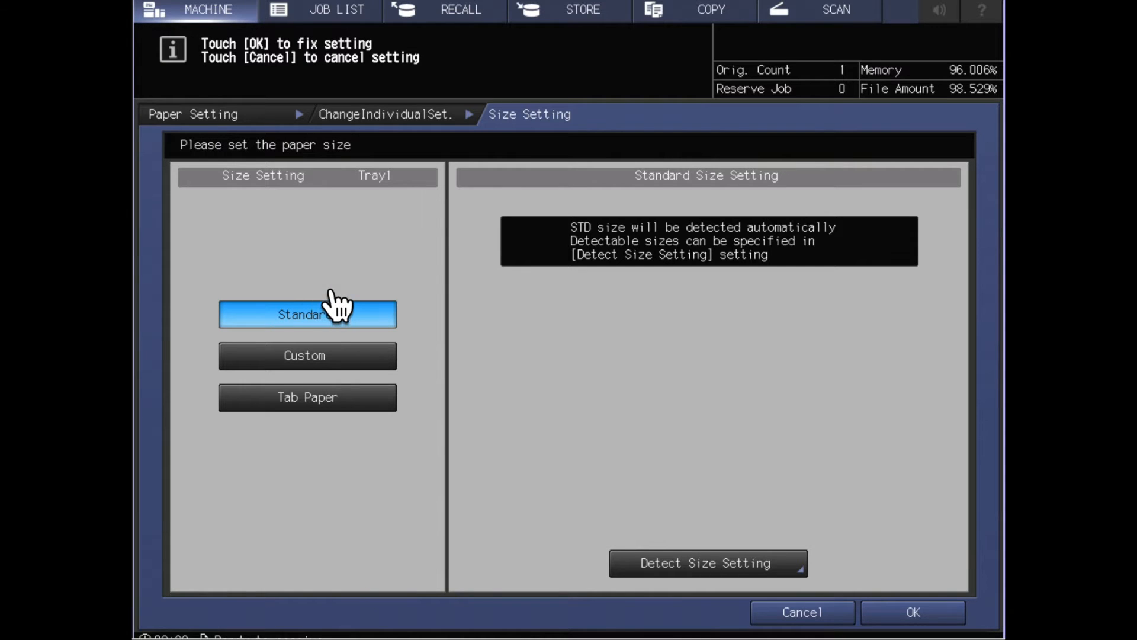
{"action": "mouse_move", "coordinate": [348, 377]}
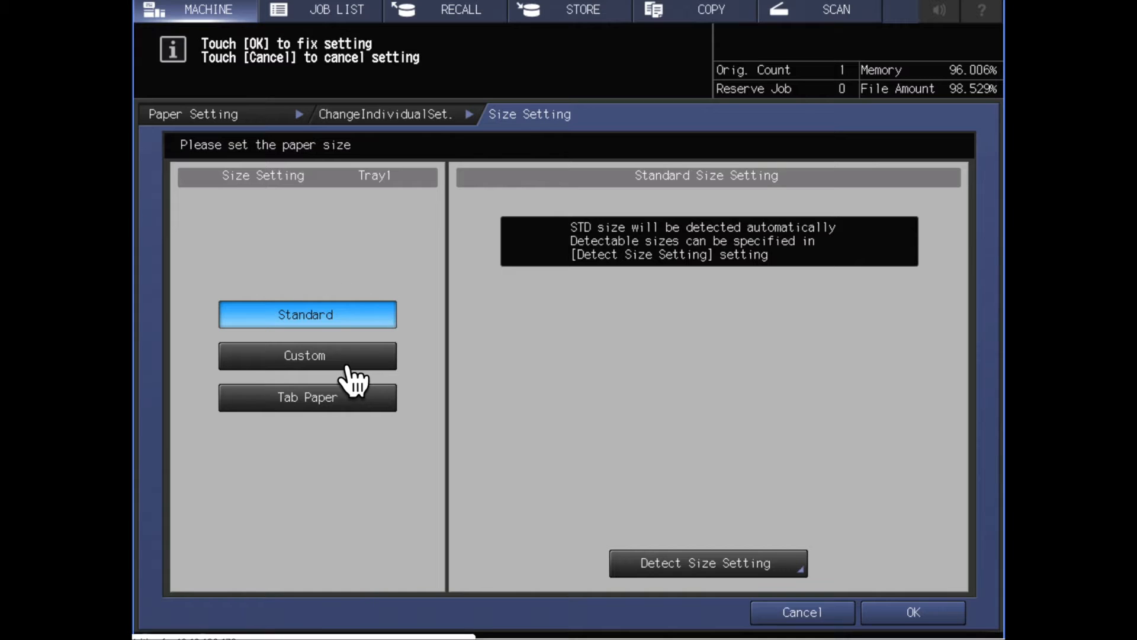
Step: Enter a custom 9.500 x 17.000 inch size for Tray 1 and show the Size Registration list
{"action": "left_click", "coordinate": [306, 355]}
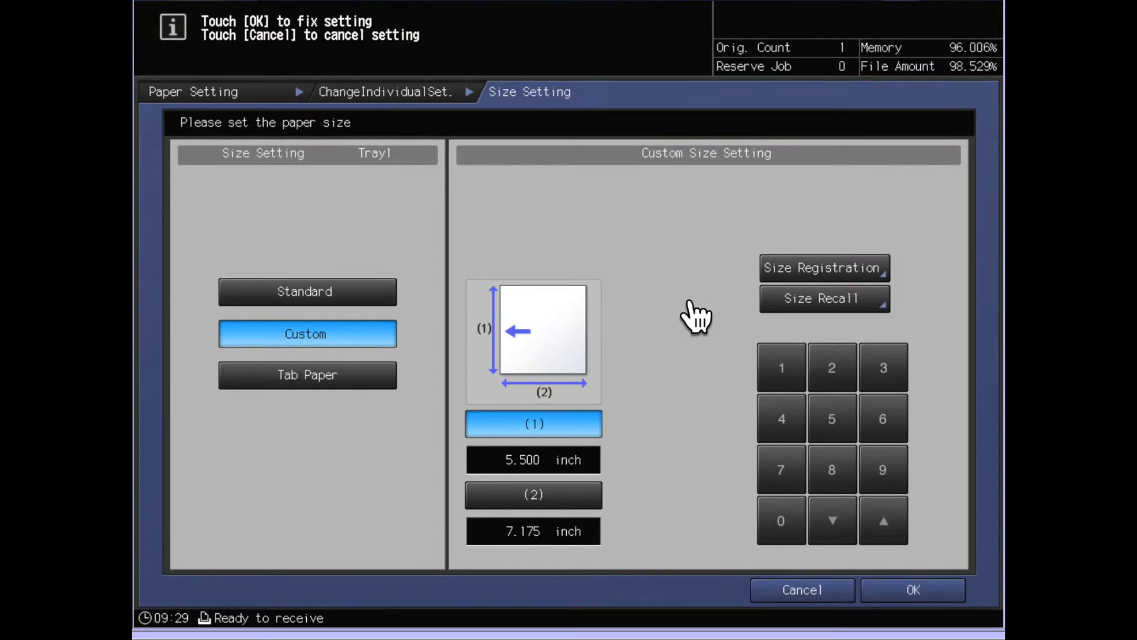
{"action": "mouse_move", "coordinate": [614, 493]}
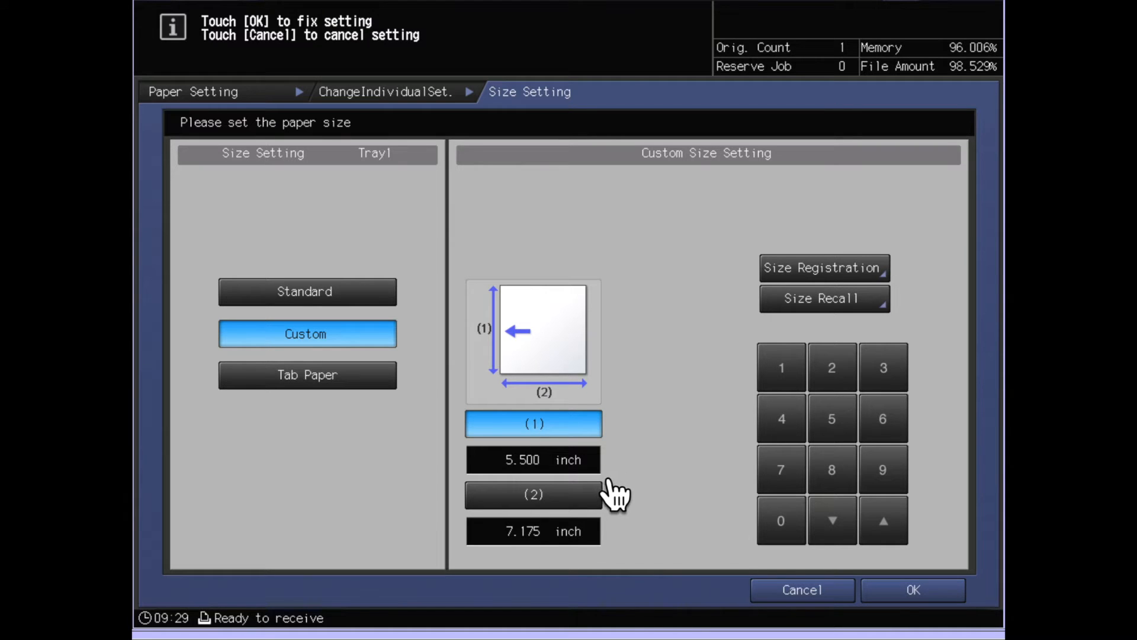
{"action": "mouse_move", "coordinate": [526, 316]}
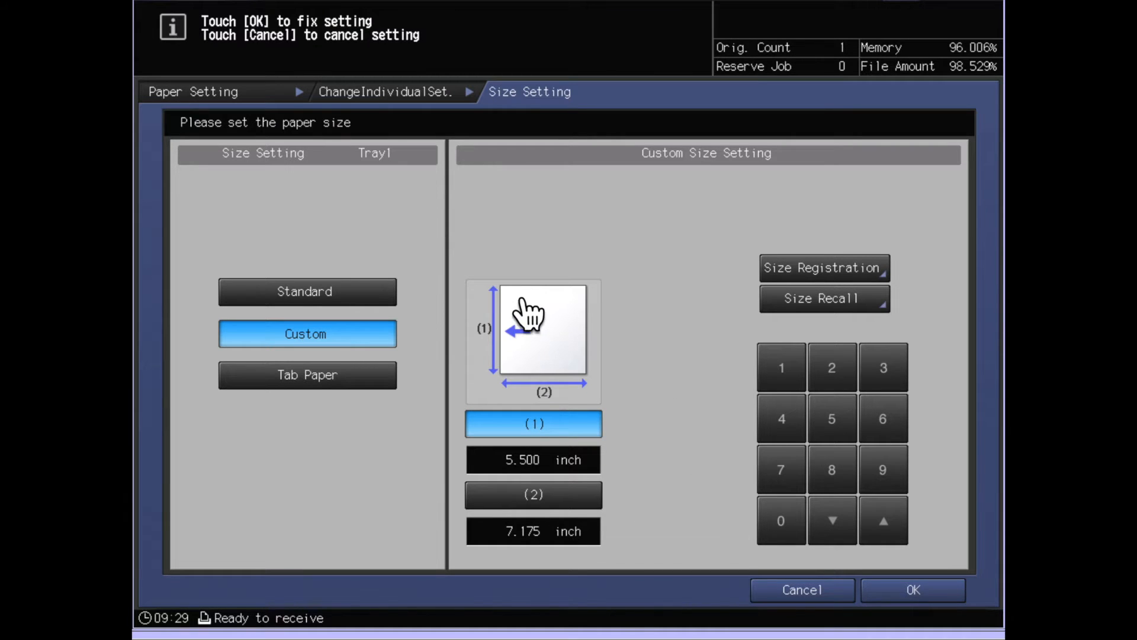
{"action": "mouse_move", "coordinate": [515, 399]}
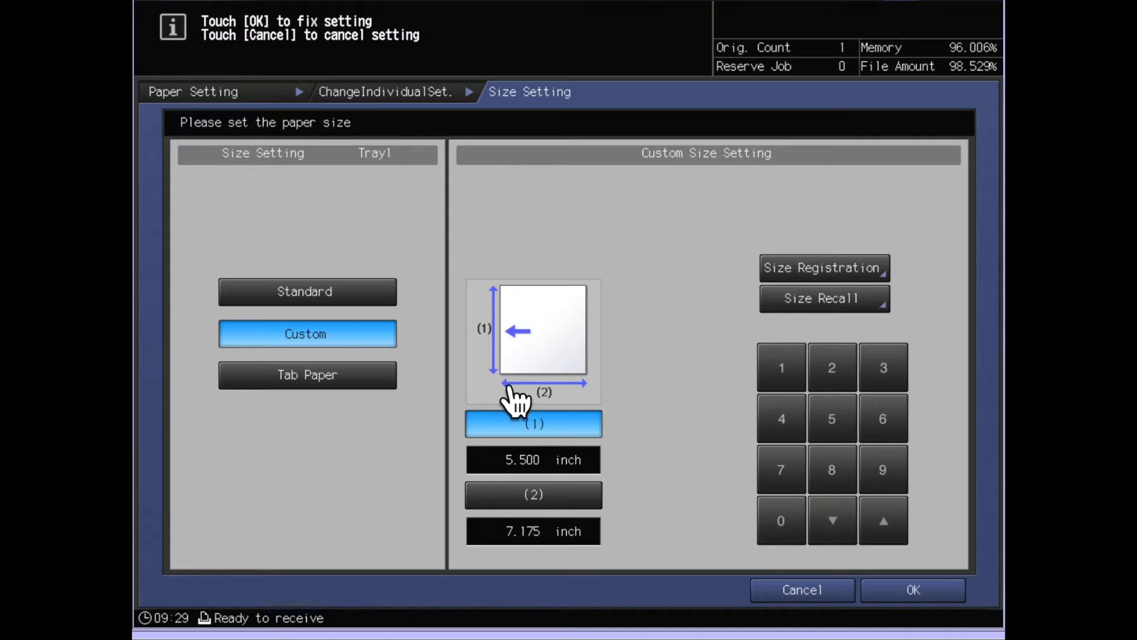
{"action": "mouse_move", "coordinate": [592, 355]}
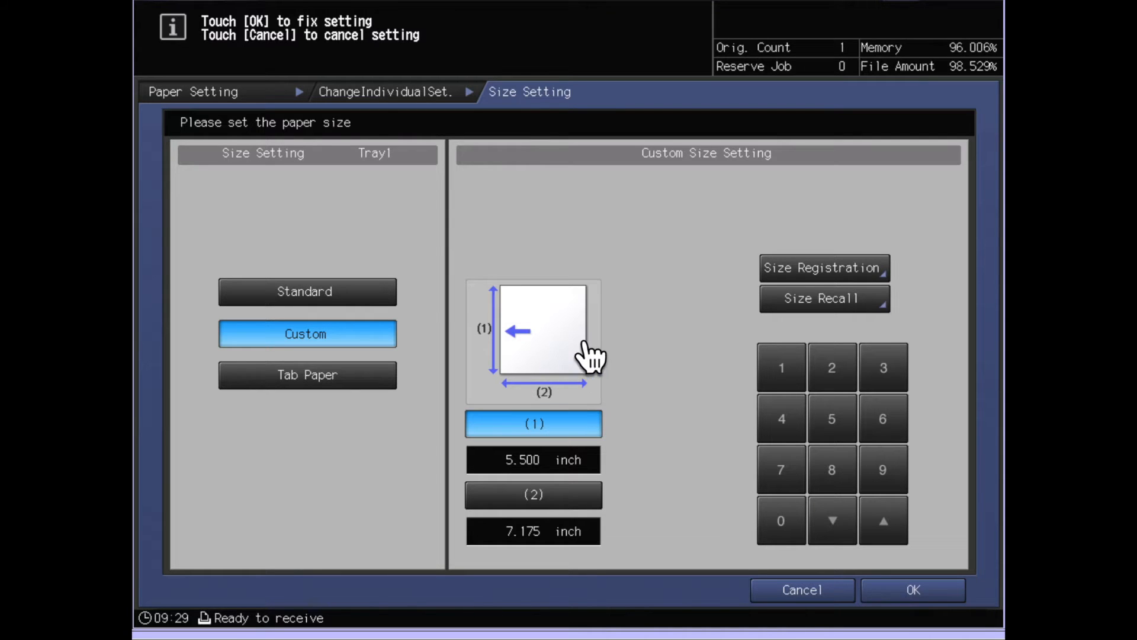
{"action": "mouse_move", "coordinate": [580, 352]}
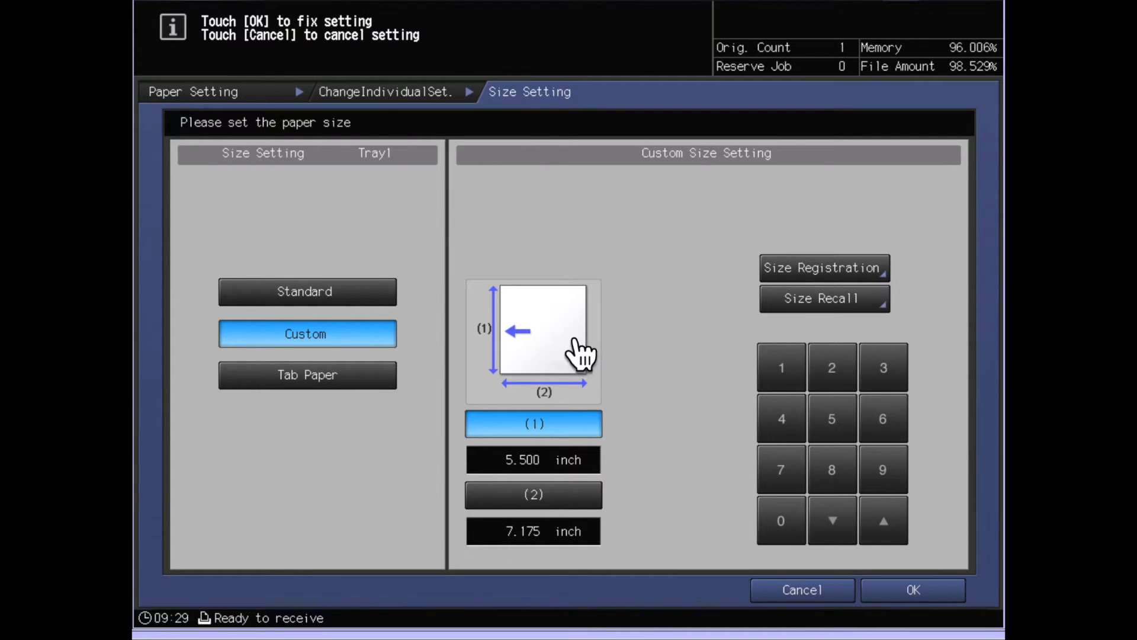
{"action": "mouse_move", "coordinate": [519, 359]}
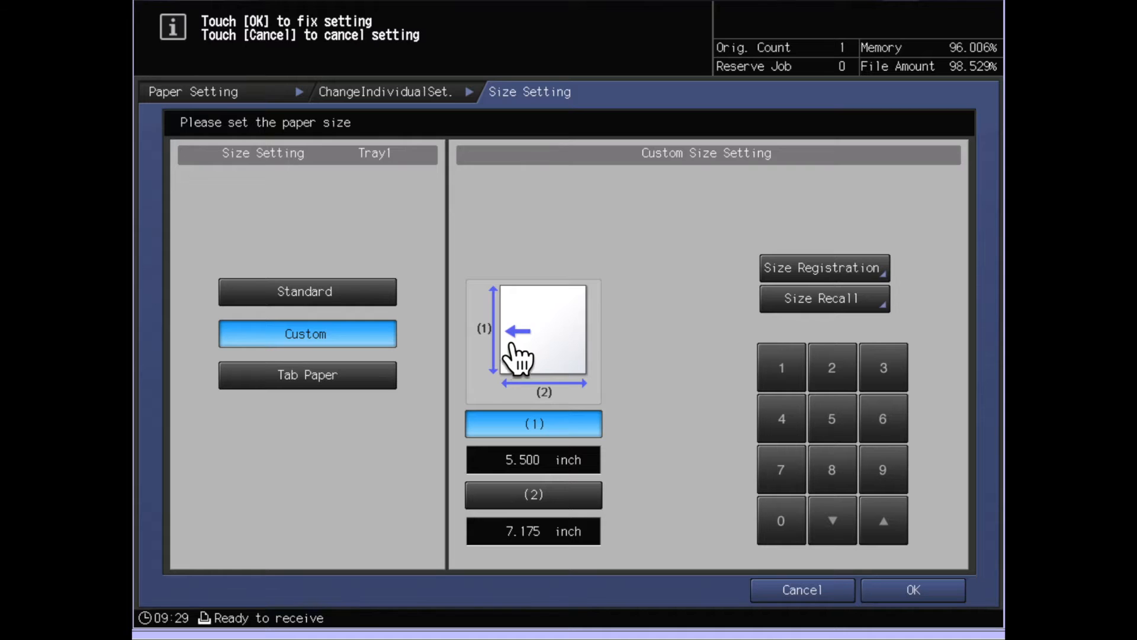
{"action": "mouse_move", "coordinate": [595, 318]}
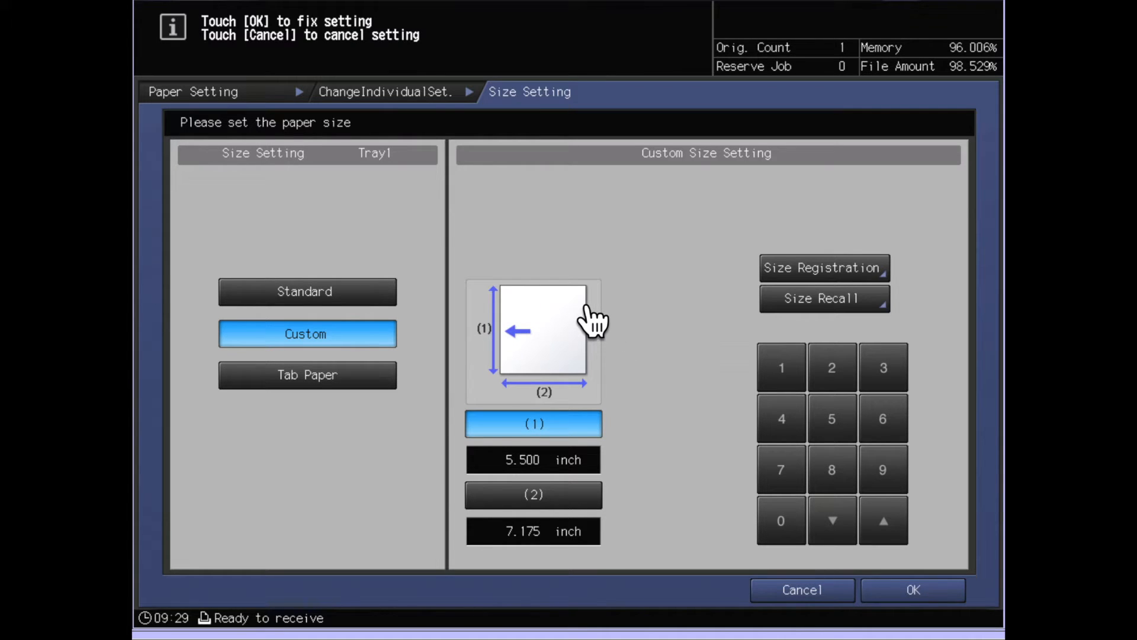
{"action": "mouse_move", "coordinate": [932, 505]}
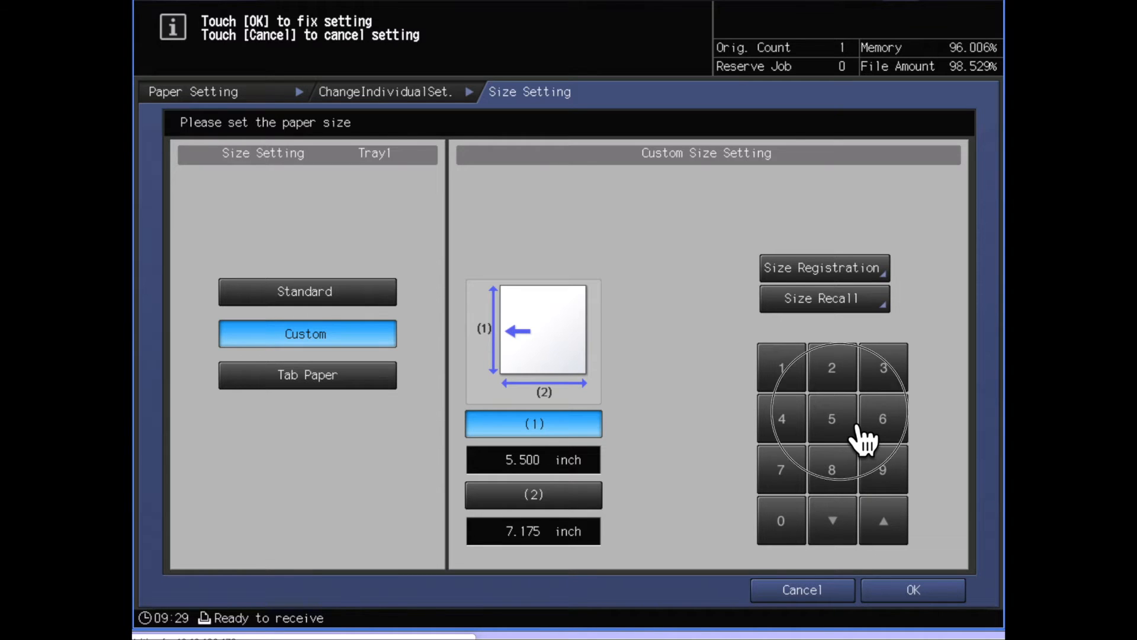
{"action": "mouse_move", "coordinate": [808, 540]}
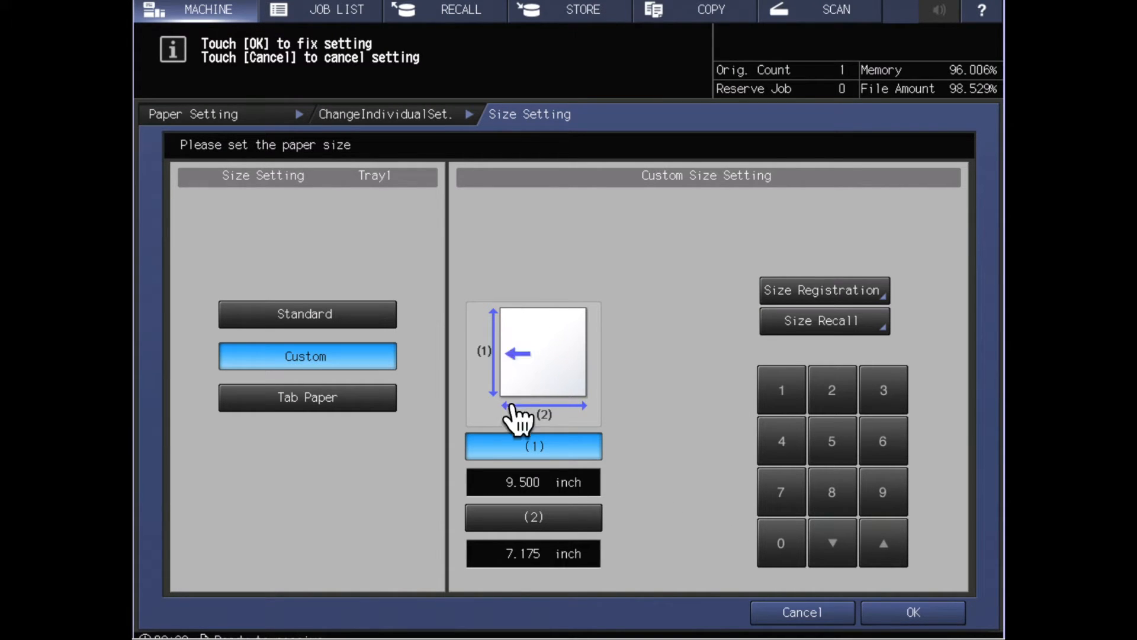
{"action": "mouse_move", "coordinate": [519, 420]}
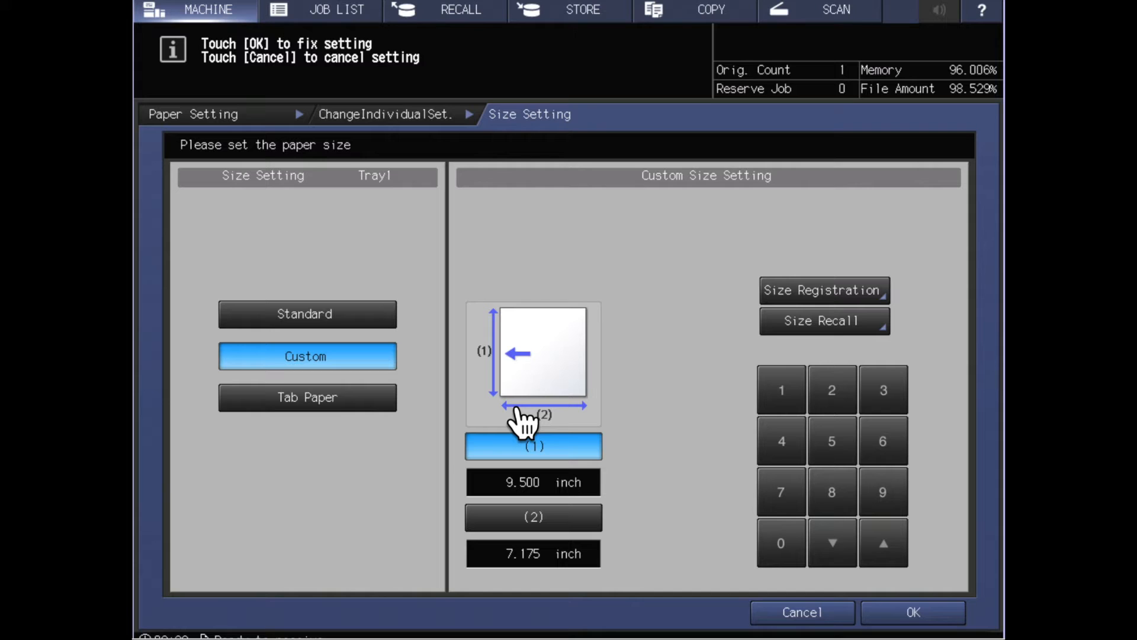
{"action": "mouse_move", "coordinate": [577, 543]}
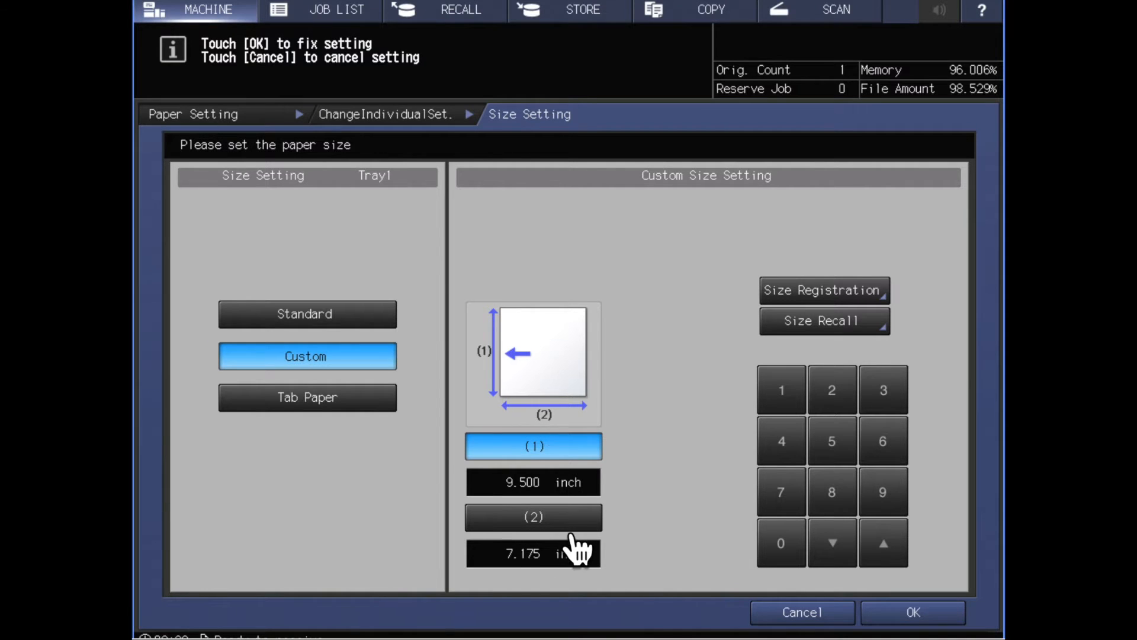
{"action": "left_click", "coordinate": [533, 518]}
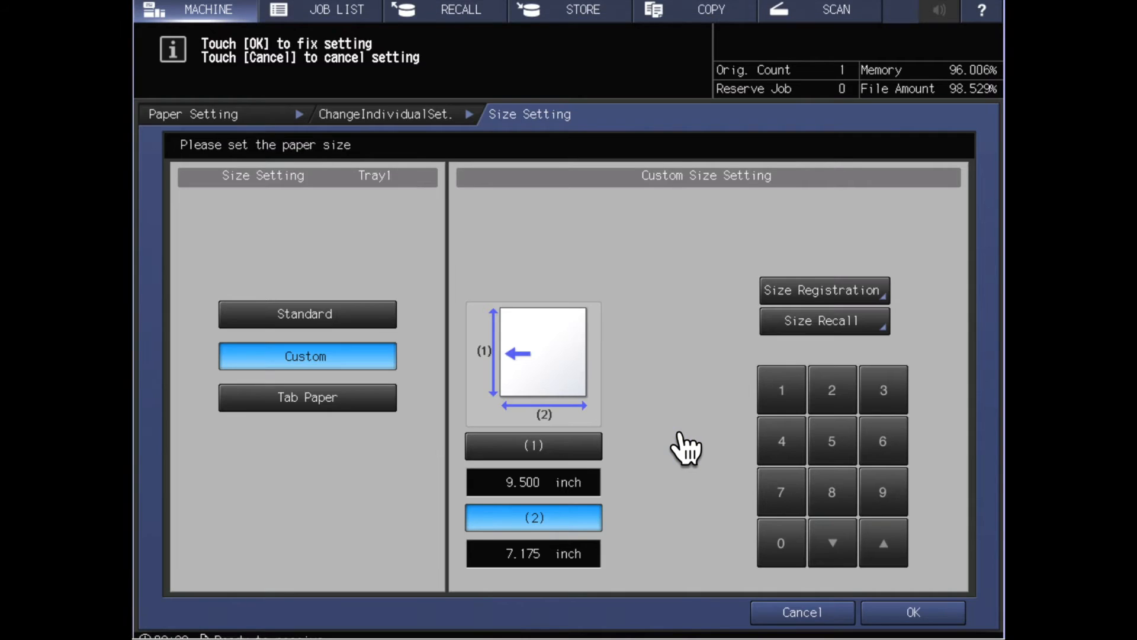
{"action": "mouse_move", "coordinate": [811, 410]}
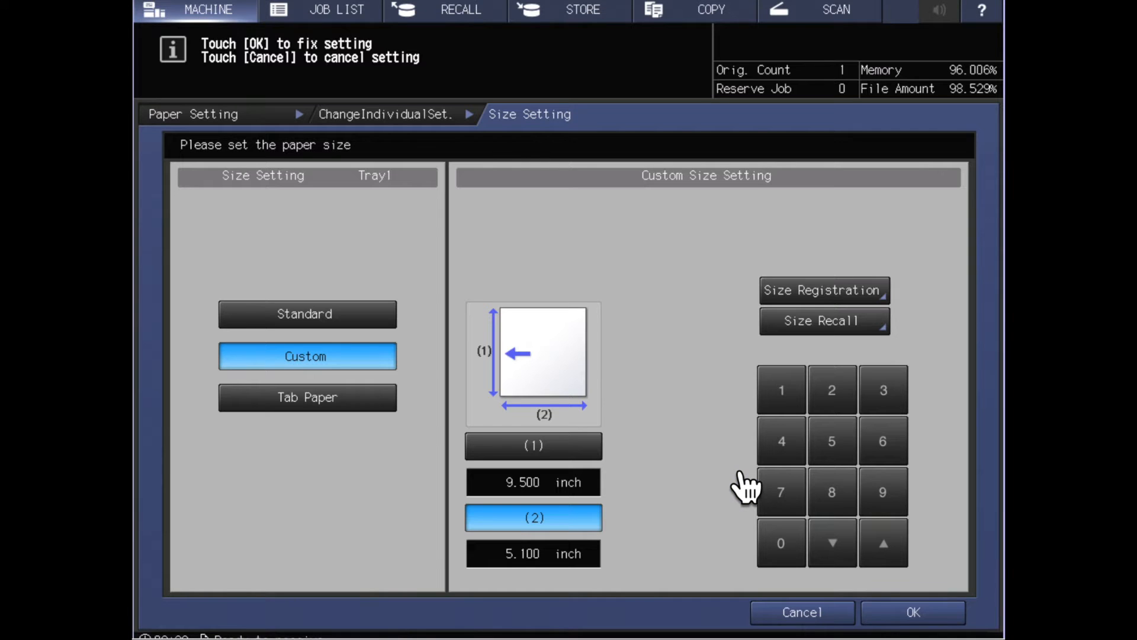
{"action": "mouse_move", "coordinate": [820, 554]}
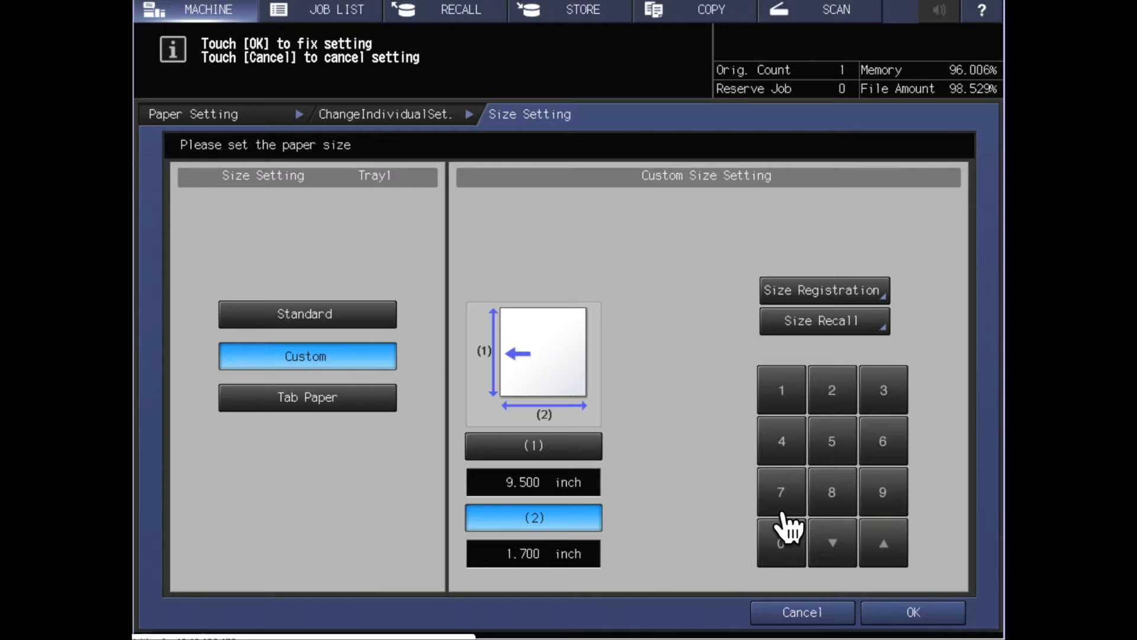
{"action": "mouse_move", "coordinate": [728, 432]}
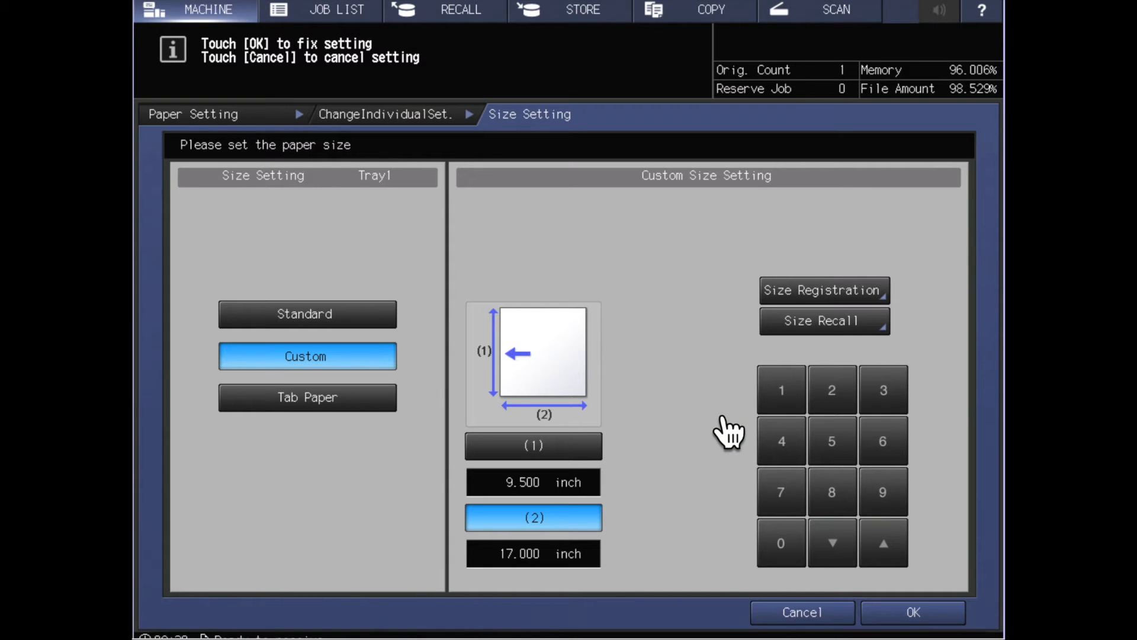
{"action": "mouse_move", "coordinate": [721, 524]}
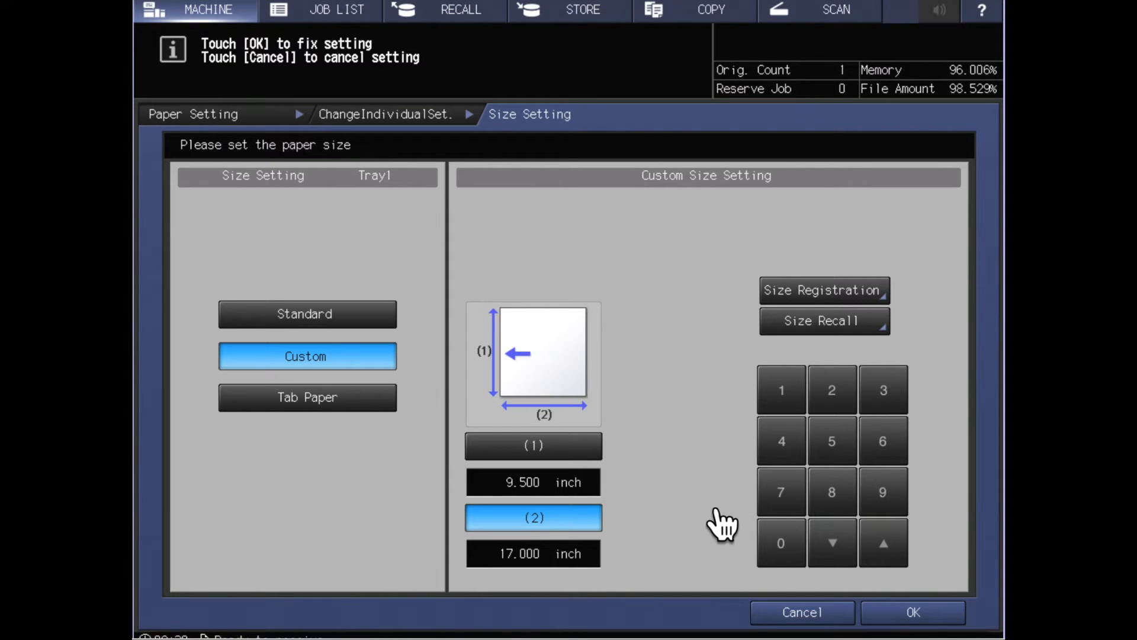
{"action": "mouse_move", "coordinate": [824, 341]}
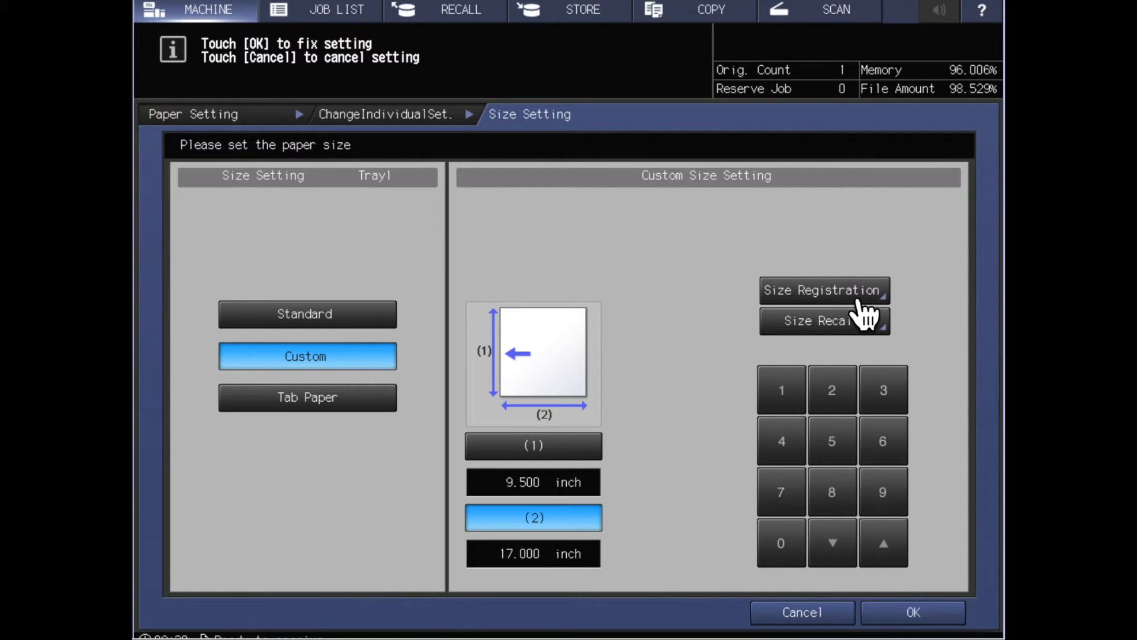
{"action": "mouse_move", "coordinate": [848, 322]}
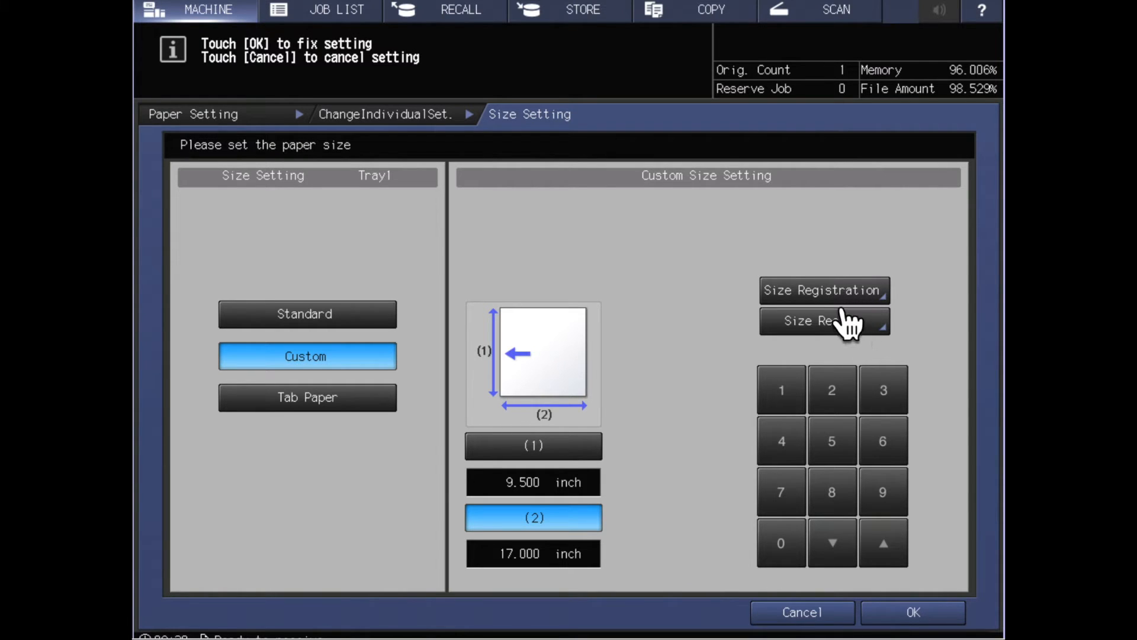
{"action": "mouse_move", "coordinate": [845, 322]}
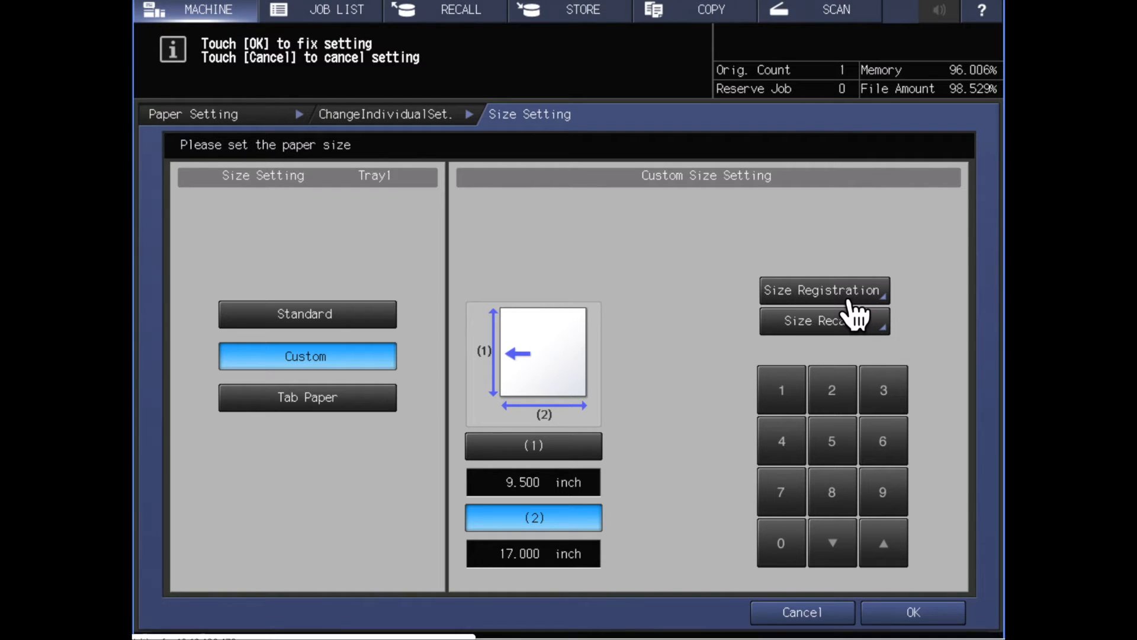
{"action": "left_click", "coordinate": [824, 290]}
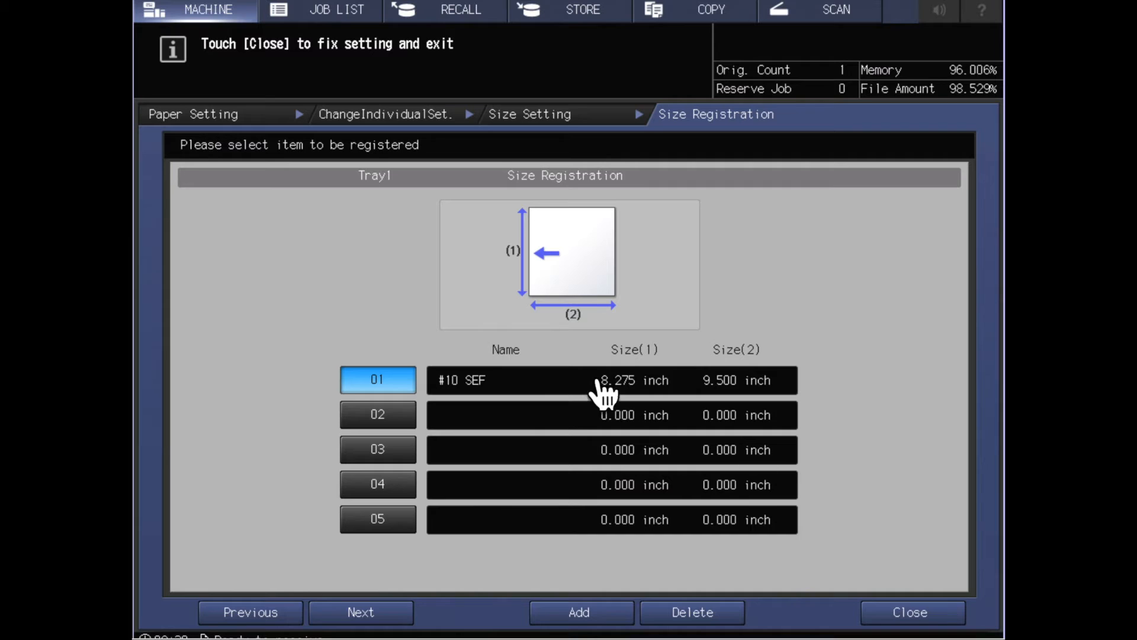
{"action": "mouse_move", "coordinate": [645, 563]}
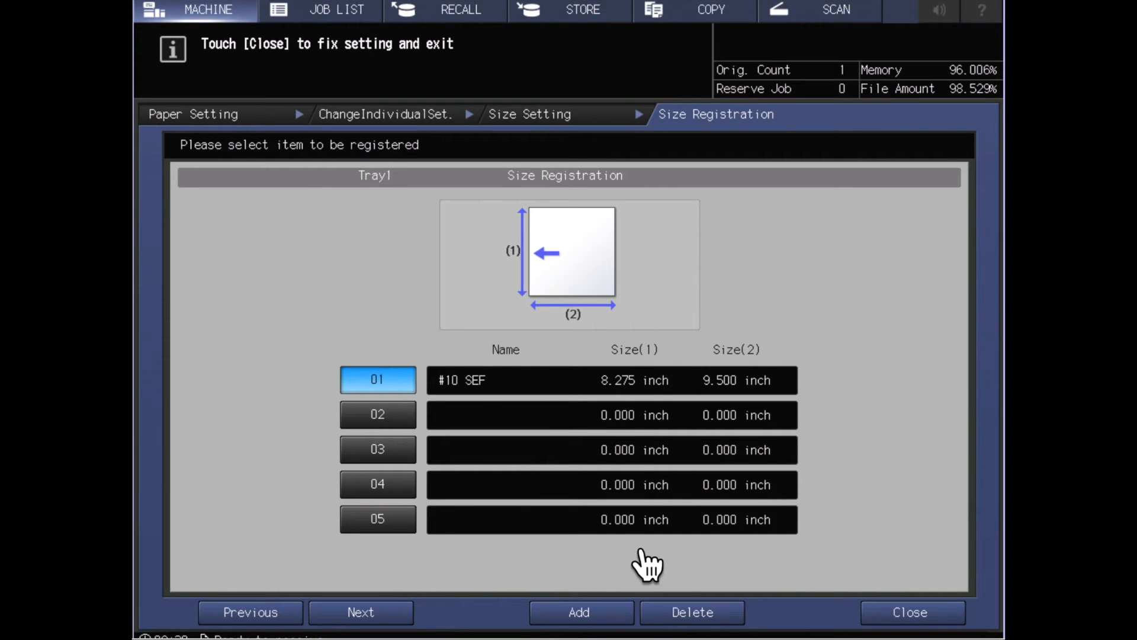
{"action": "mouse_move", "coordinate": [929, 628]}
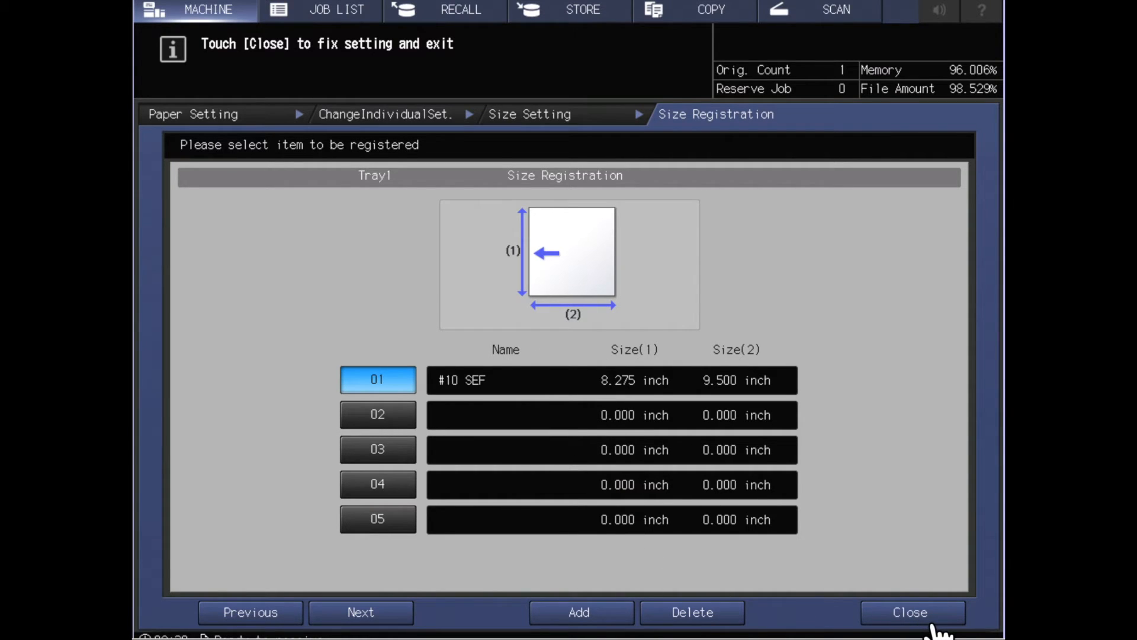
Step: Leave Size Registration unchanged and confirm the 9.5 x 17 inch custom size
{"action": "left_click", "coordinate": [913, 611]}
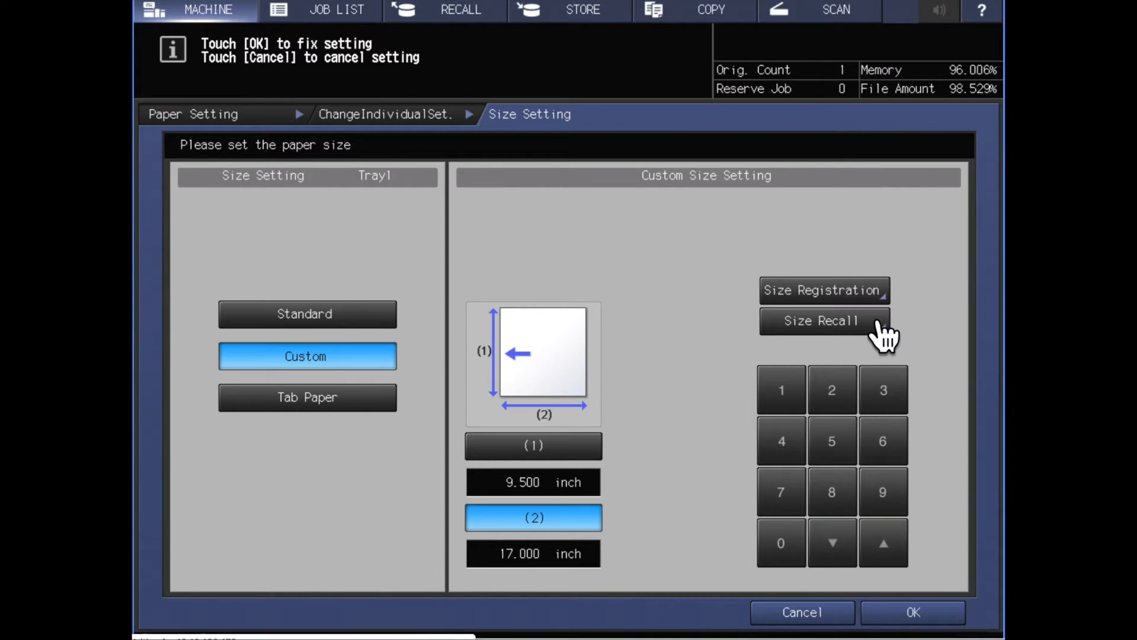
{"action": "left_click", "coordinate": [912, 611]}
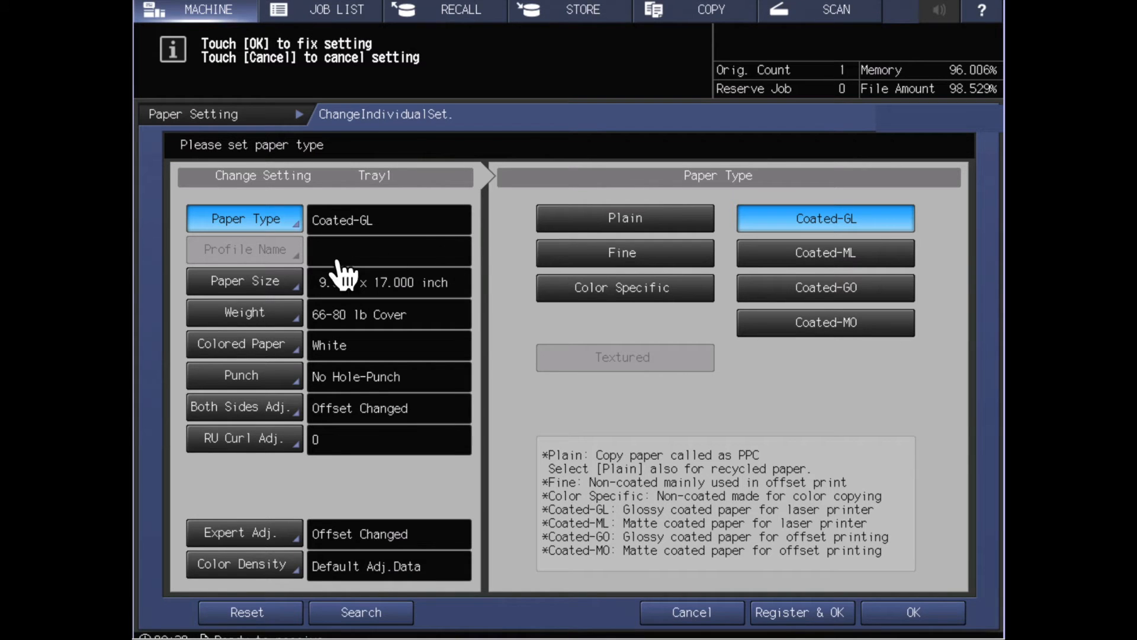
{"action": "mouse_move", "coordinate": [360, 314]}
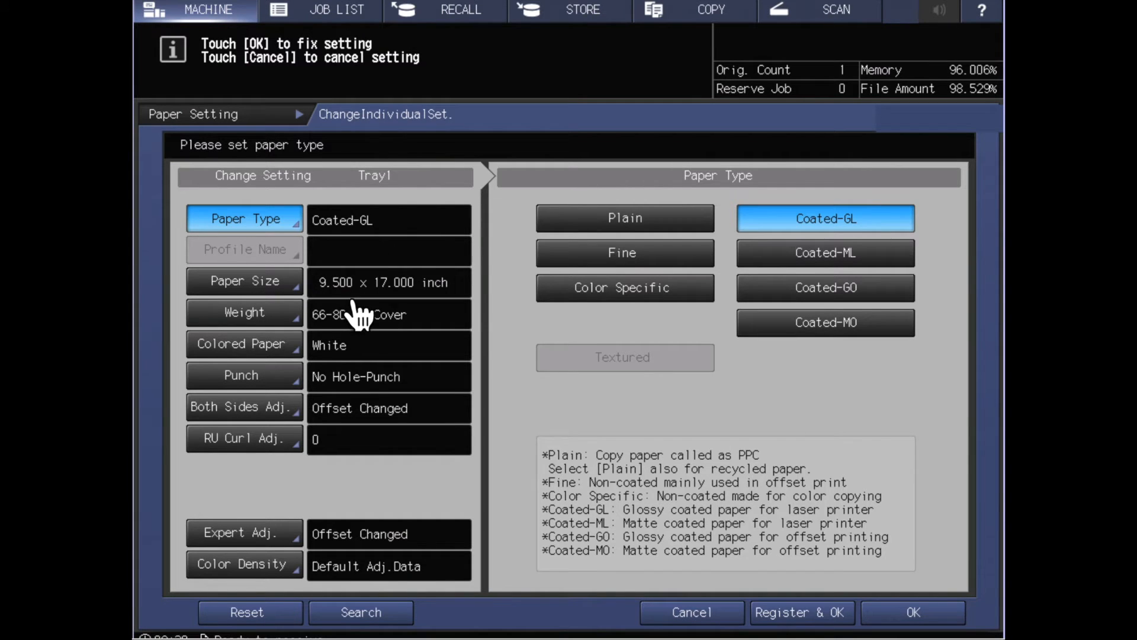
{"action": "mouse_move", "coordinate": [417, 315]}
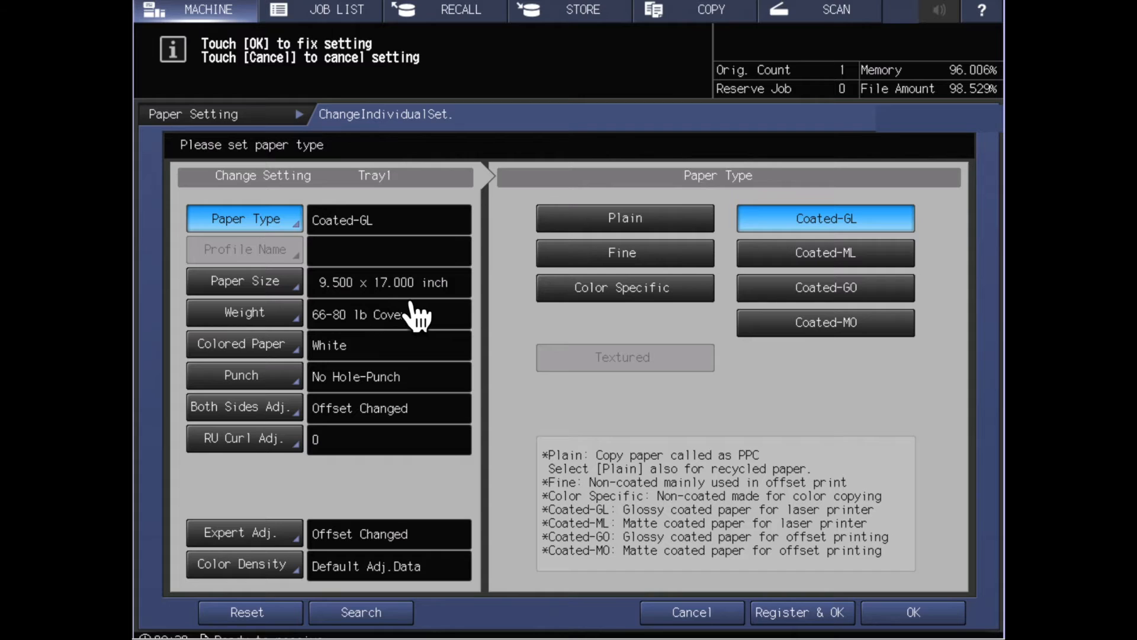
{"action": "mouse_move", "coordinate": [438, 318]}
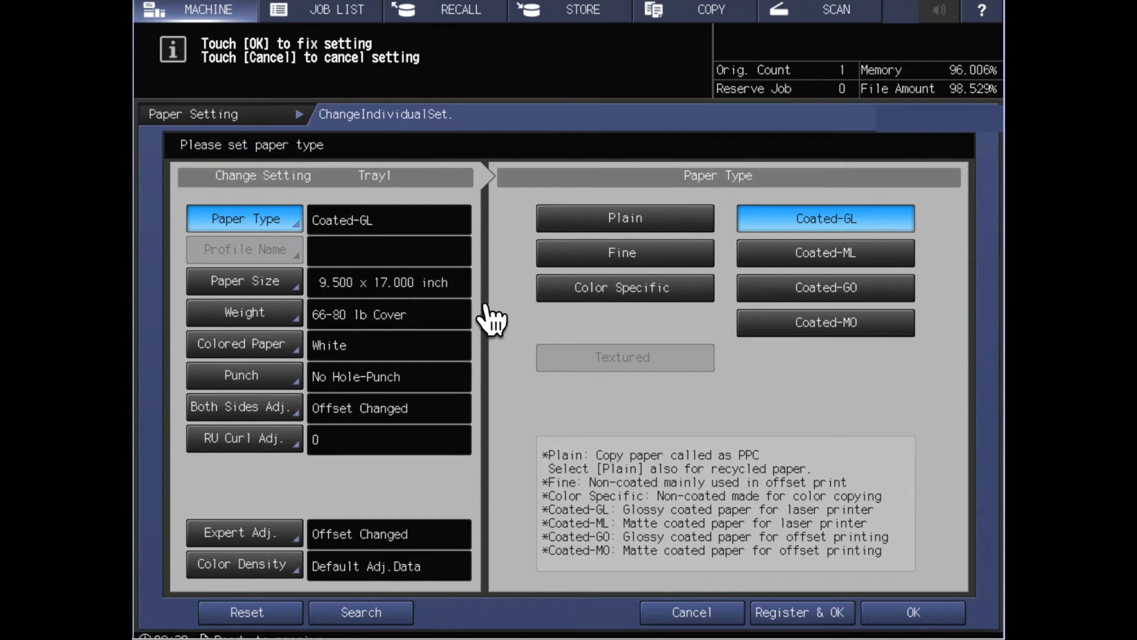
{"action": "mouse_move", "coordinate": [475, 319]}
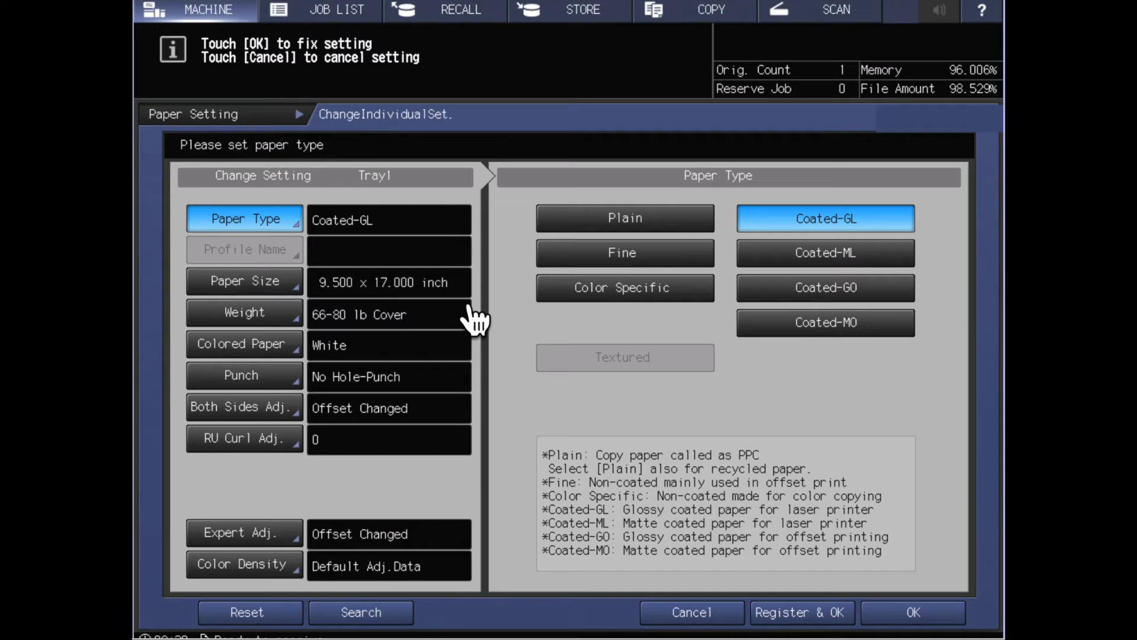
{"action": "mouse_move", "coordinate": [369, 315]}
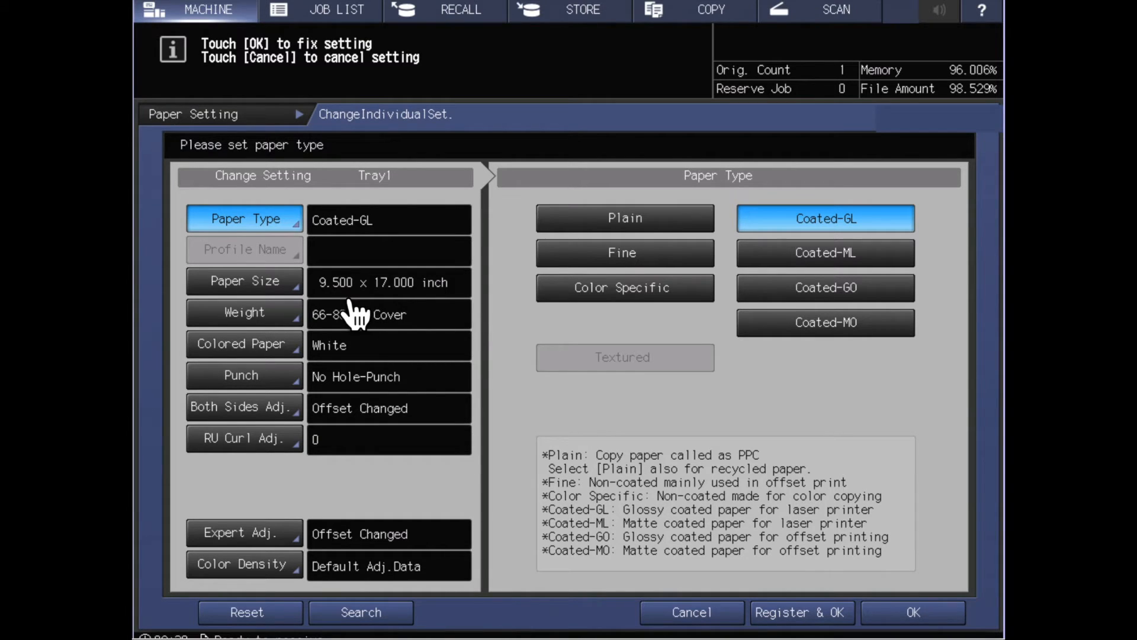
{"action": "mouse_move", "coordinate": [406, 315]}
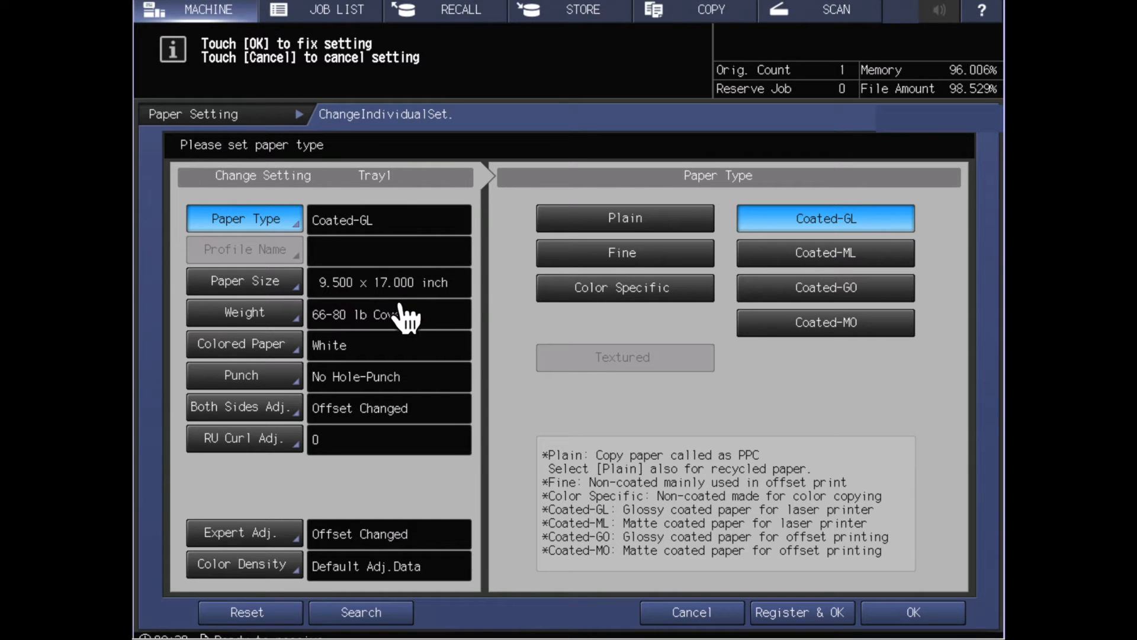
{"action": "mouse_move", "coordinate": [410, 315]}
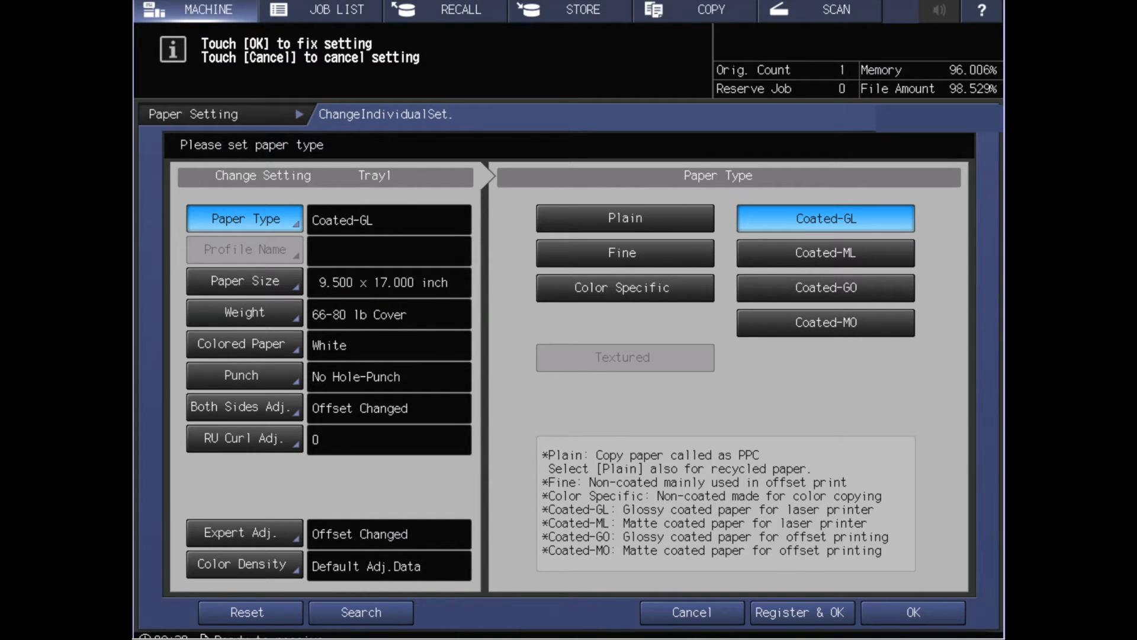
{"action": "mouse_move", "coordinate": [892, 554]}
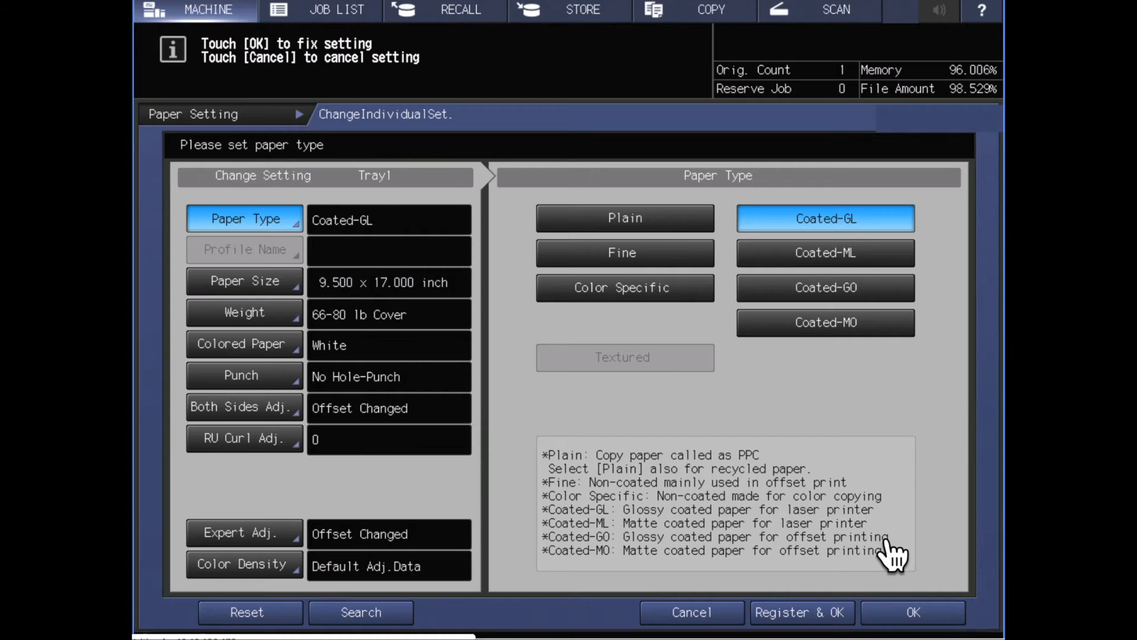
Step: Apply Tray 1's Custom 9.5 x 17 inch, Coated-GL, 66-80 lb Cover settings
{"action": "left_click", "coordinate": [912, 612]}
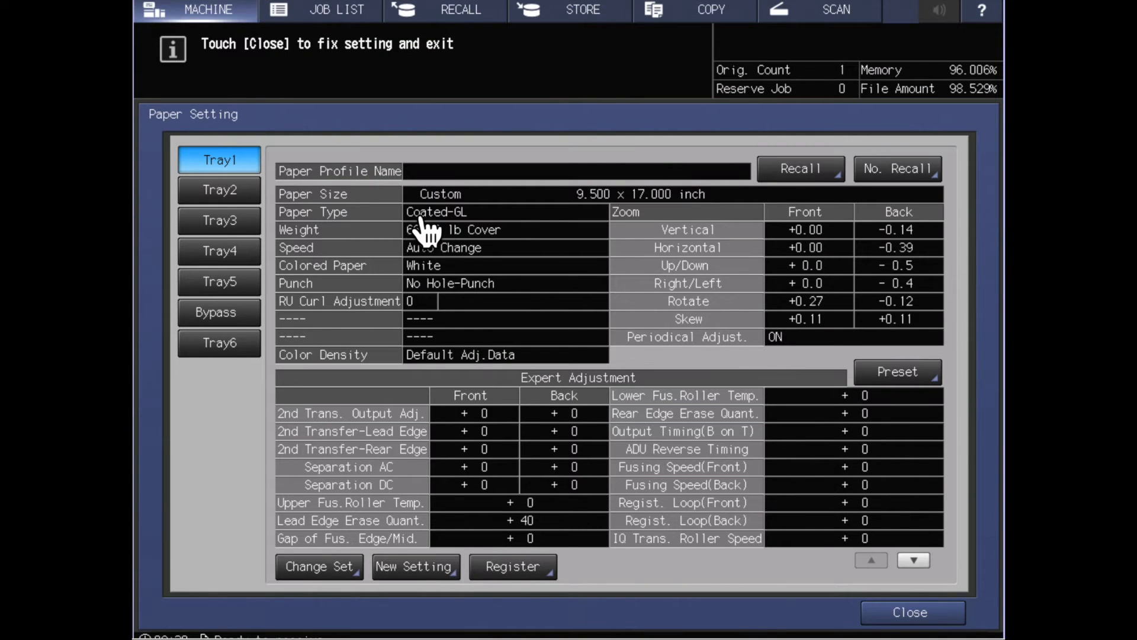
{"action": "mouse_move", "coordinate": [646, 228]}
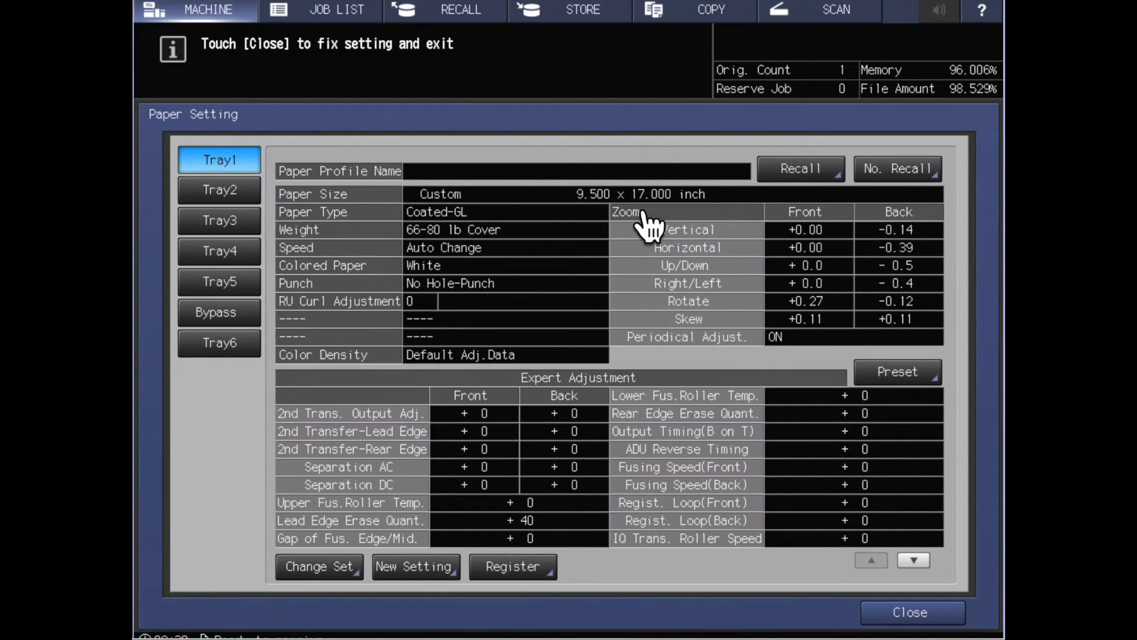
{"action": "mouse_move", "coordinate": [620, 225]}
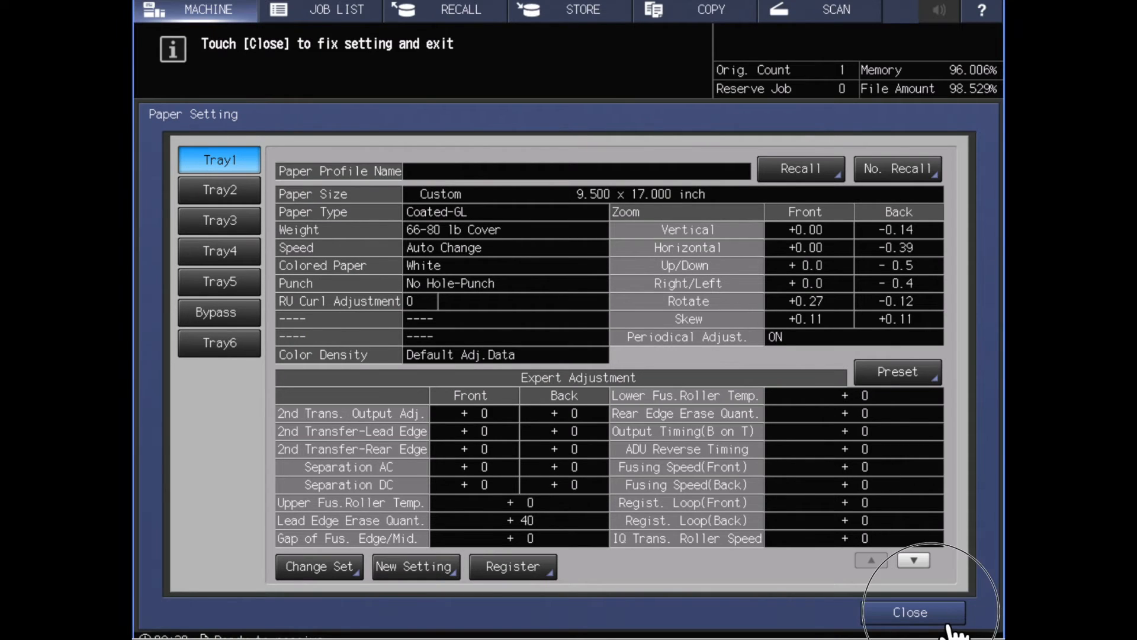
Step: Close Paper Setting so the main screen lists Tray 1 as 9.500 × 17.000 Coated-GL, 66-80 lb
{"action": "left_click", "coordinate": [910, 612]}
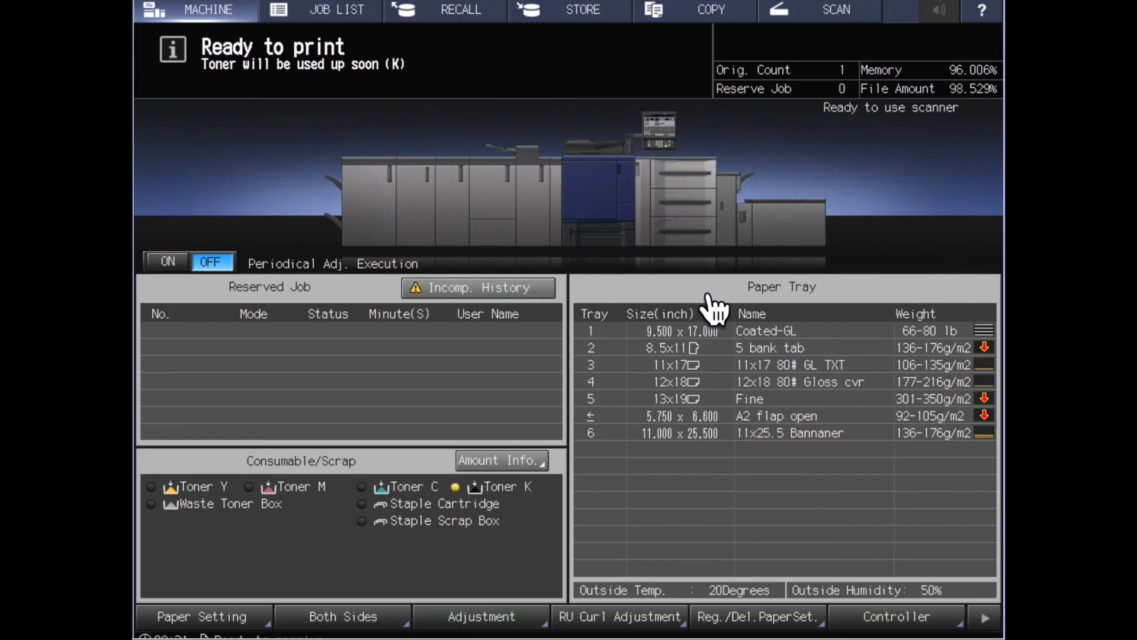
{"action": "mouse_move", "coordinate": [797, 280]}
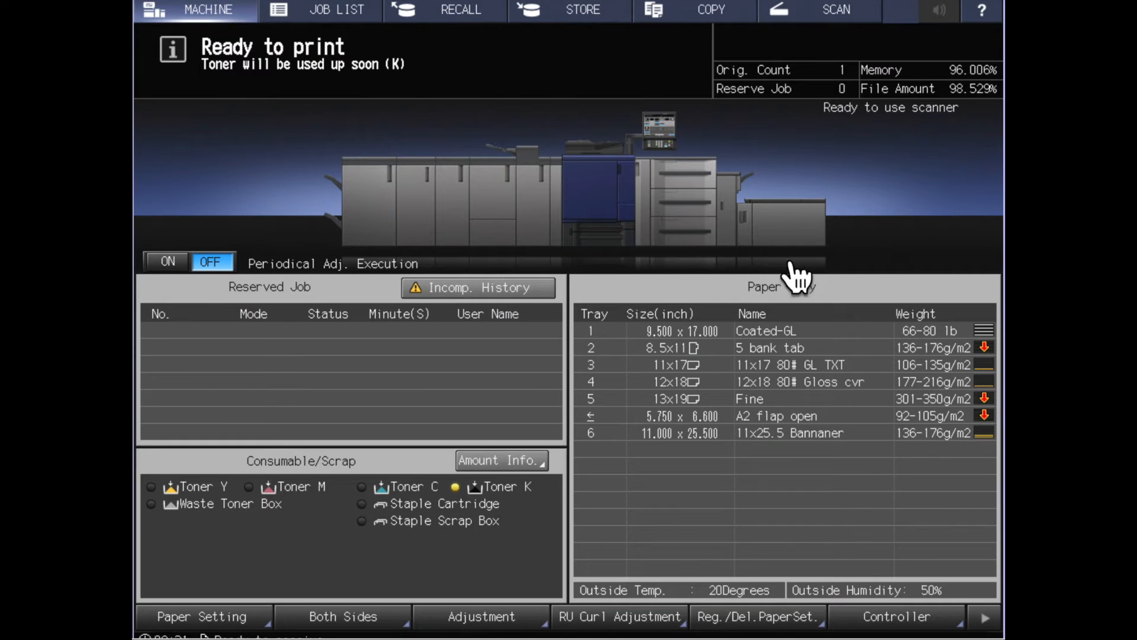
{"action": "mouse_move", "coordinate": [674, 359]}
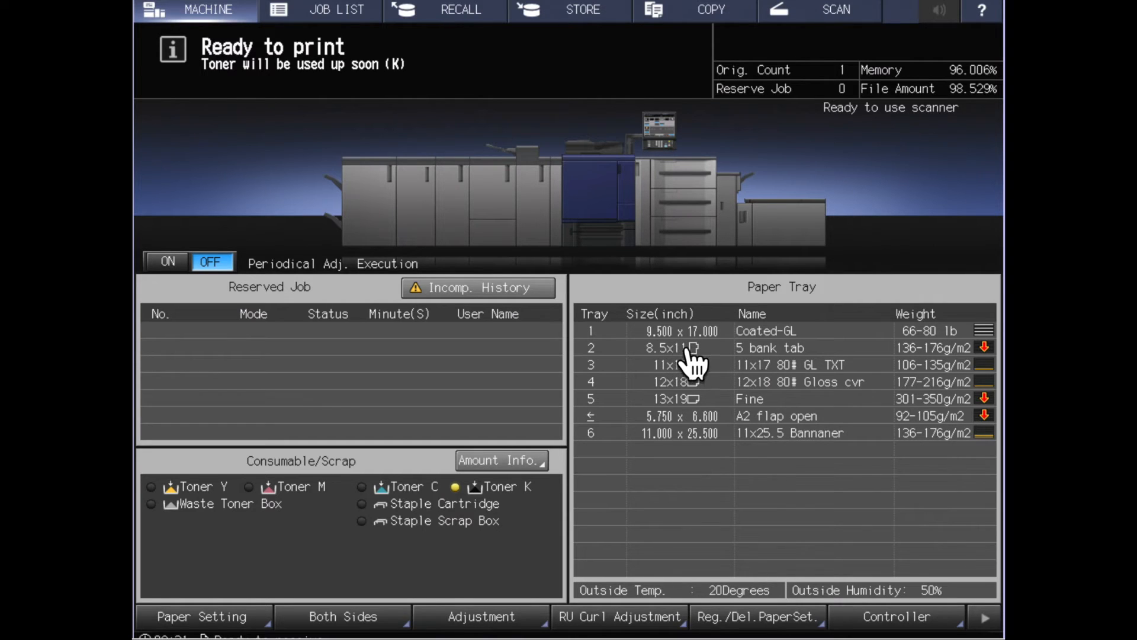
{"action": "mouse_move", "coordinate": [748, 362]}
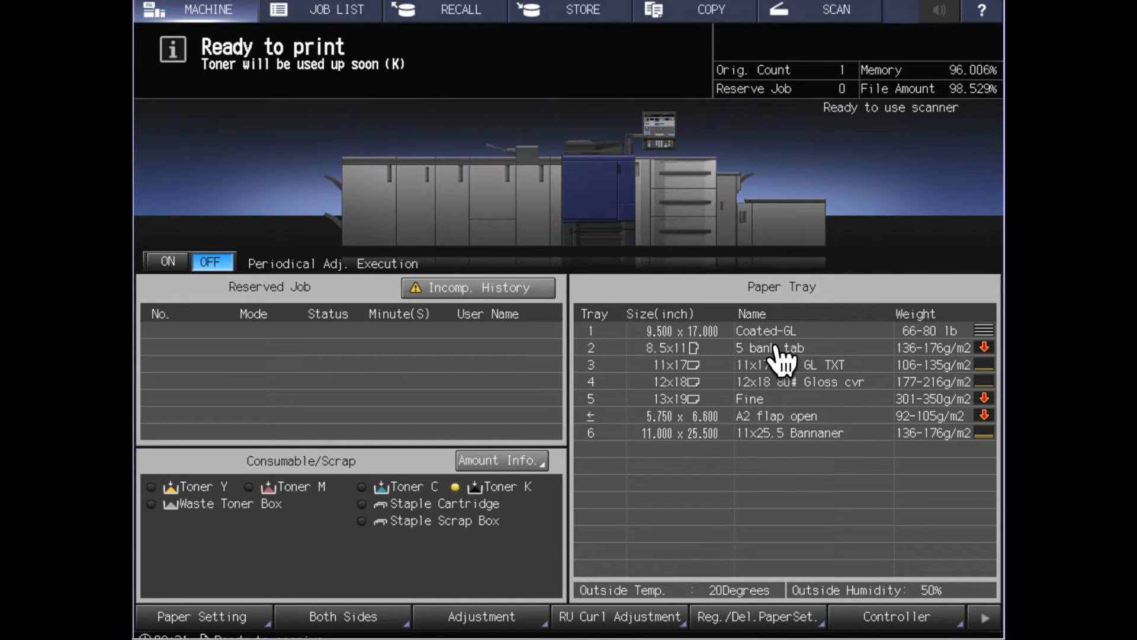
{"action": "mouse_move", "coordinate": [960, 355]}
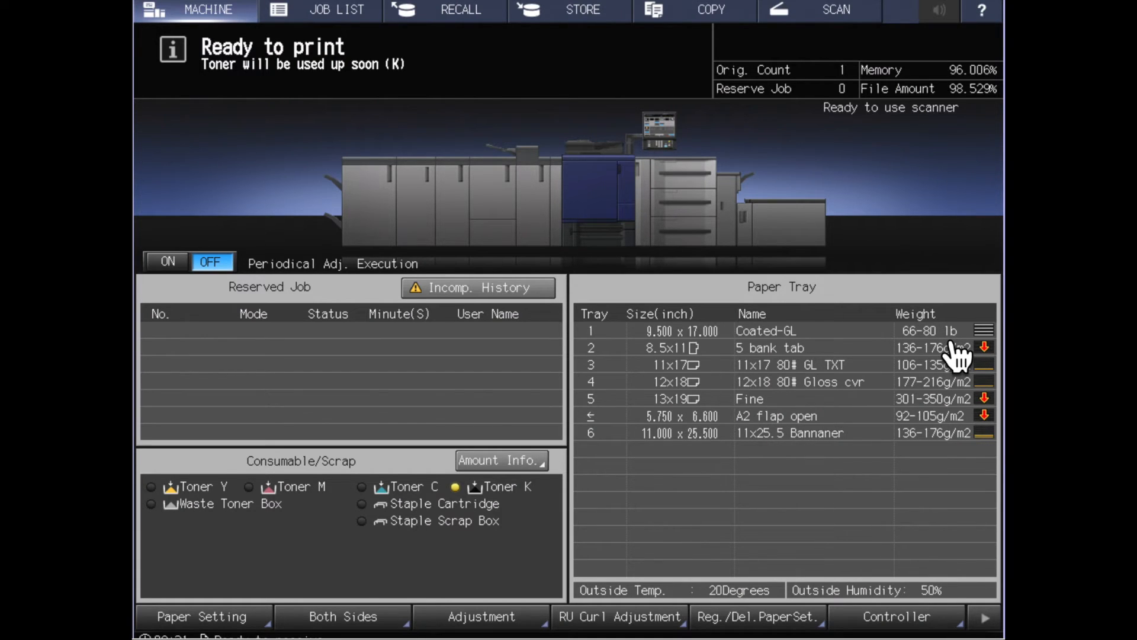
{"action": "mouse_move", "coordinate": [868, 301]}
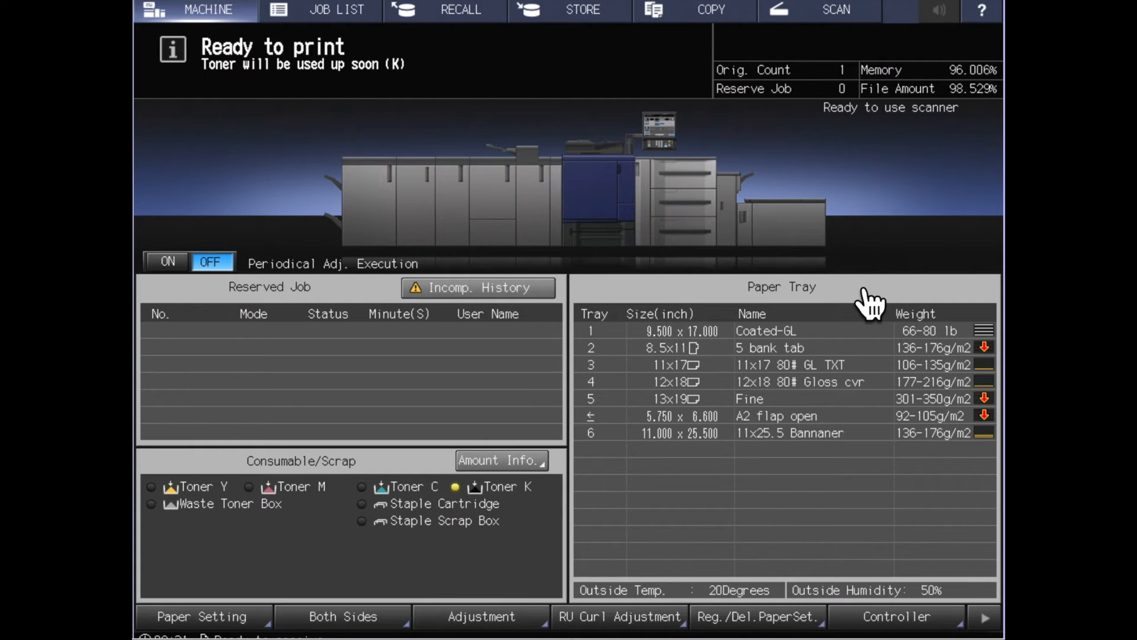
{"action": "mouse_move", "coordinate": [968, 355]}
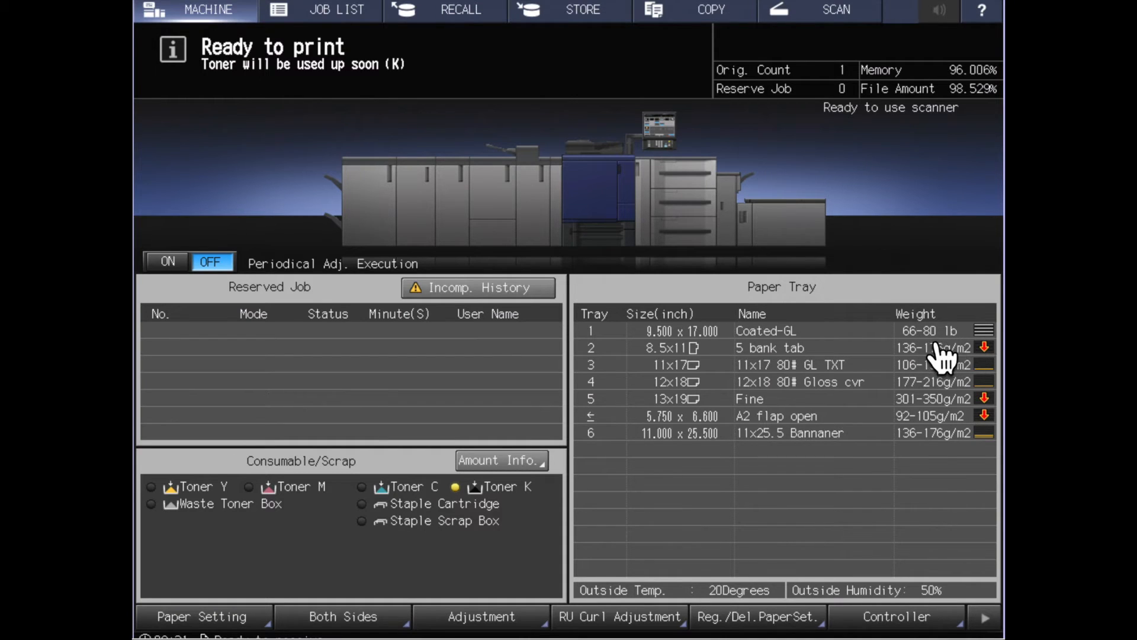
{"action": "mouse_move", "coordinate": [871, 349]}
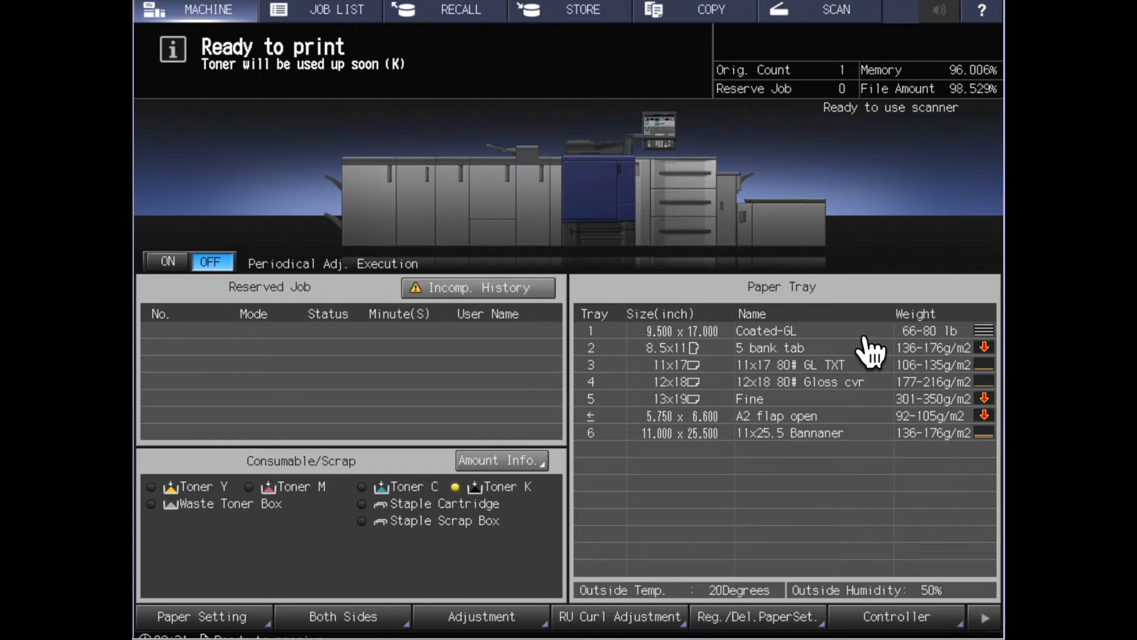
{"action": "mouse_move", "coordinate": [851, 352]}
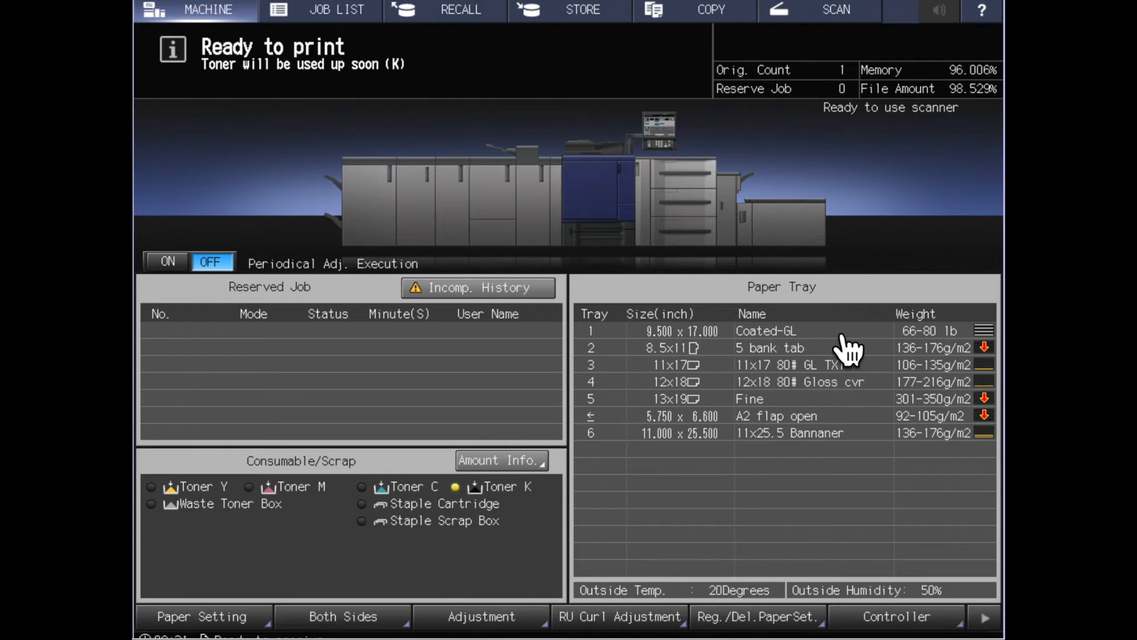
{"action": "mouse_move", "coordinate": [293, 594]}
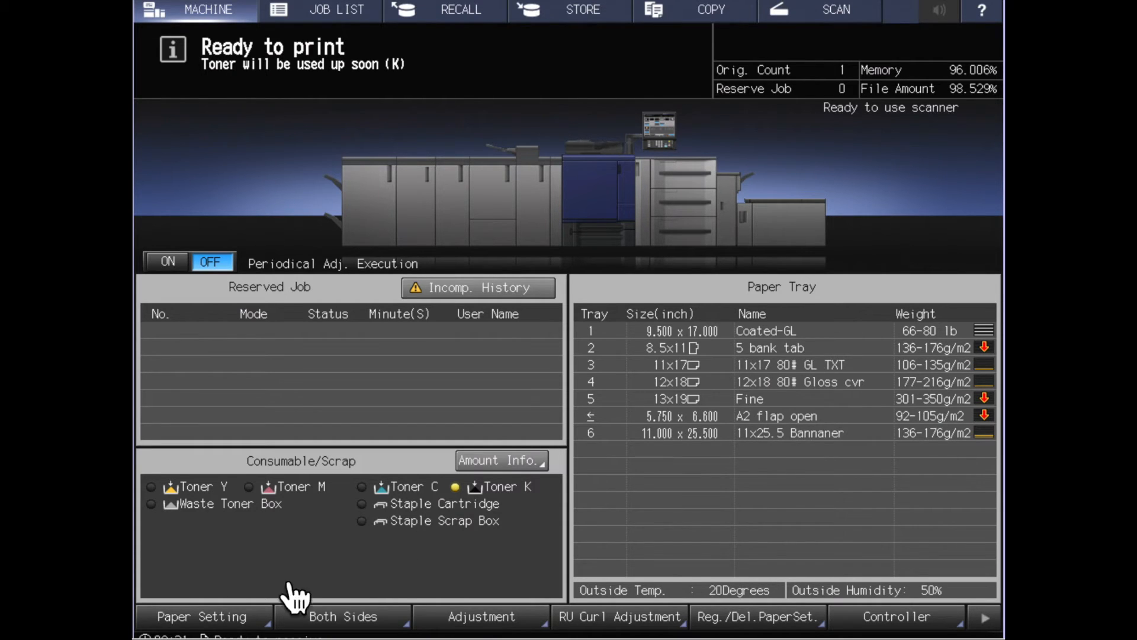
{"action": "mouse_move", "coordinate": [341, 334]}
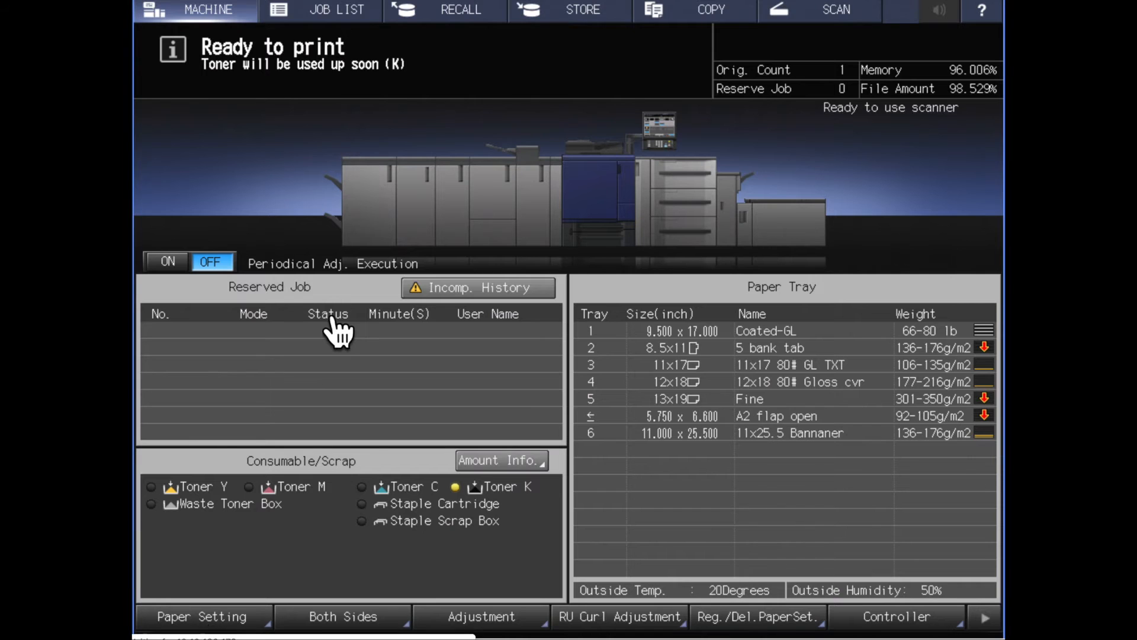
{"action": "left_click", "coordinate": [203, 616]}
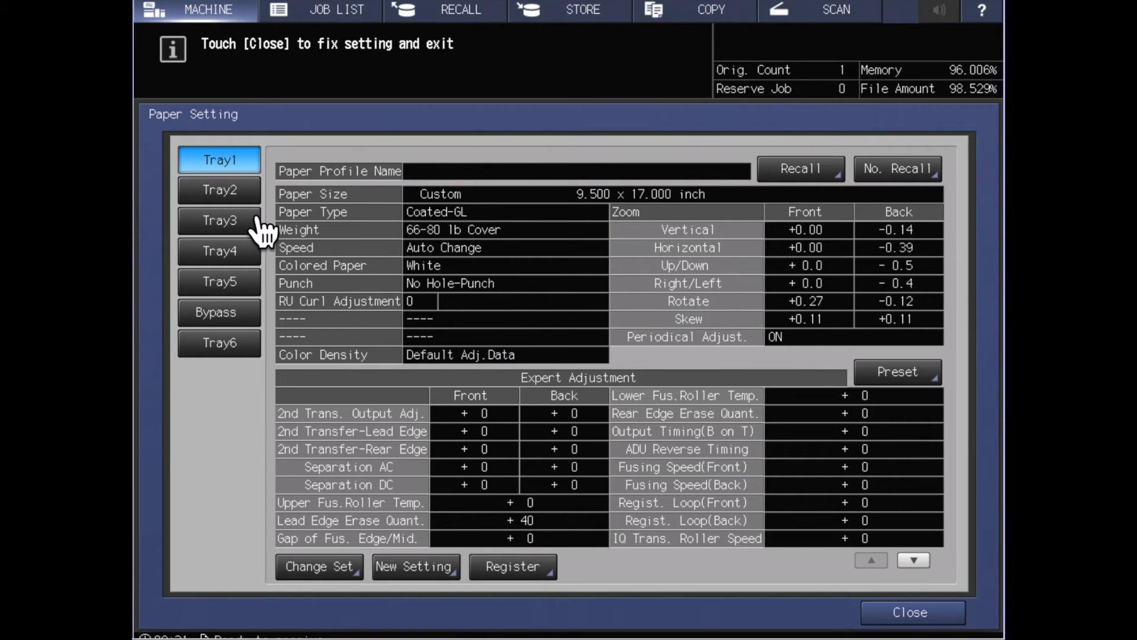
{"action": "mouse_move", "coordinate": [637, 202]}
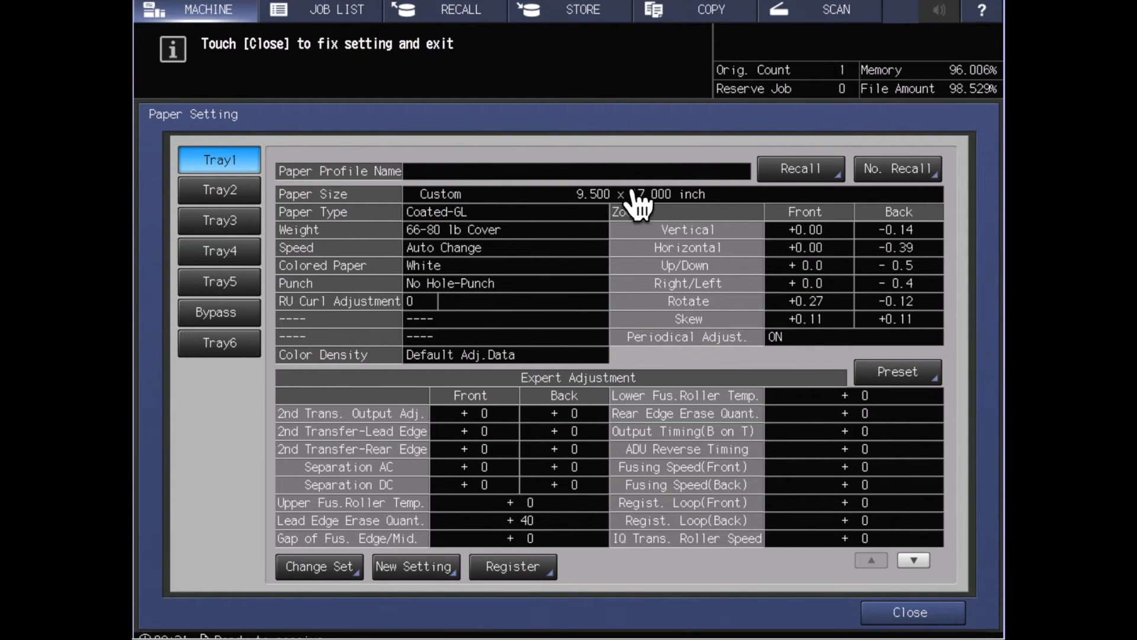
{"action": "mouse_move", "coordinate": [500, 218]}
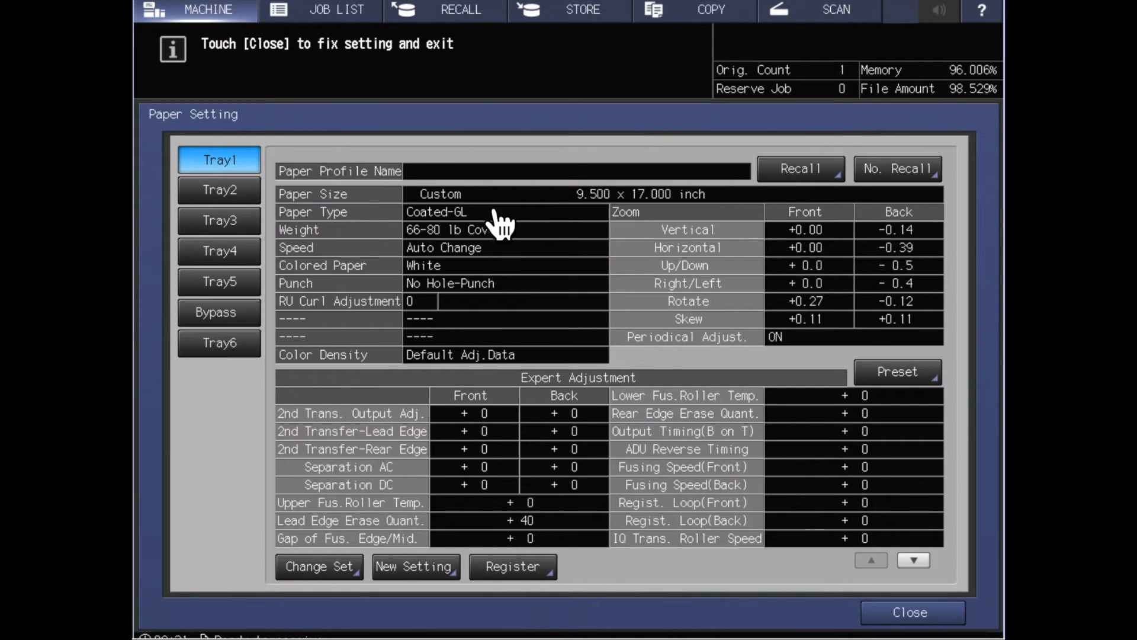
{"action": "mouse_move", "coordinate": [392, 301]}
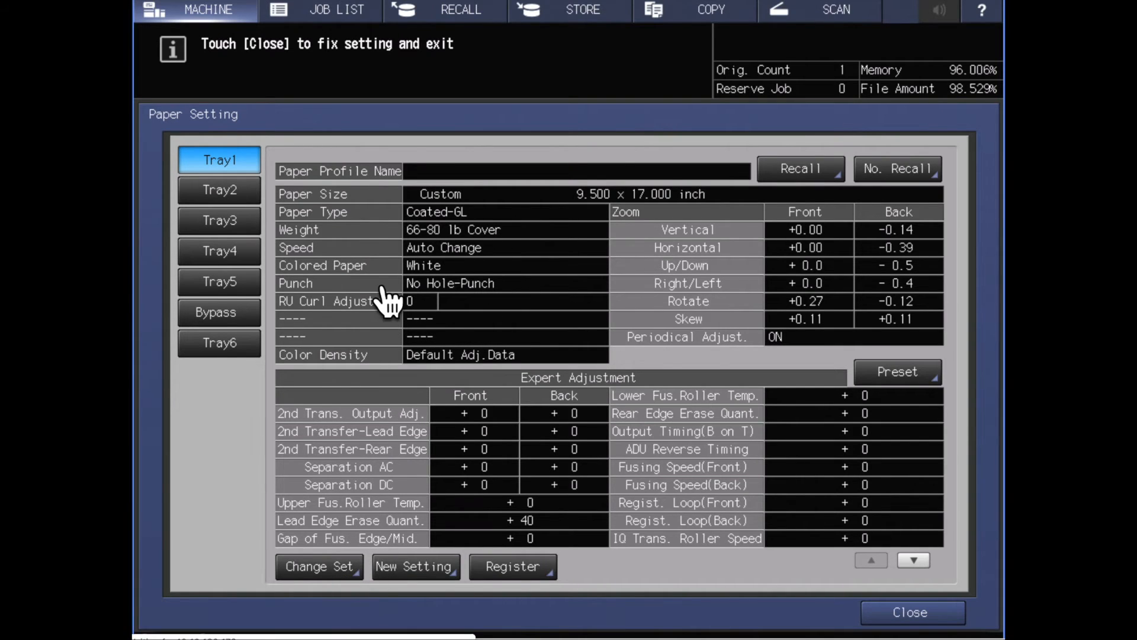
Step: Enter the Change Individual Set. editor for Tray 1, showing Coated-GL as the paper type
{"action": "left_click", "coordinate": [318, 566]}
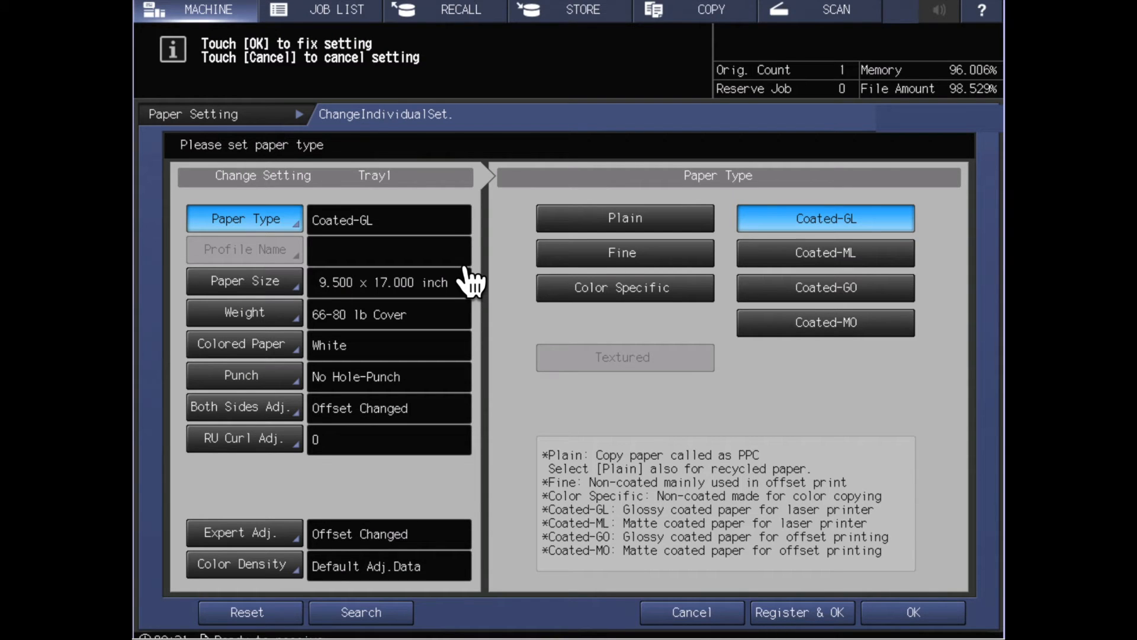
{"action": "mouse_move", "coordinate": [290, 373]}
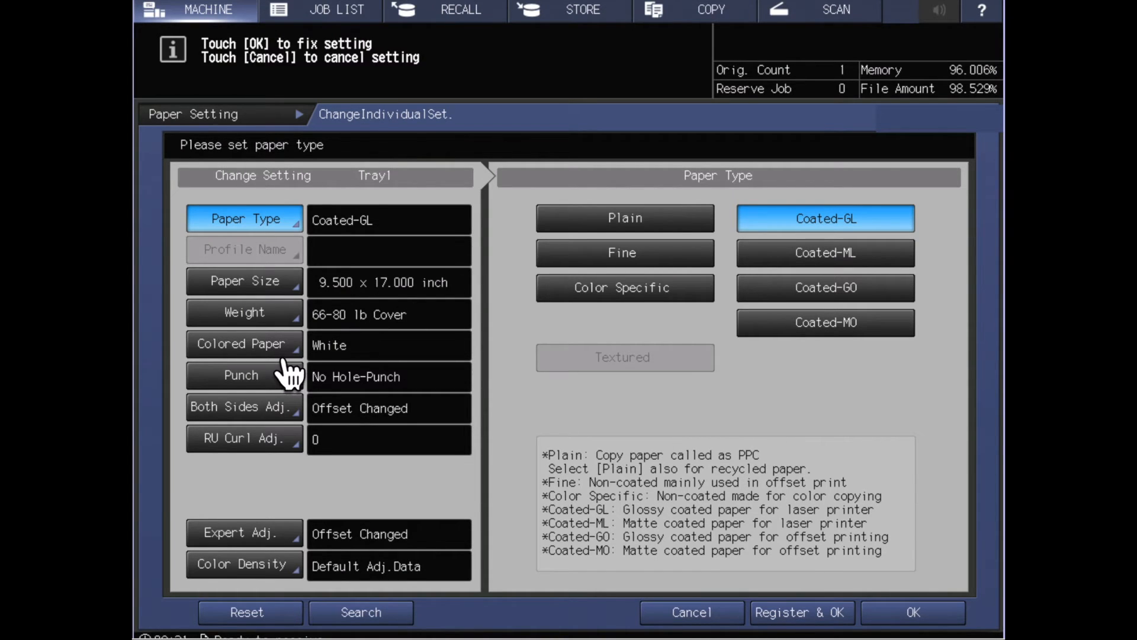
{"action": "mouse_move", "coordinate": [276, 373]}
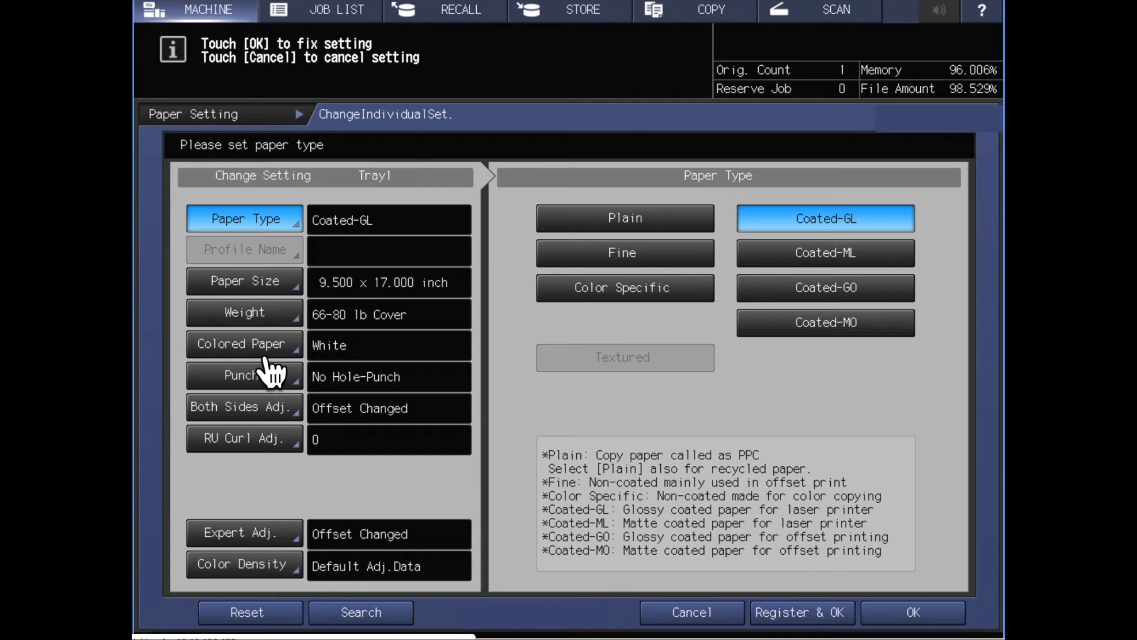
Step: Set Tray 1's colored paper to Red, confirm, and return to the Machine home screen
{"action": "left_click", "coordinate": [244, 343]}
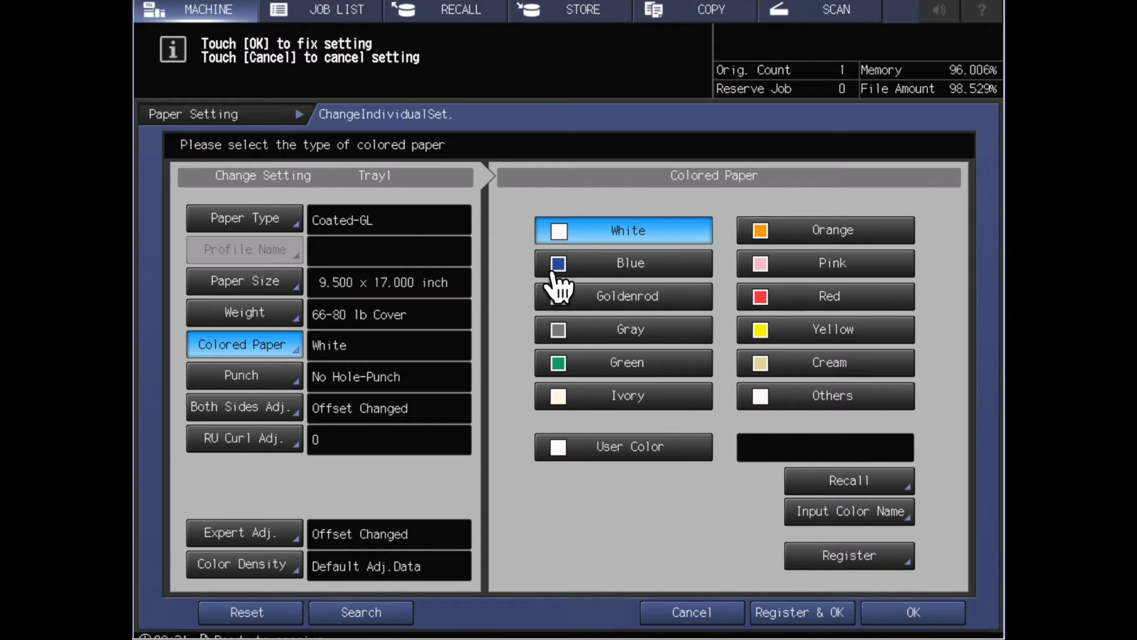
{"action": "mouse_move", "coordinate": [797, 228]}
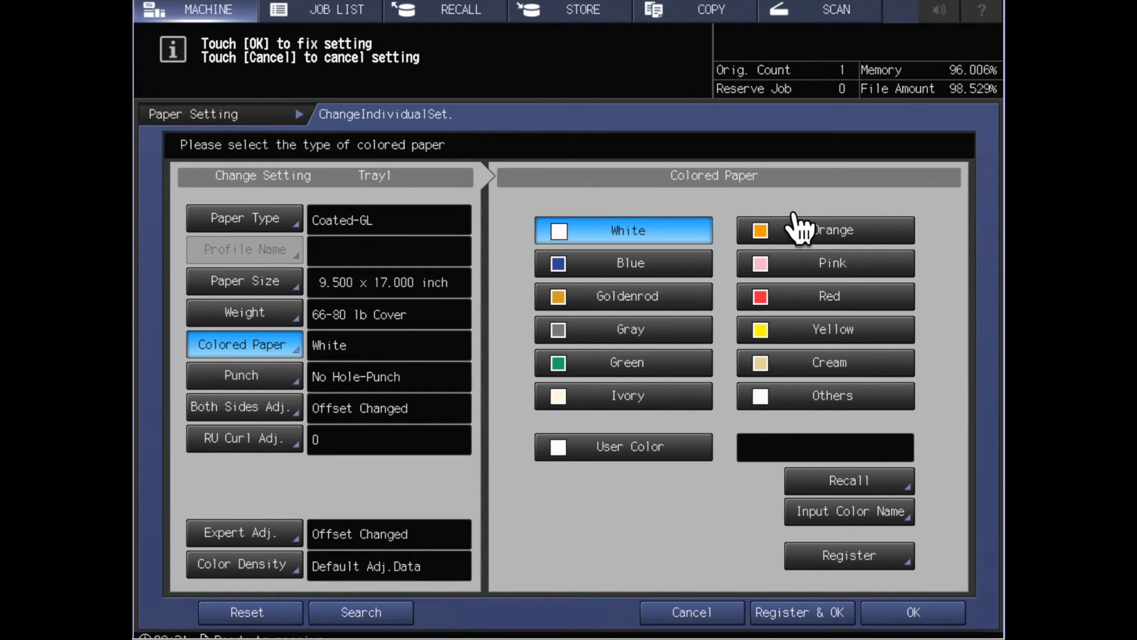
{"action": "mouse_move", "coordinate": [693, 446]}
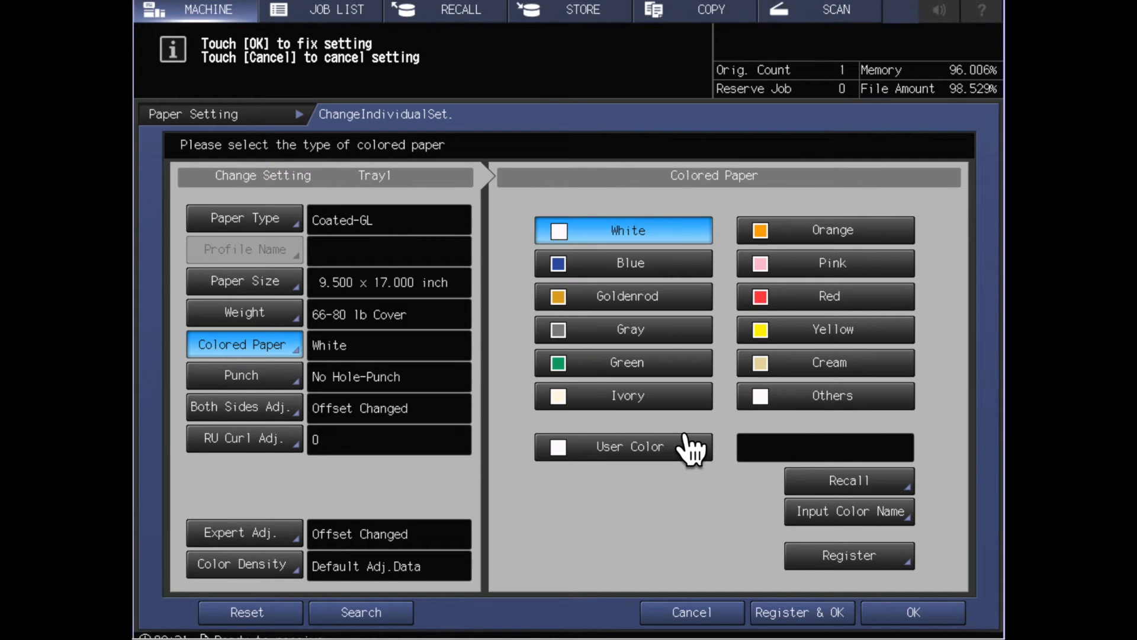
{"action": "mouse_move", "coordinate": [802, 338]}
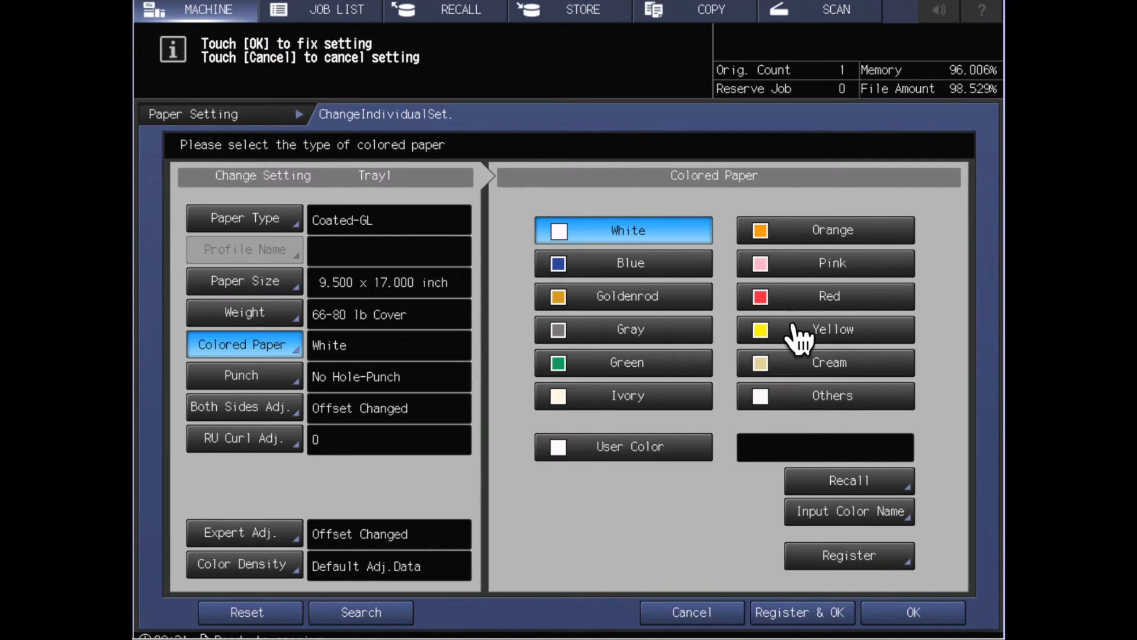
{"action": "mouse_move", "coordinate": [834, 322]}
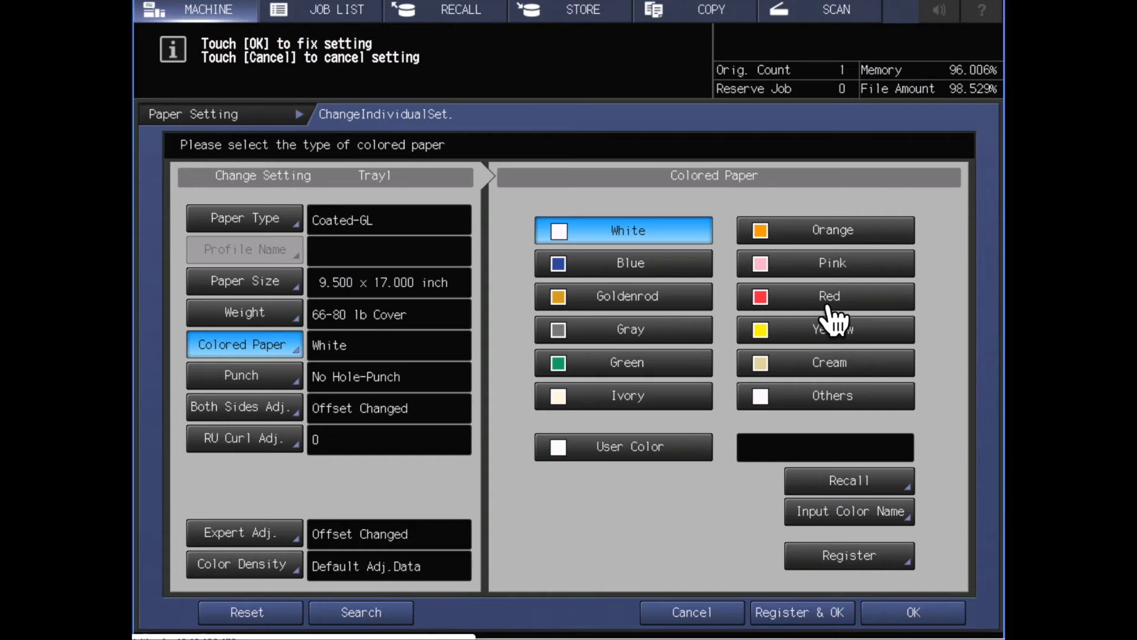
{"action": "left_click", "coordinate": [824, 296]}
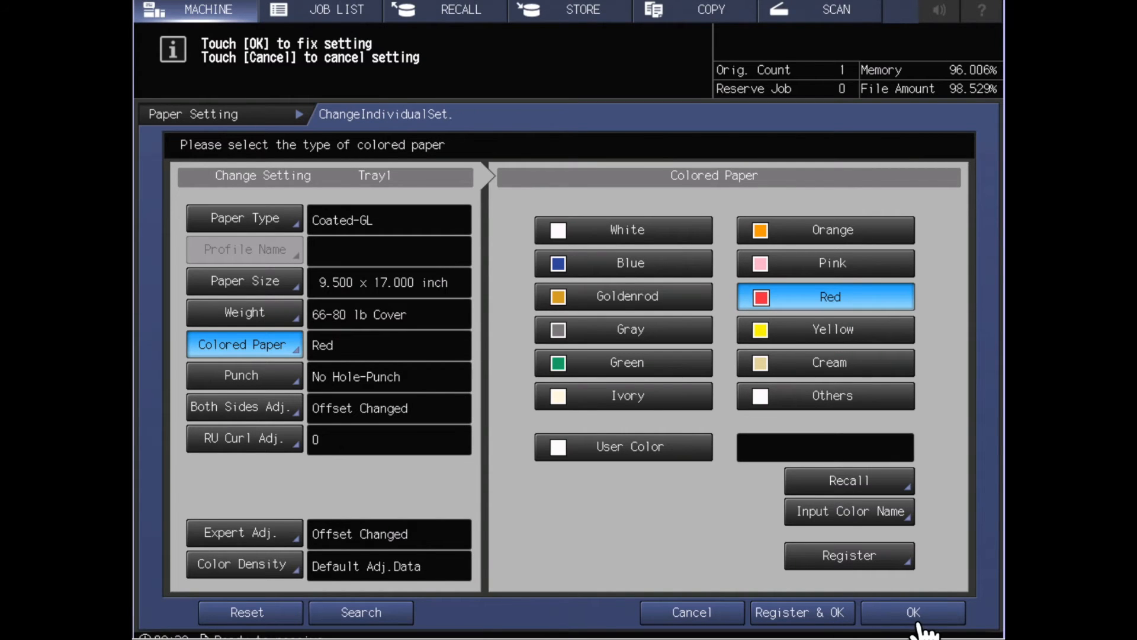
{"action": "left_click", "coordinate": [913, 611]}
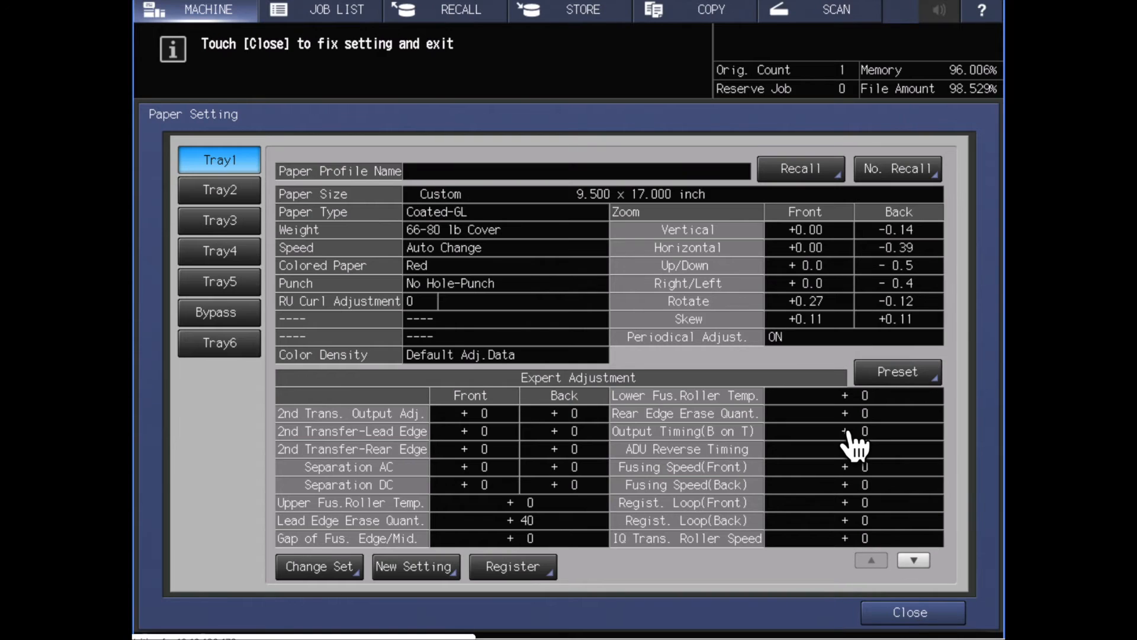
{"action": "left_click", "coordinate": [910, 613]}
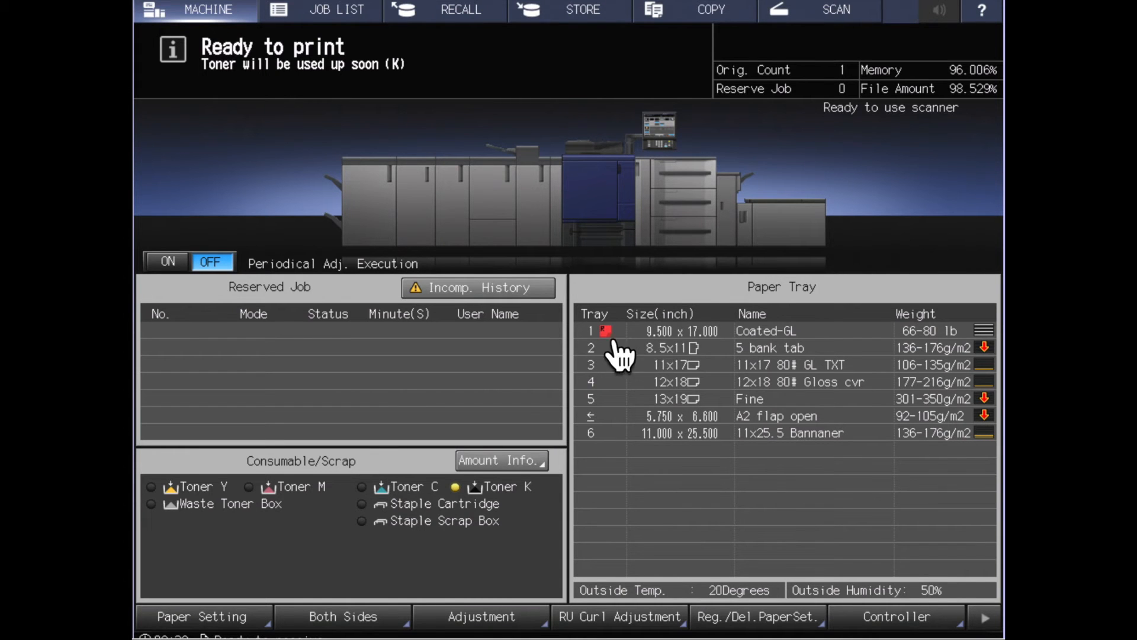
{"action": "mouse_move", "coordinate": [786, 352]}
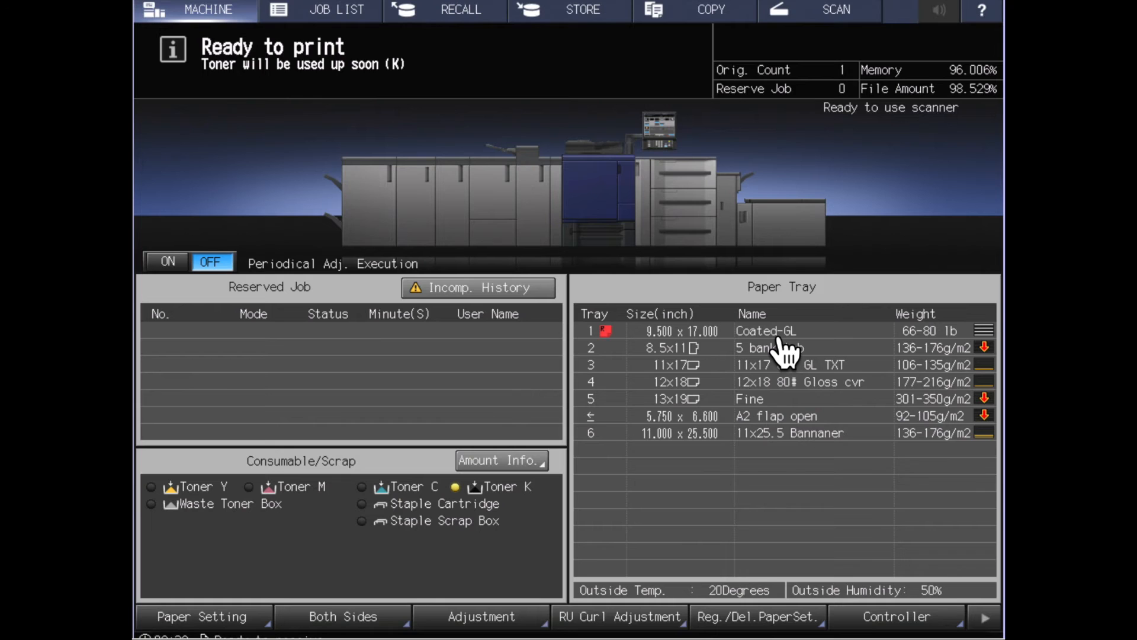
{"action": "mouse_move", "coordinate": [631, 359]}
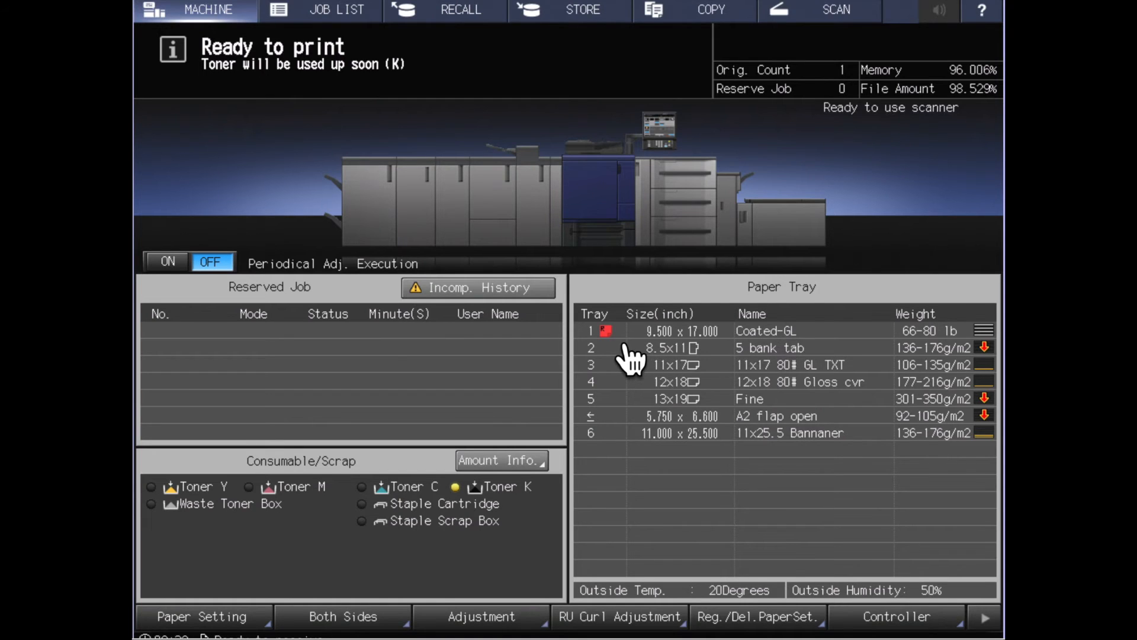
{"action": "mouse_move", "coordinate": [250, 624]}
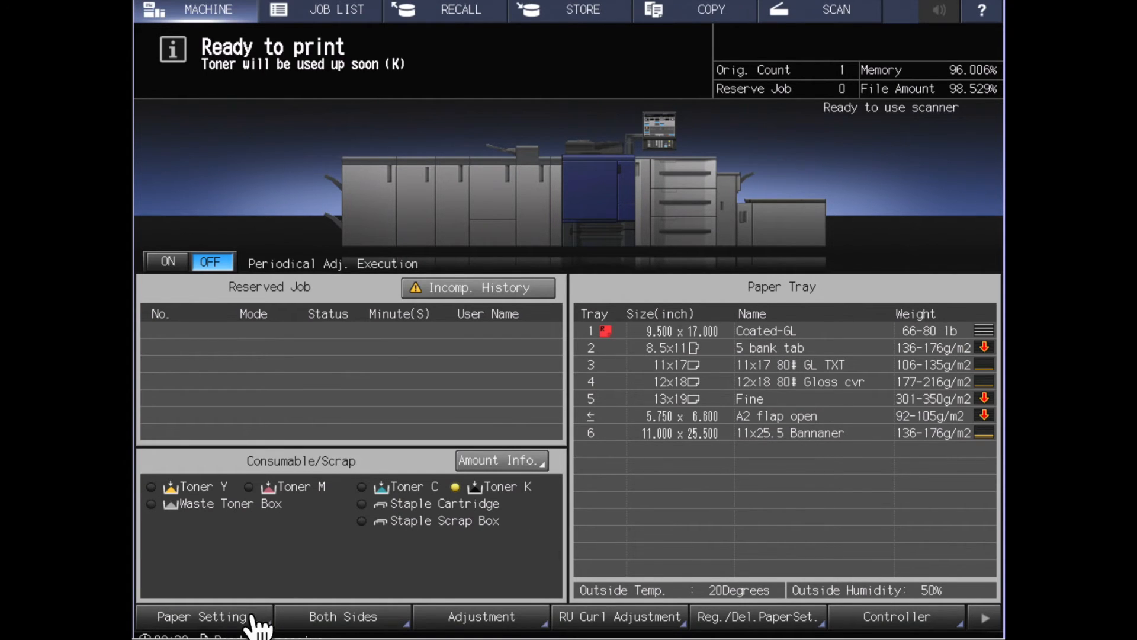
{"action": "mouse_move", "coordinate": [301, 435]}
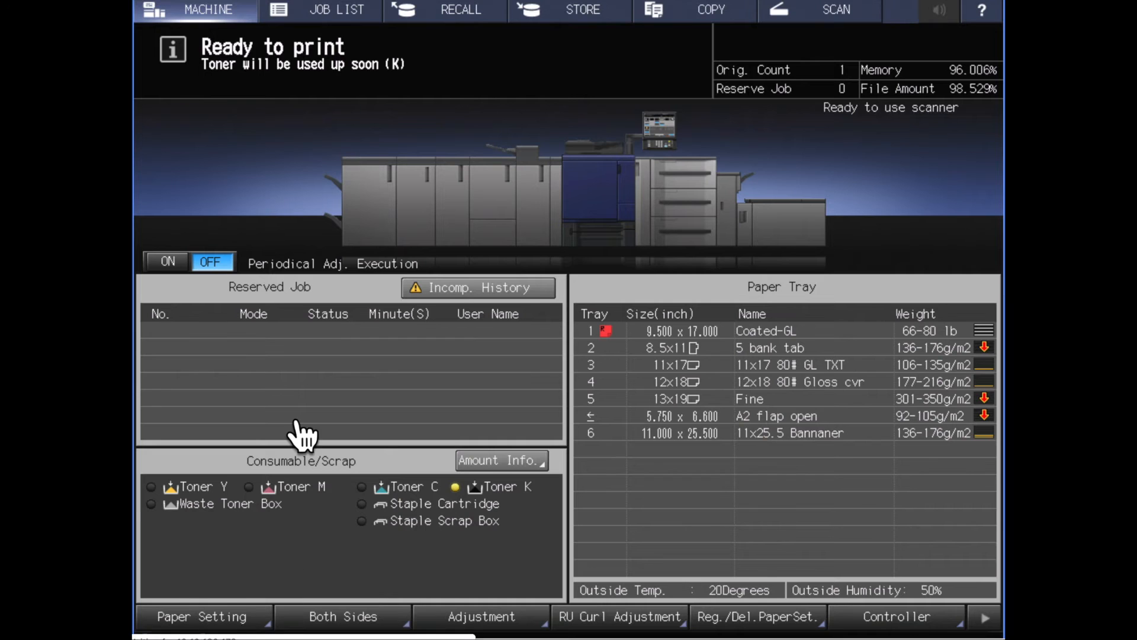
Step: Reopen Tray 1's individual settings and switch the colored paper from Red back to White
{"action": "left_click", "coordinate": [202, 616]}
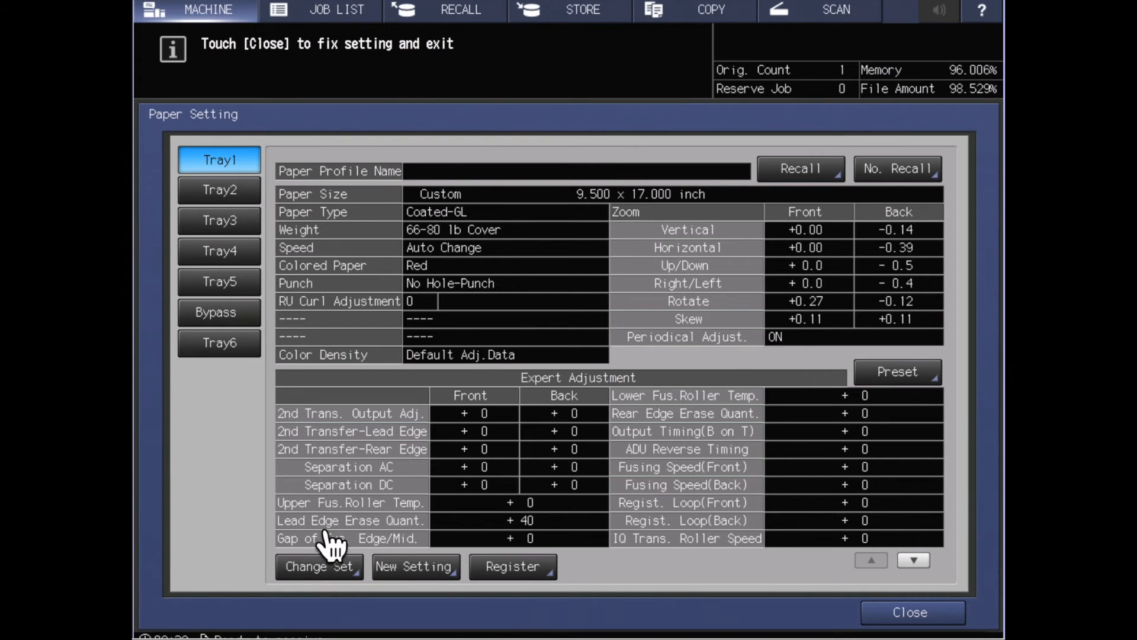
{"action": "mouse_move", "coordinate": [417, 327]}
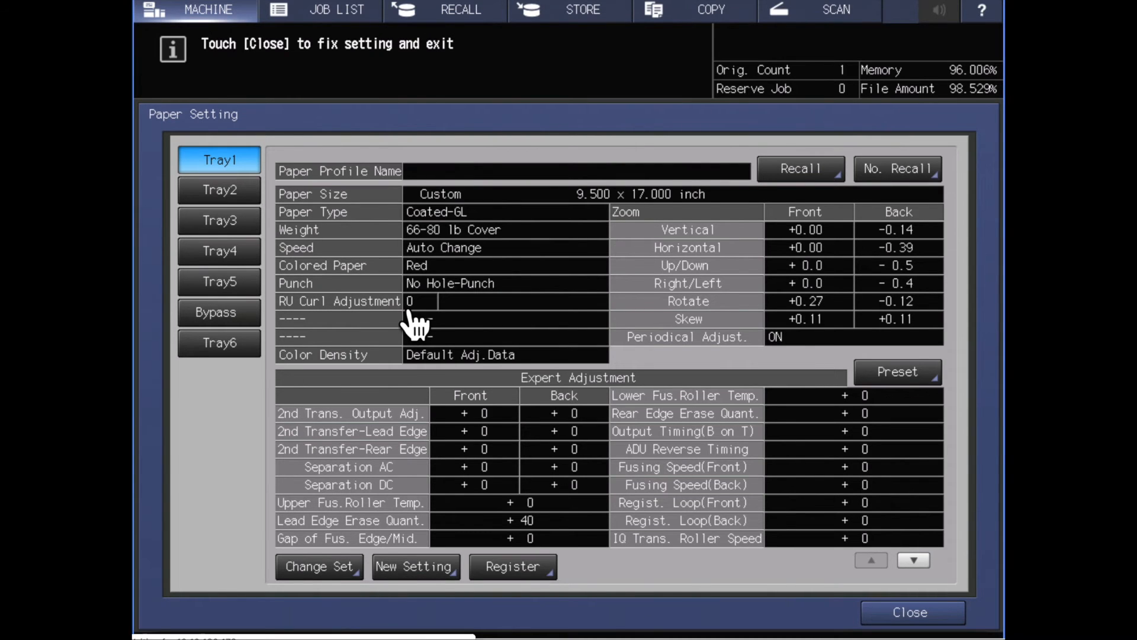
{"action": "left_click", "coordinate": [319, 567]}
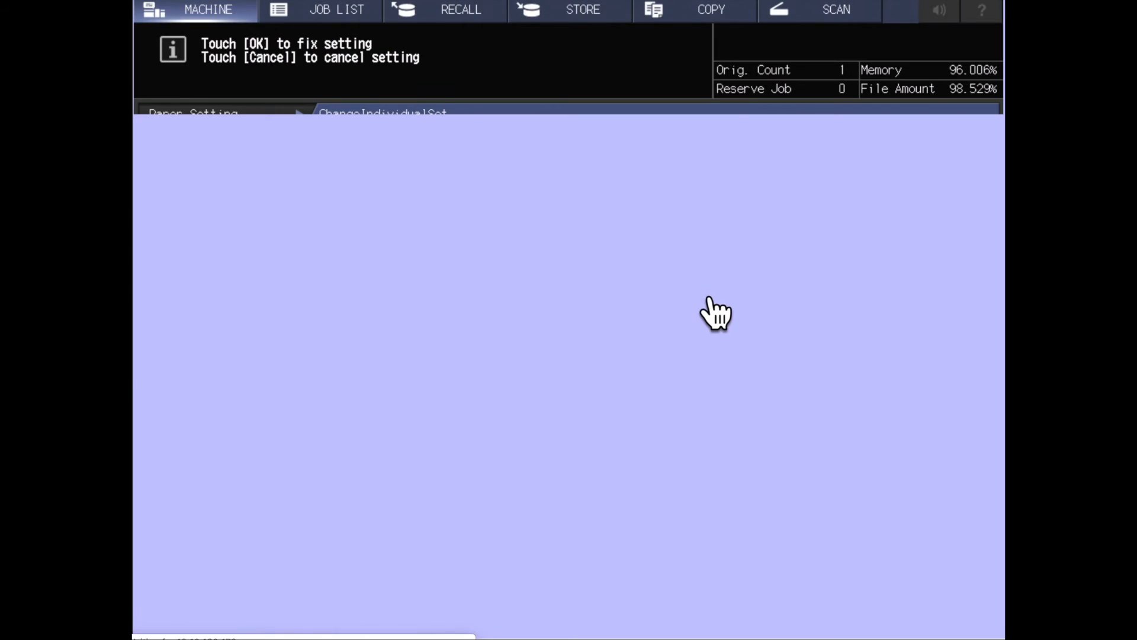
{"action": "left_click", "coordinate": [242, 344]}
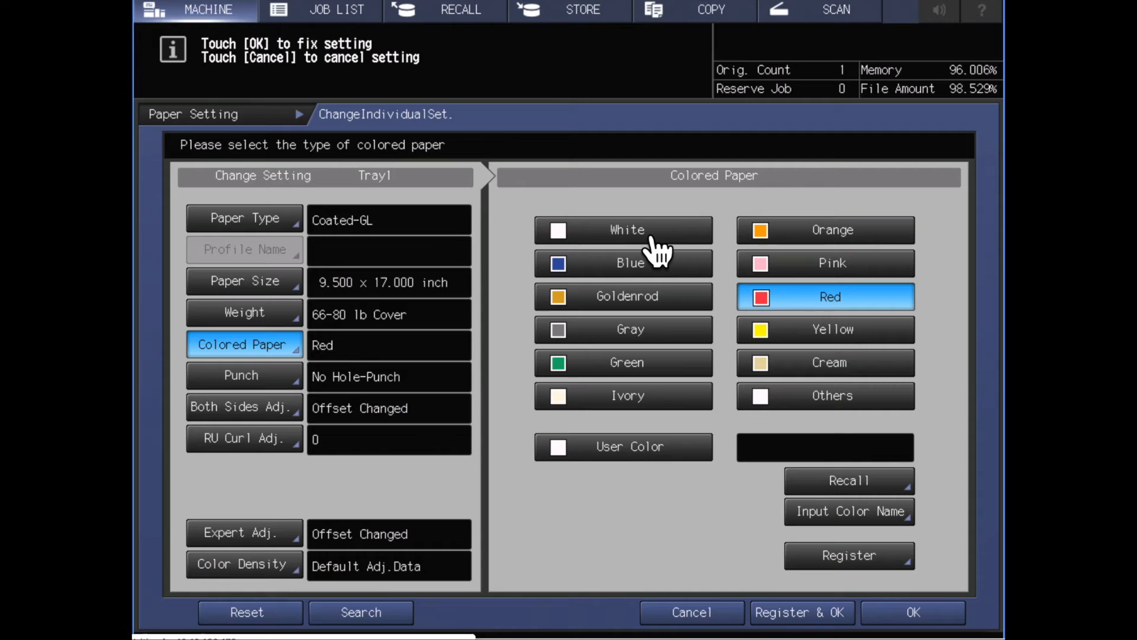
{"action": "left_click", "coordinate": [621, 230]}
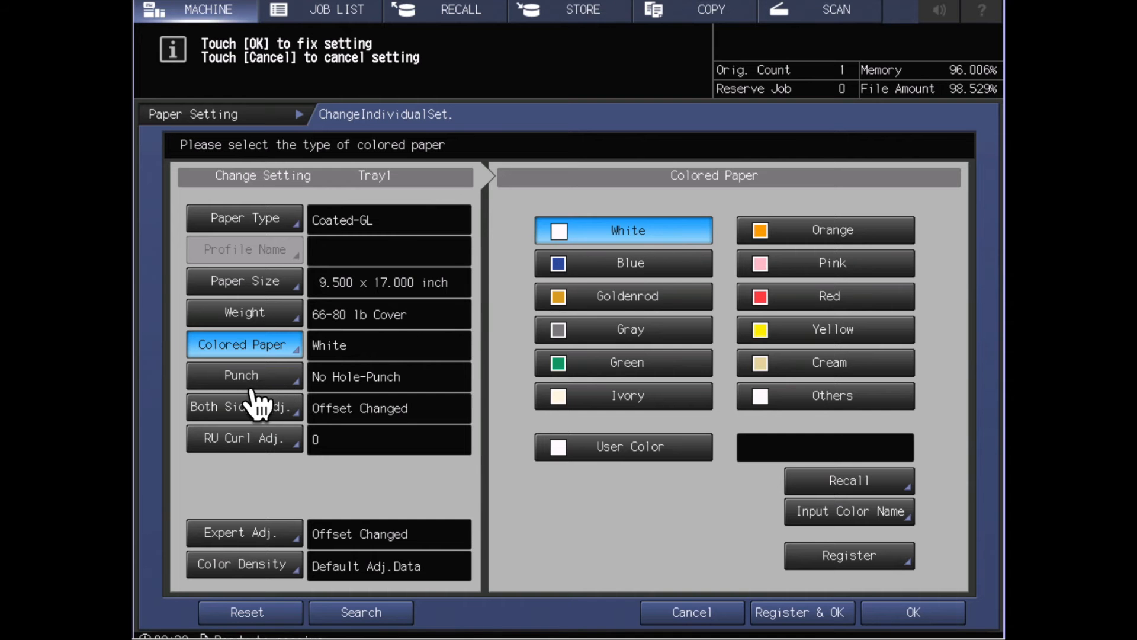
{"action": "mouse_move", "coordinate": [273, 402]}
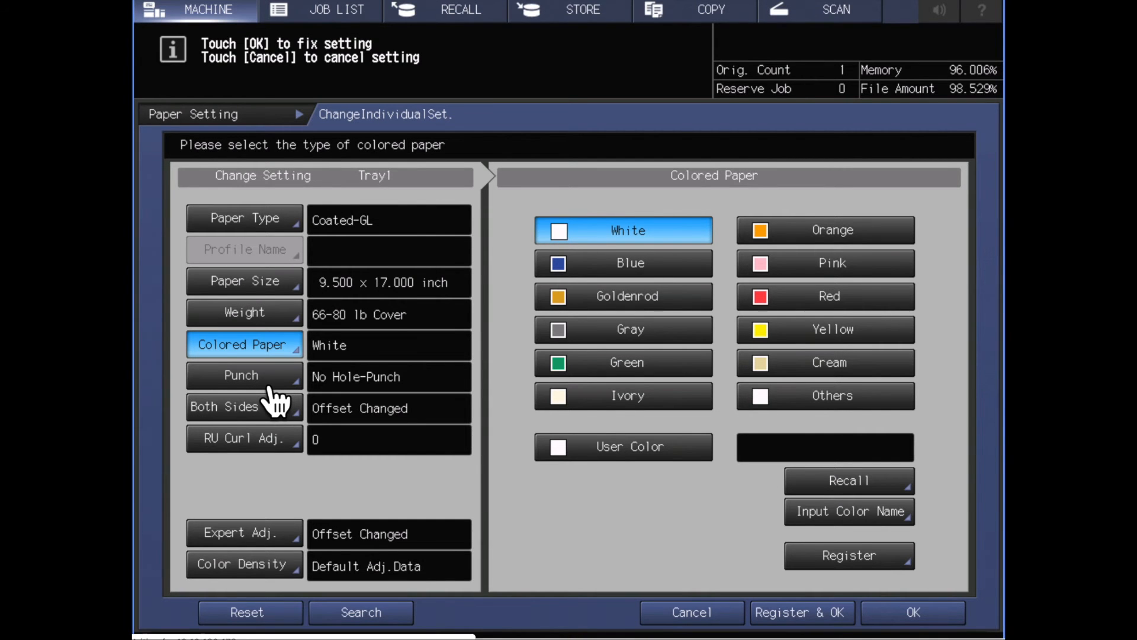
Step: Bring up Tray 1's Punch options with No Hole-Punch selected
{"action": "left_click", "coordinate": [242, 375]}
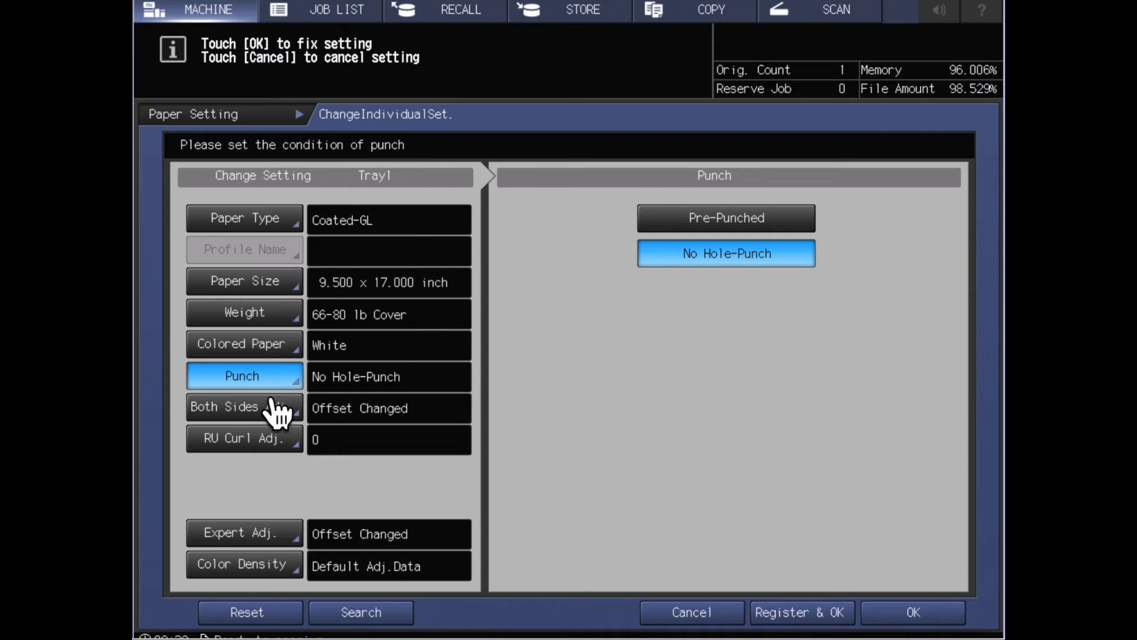
{"action": "mouse_move", "coordinate": [468, 407]}
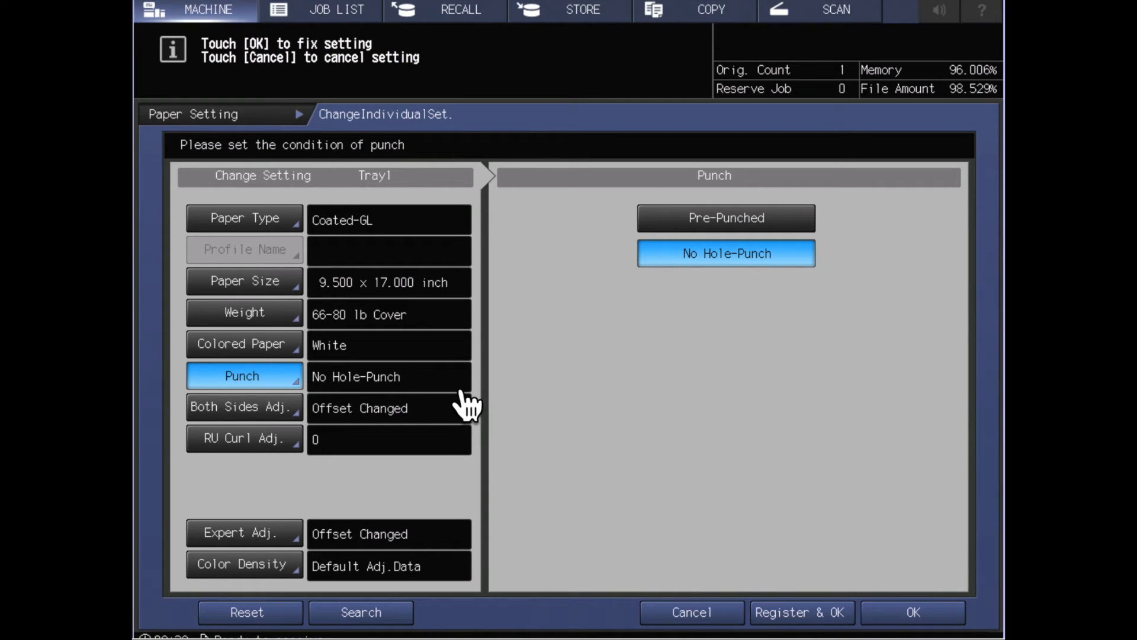
{"action": "mouse_move", "coordinate": [813, 206]}
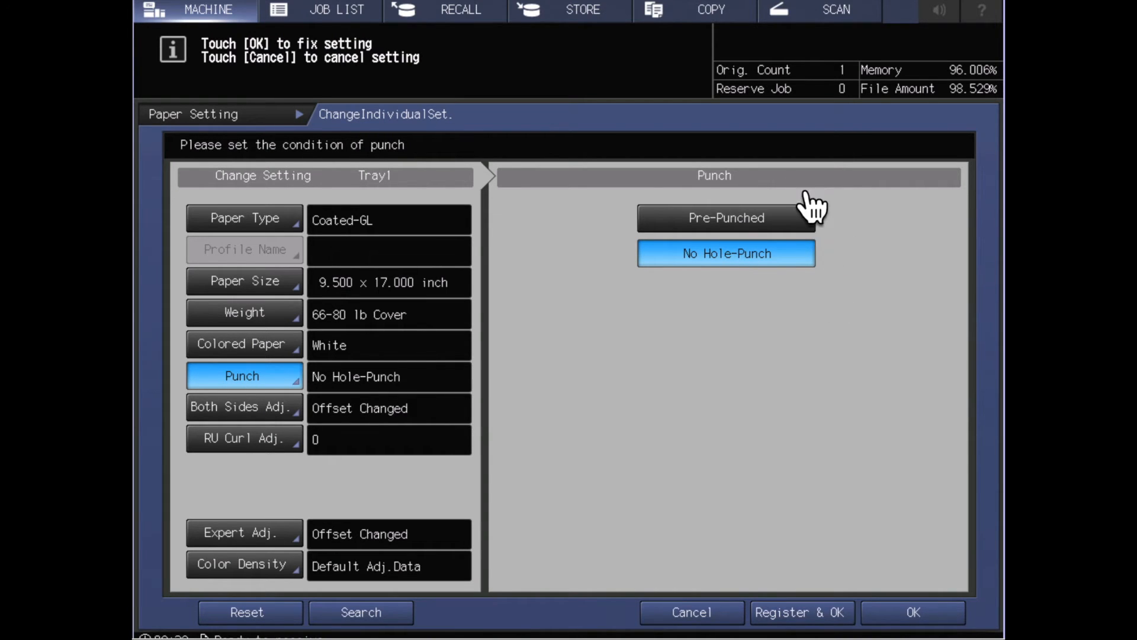
{"action": "mouse_move", "coordinate": [790, 304]}
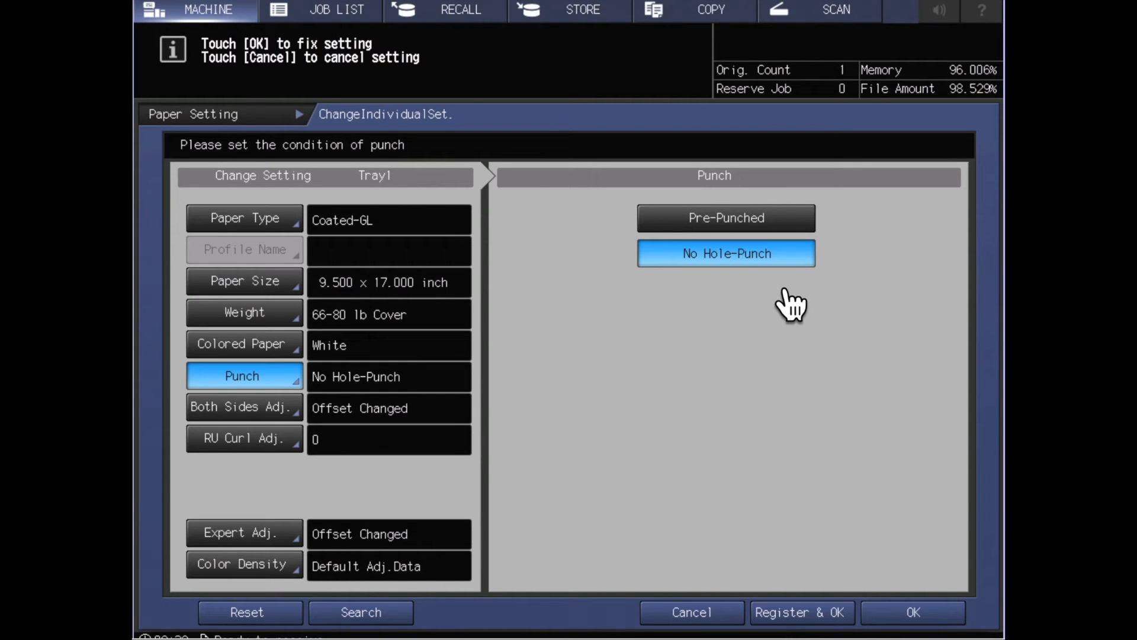
{"action": "mouse_move", "coordinate": [805, 243]}
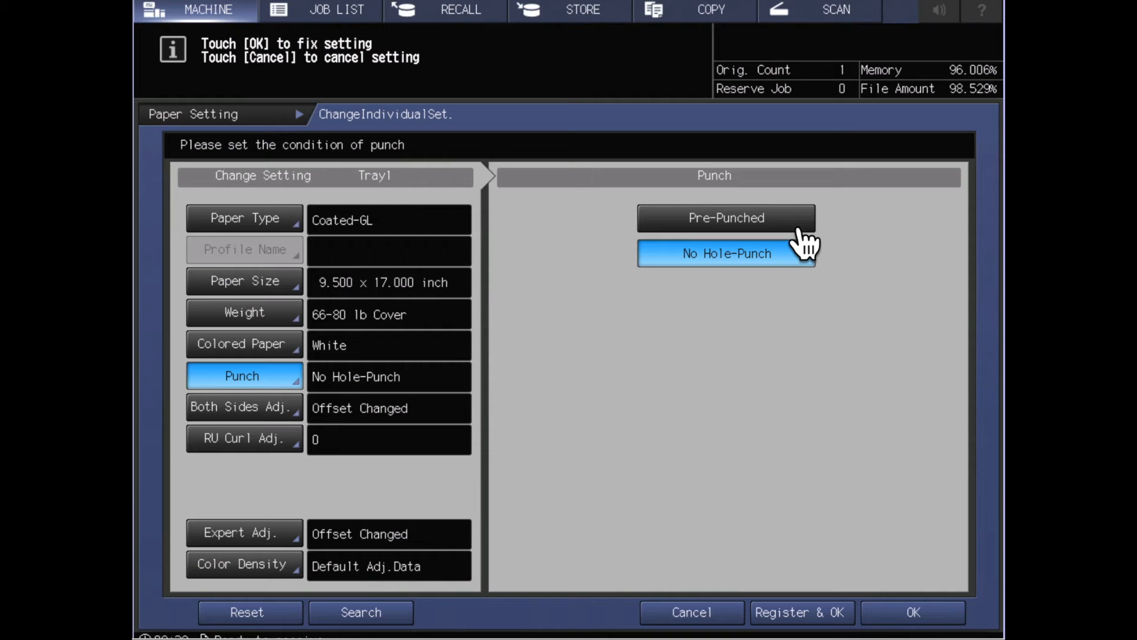
{"action": "mouse_move", "coordinate": [768, 243]}
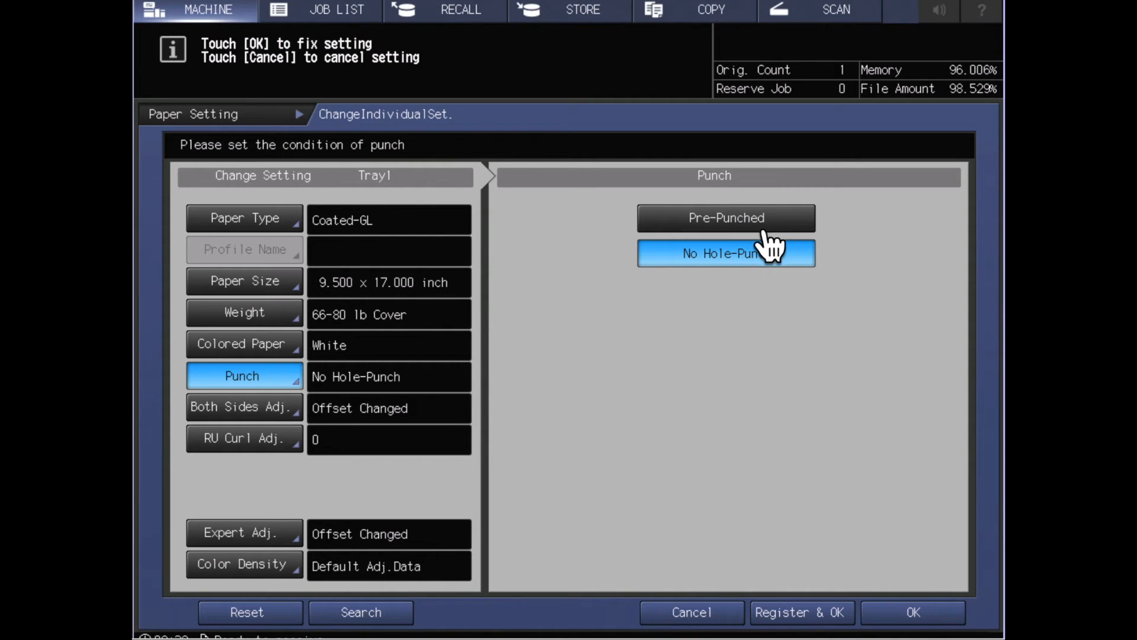
{"action": "mouse_move", "coordinate": [797, 249]}
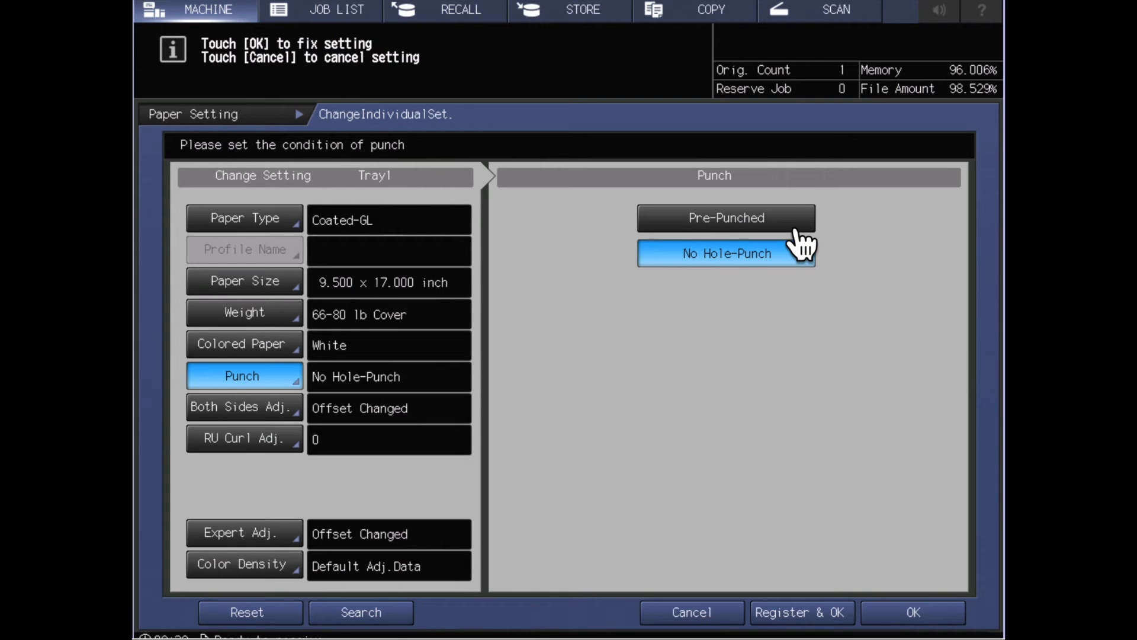
{"action": "mouse_move", "coordinate": [652, 484]}
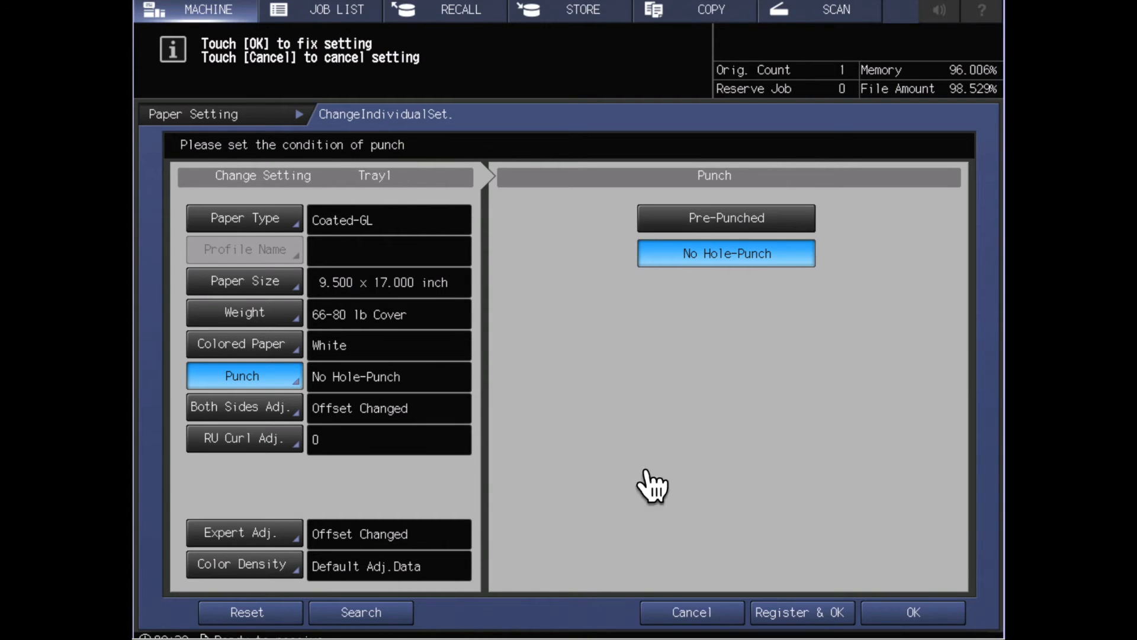
{"action": "mouse_move", "coordinate": [233, 537]}
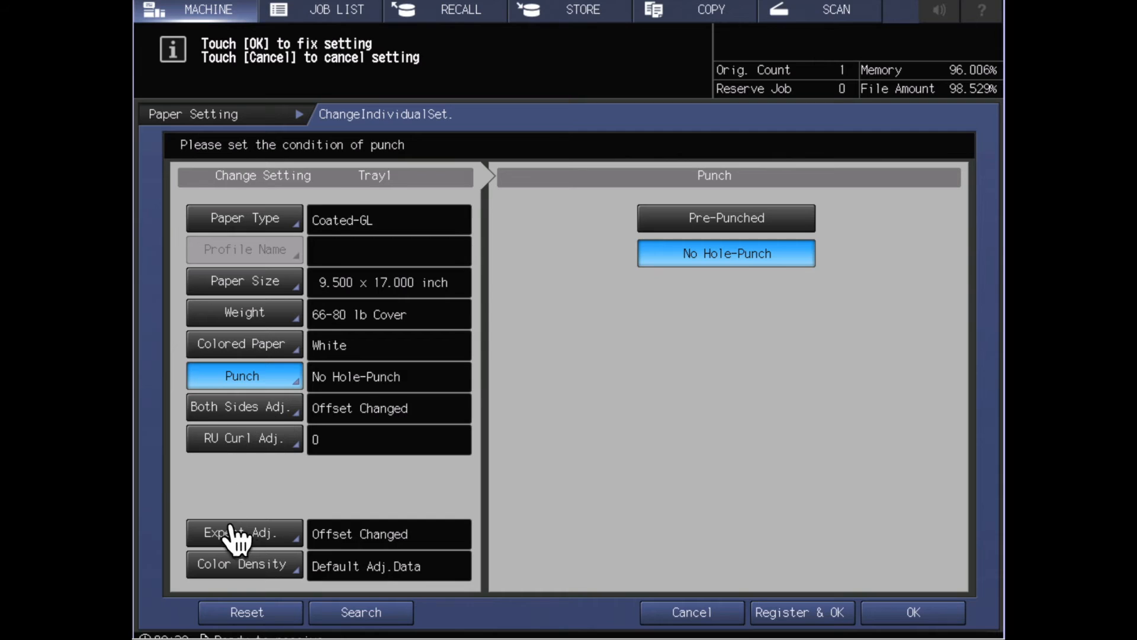
{"action": "mouse_move", "coordinate": [269, 534]}
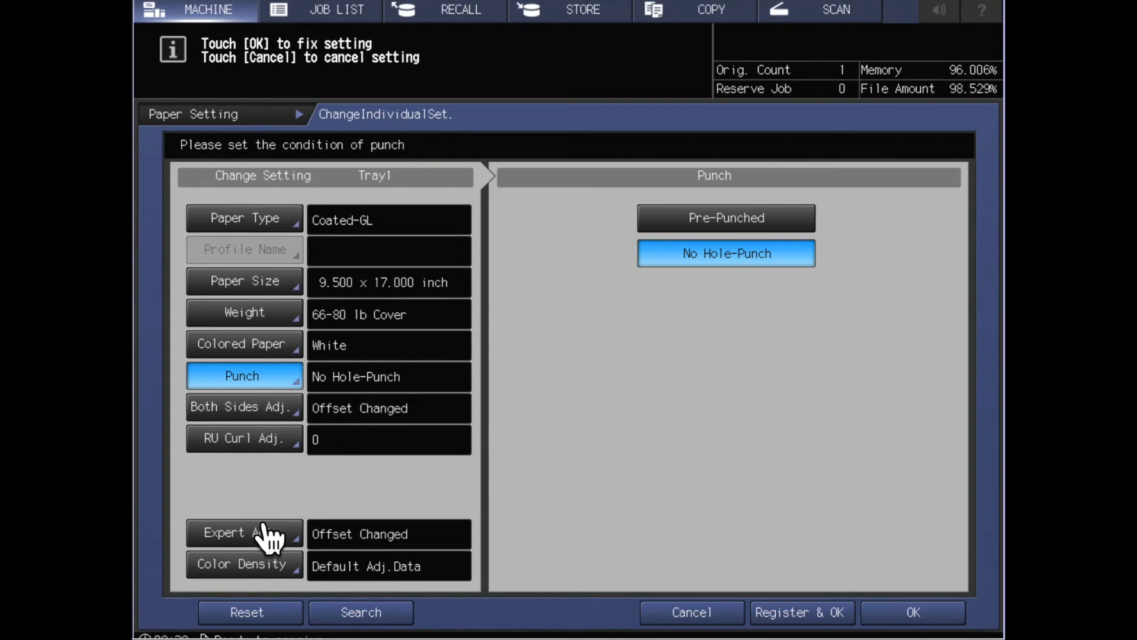
{"action": "mouse_move", "coordinate": [351, 591]}
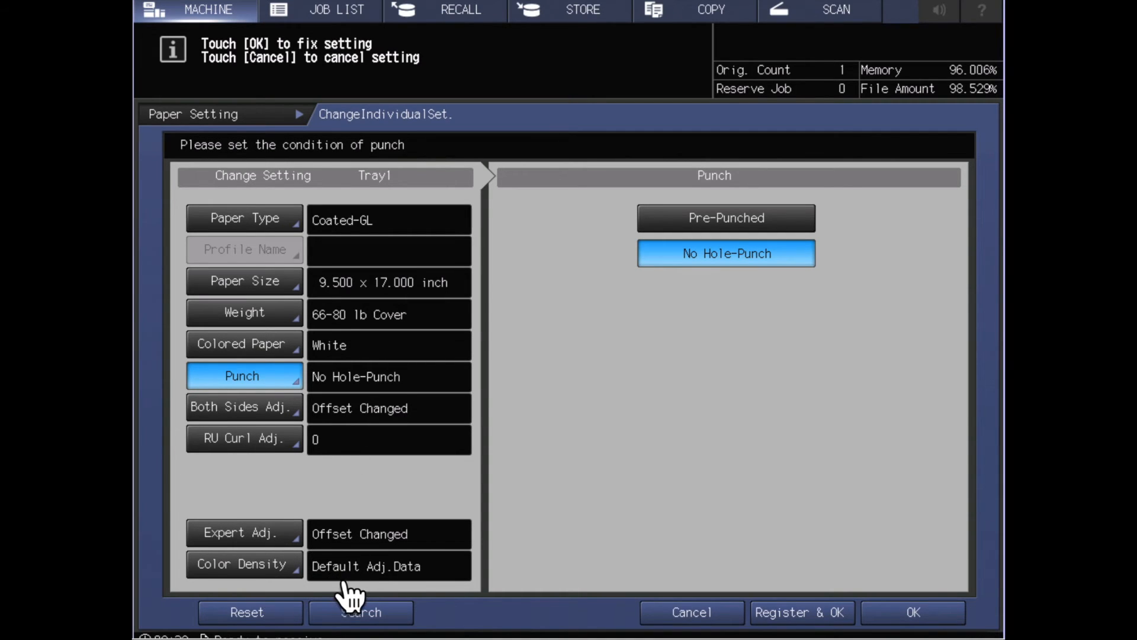
{"action": "mouse_move", "coordinate": [543, 413]}
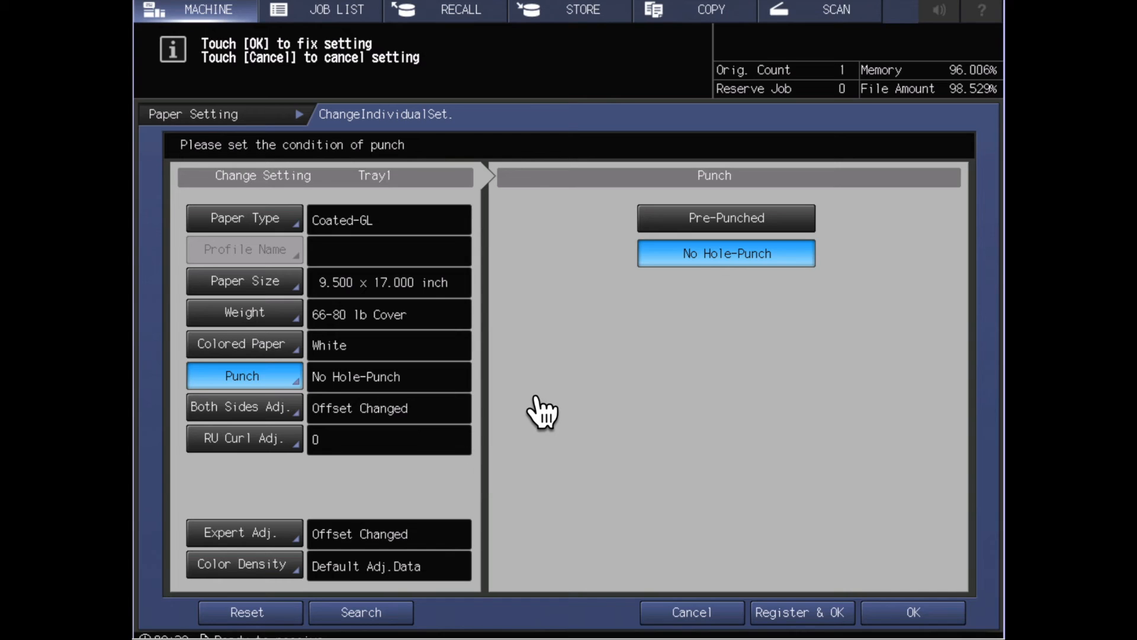
{"action": "mouse_move", "coordinate": [298, 492]}
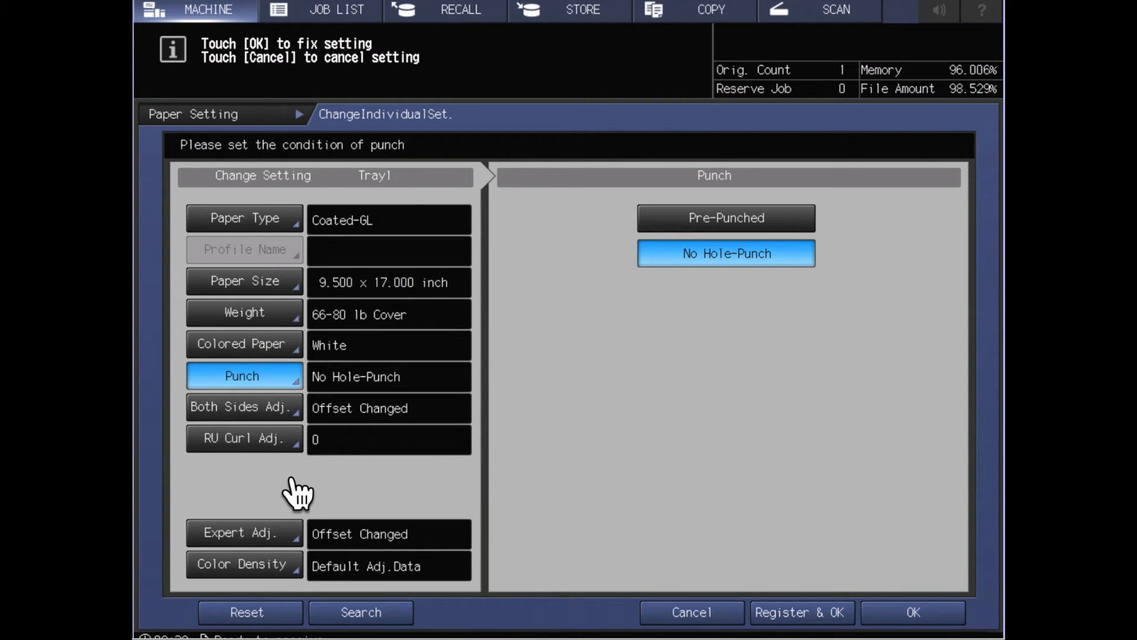
{"action": "mouse_move", "coordinate": [206, 471]}
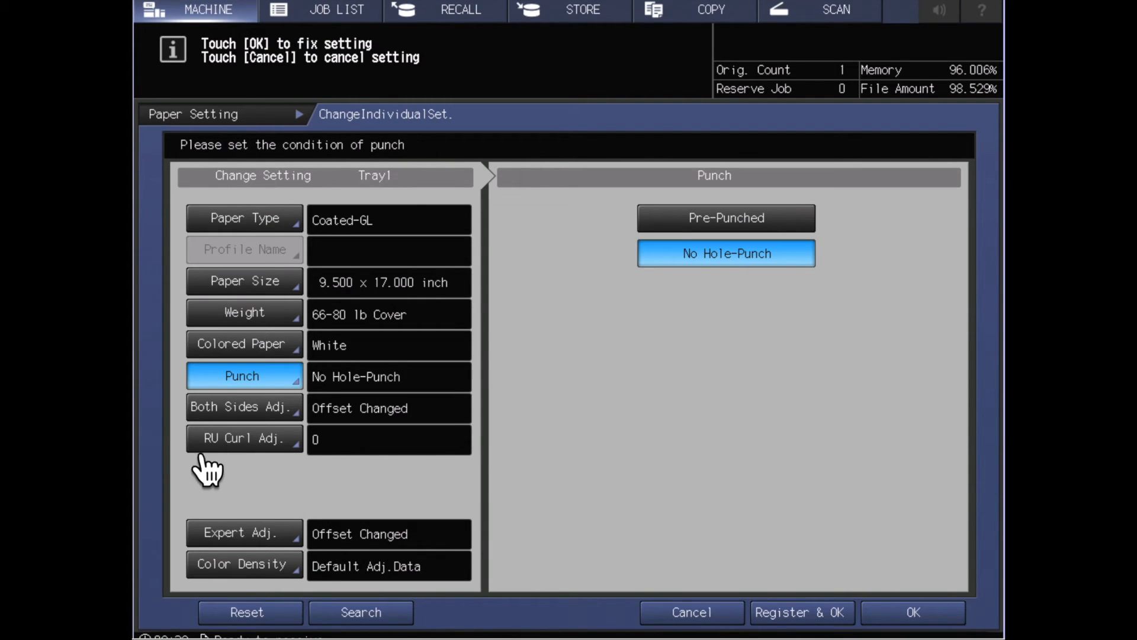
{"action": "mouse_move", "coordinate": [279, 468]}
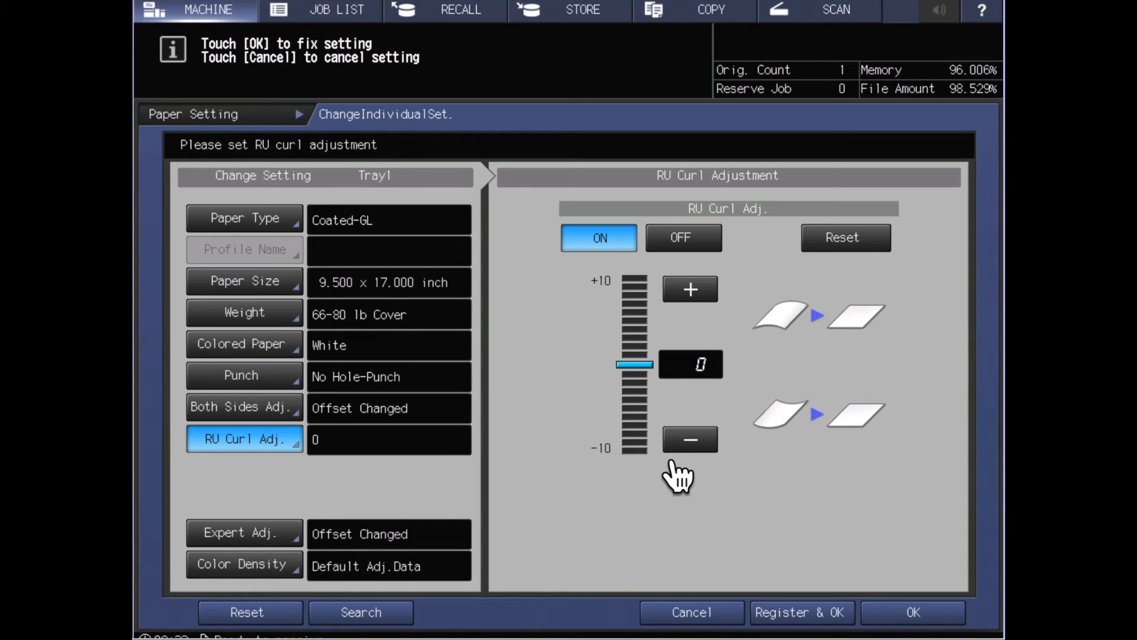
{"action": "mouse_move", "coordinate": [696, 472]}
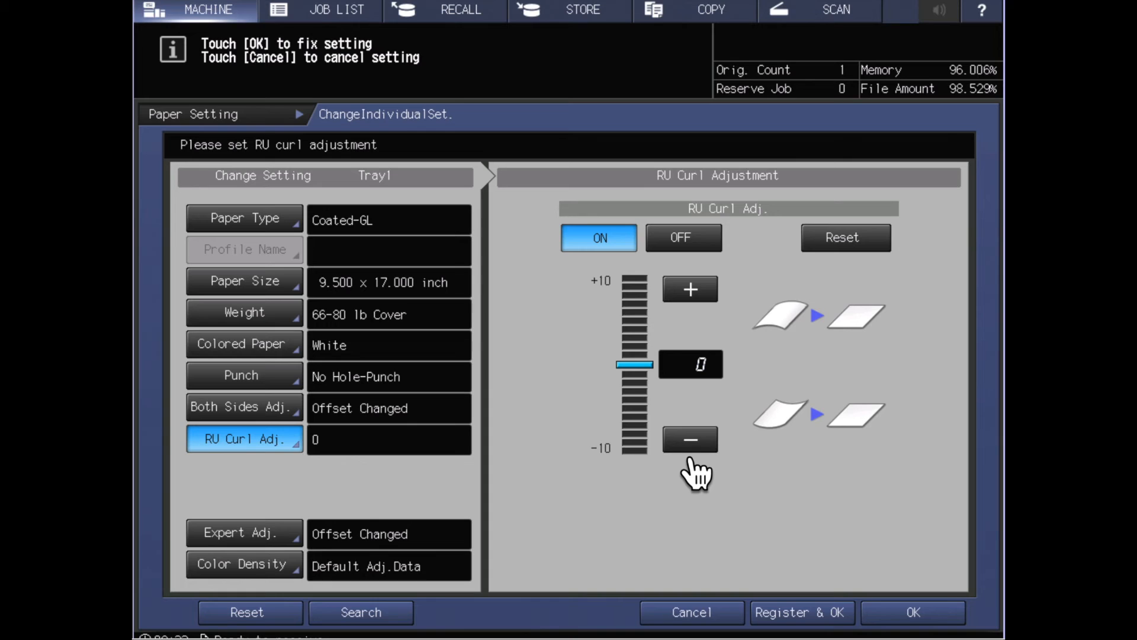
{"action": "mouse_move", "coordinate": [724, 461]}
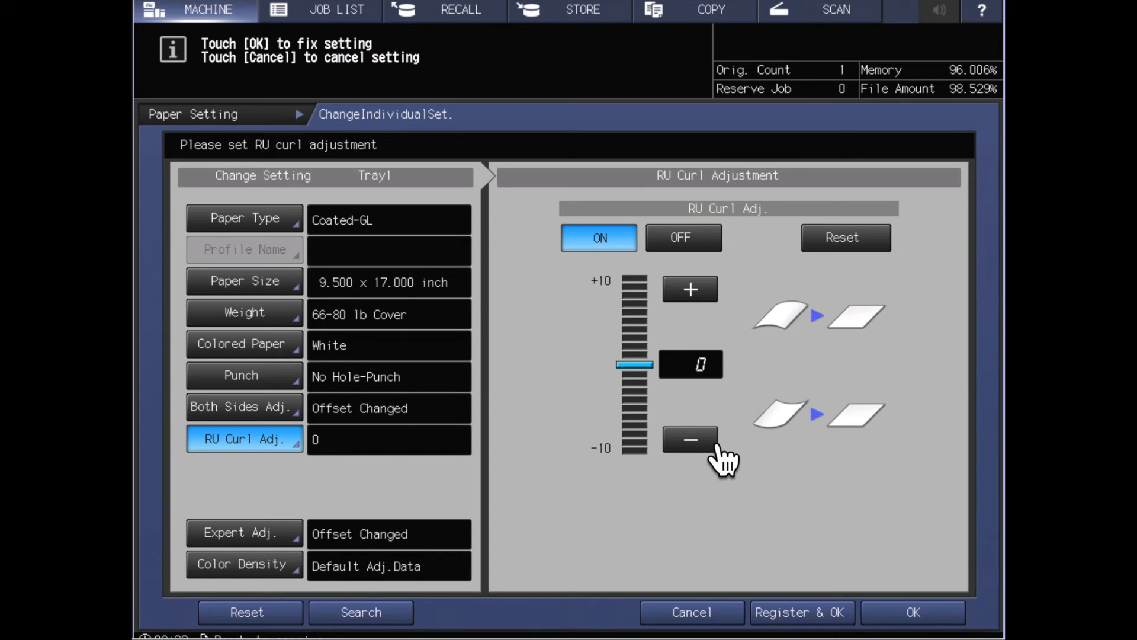
{"action": "mouse_move", "coordinate": [863, 428]}
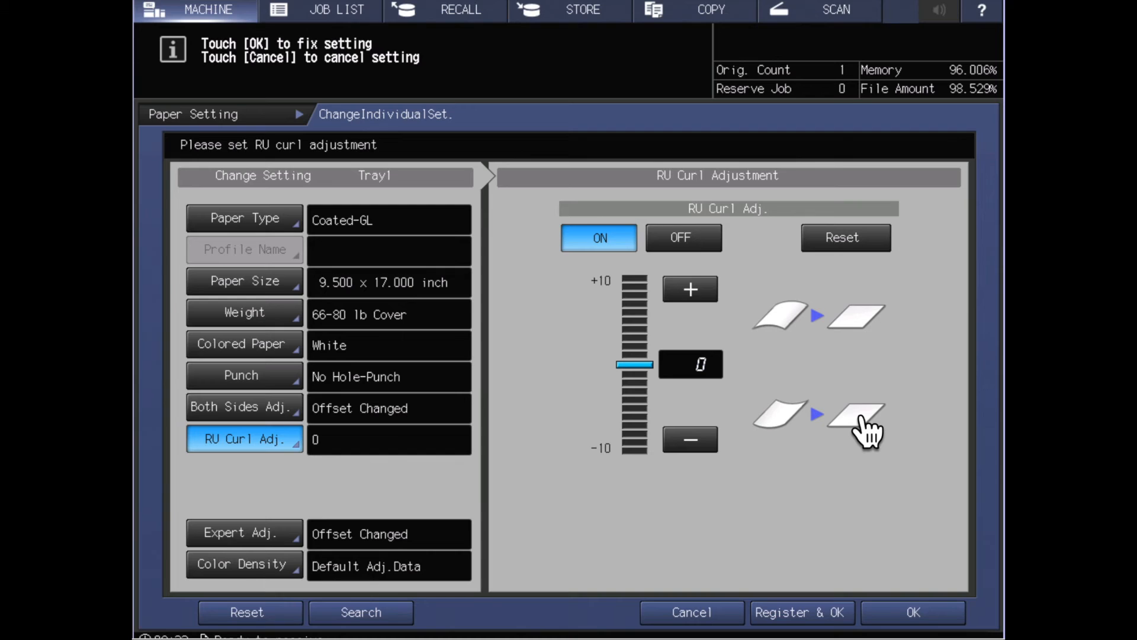
{"action": "mouse_move", "coordinate": [861, 504]}
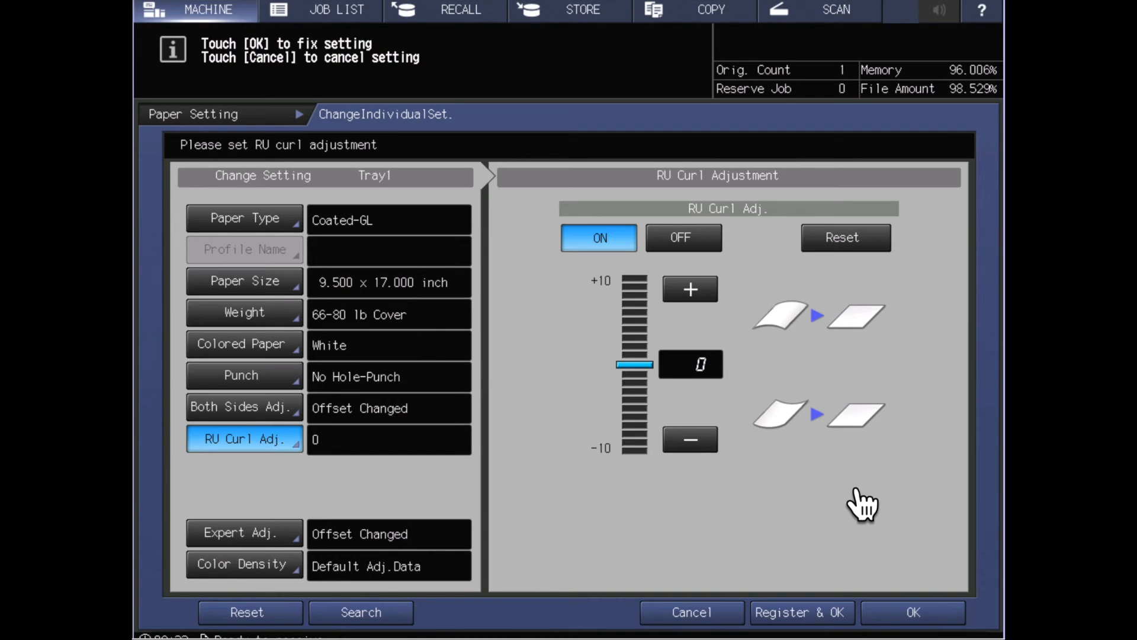
{"action": "mouse_move", "coordinate": [708, 624]}
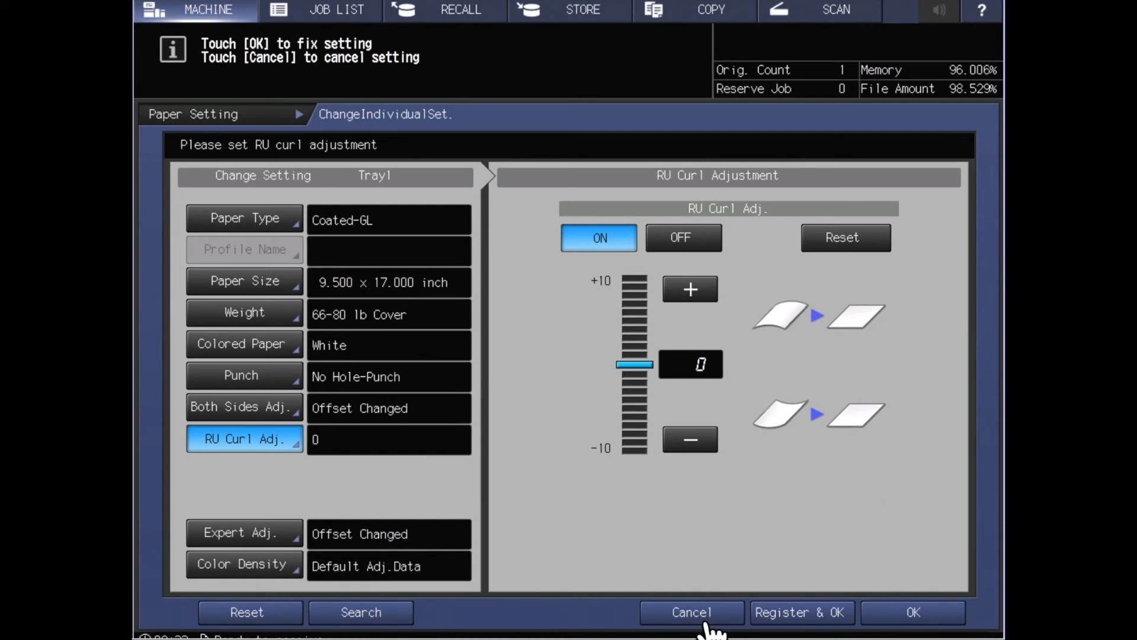
{"action": "mouse_move", "coordinate": [802, 624]}
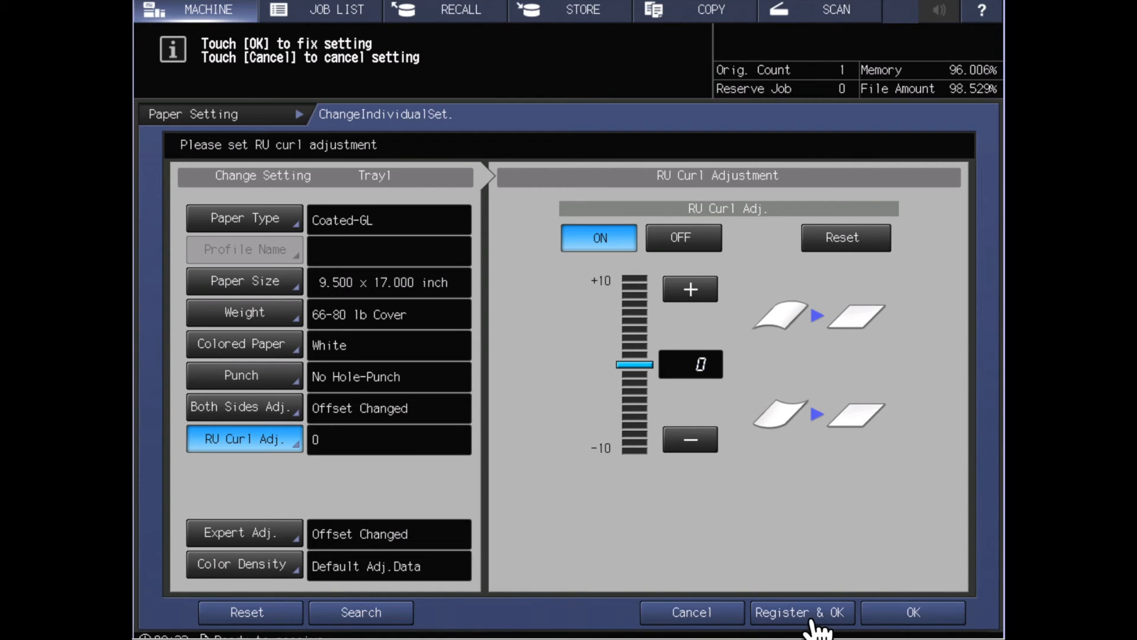
{"action": "mouse_move", "coordinate": [932, 628]}
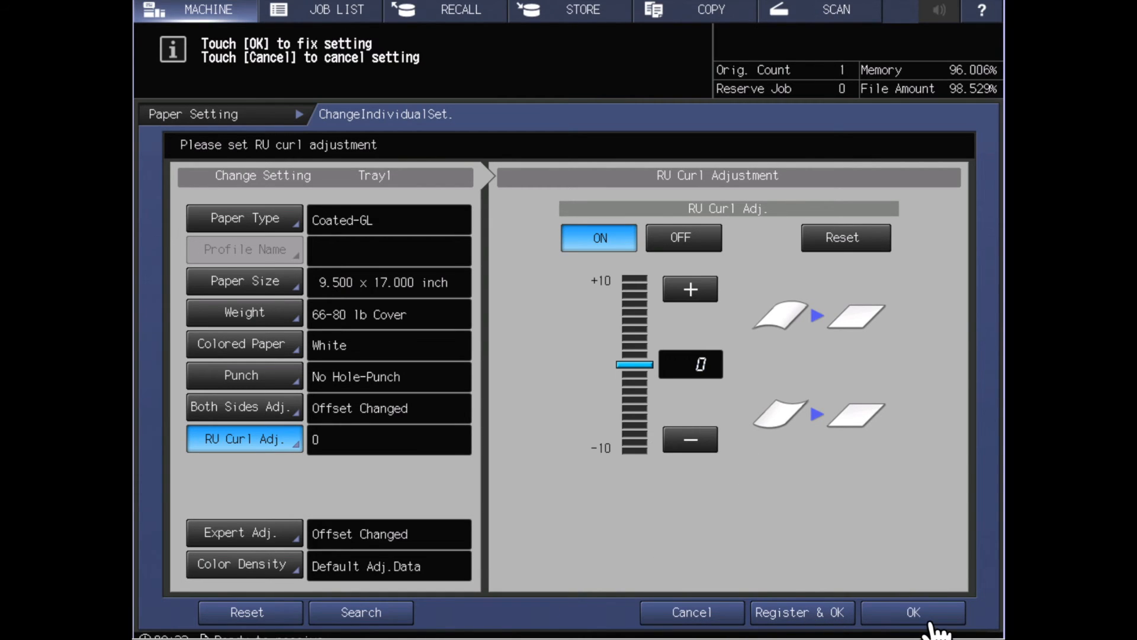
Step: Confirm Tray 1's individual settings and close Paper Setting to the ready screen showing Coated-GL
{"action": "left_click", "coordinate": [912, 612]}
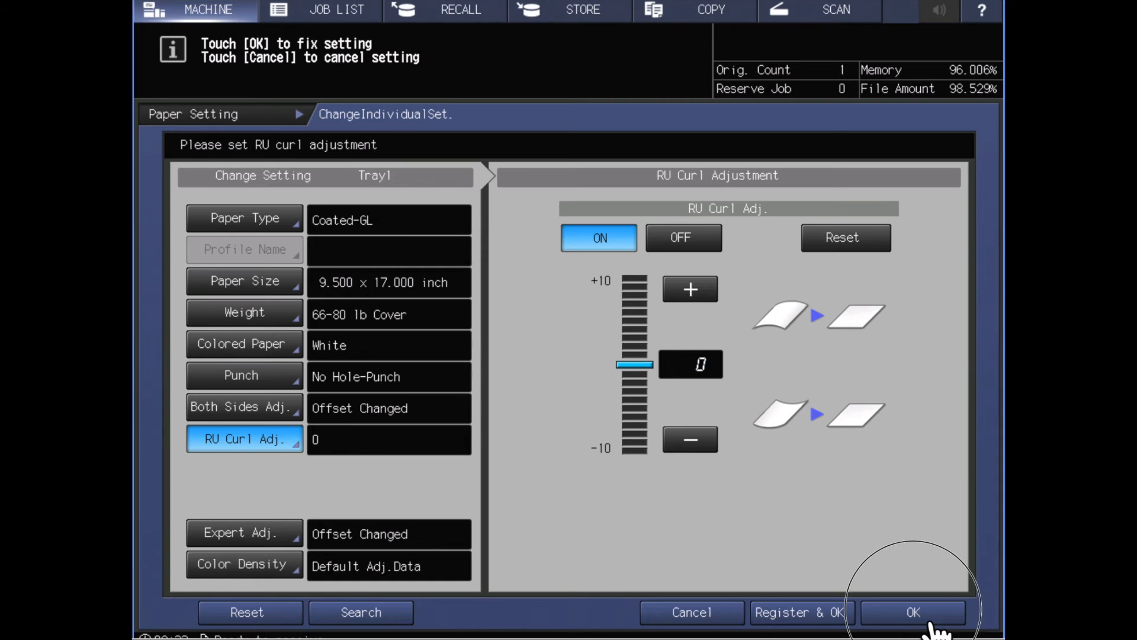
{"action": "left_click", "coordinate": [912, 611]}
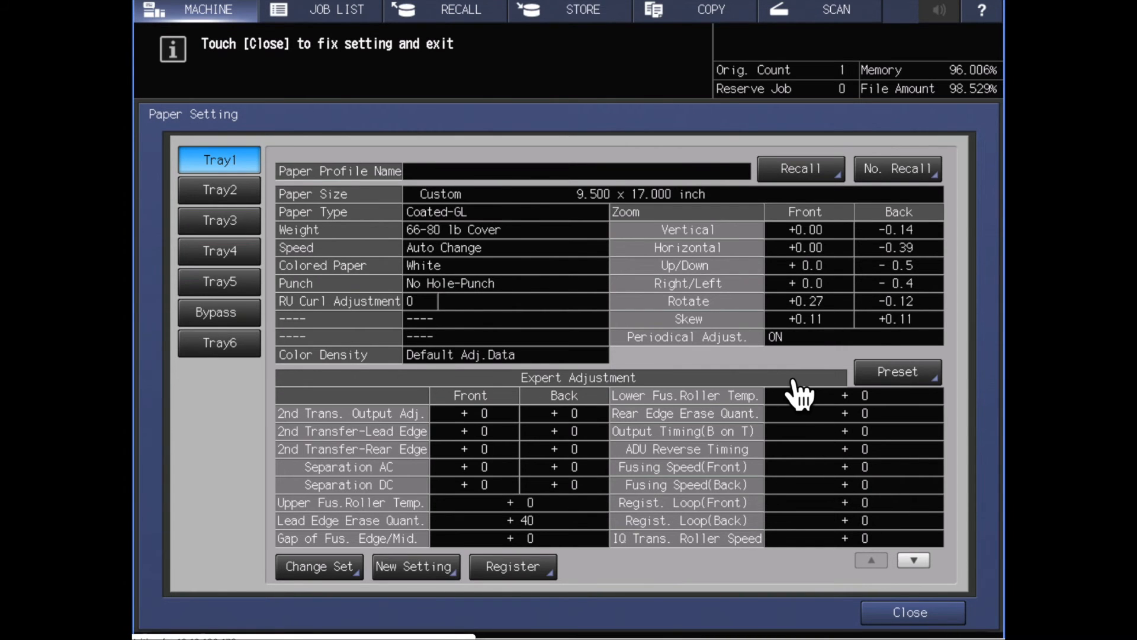
{"action": "left_click", "coordinate": [910, 613]}
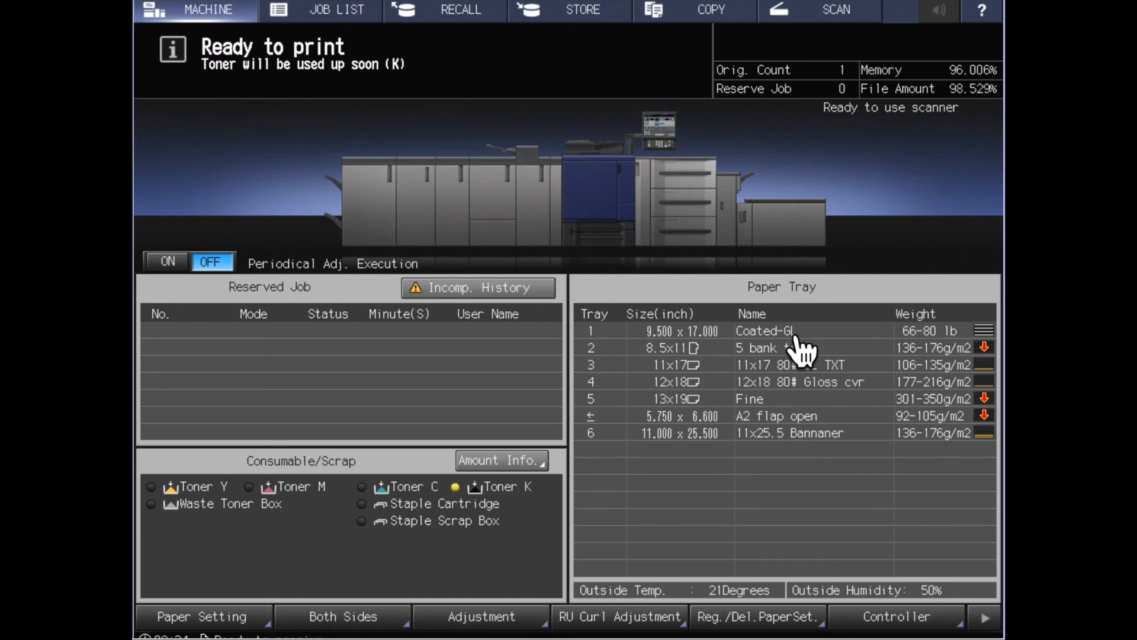
{"action": "mouse_move", "coordinate": [946, 356]}
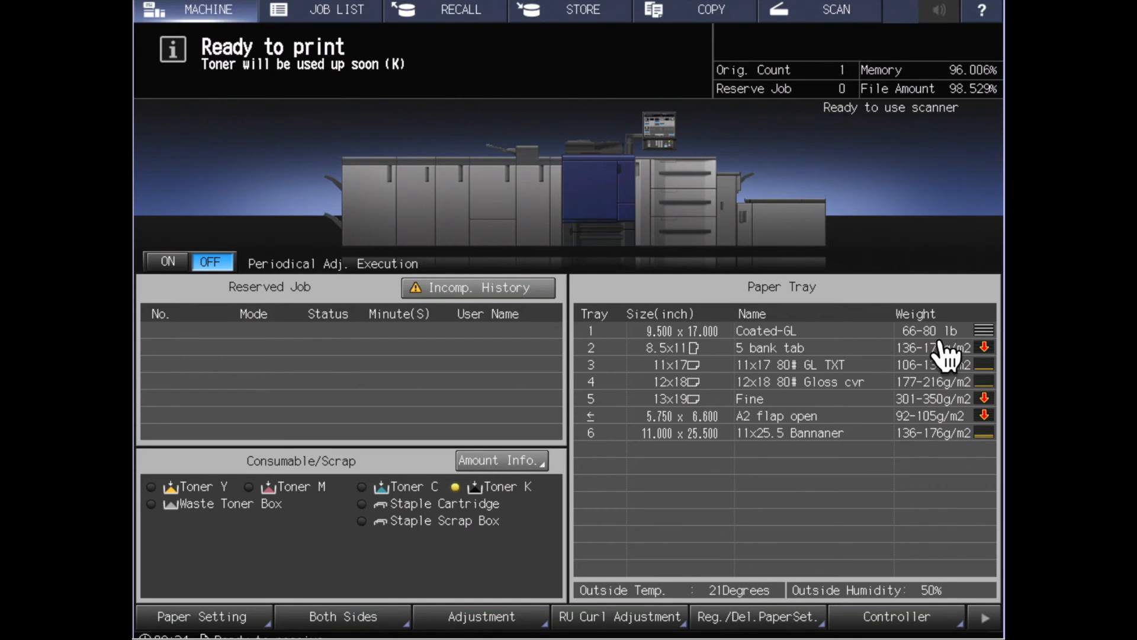
{"action": "mouse_move", "coordinate": [833, 355]}
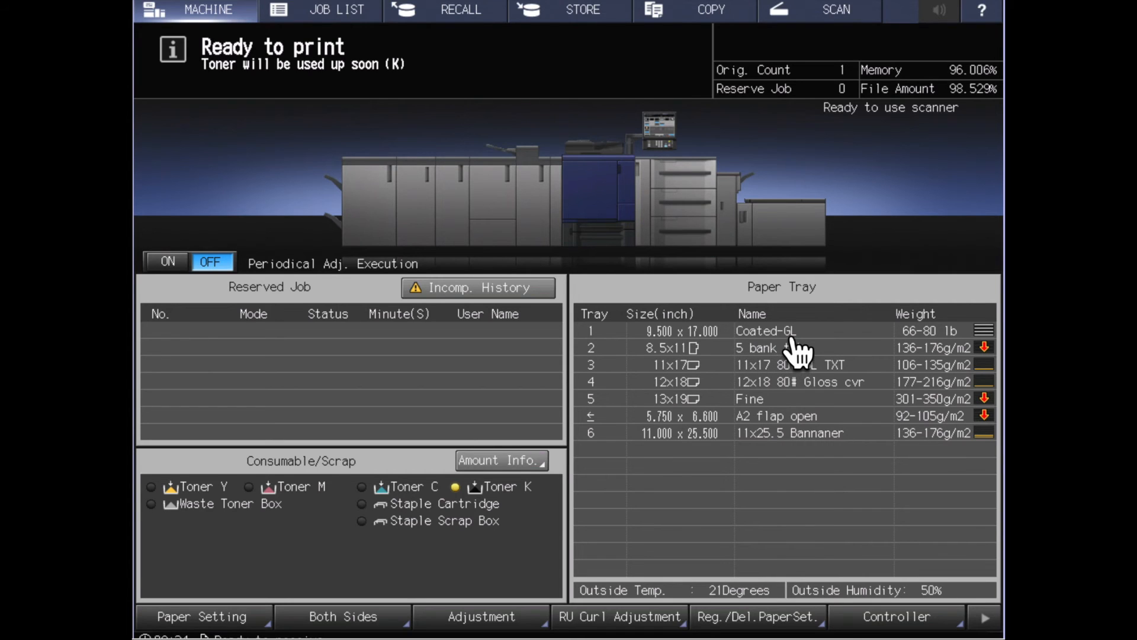
{"action": "mouse_move", "coordinate": [957, 352]}
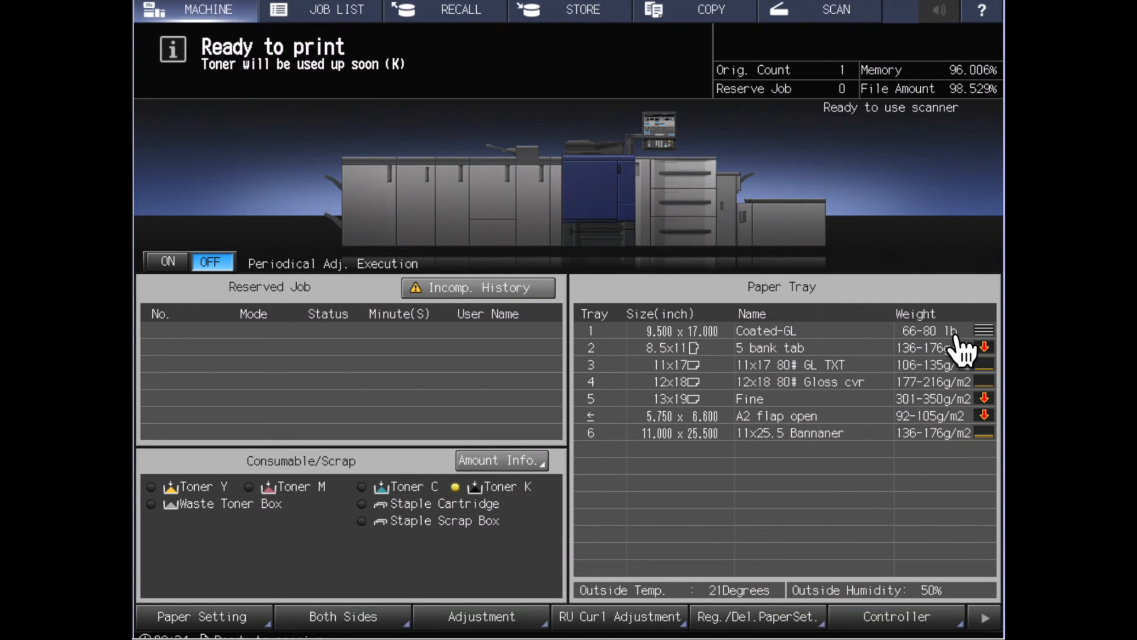
{"action": "mouse_move", "coordinate": [762, 414]}
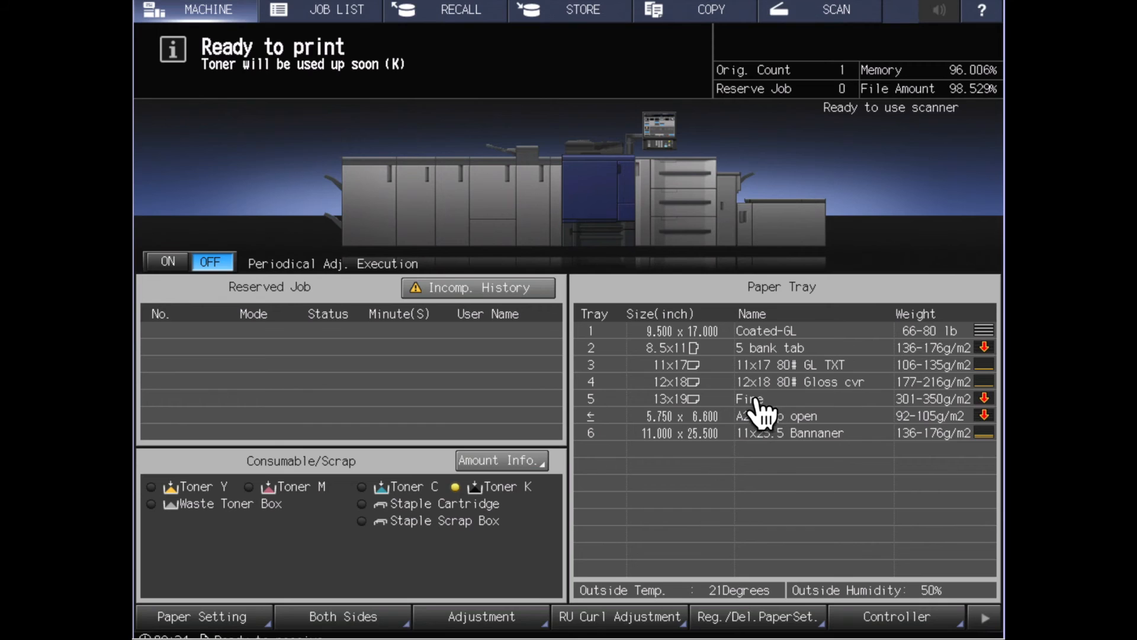
{"action": "mouse_move", "coordinate": [739, 421]}
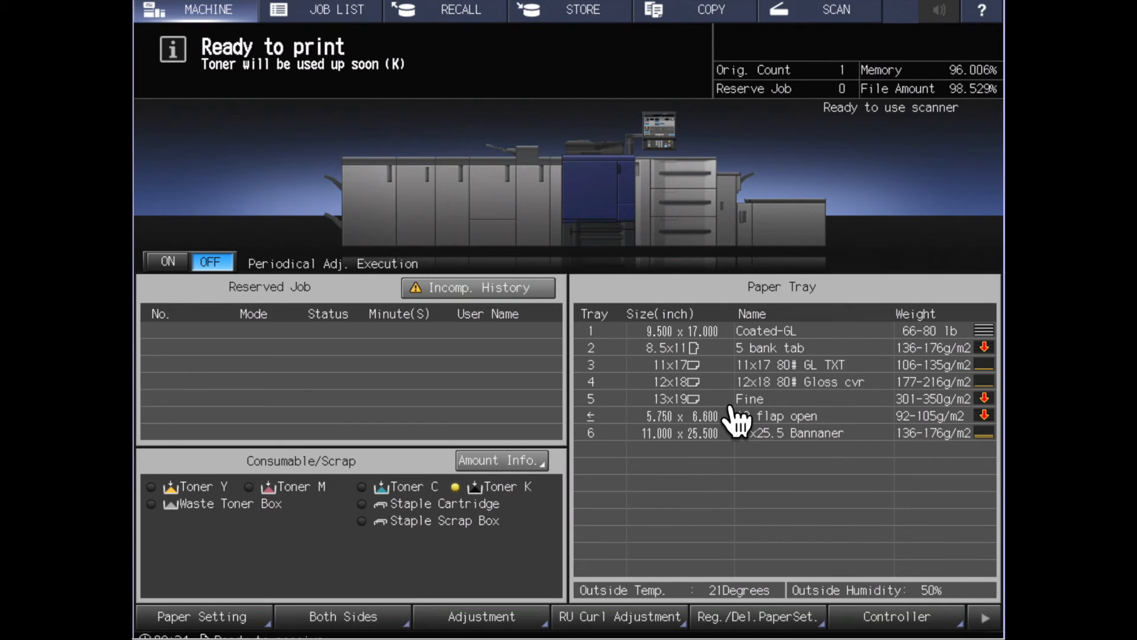
{"action": "mouse_move", "coordinate": [742, 357]}
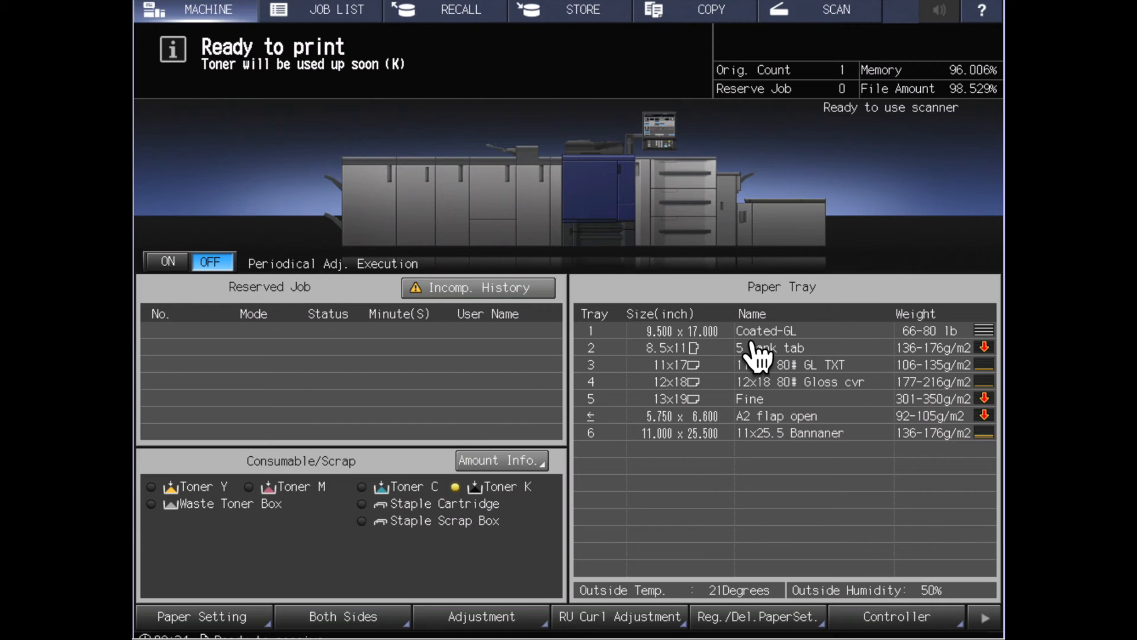
{"action": "mouse_move", "coordinate": [707, 355]}
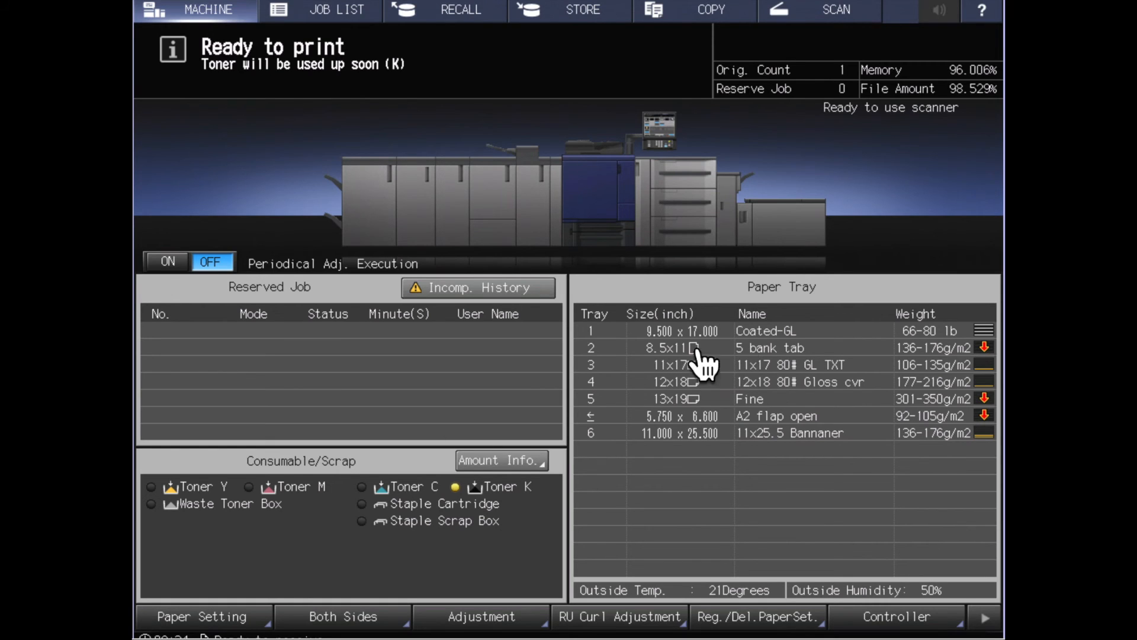
{"action": "mouse_move", "coordinate": [370, 359]}
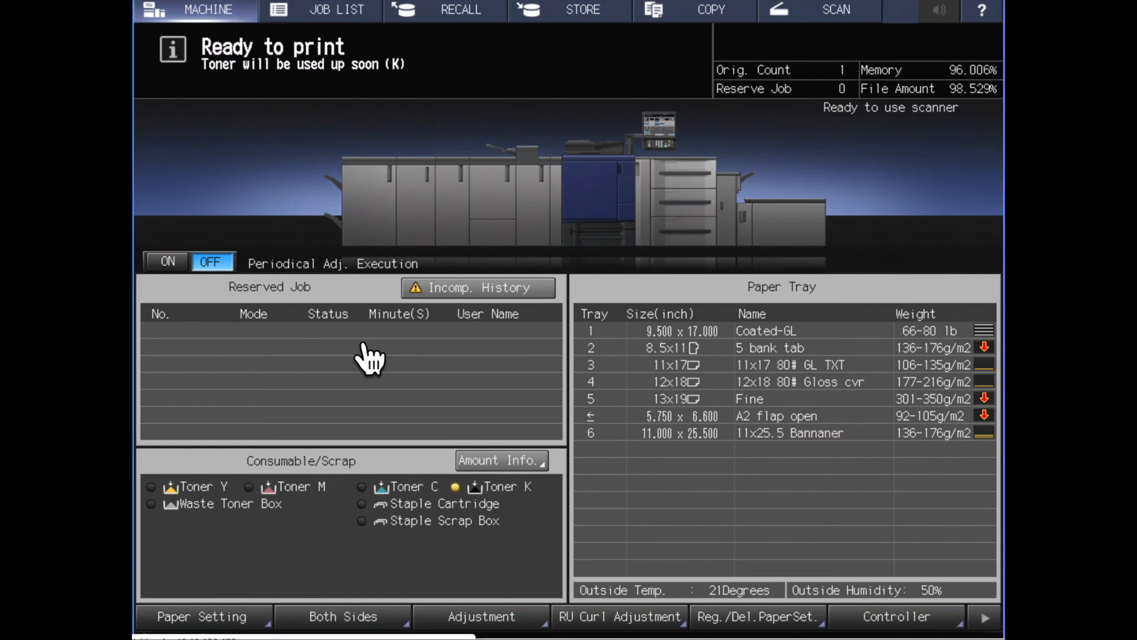
Step: Reopen Tray 1's settings and begin storing them as a paper profile, reaching the saving-method prompt
{"action": "left_click", "coordinate": [203, 616]}
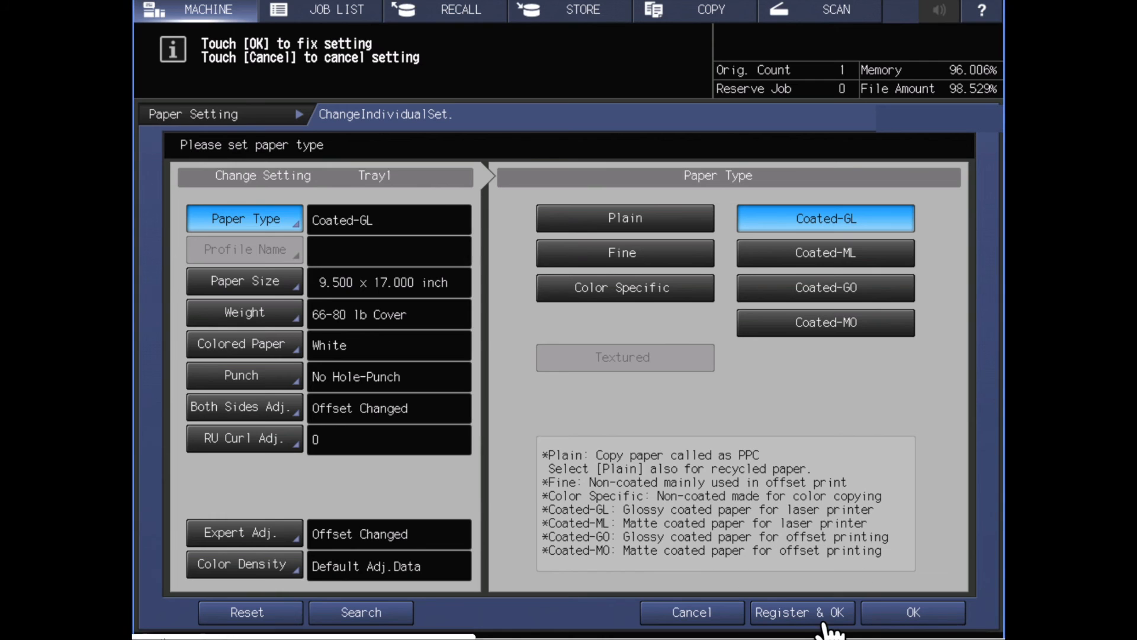
{"action": "left_click", "coordinate": [799, 613]}
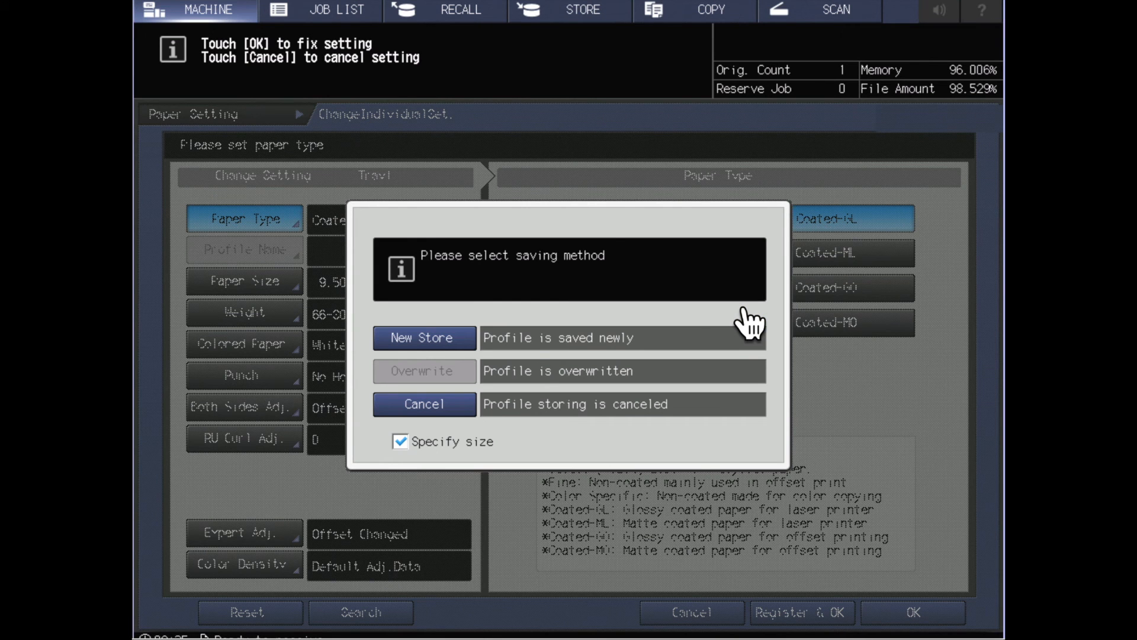
{"action": "mouse_move", "coordinate": [477, 315]}
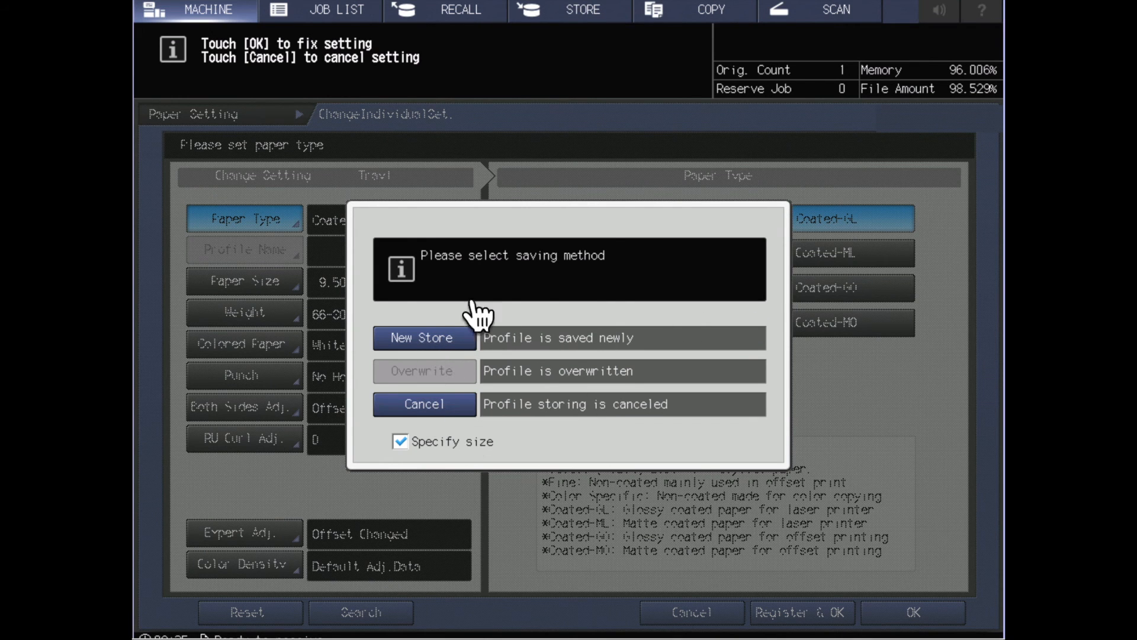
{"action": "mouse_move", "coordinate": [508, 399]}
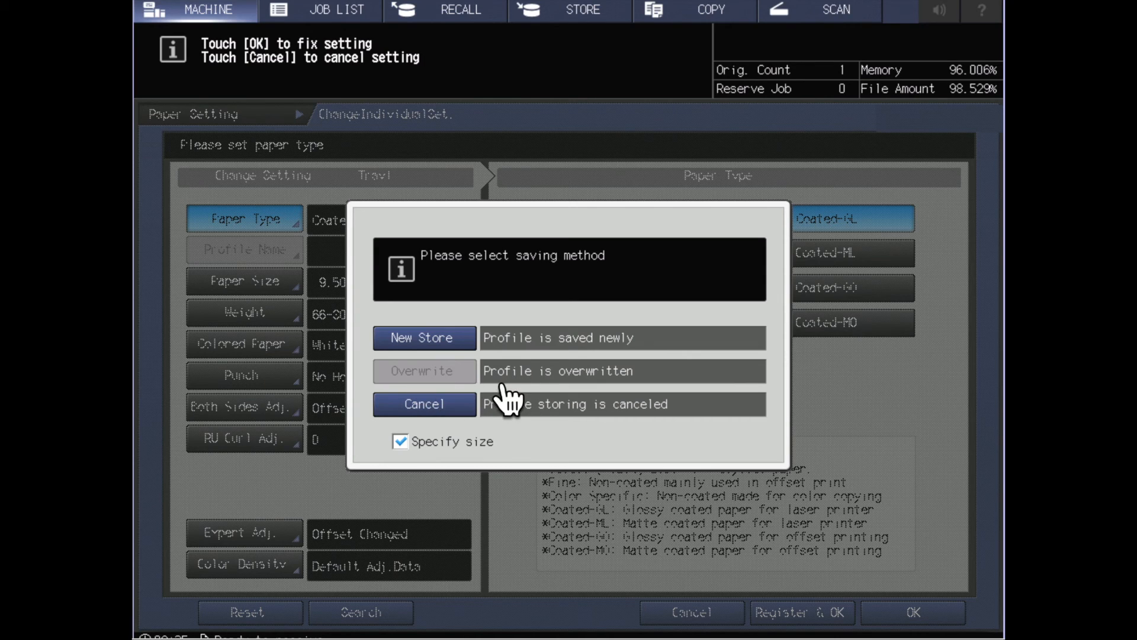
{"action": "mouse_move", "coordinate": [537, 395]}
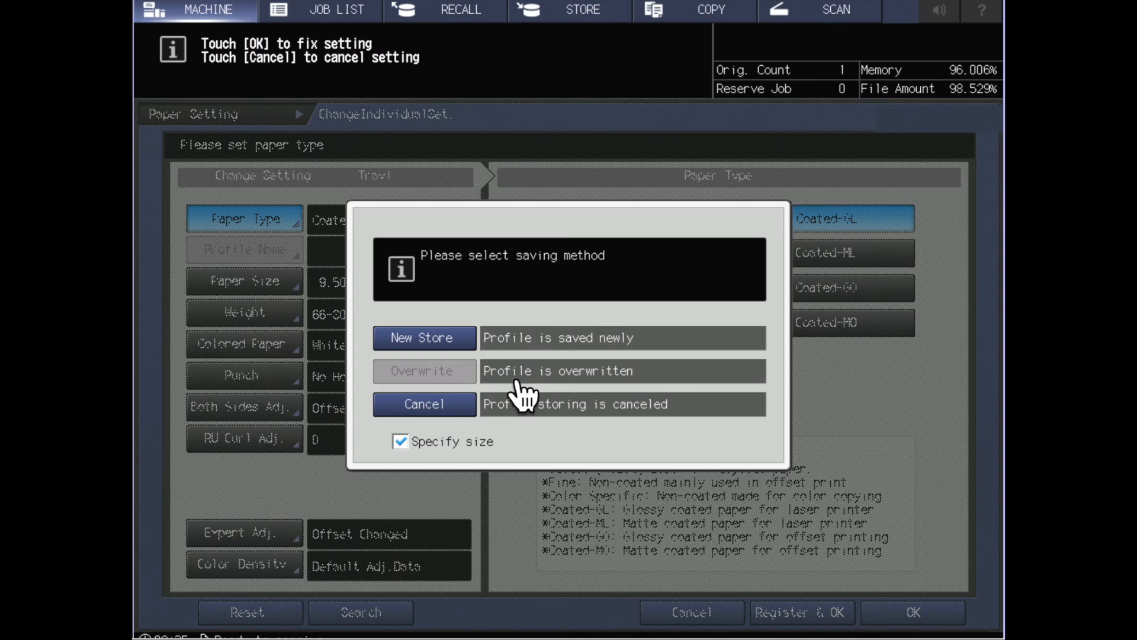
{"action": "mouse_move", "coordinate": [551, 398]}
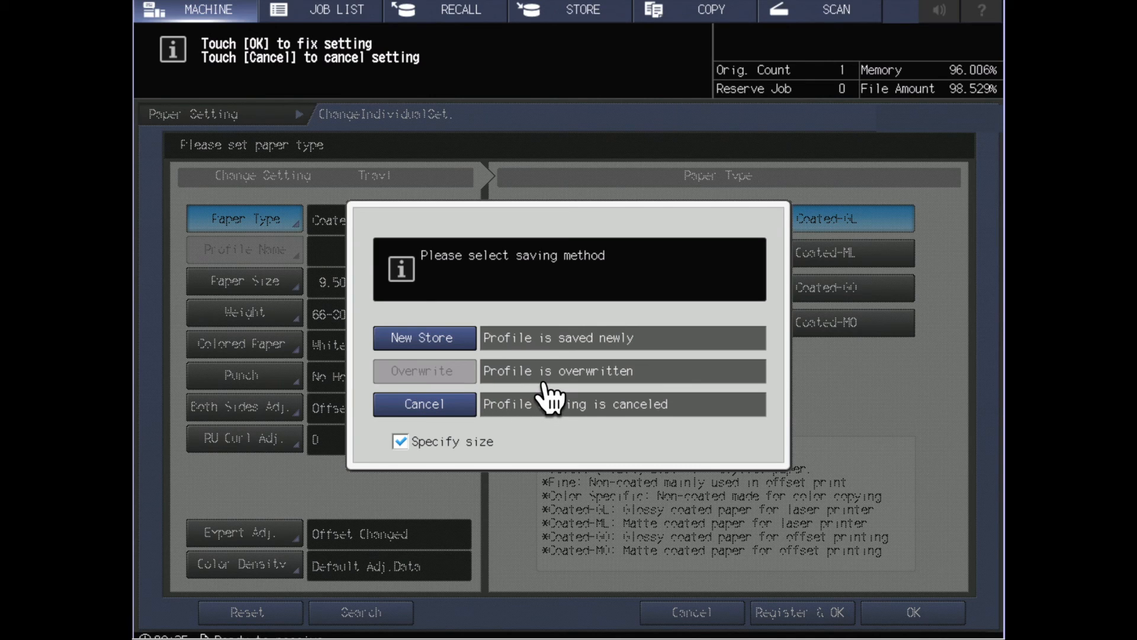
{"action": "mouse_move", "coordinate": [553, 362]}
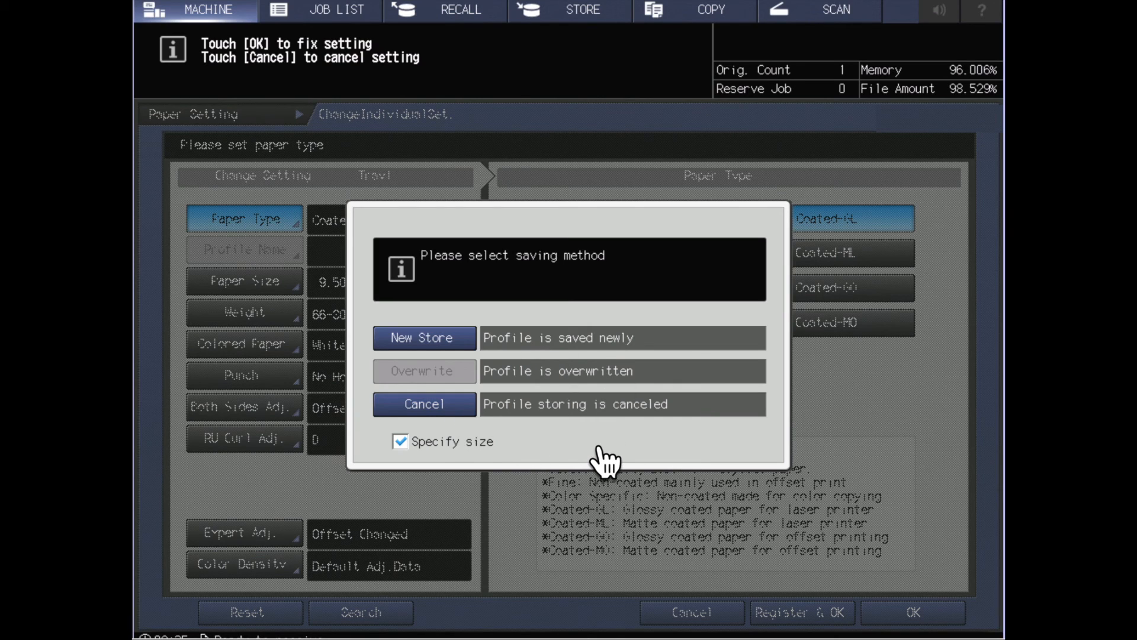
{"action": "mouse_move", "coordinate": [511, 447]}
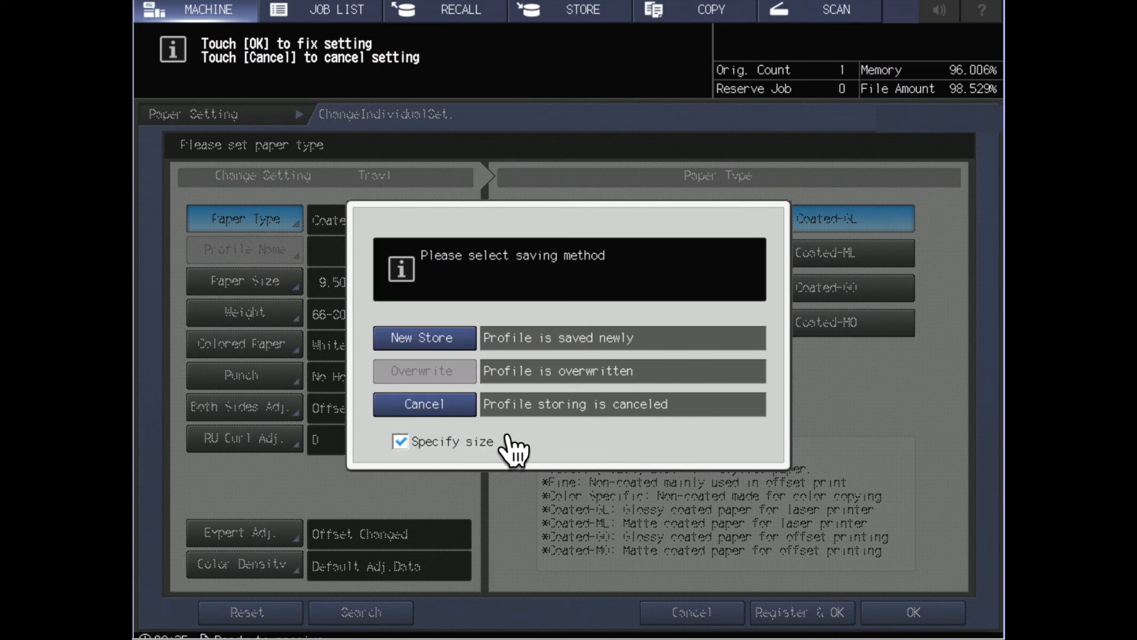
{"action": "mouse_move", "coordinate": [482, 450]}
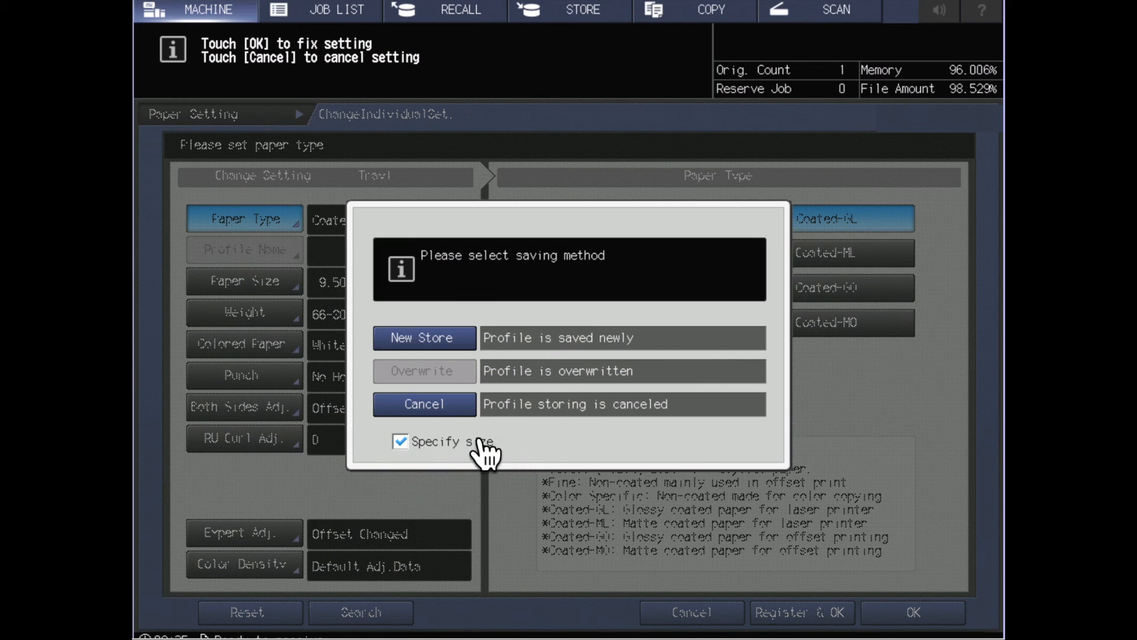
{"action": "mouse_move", "coordinate": [470, 487]}
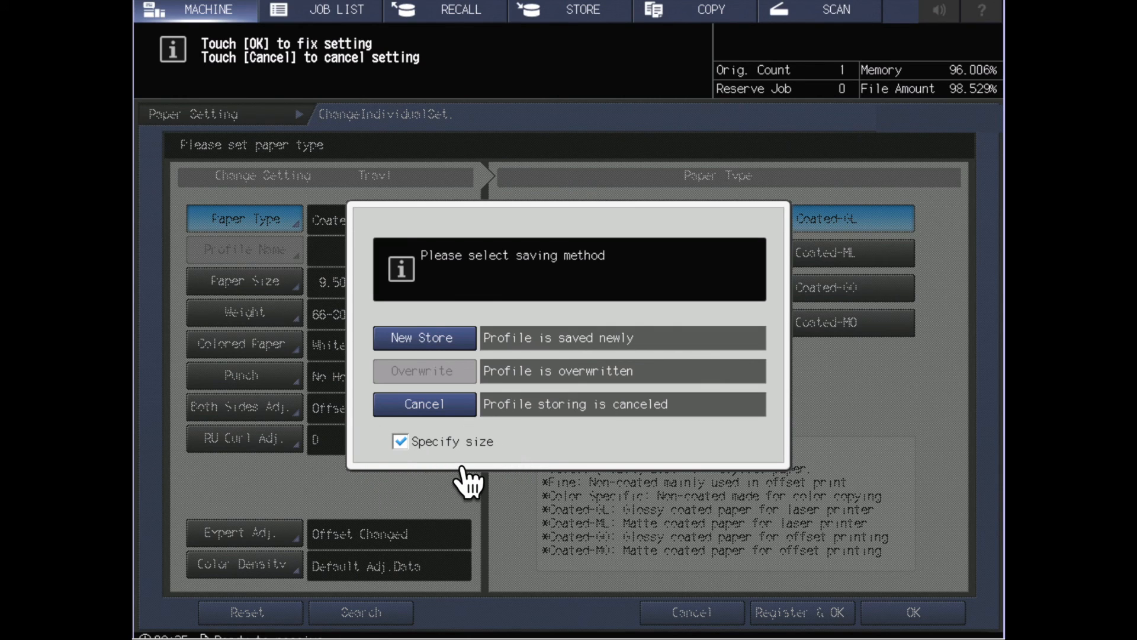
{"action": "mouse_move", "coordinate": [496, 478]}
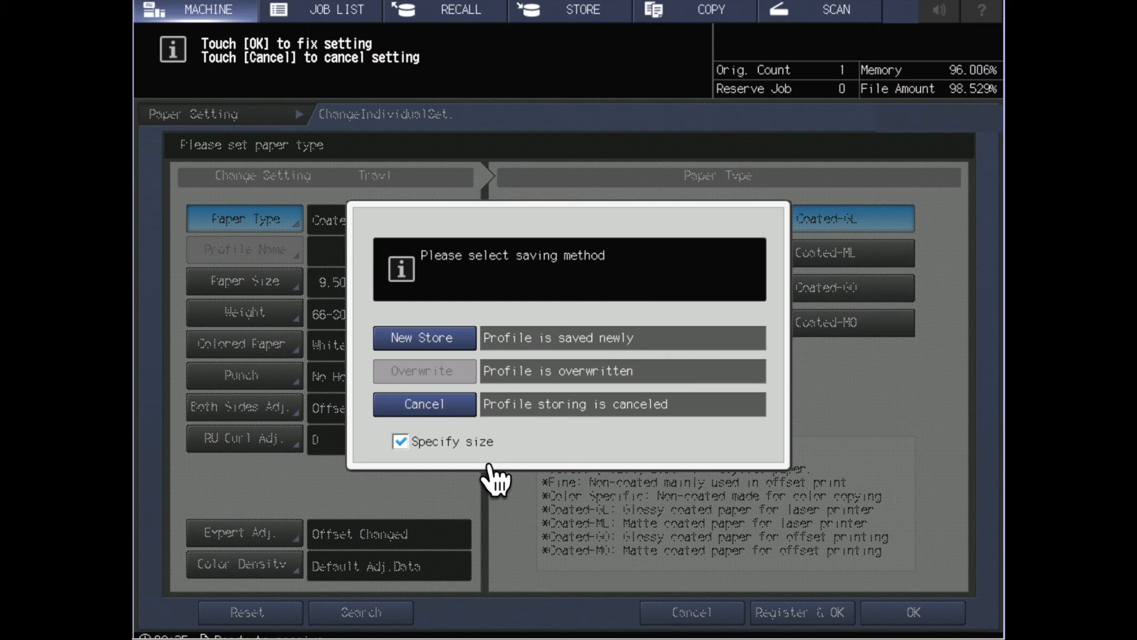
{"action": "mouse_move", "coordinate": [519, 471]}
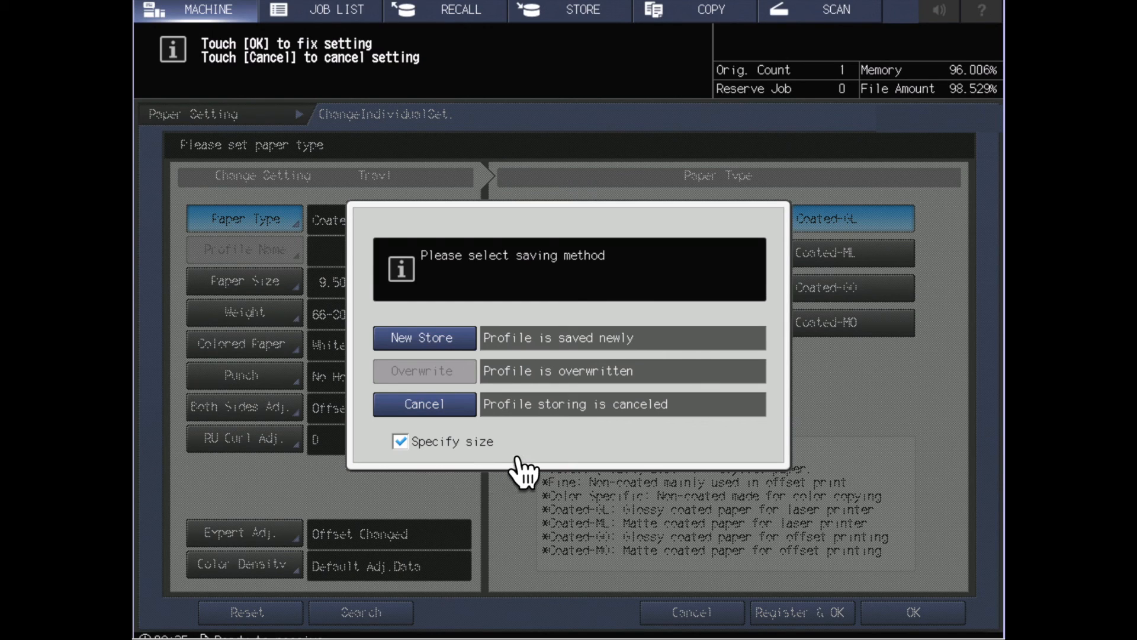
{"action": "mouse_move", "coordinate": [426, 472]}
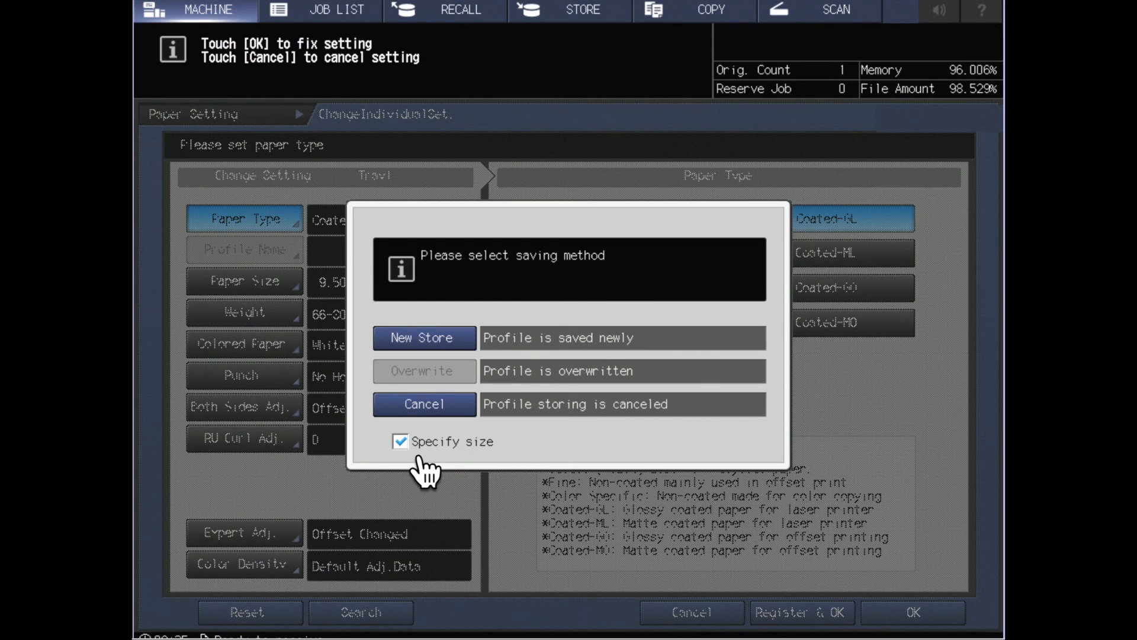
{"action": "mouse_move", "coordinate": [696, 463]}
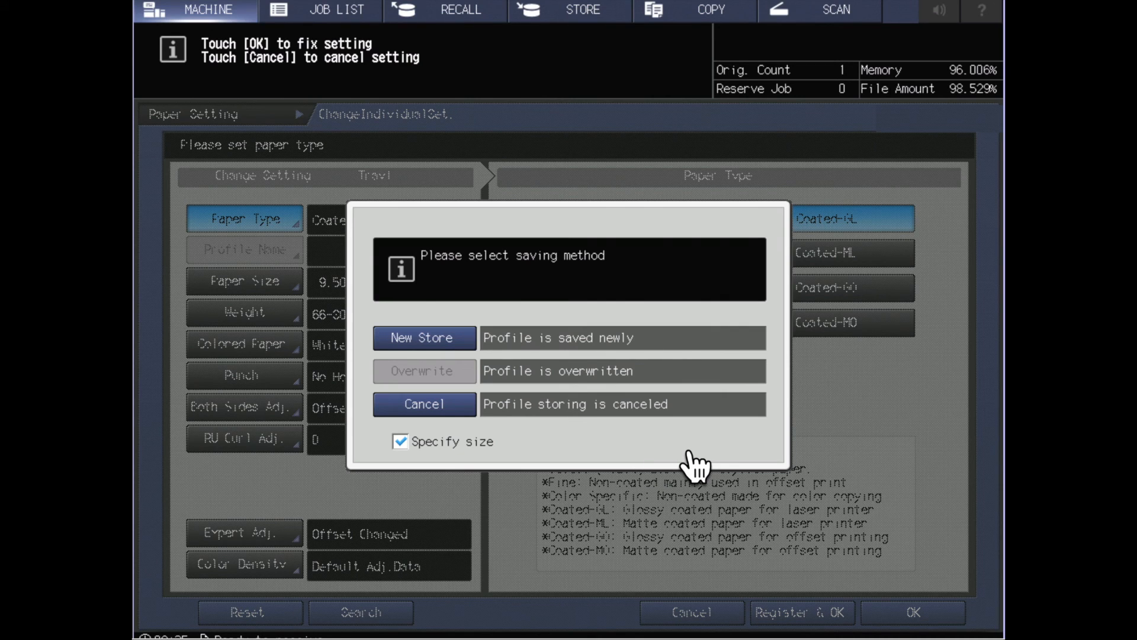
{"action": "mouse_move", "coordinate": [560, 338]}
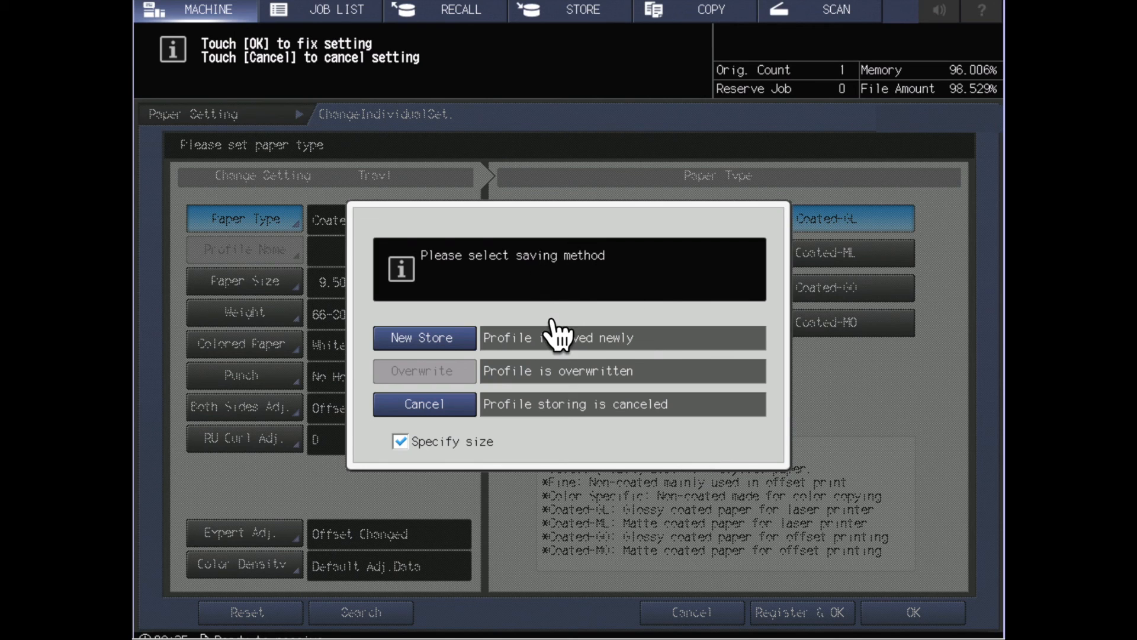
{"action": "mouse_move", "coordinate": [663, 341]}
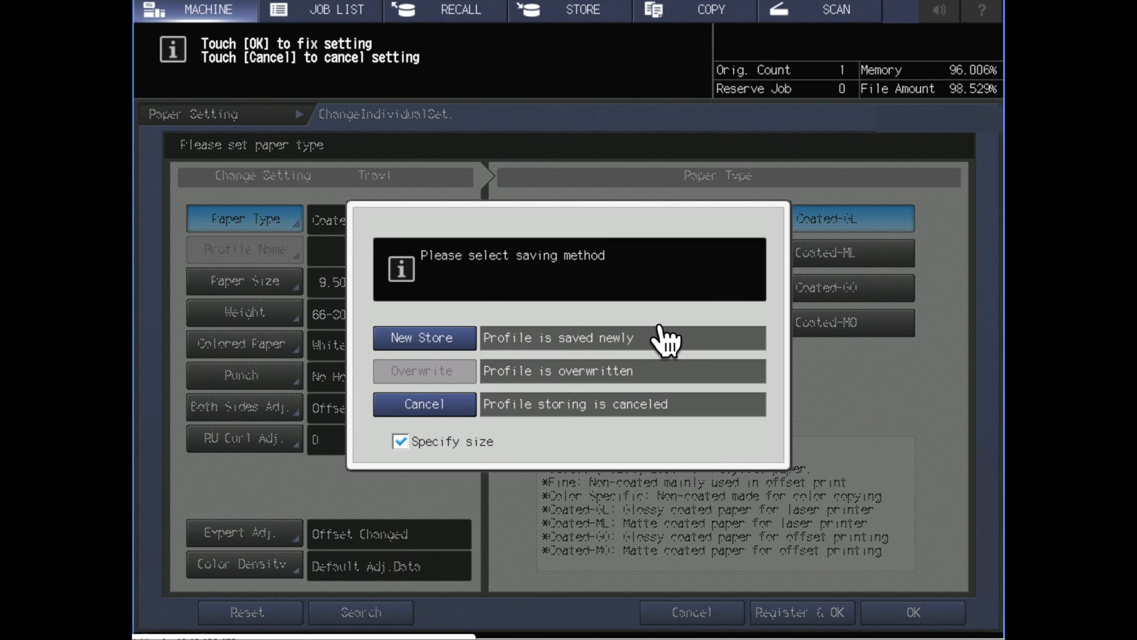
Step: Choose New Store so an empty paper profile name entry screen appears
{"action": "left_click", "coordinate": [423, 338]}
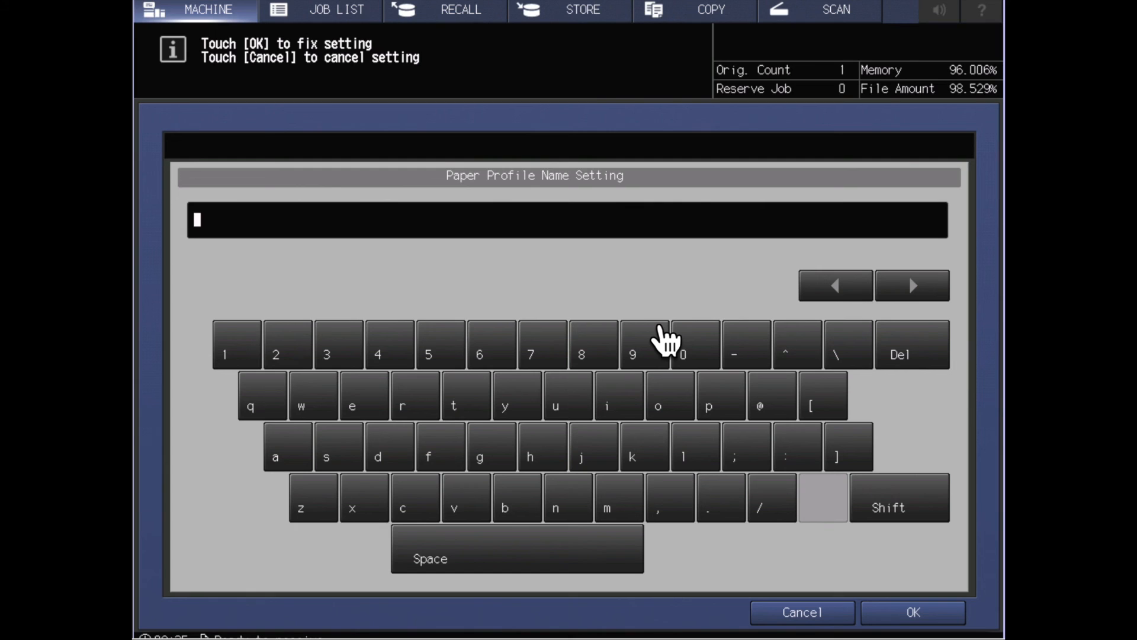
{"action": "mouse_move", "coordinate": [663, 362]}
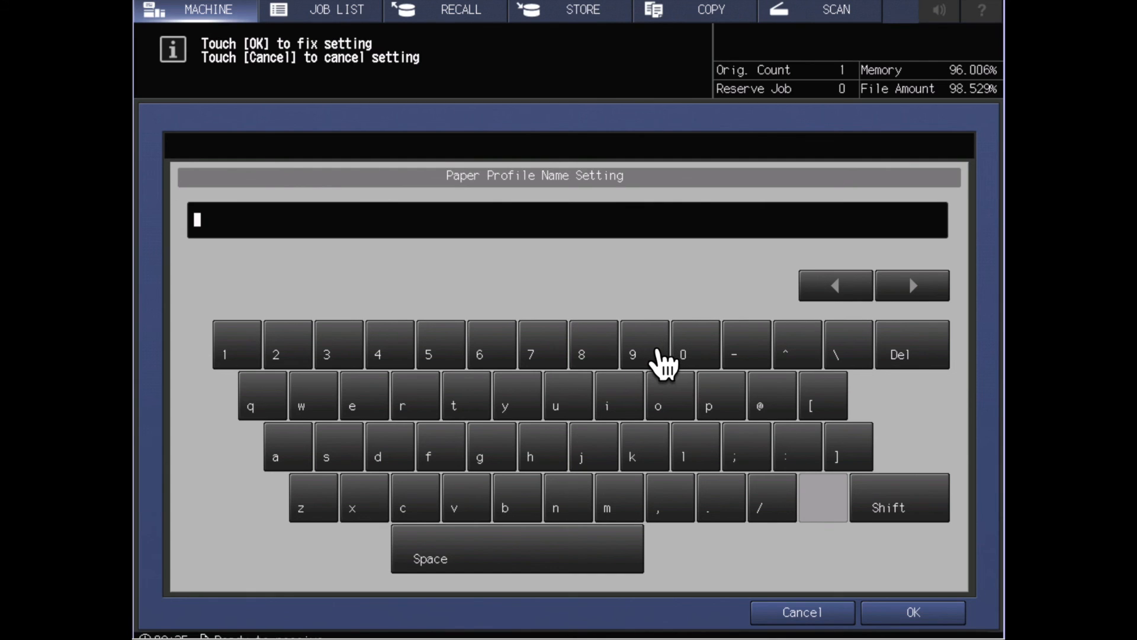
{"action": "mouse_move", "coordinate": [743, 522]}
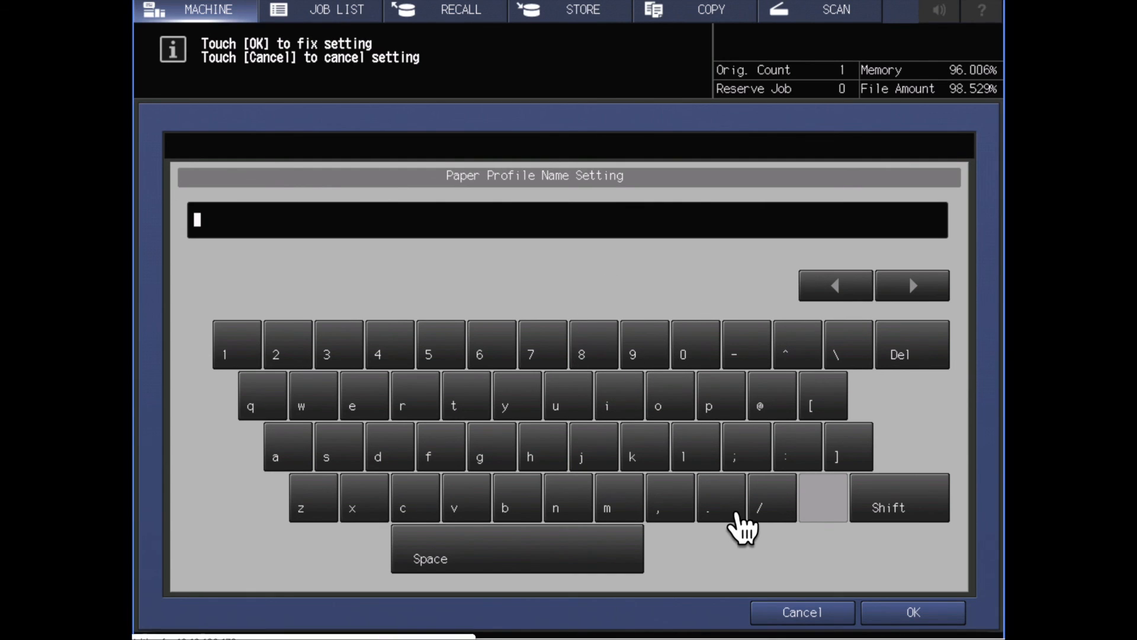
{"action": "mouse_move", "coordinate": [470, 366]}
{"action": "type", "text": "9.5x17"}
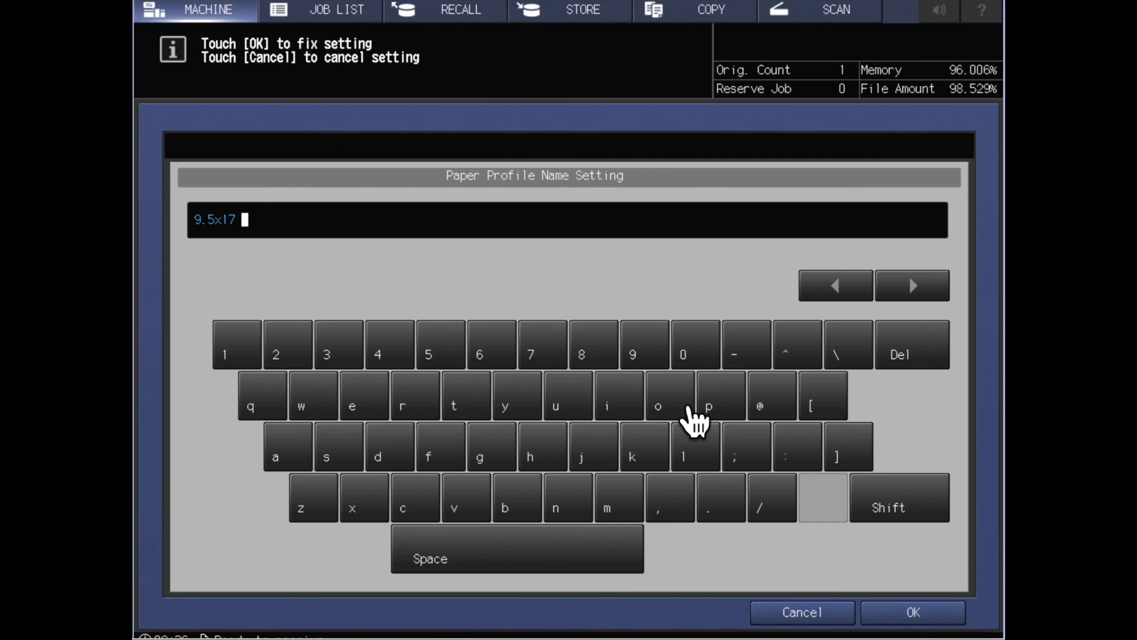
{"action": "mouse_move", "coordinate": [674, 424]}
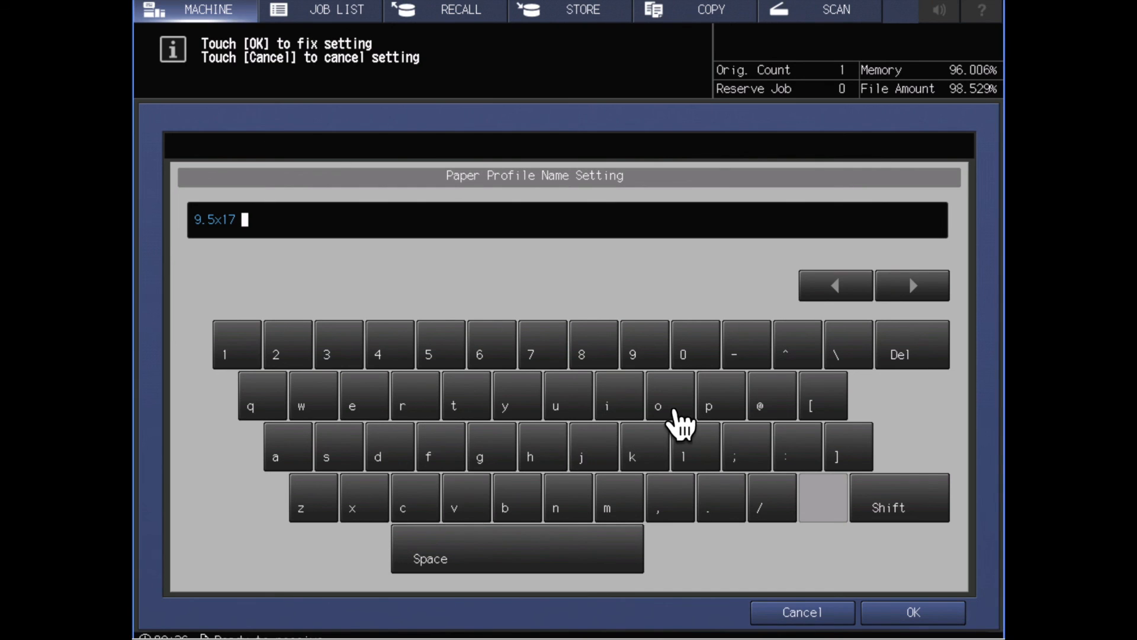
{"action": "mouse_move", "coordinate": [435, 428]}
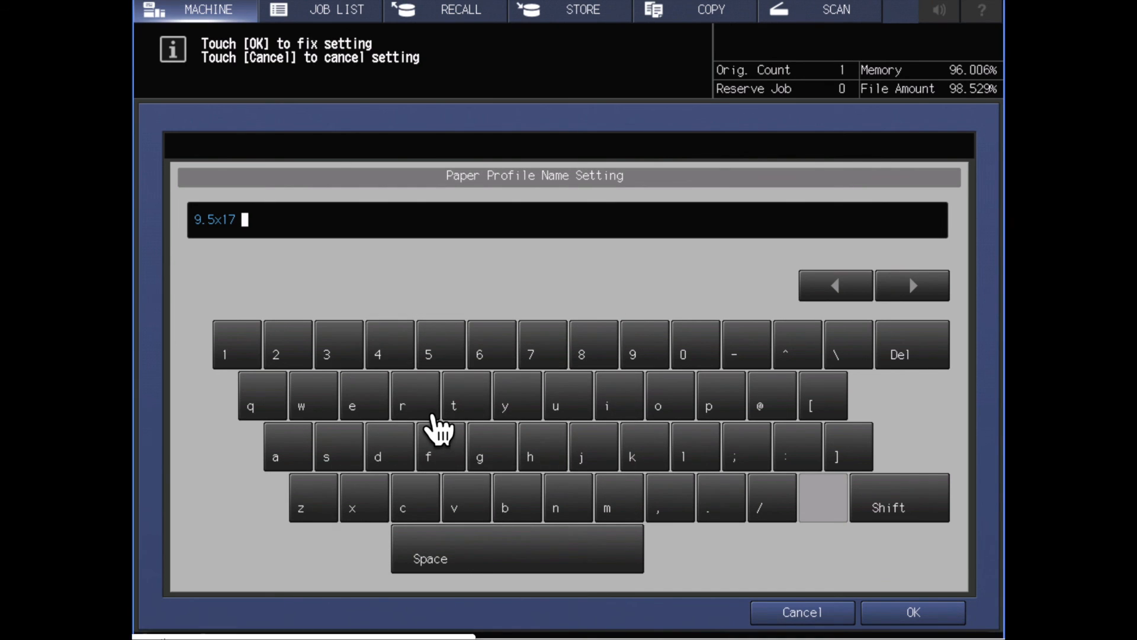
Step: Confirm the name so Tray 1's settings are saved as profile '083 9.5x17 cvr'
{"action": "left_click", "coordinate": [912, 611]}
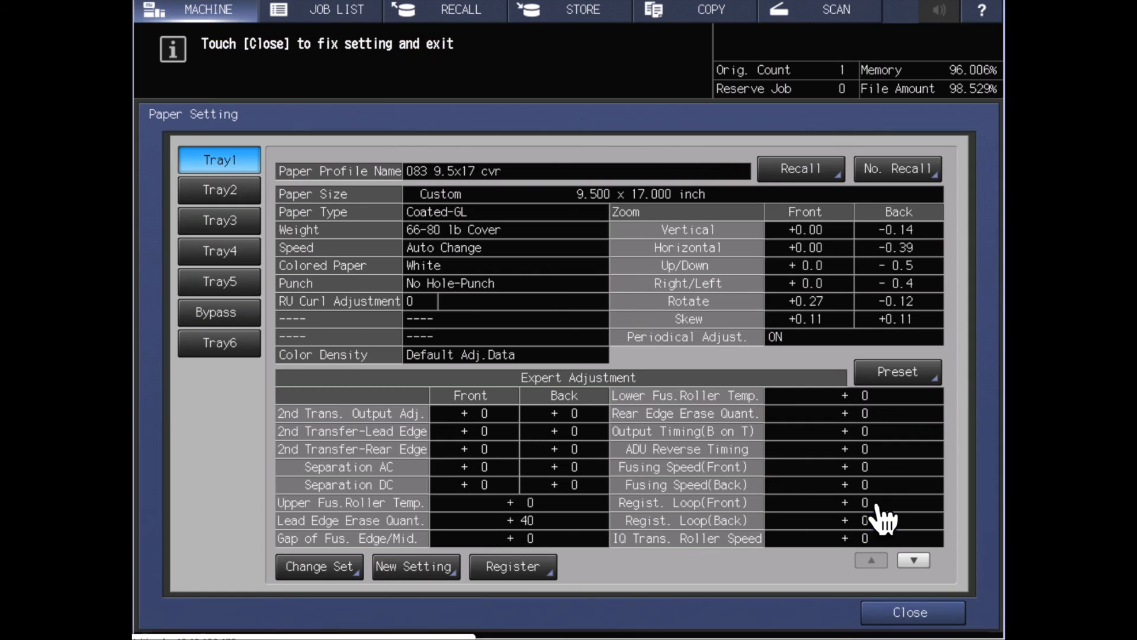
{"action": "mouse_move", "coordinate": [491, 201]}
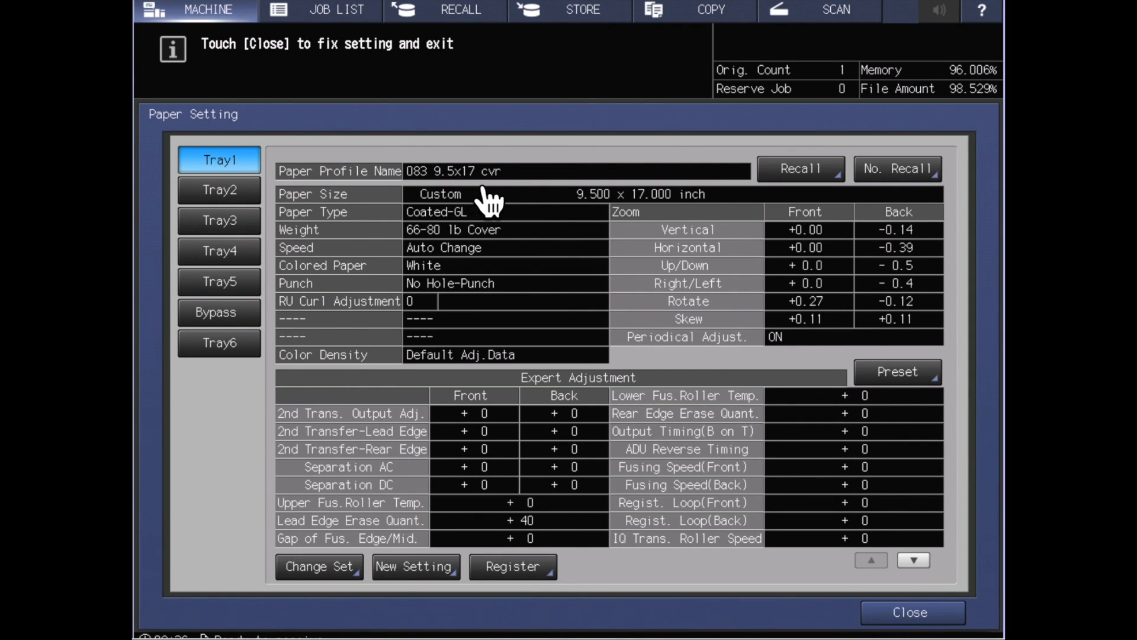
{"action": "mouse_move", "coordinate": [513, 201]}
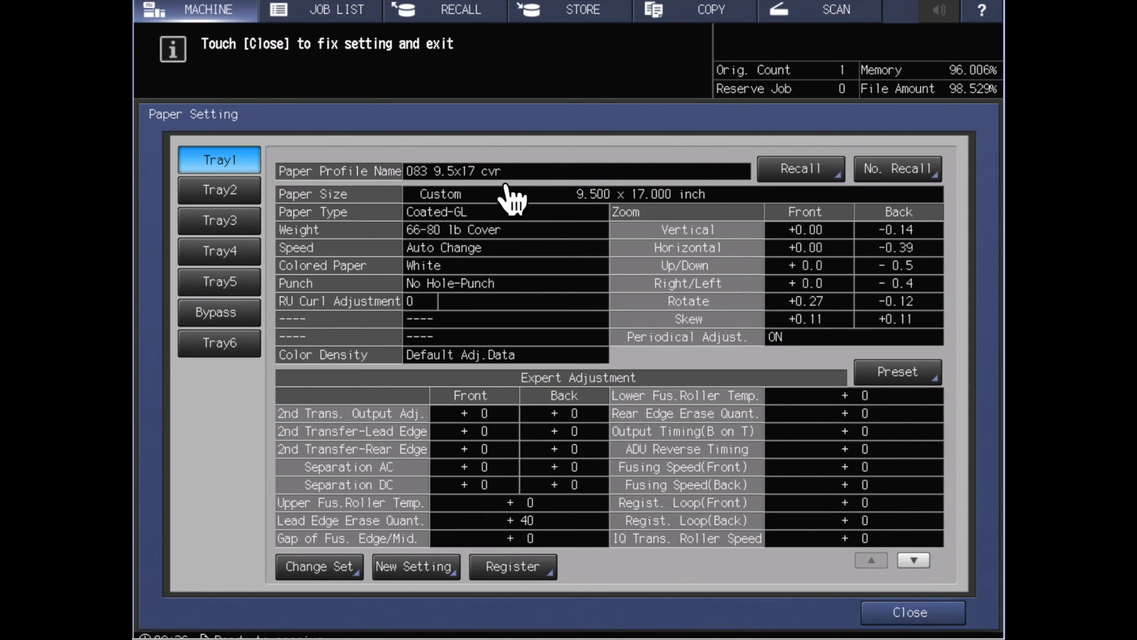
{"action": "mouse_move", "coordinate": [911, 611]}
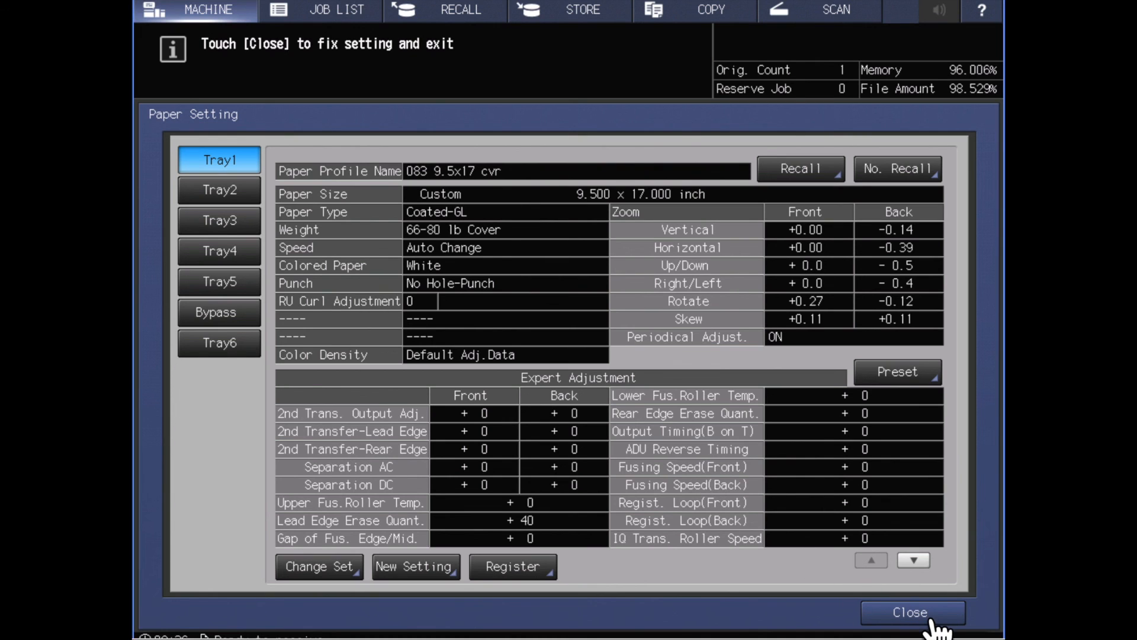
Step: Close Paper Setting so the ready screen lists Tray 1 as 9.5x17 cvr
{"action": "left_click", "coordinate": [910, 612]}
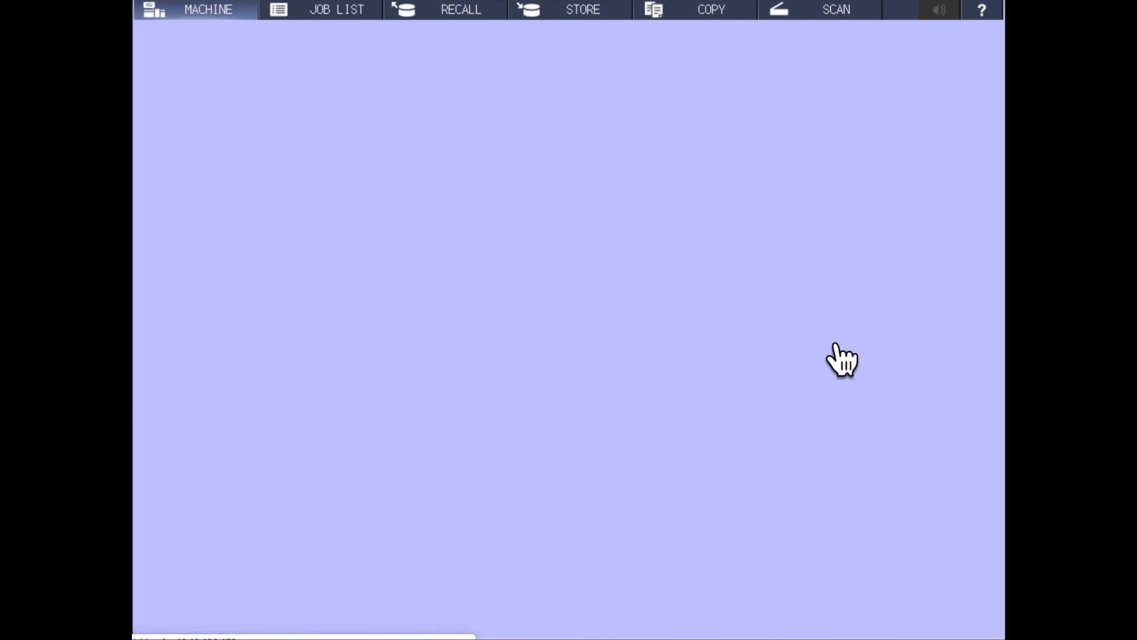
{"action": "left_click", "coordinate": [208, 10]}
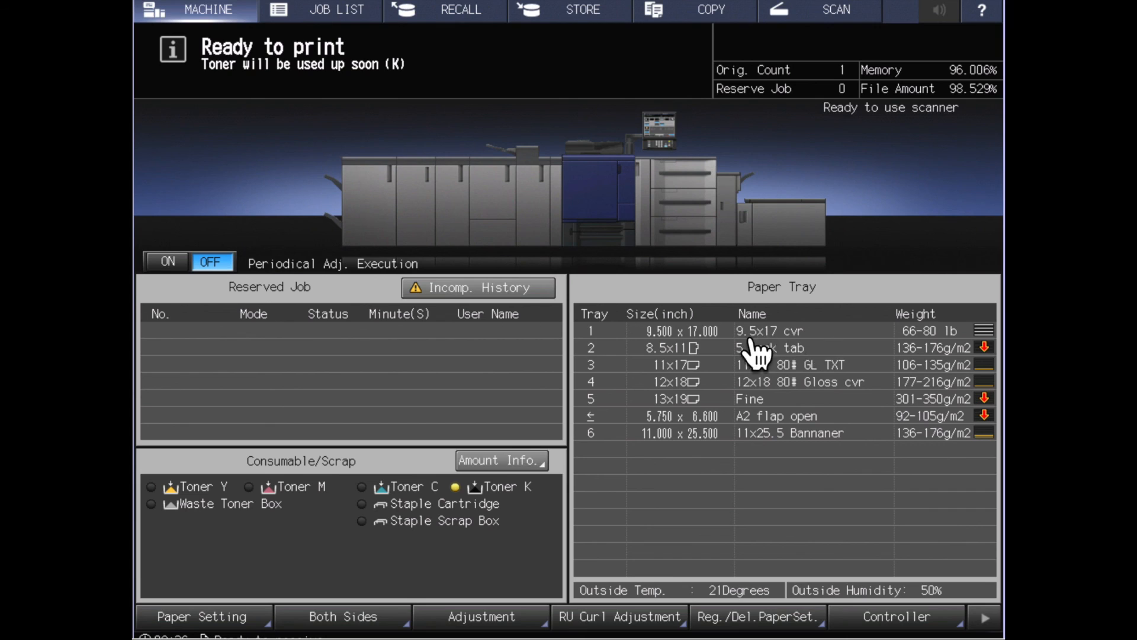
{"action": "mouse_move", "coordinate": [864, 355]}
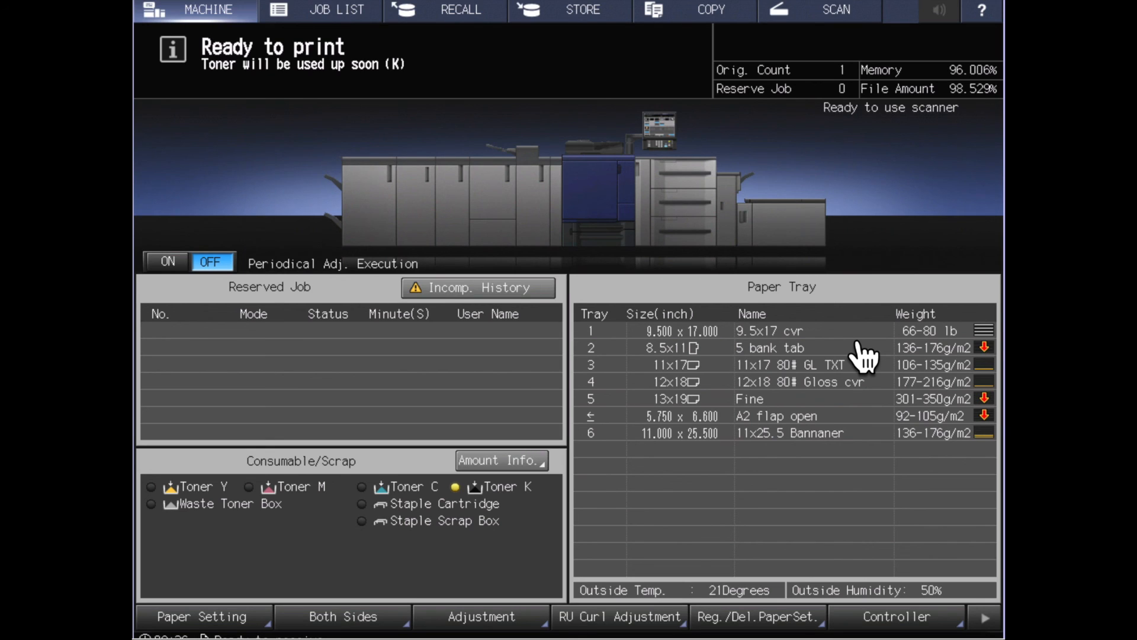
{"action": "mouse_move", "coordinate": [776, 318]}
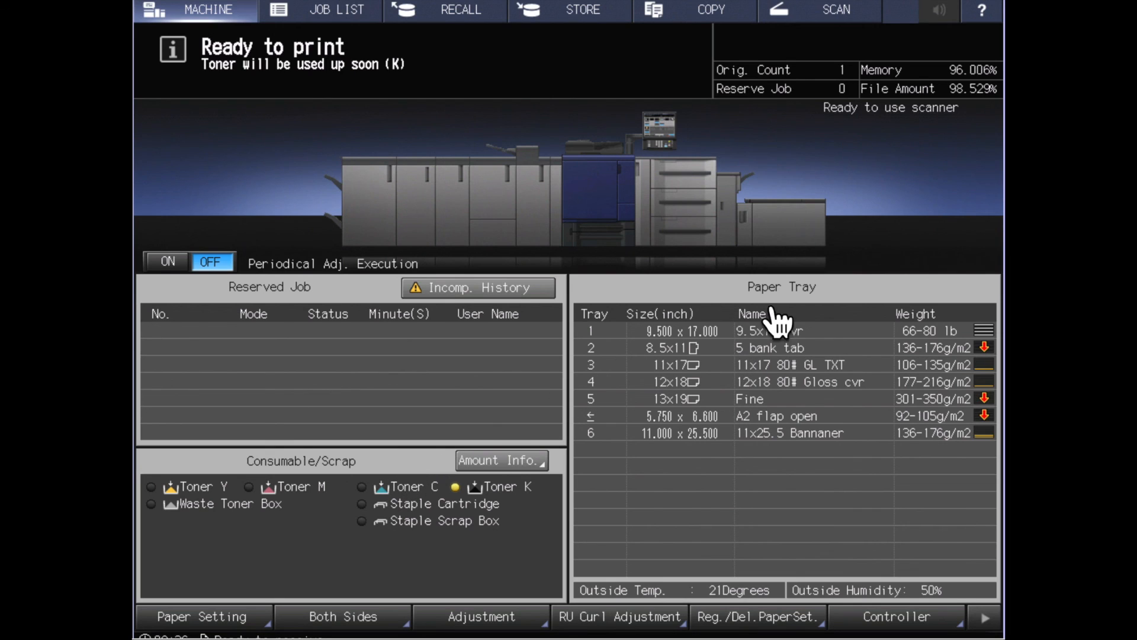
{"action": "mouse_move", "coordinate": [807, 348]}
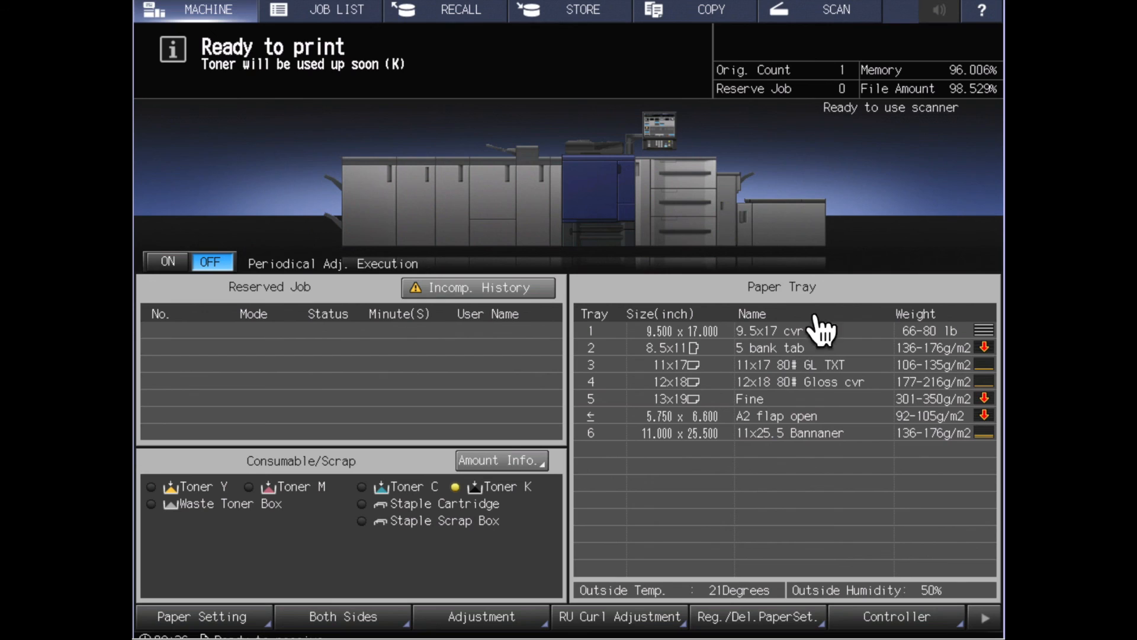
{"action": "mouse_move", "coordinate": [734, 18]}
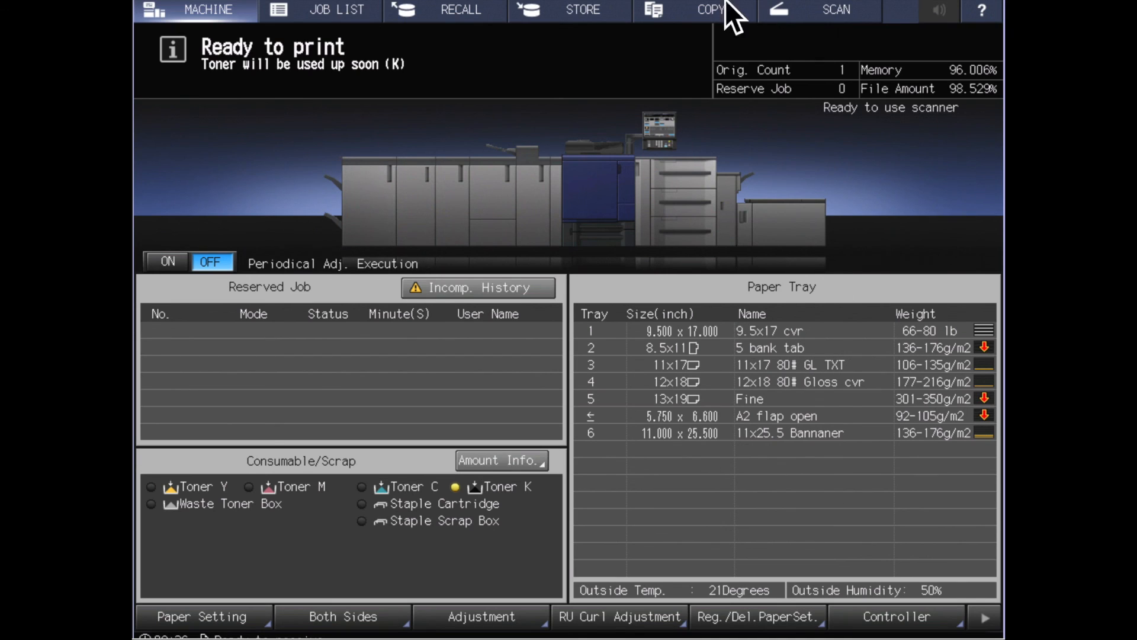